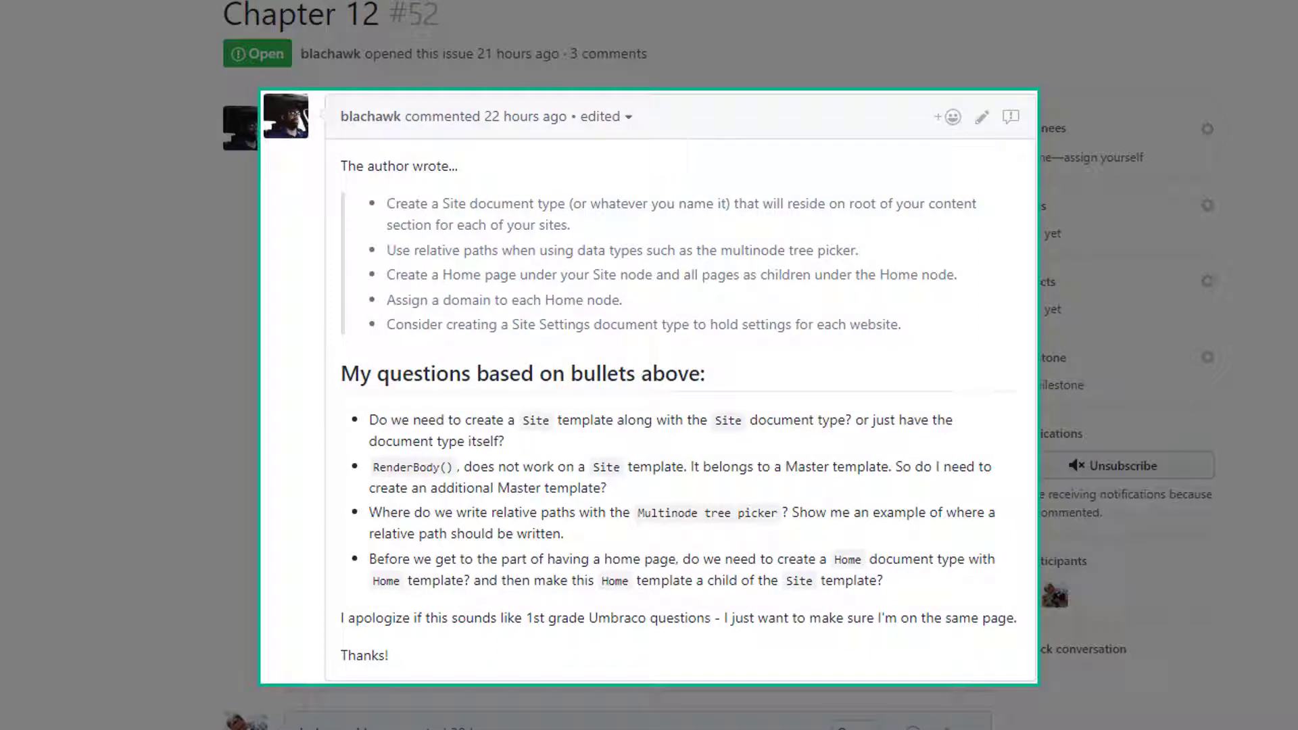
mouse_move(114, 348)
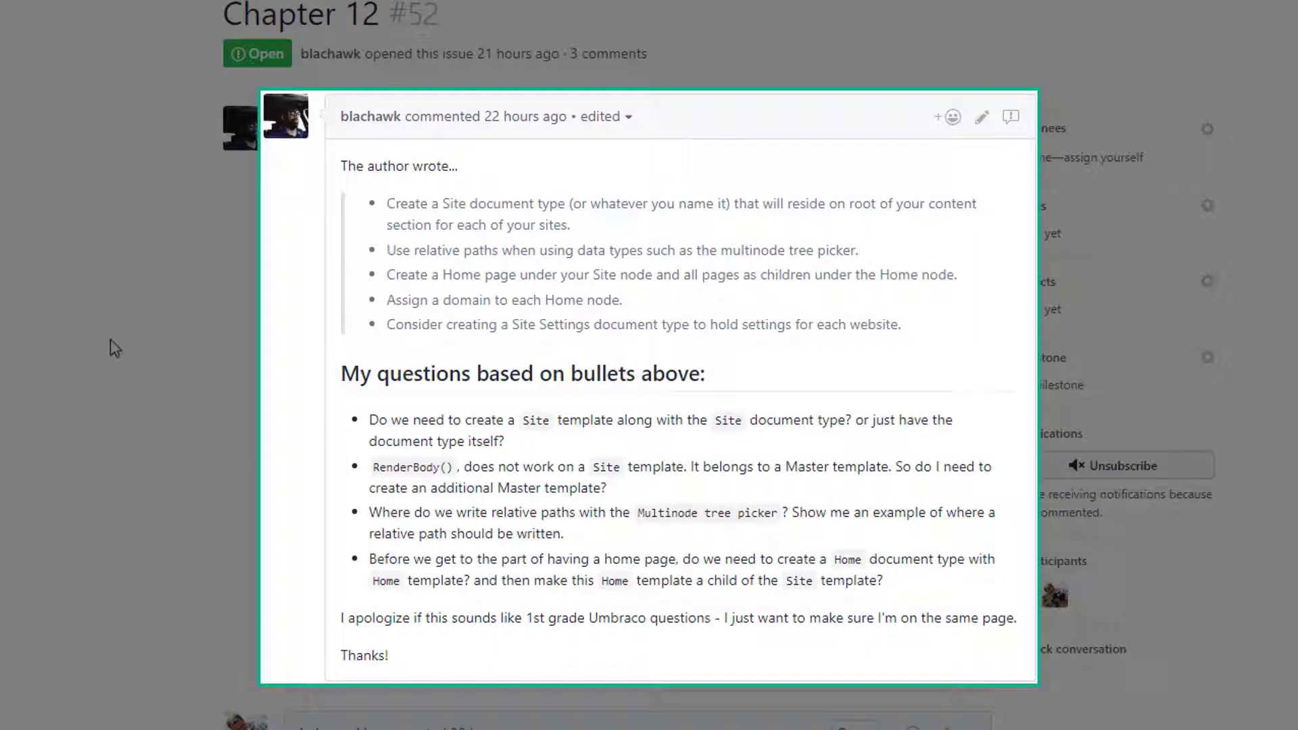
mouse_move(93, 342)
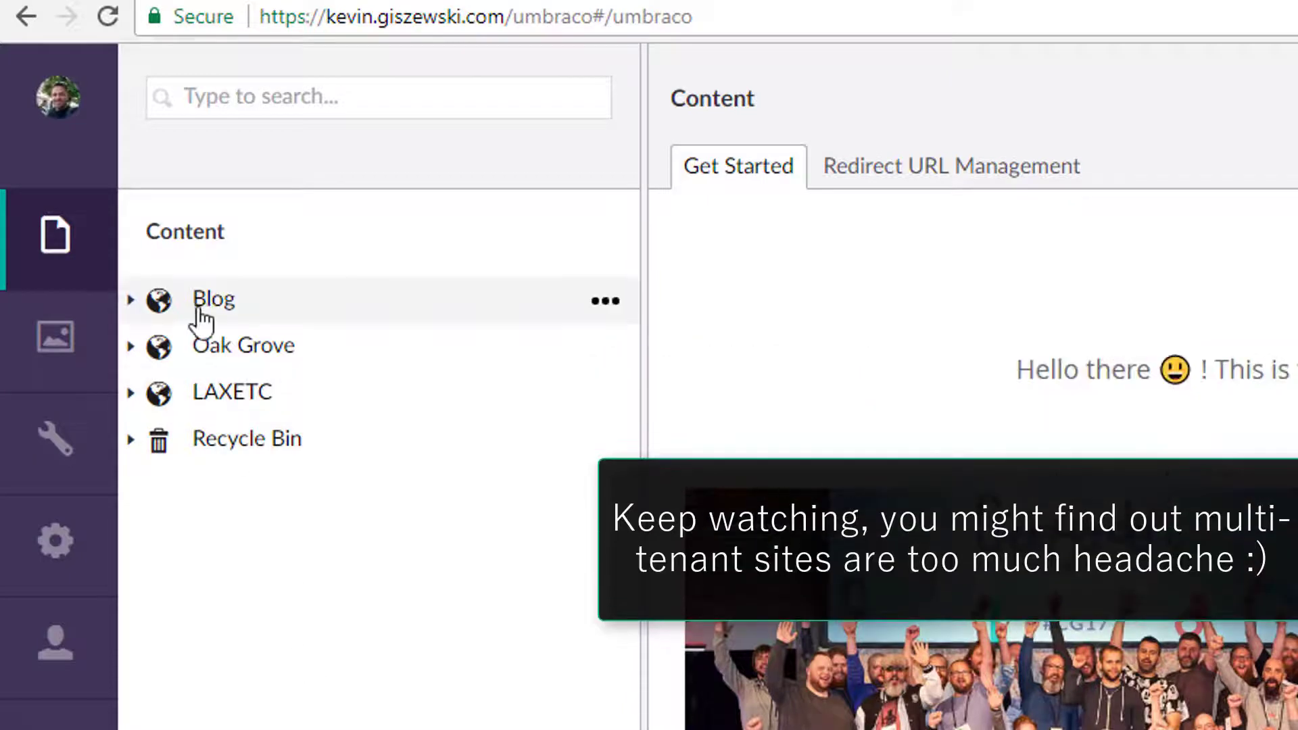
mouse_move(285, 438)
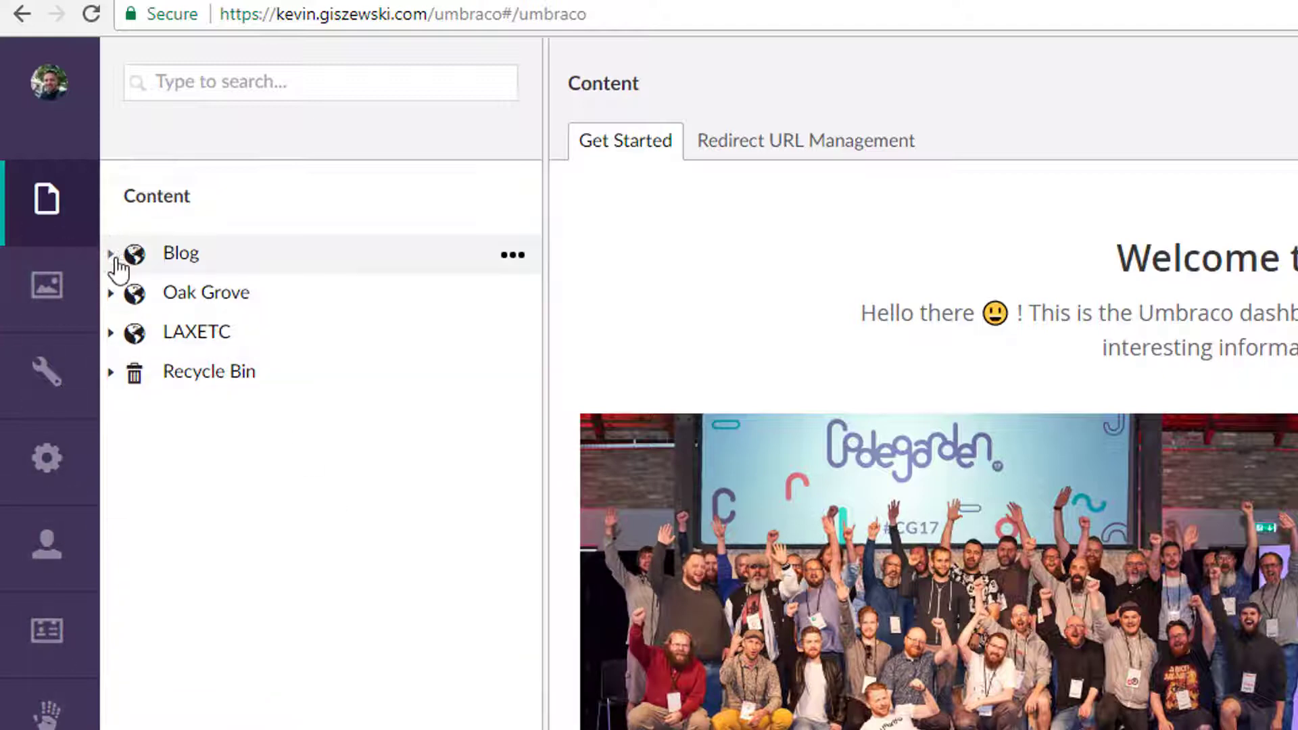
mouse_move(249, 264)
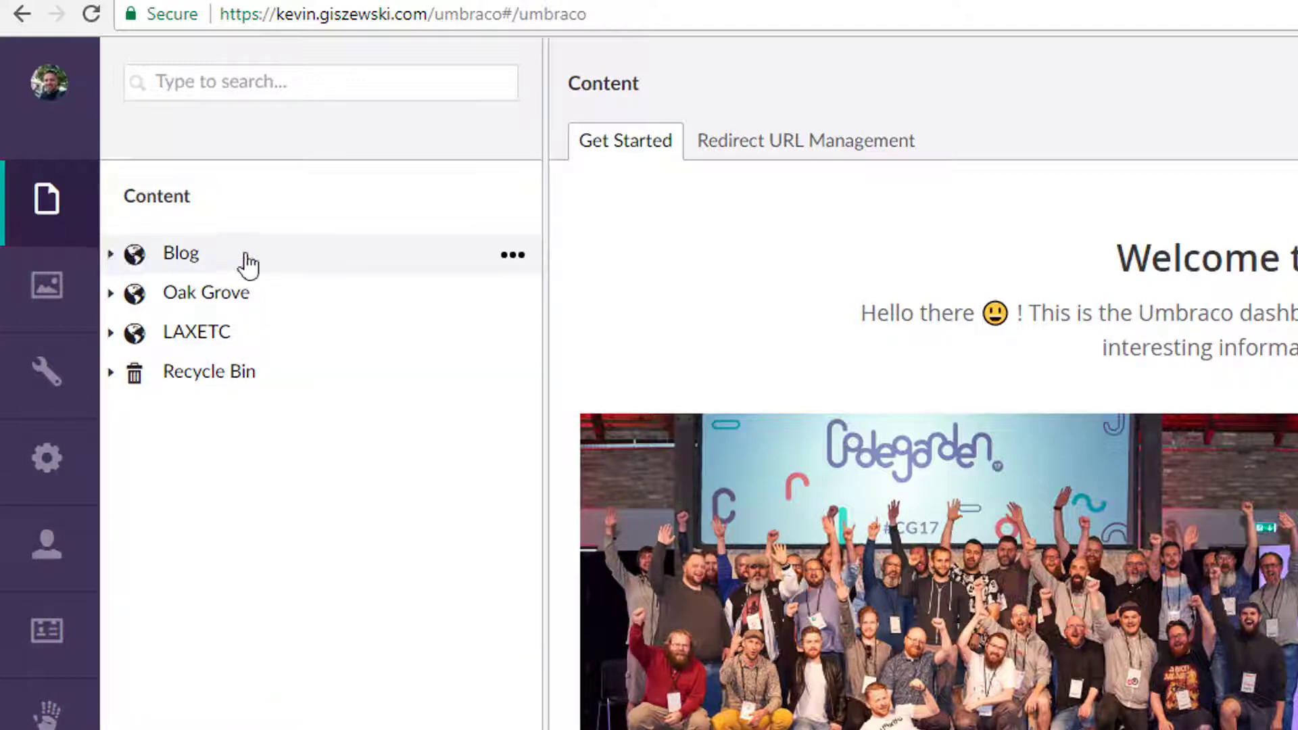
mouse_move(215, 702)
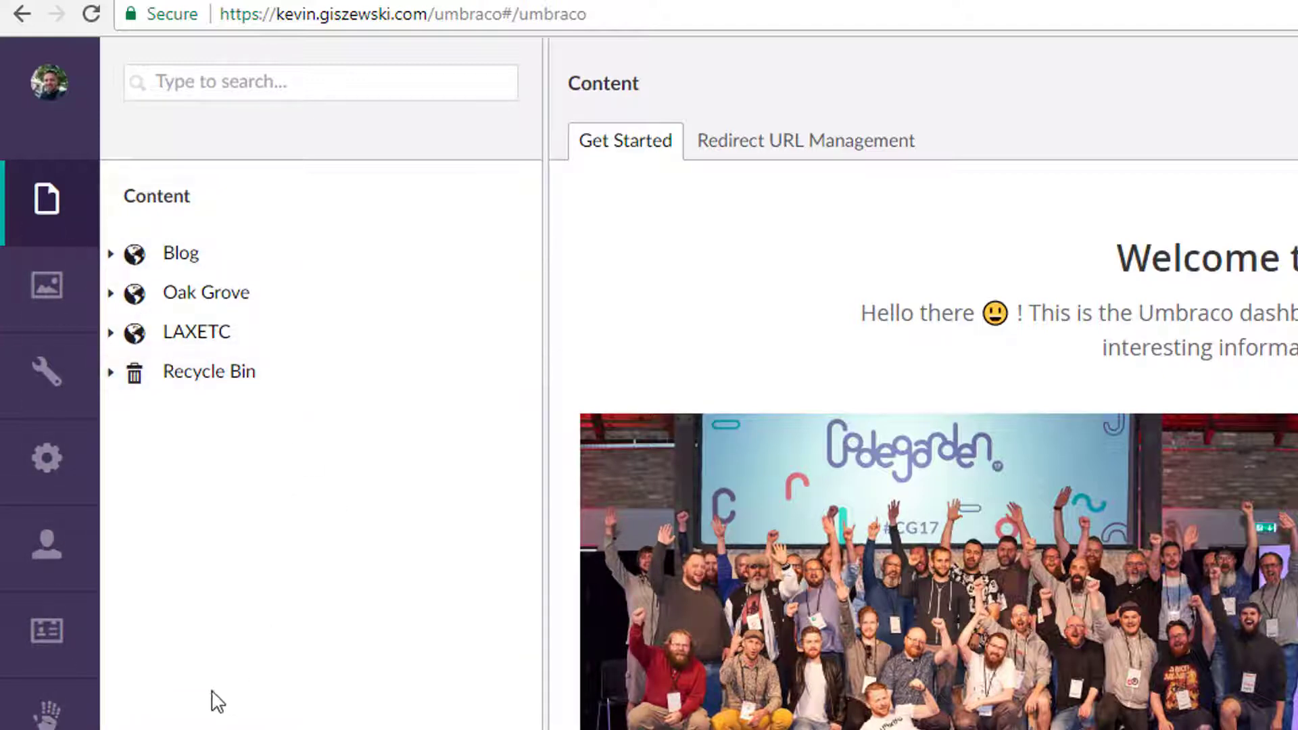
mouse_move(167, 657)
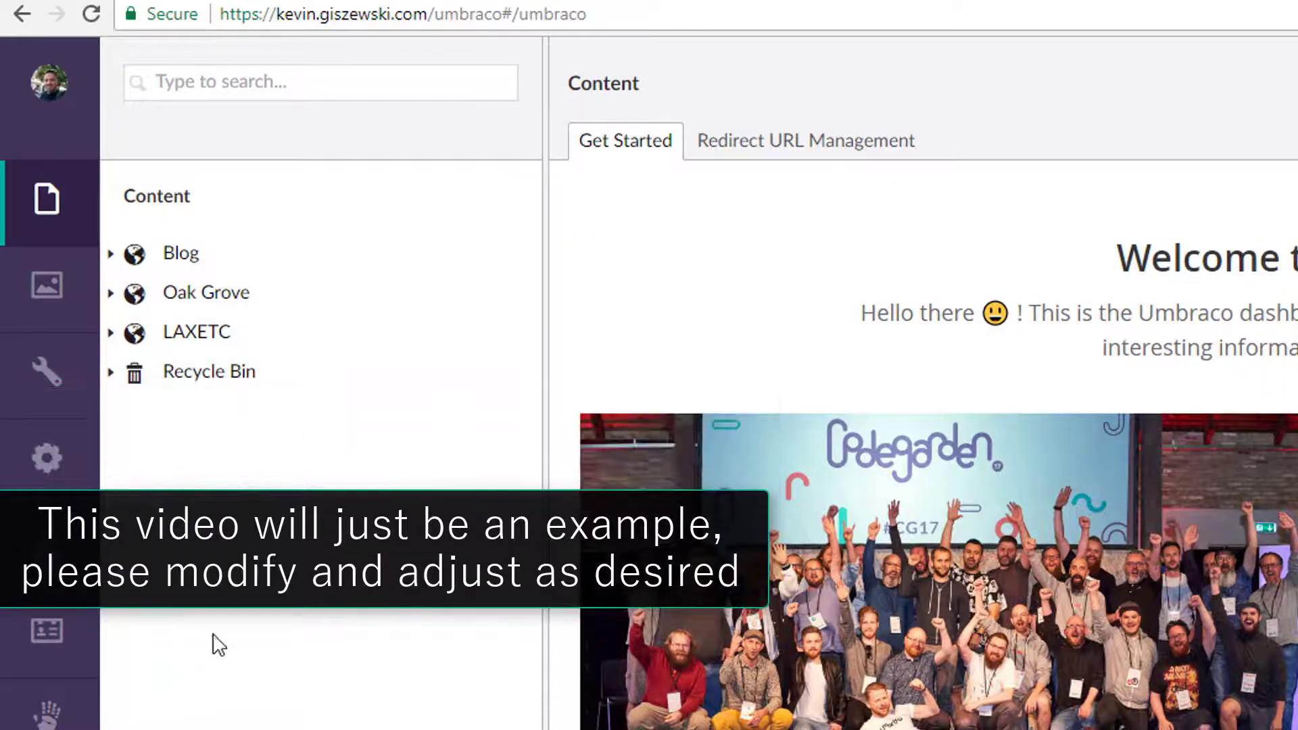
mouse_move(147, 486)
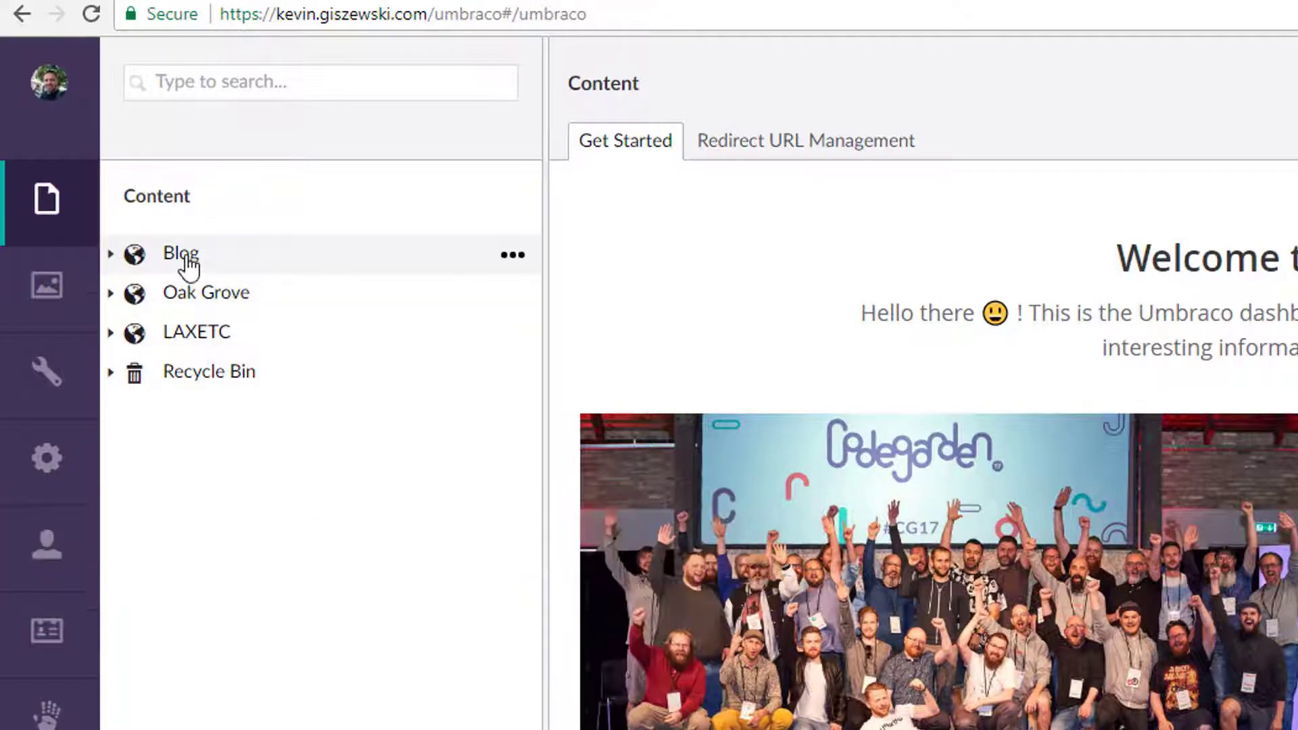
- Select the Blog root, expand it to show Home and Site Settings, and open its Home page
left_click(180, 253)
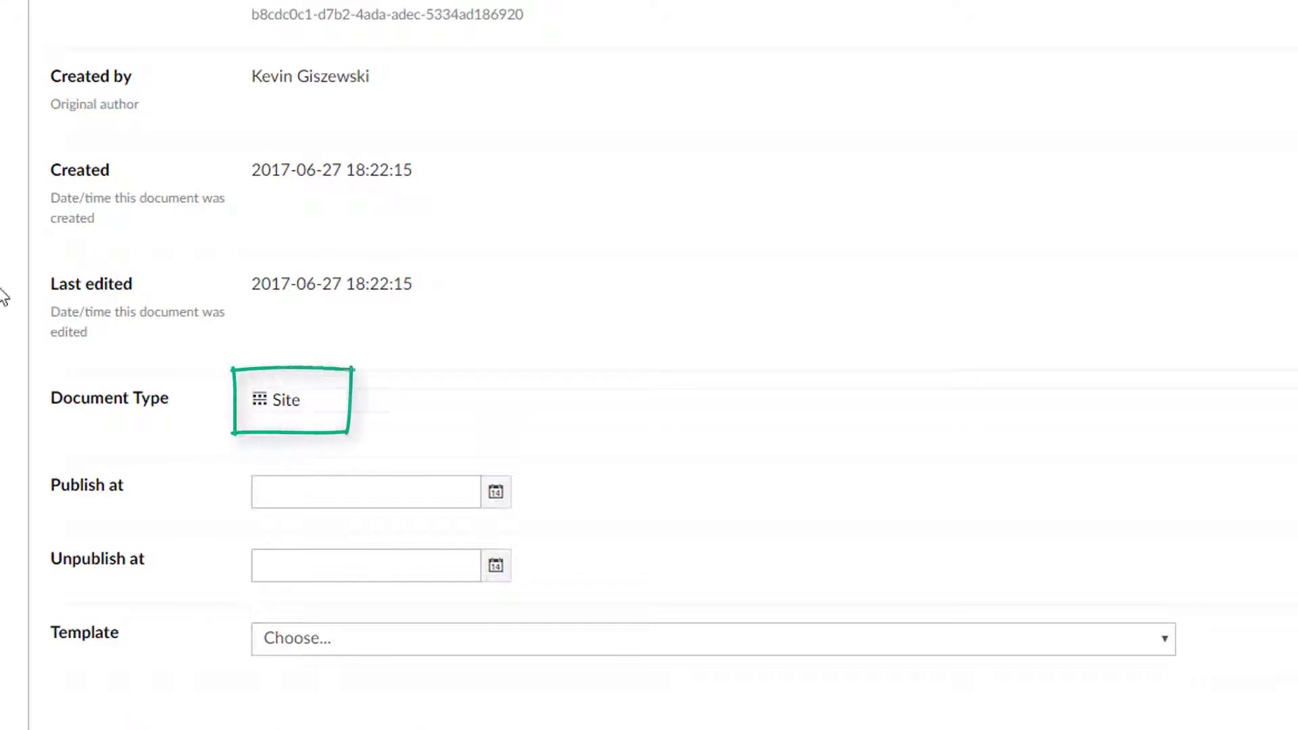
scroll("up", 3)
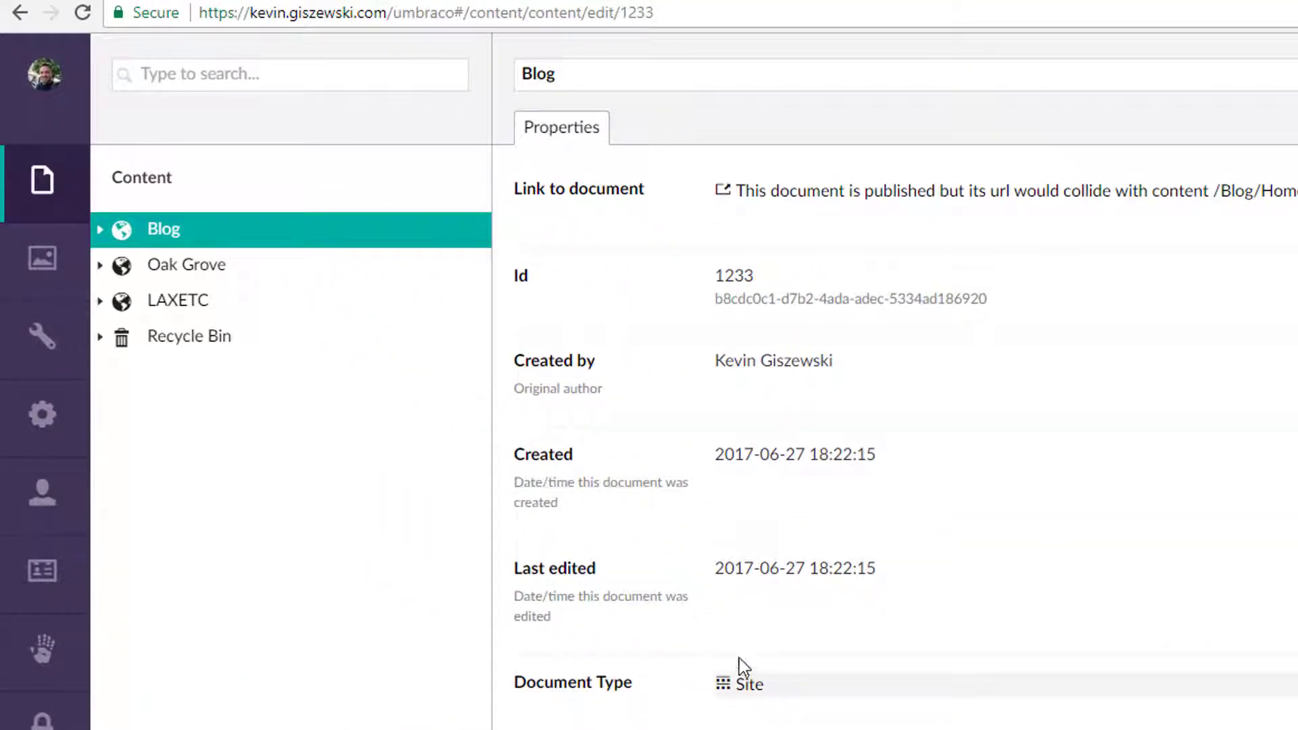
mouse_move(265, 335)
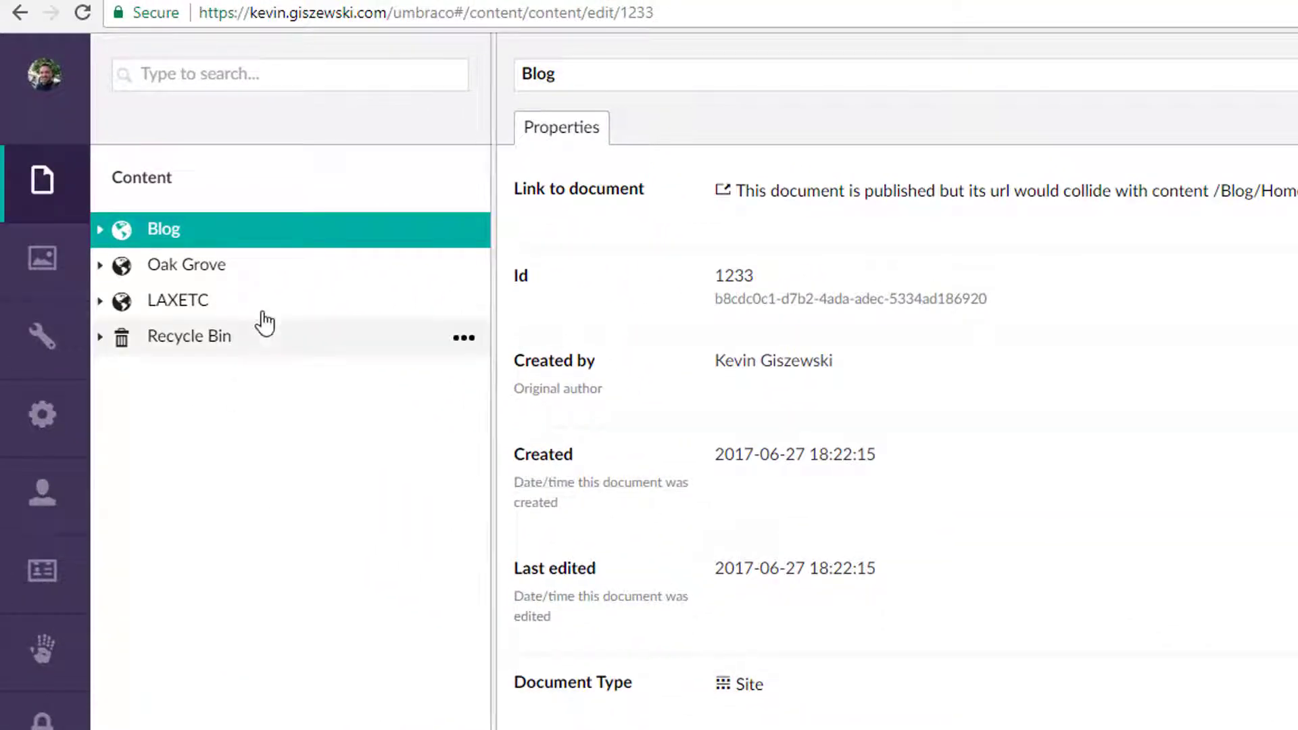
mouse_move(104, 240)
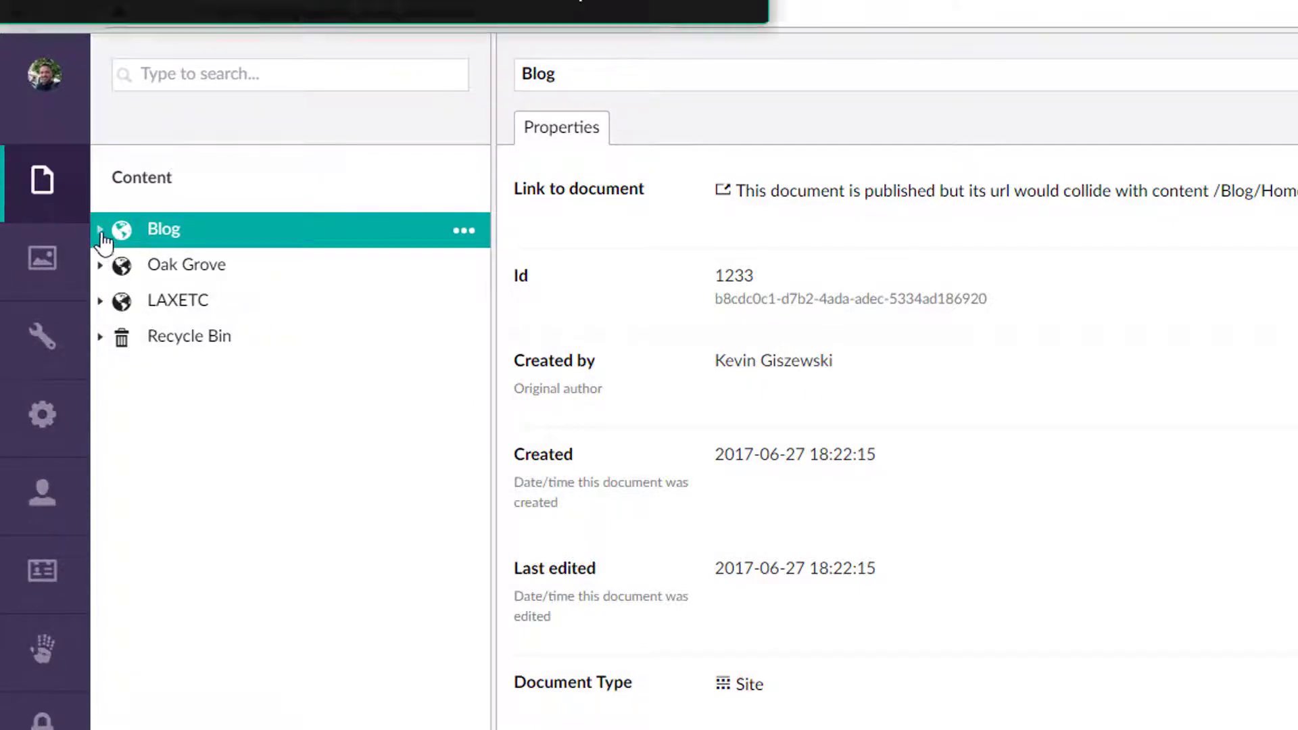
left_click(101, 230)
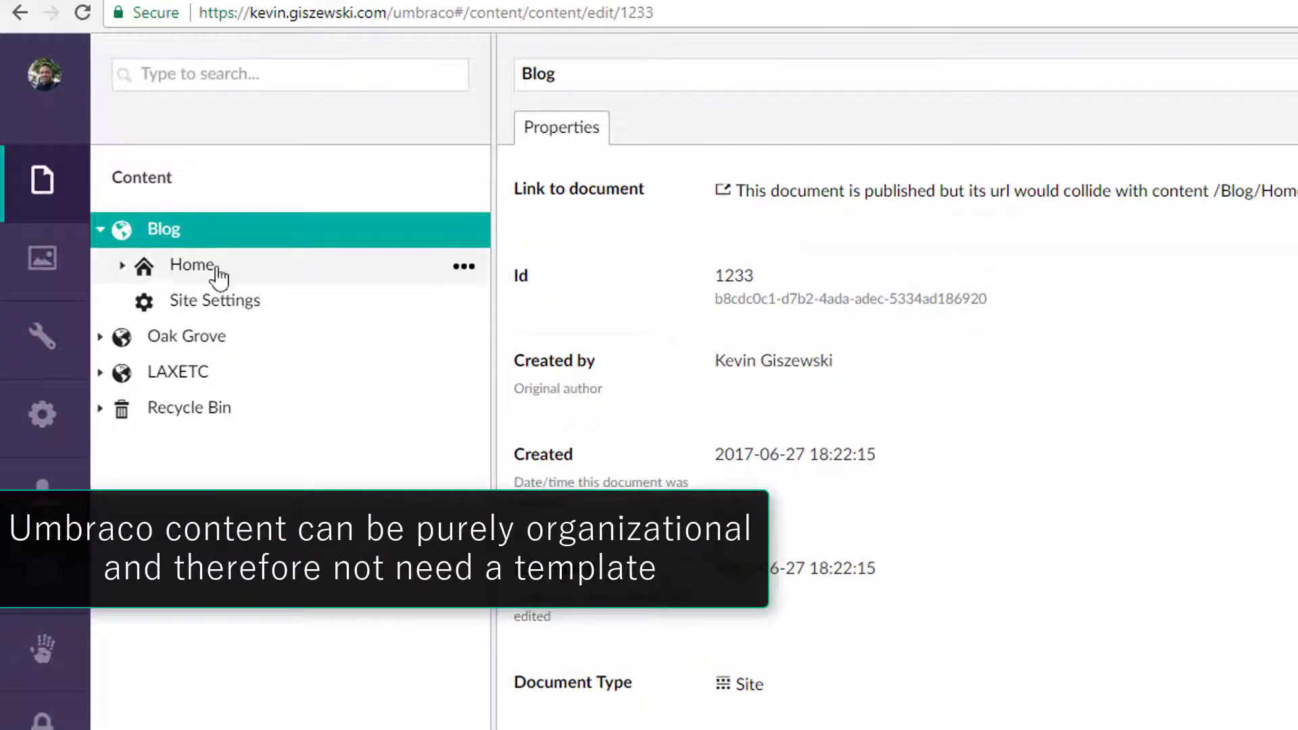
mouse_move(207, 290)
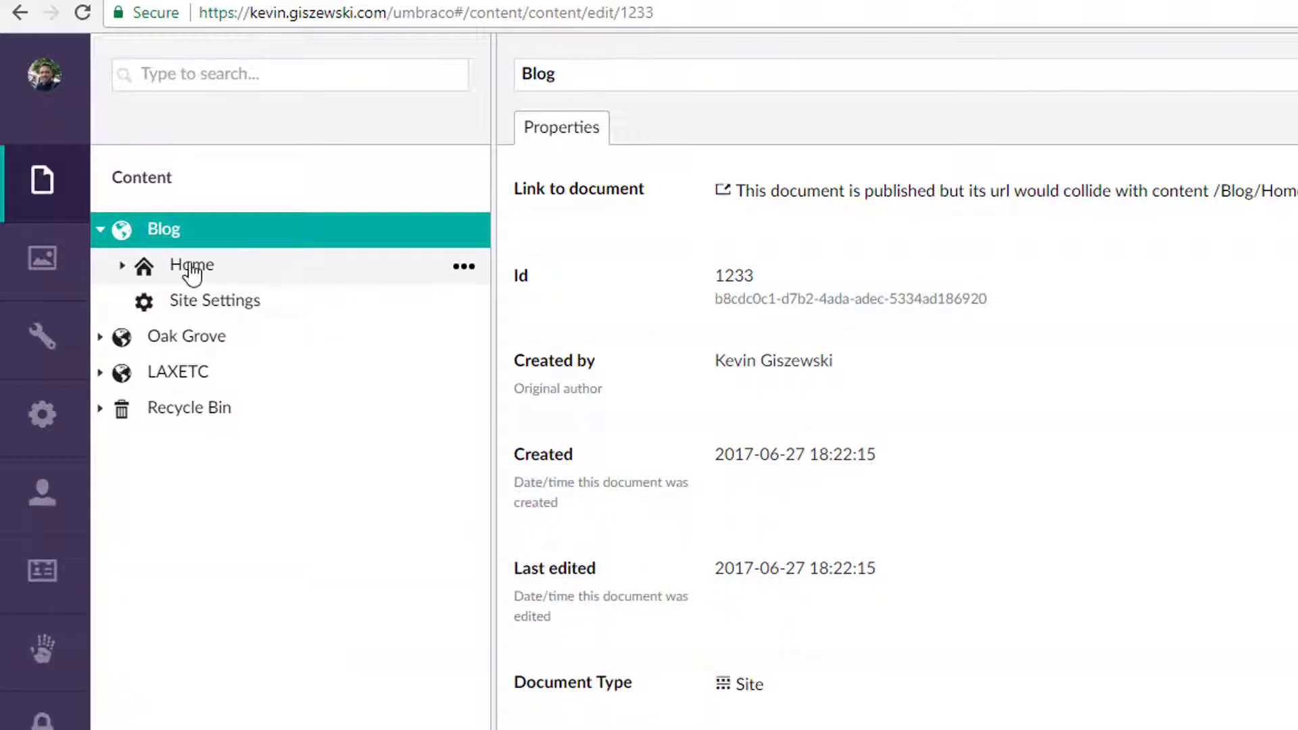
left_click(190, 265)
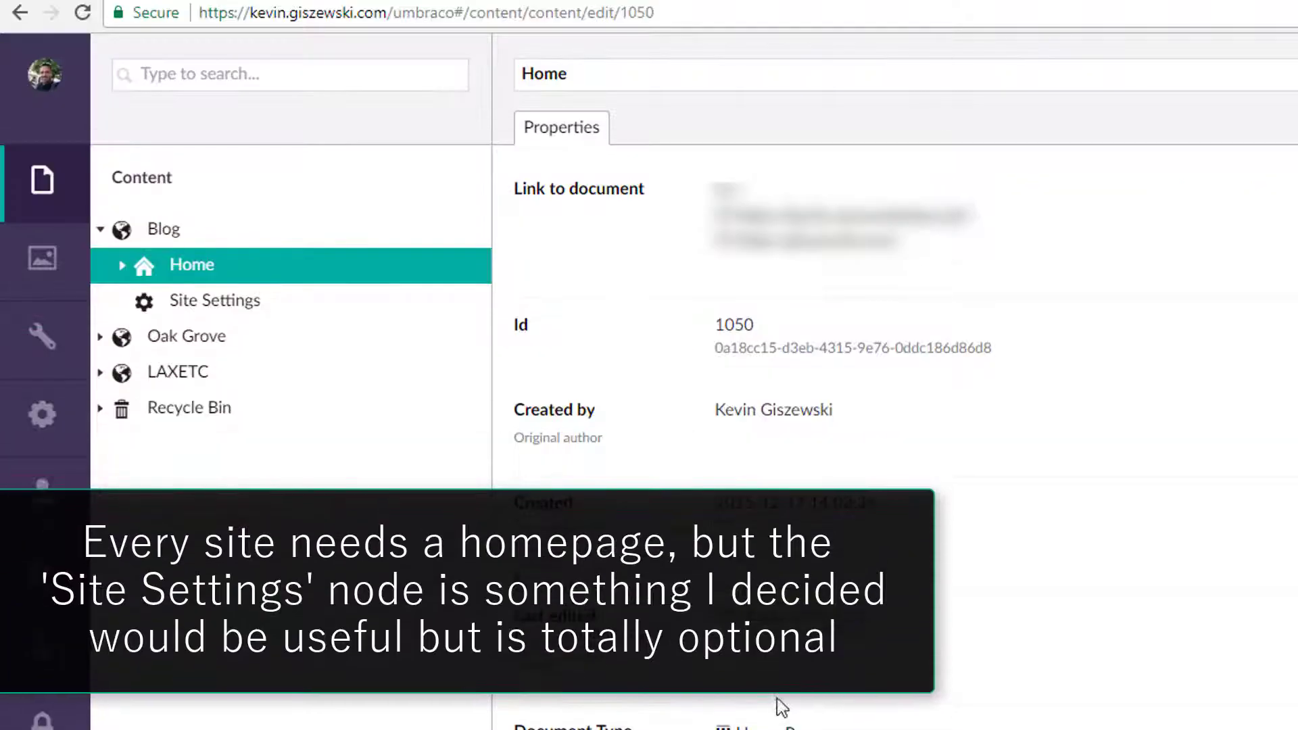
mouse_move(213, 300)
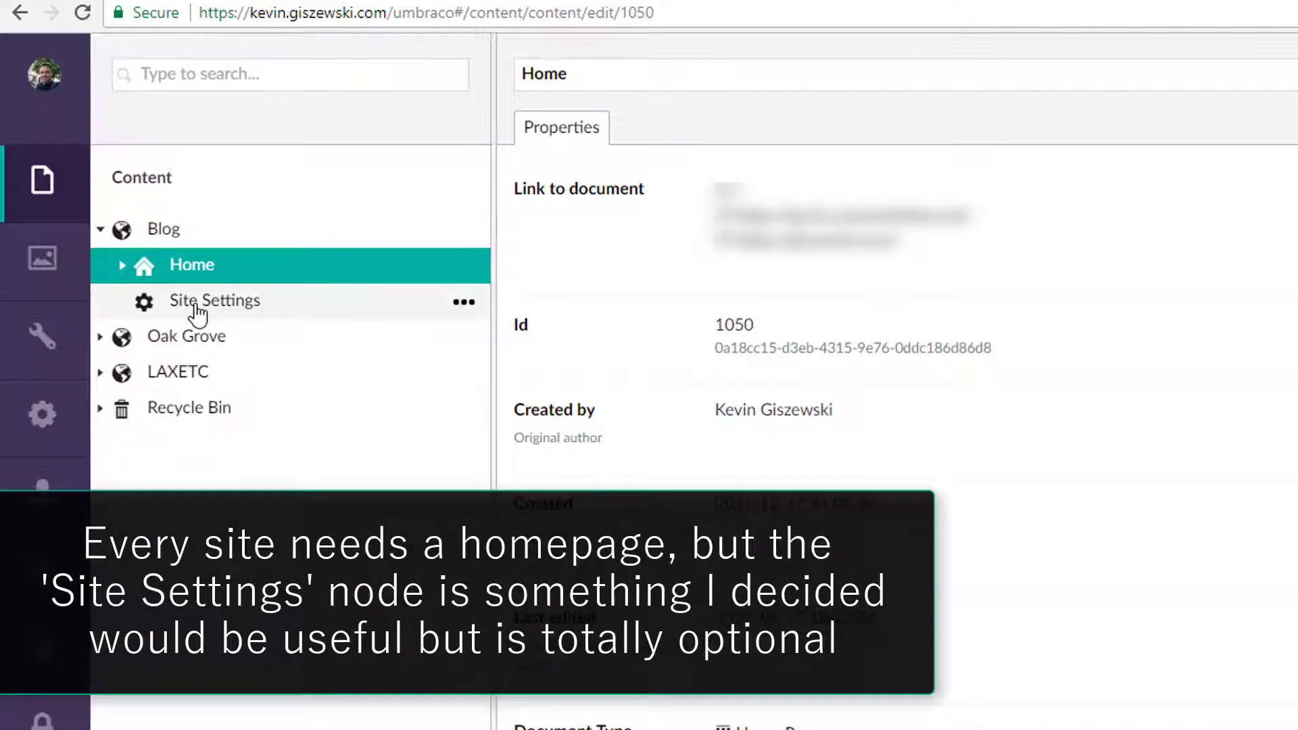
- Expand the Oak Grove site and review its Home page's domain links and document type
left_click(214, 300)
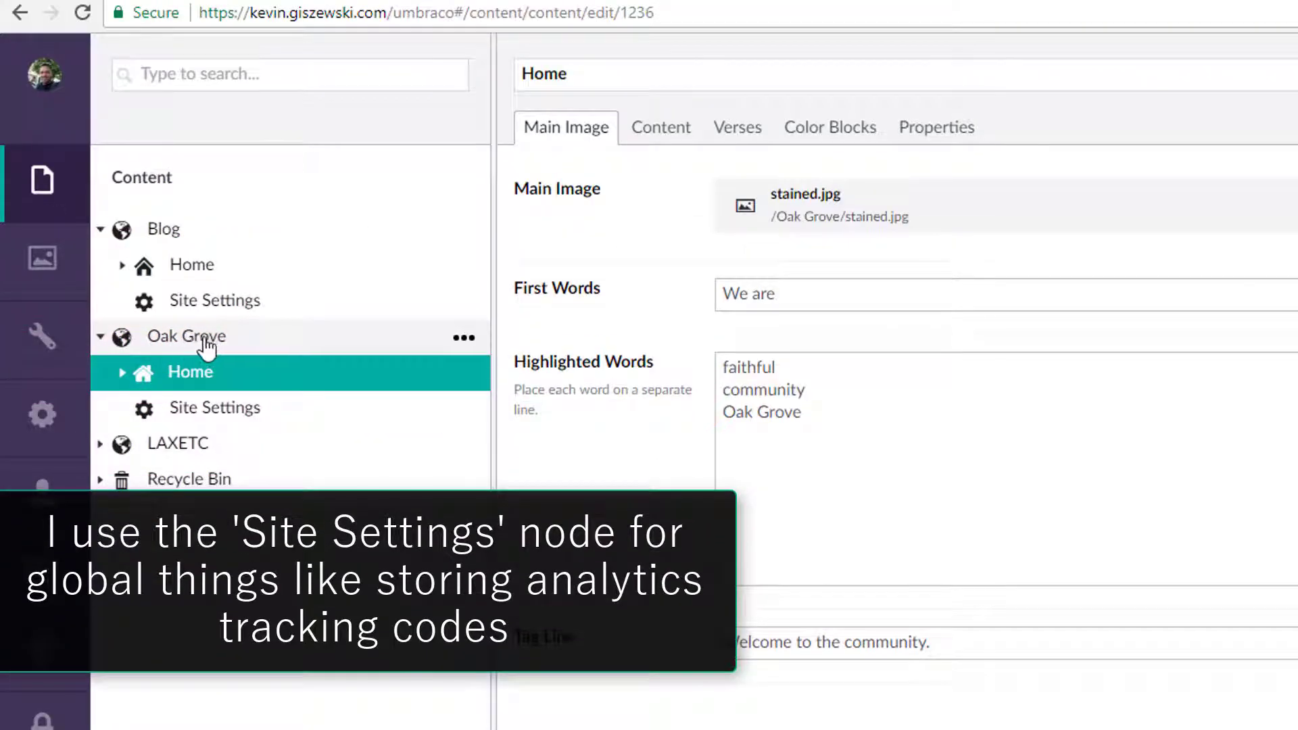
mouse_move(207, 378)
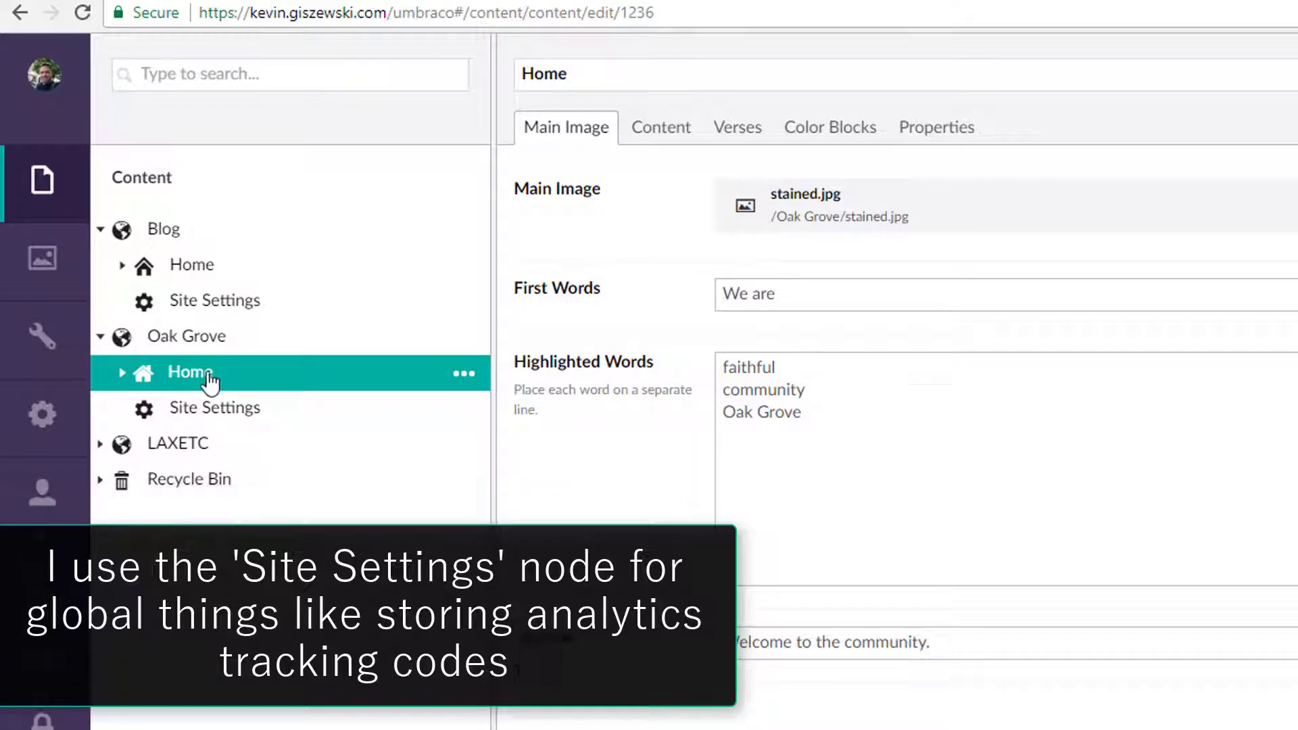
scroll("down", 3)
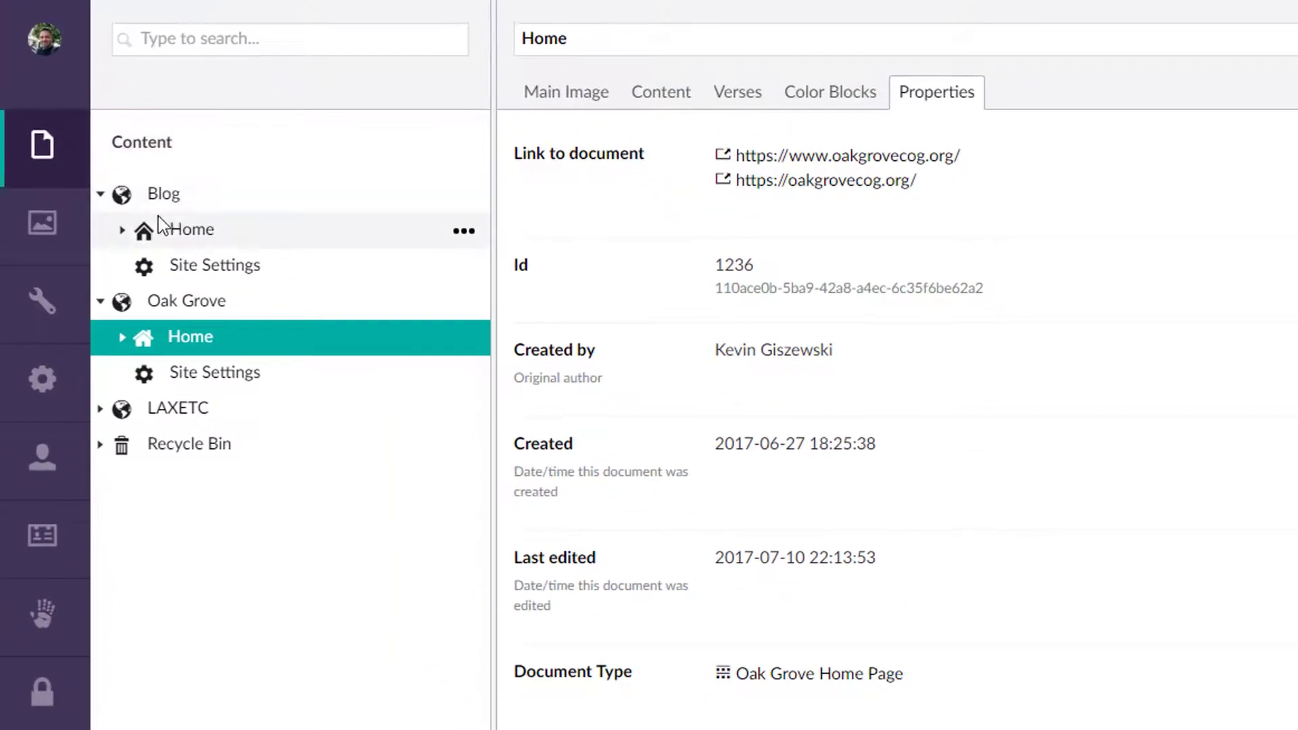
mouse_move(948, 653)
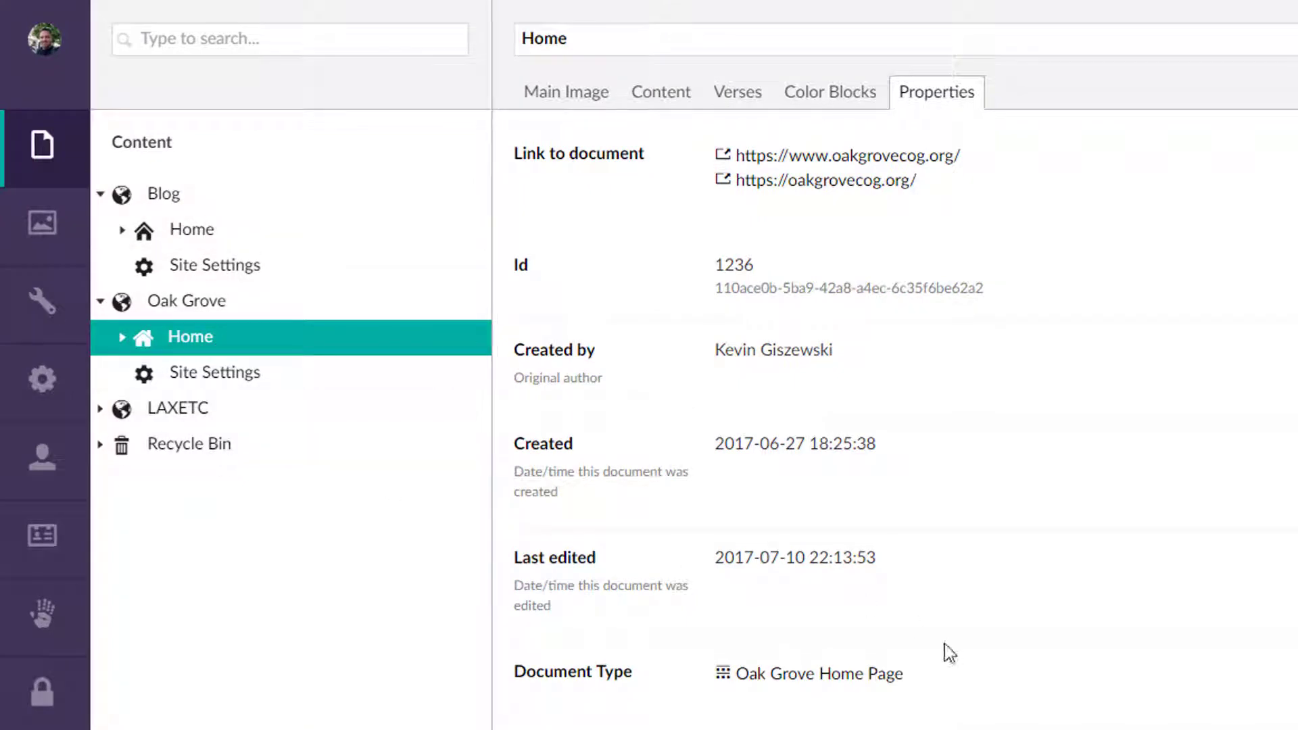
mouse_move(190, 204)
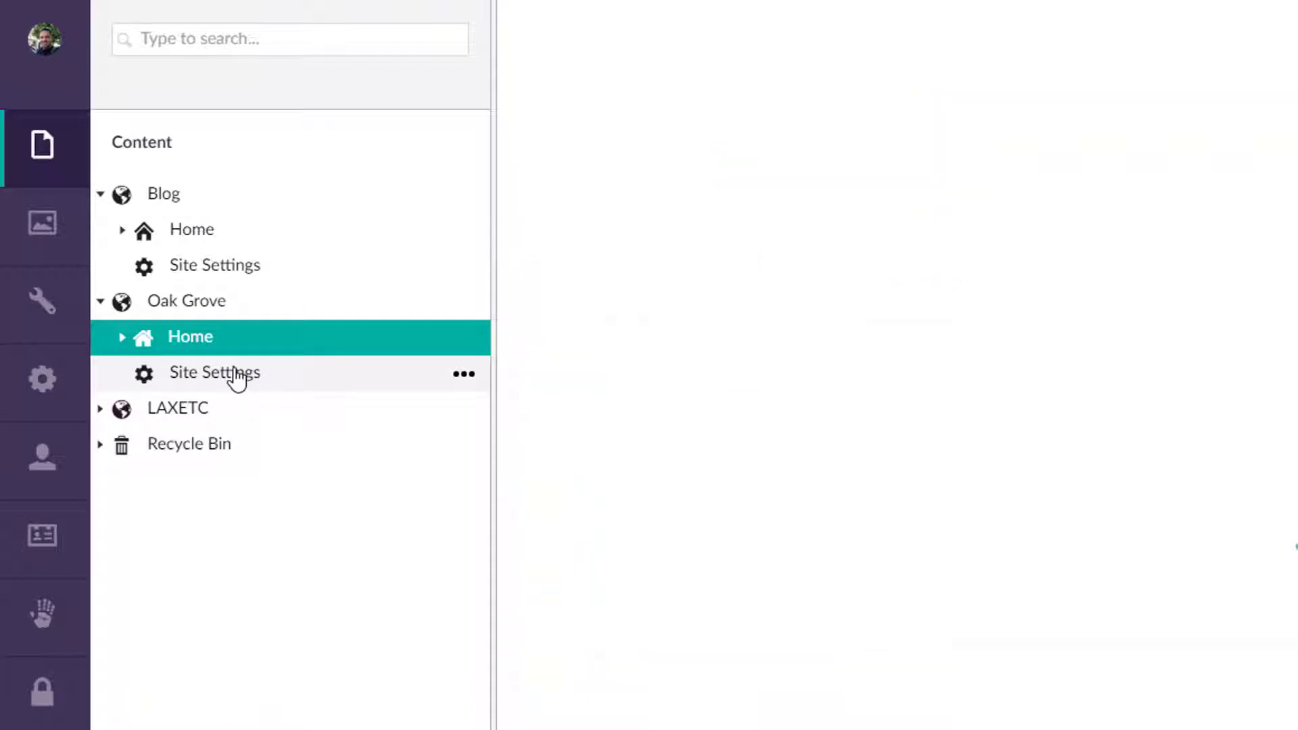
- View Oak Grove's Site Settings general fields and expand the LAXETC site's pages
left_click(214, 374)
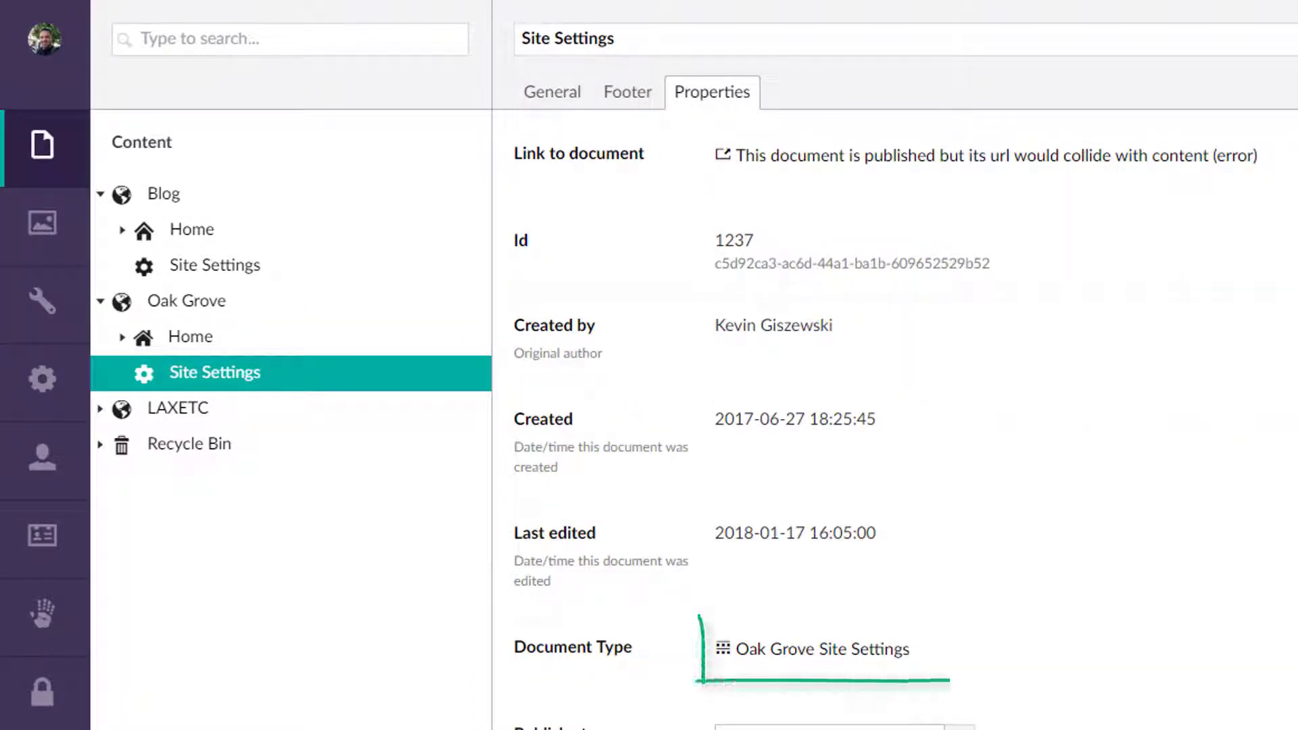
left_click(99, 408)
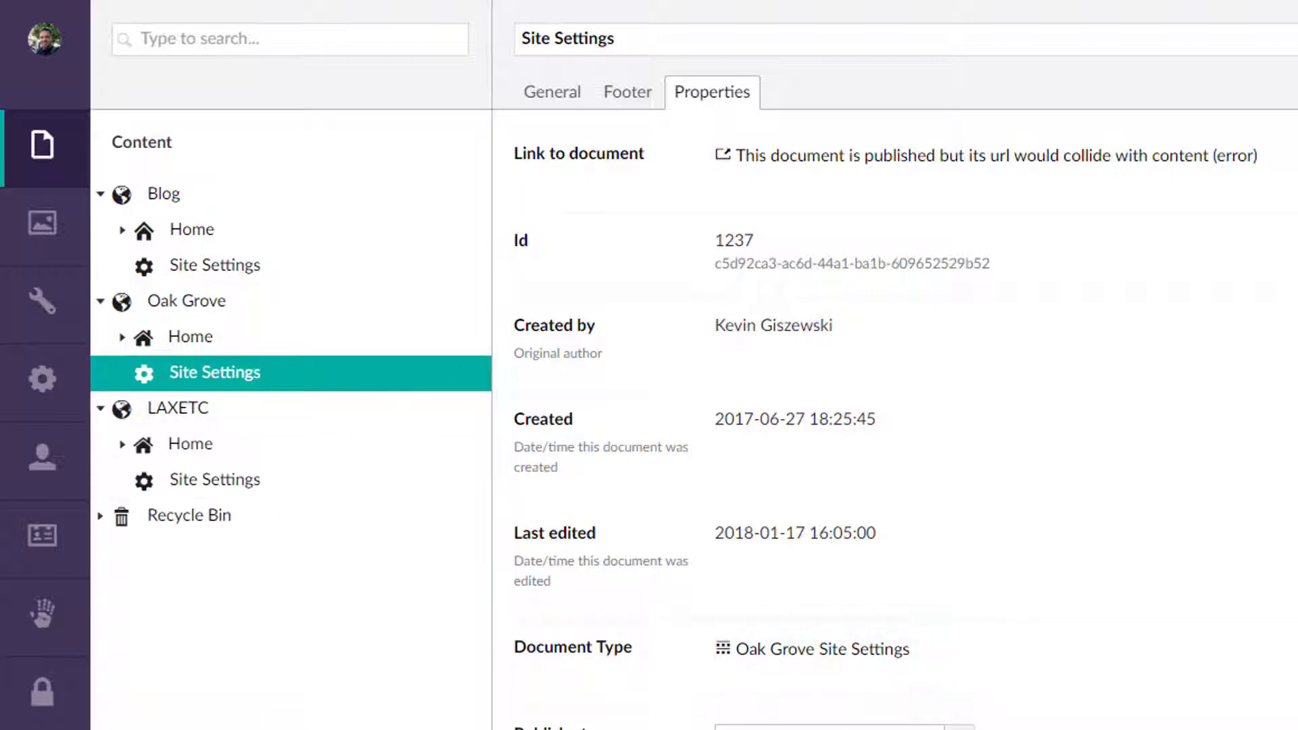
mouse_move(453, 304)
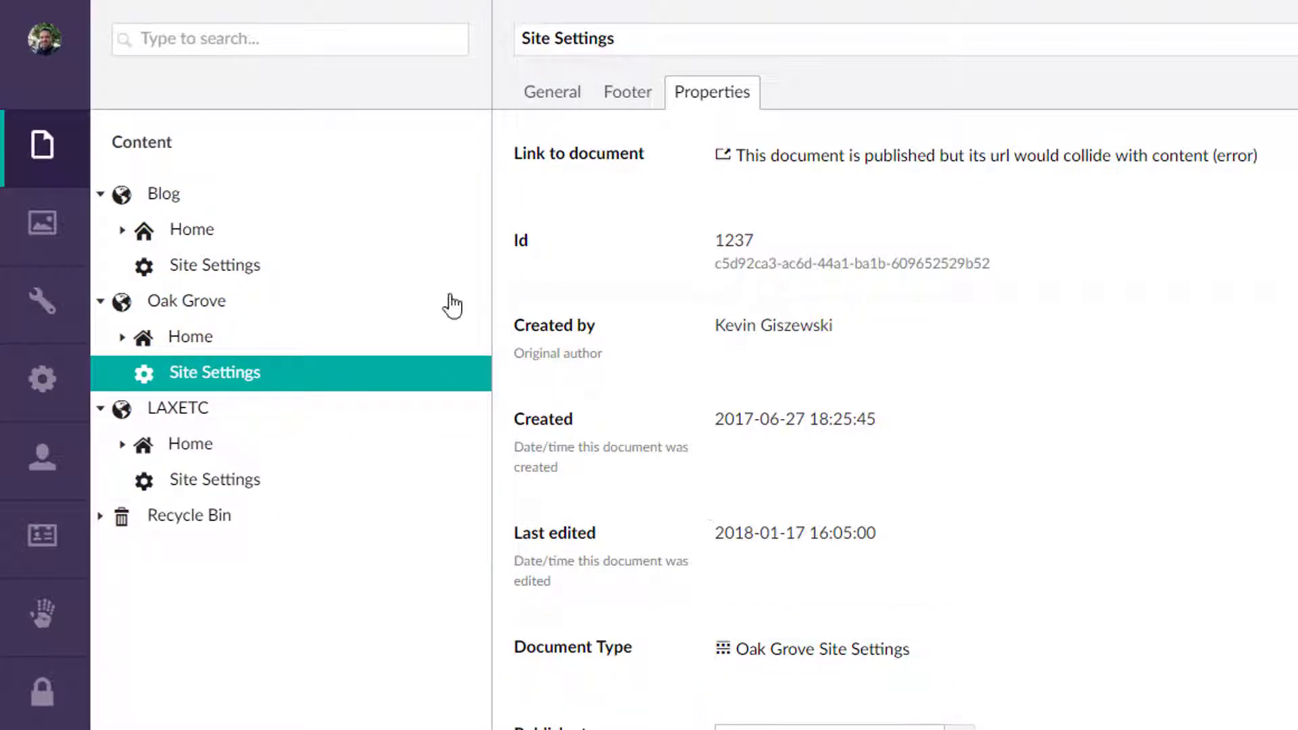
mouse_move(213, 479)
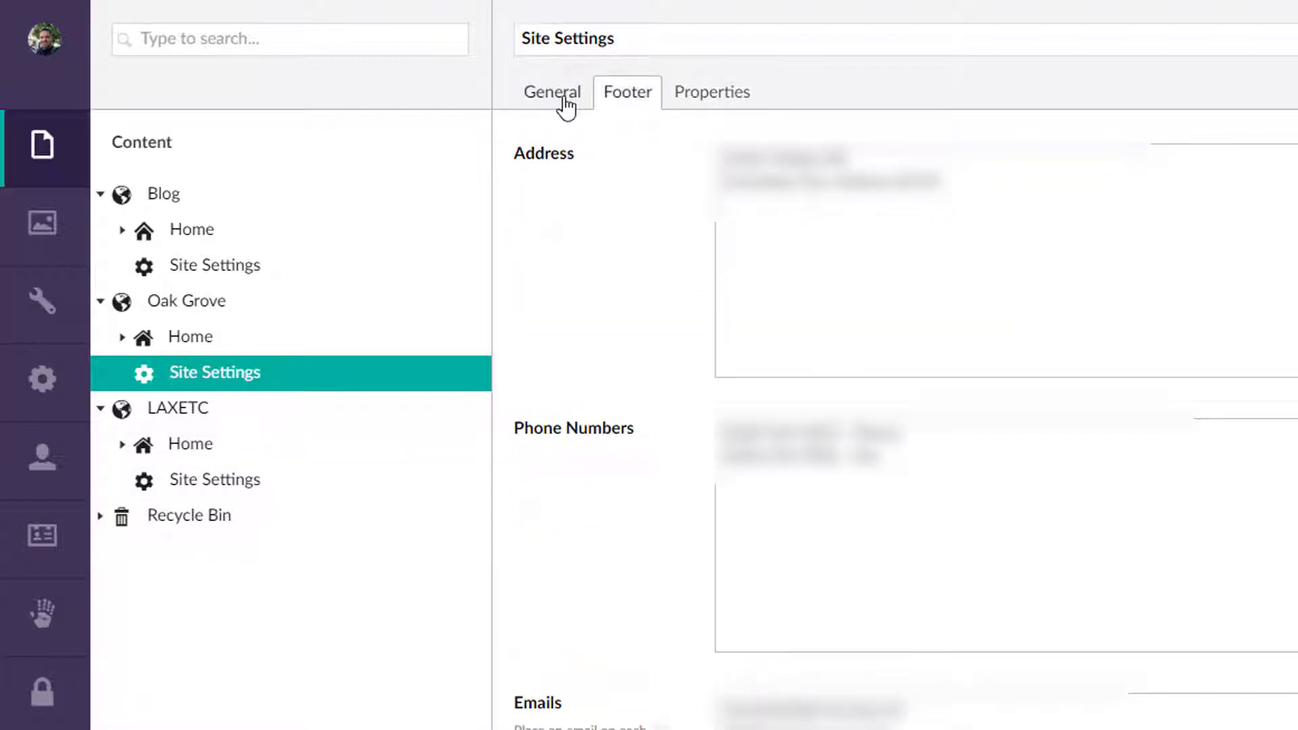
left_click(551, 92)
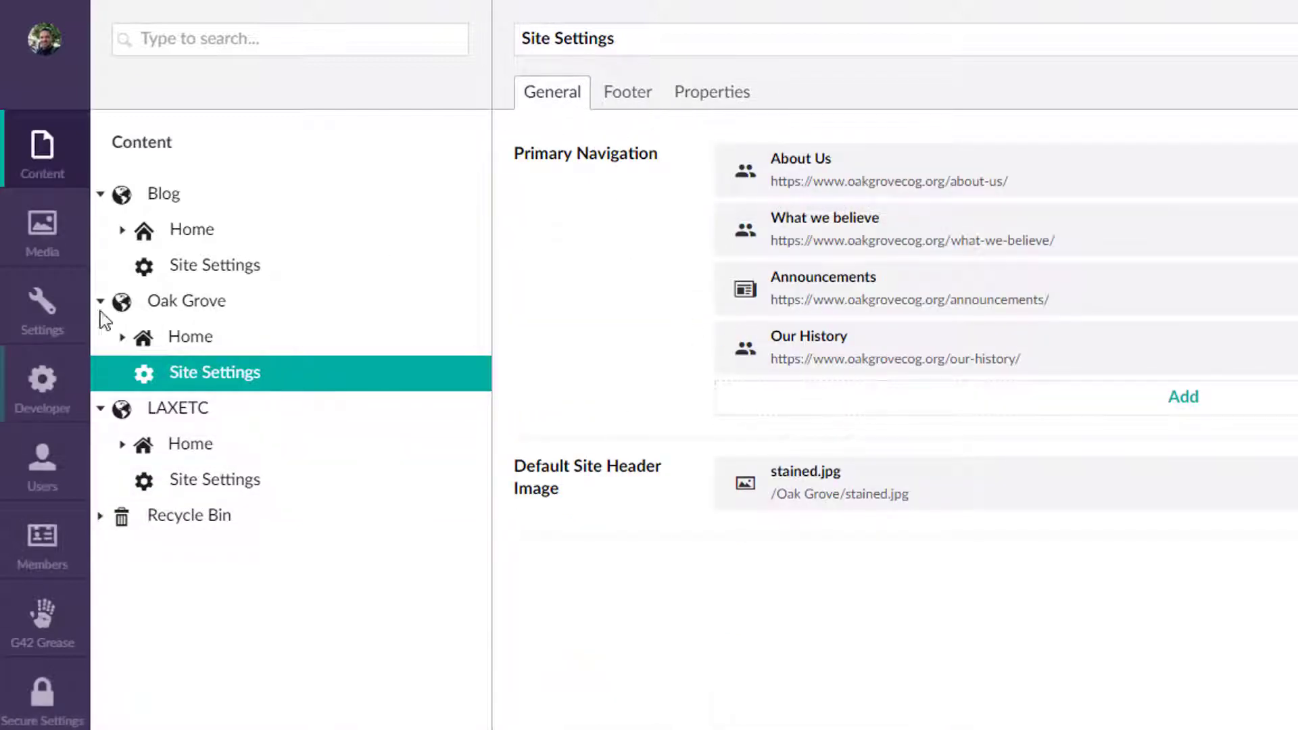
mouse_move(185, 300)
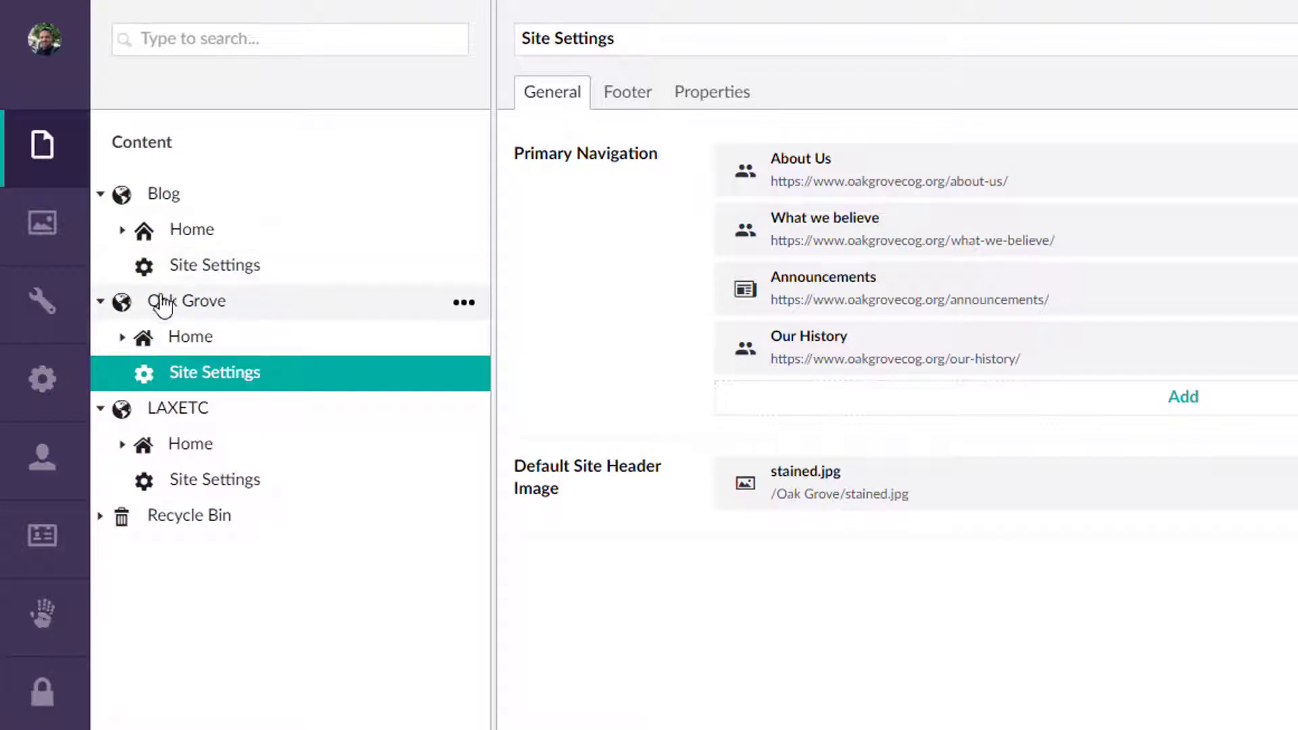
mouse_move(561, 206)
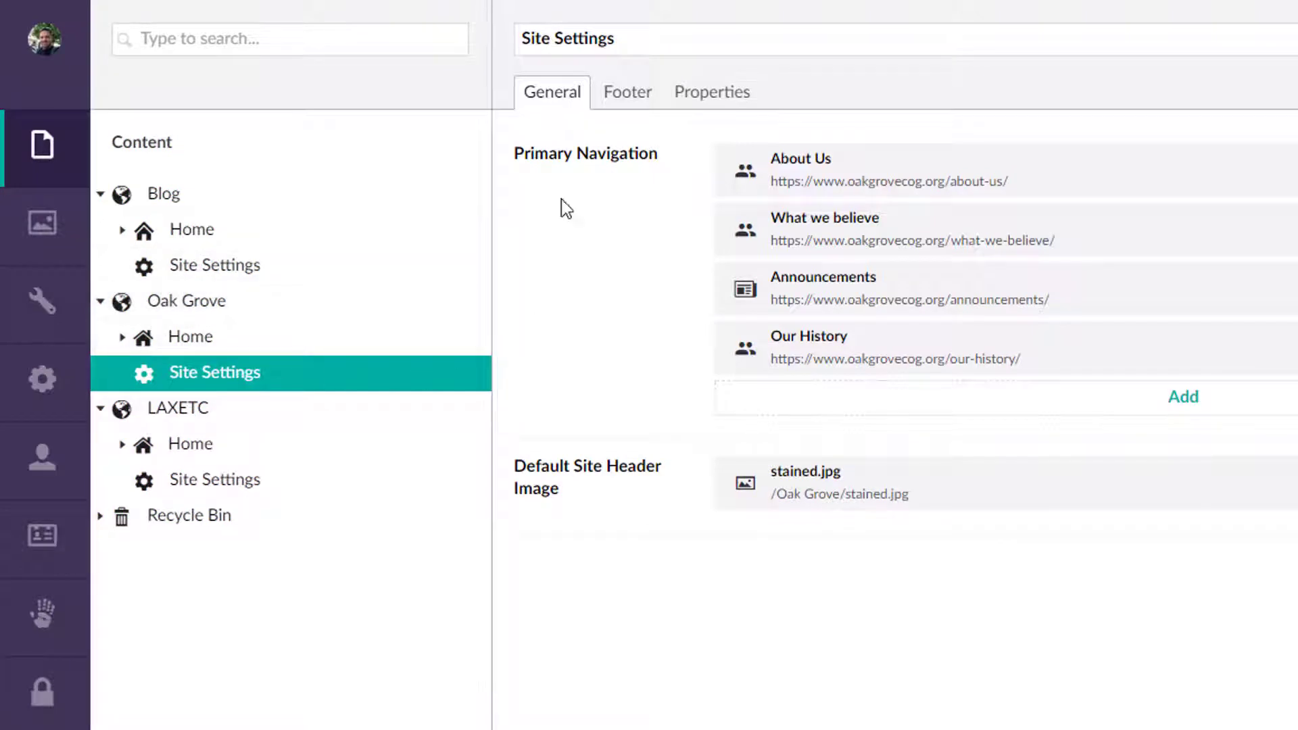
mouse_move(231, 269)
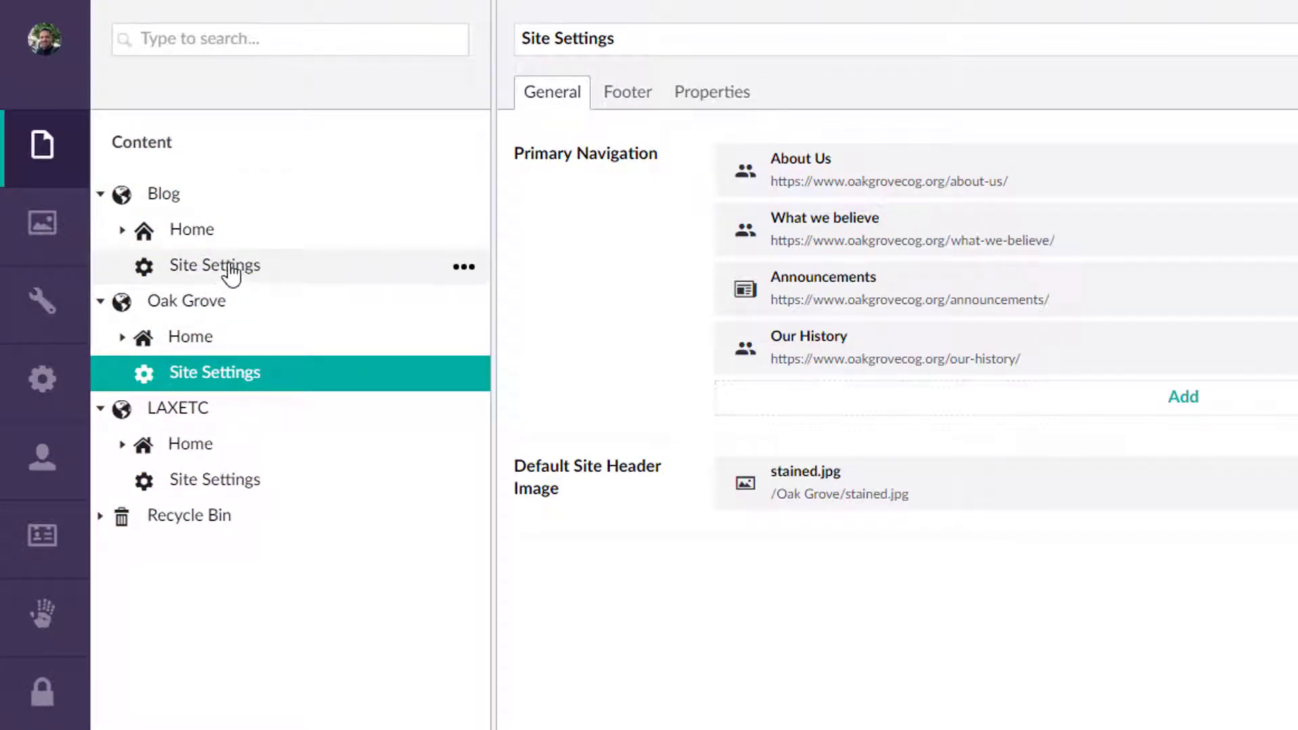
mouse_move(238, 234)
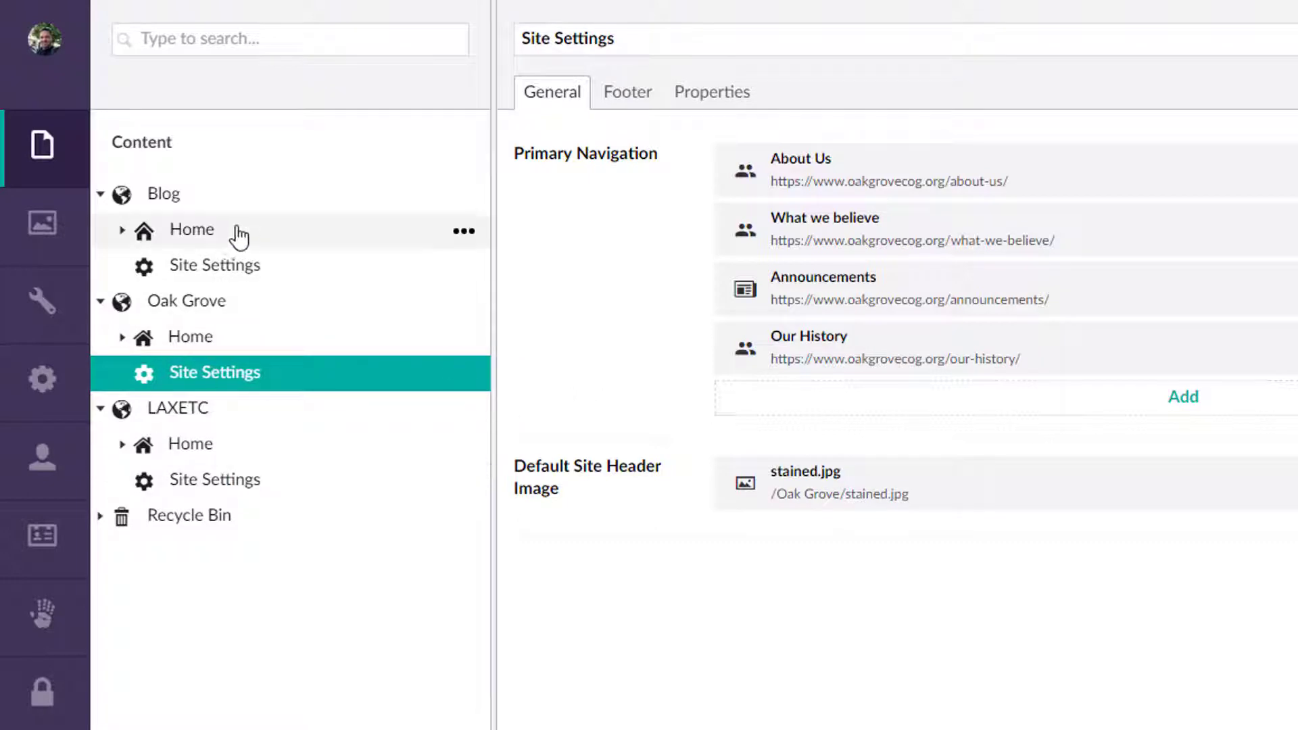
- Expand Blog Home and review the About, Contact and Slack pages' document details
left_click(123, 230)
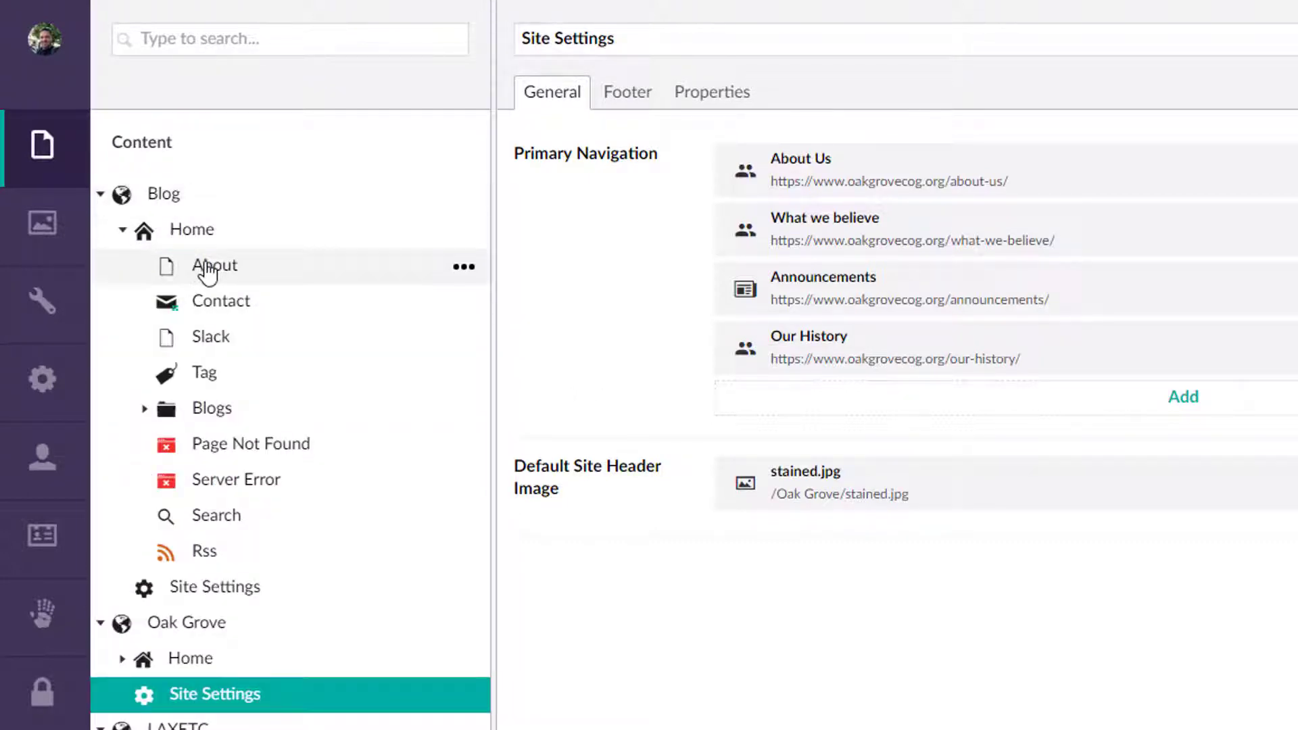
mouse_move(204, 552)
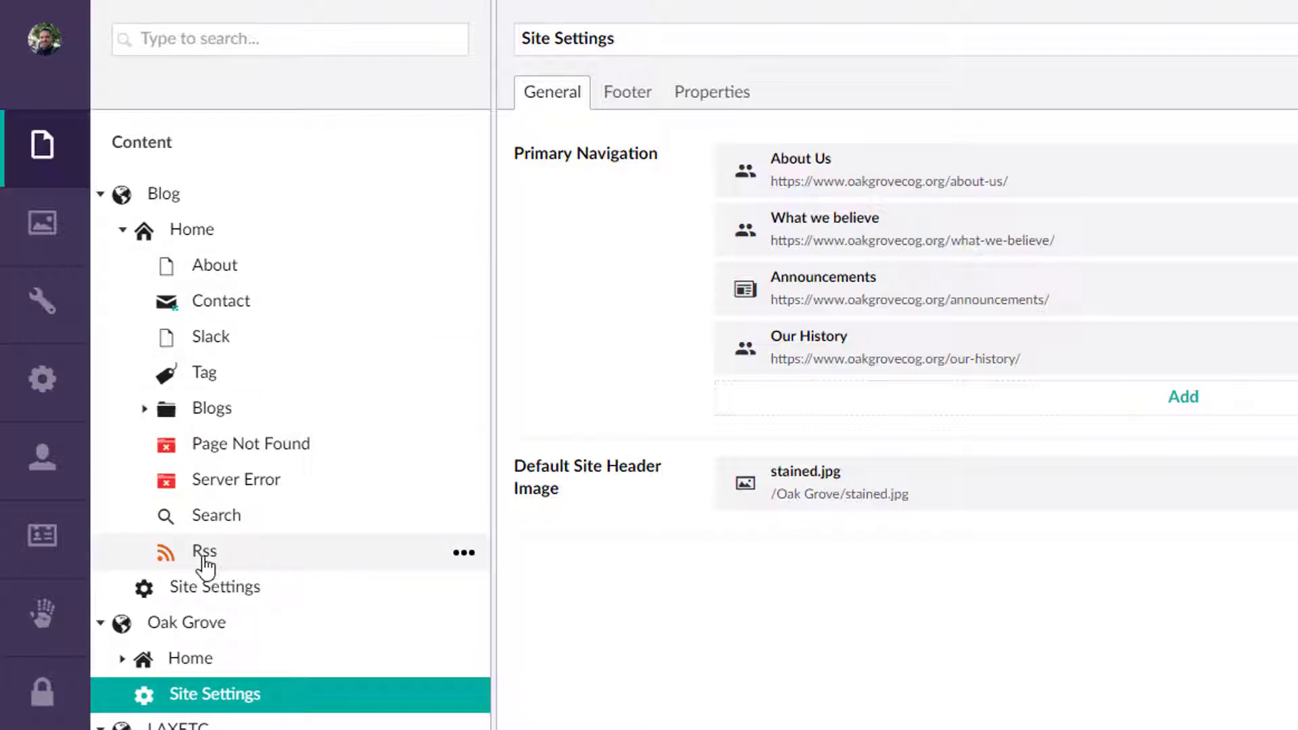
left_click(214, 265)
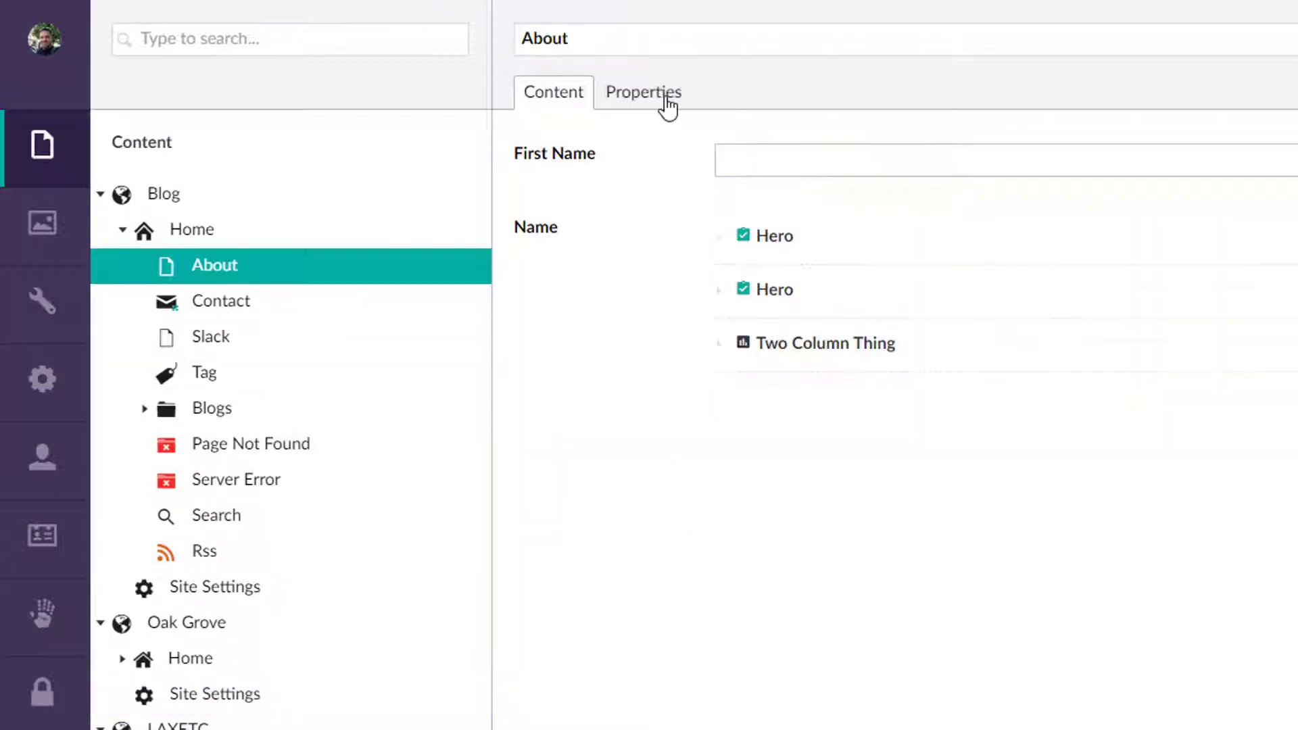
left_click(643, 92)
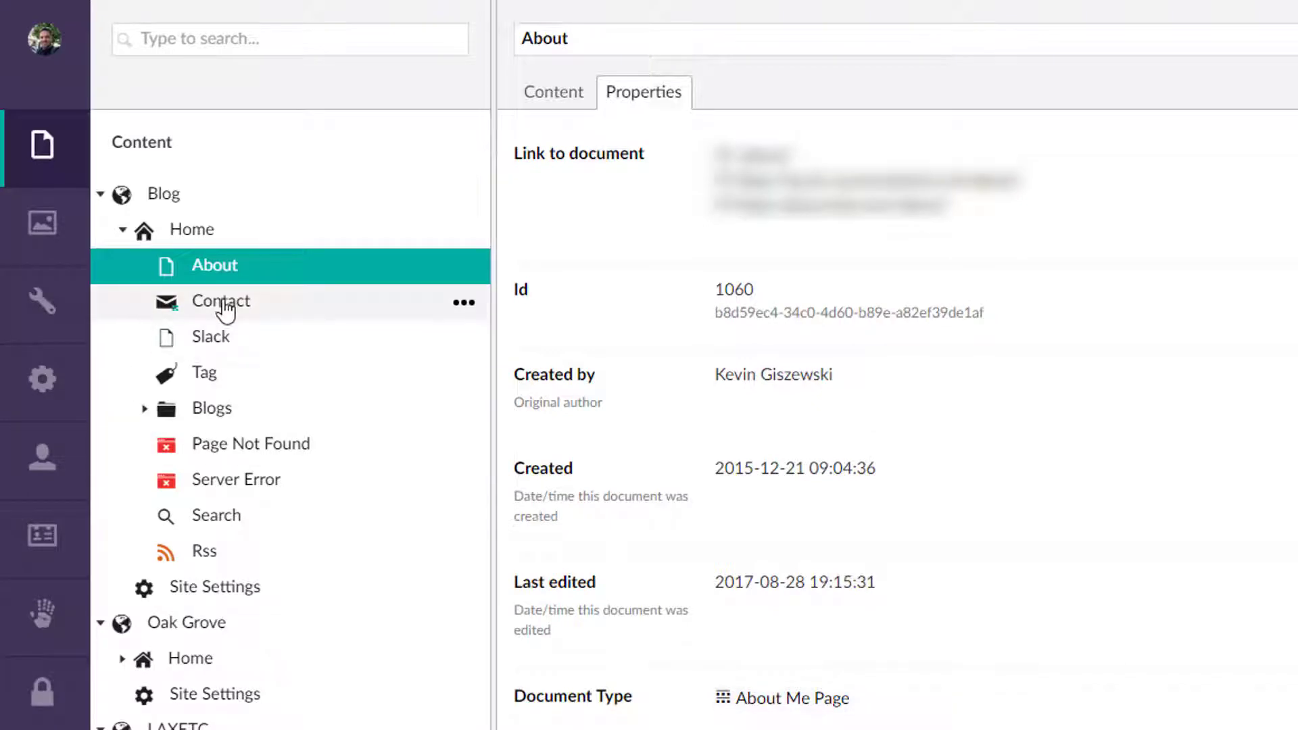
left_click(220, 300)
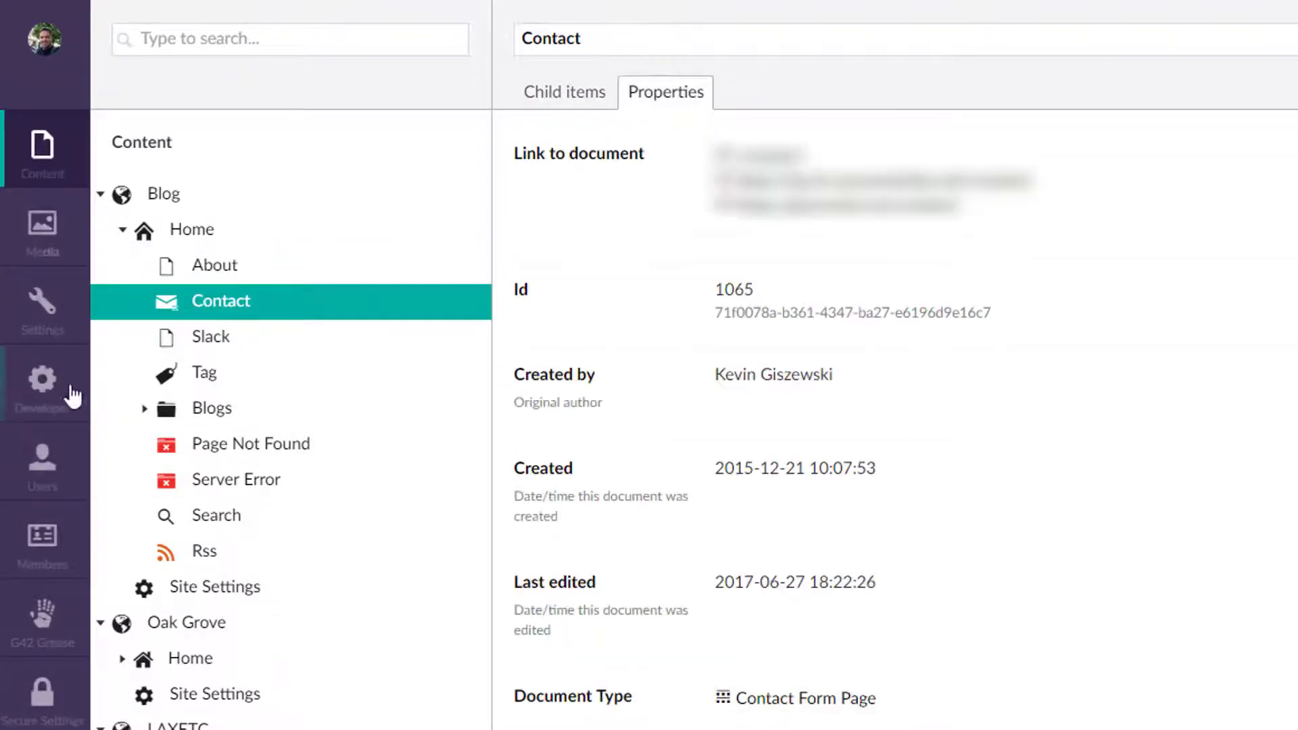
left_click(211, 336)
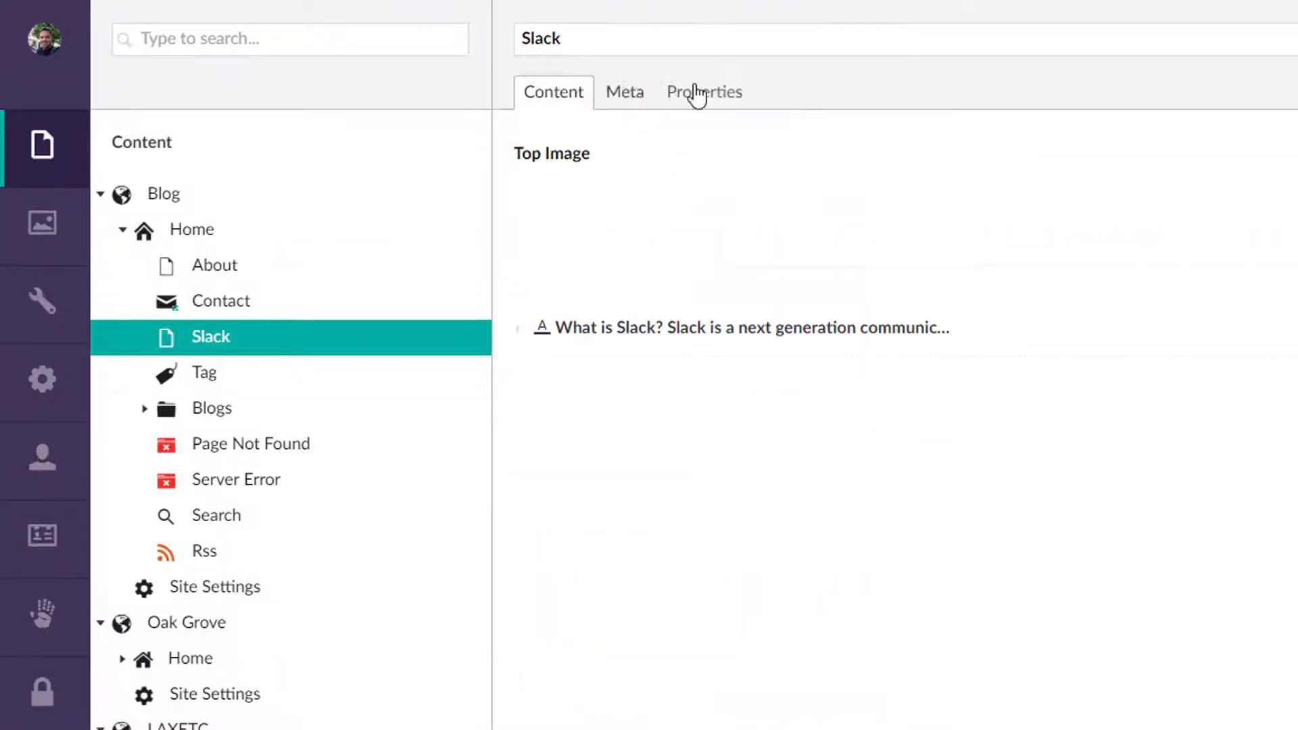
left_click(703, 92)
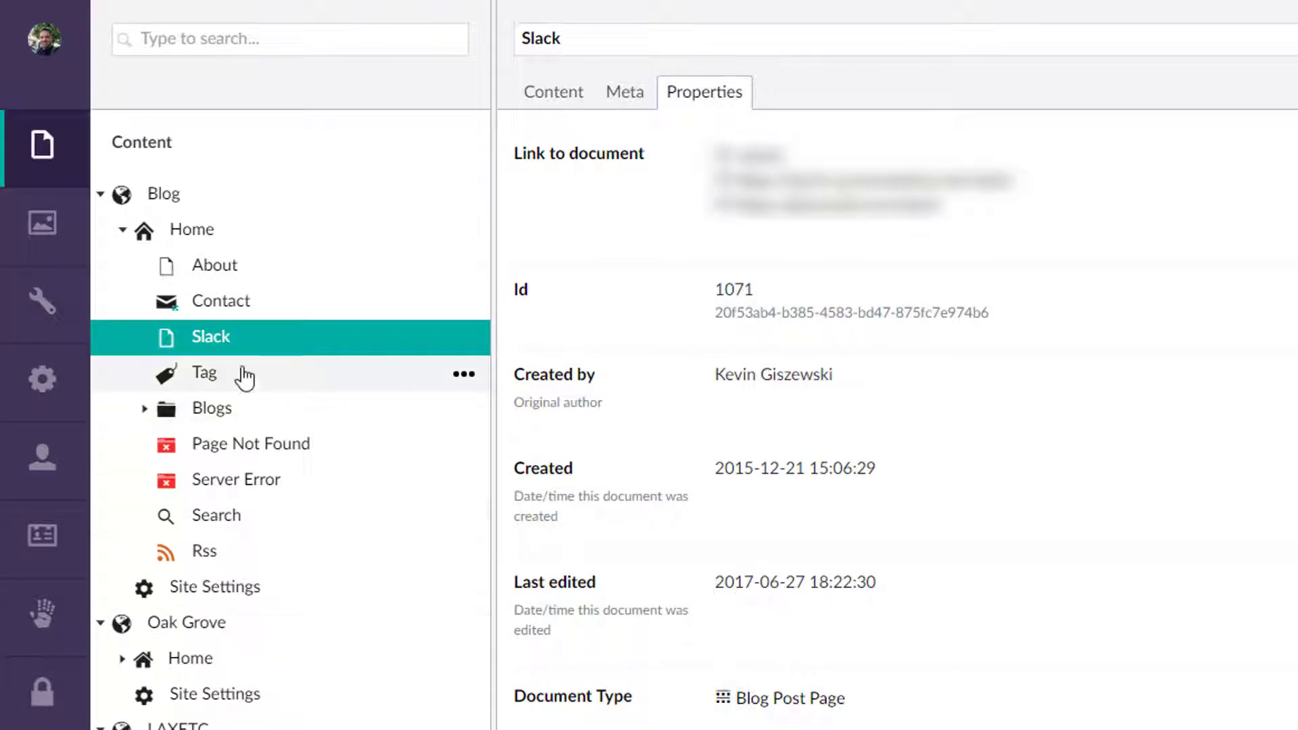
mouse_move(249, 456)
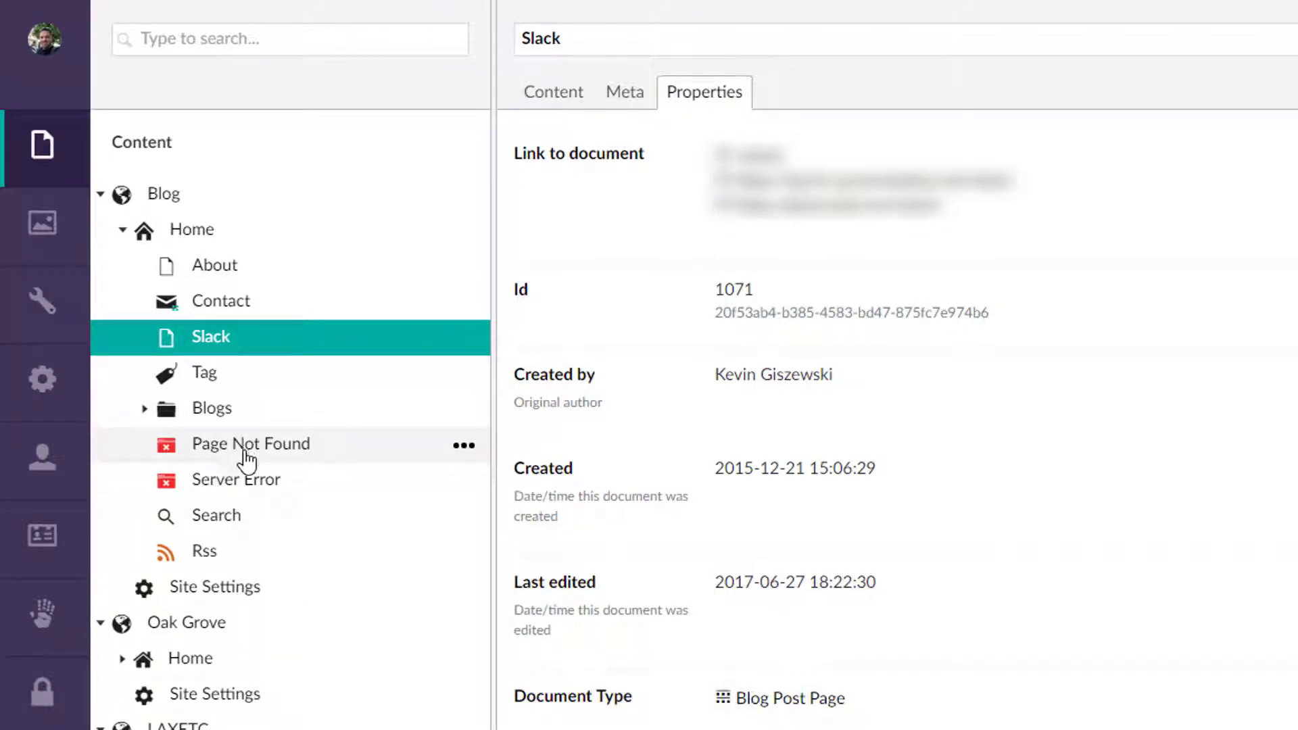
mouse_move(689, 658)
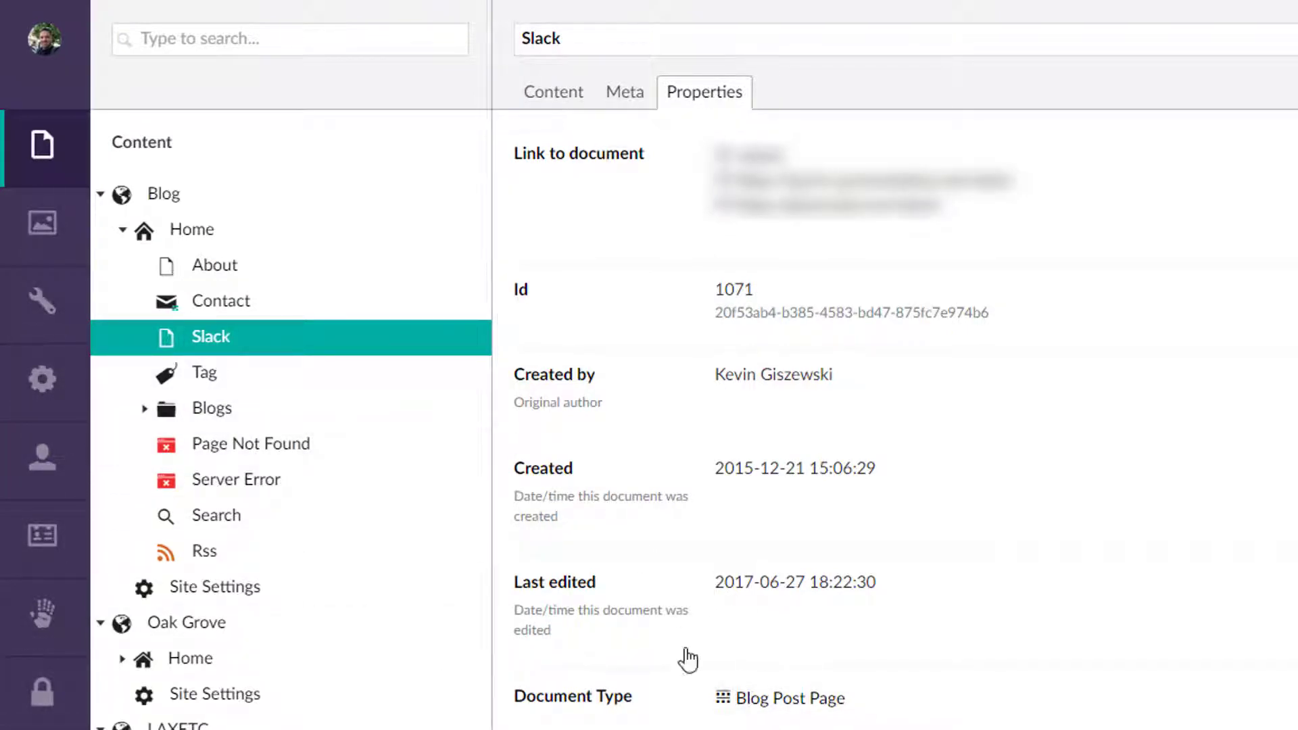
mouse_move(761, 724)
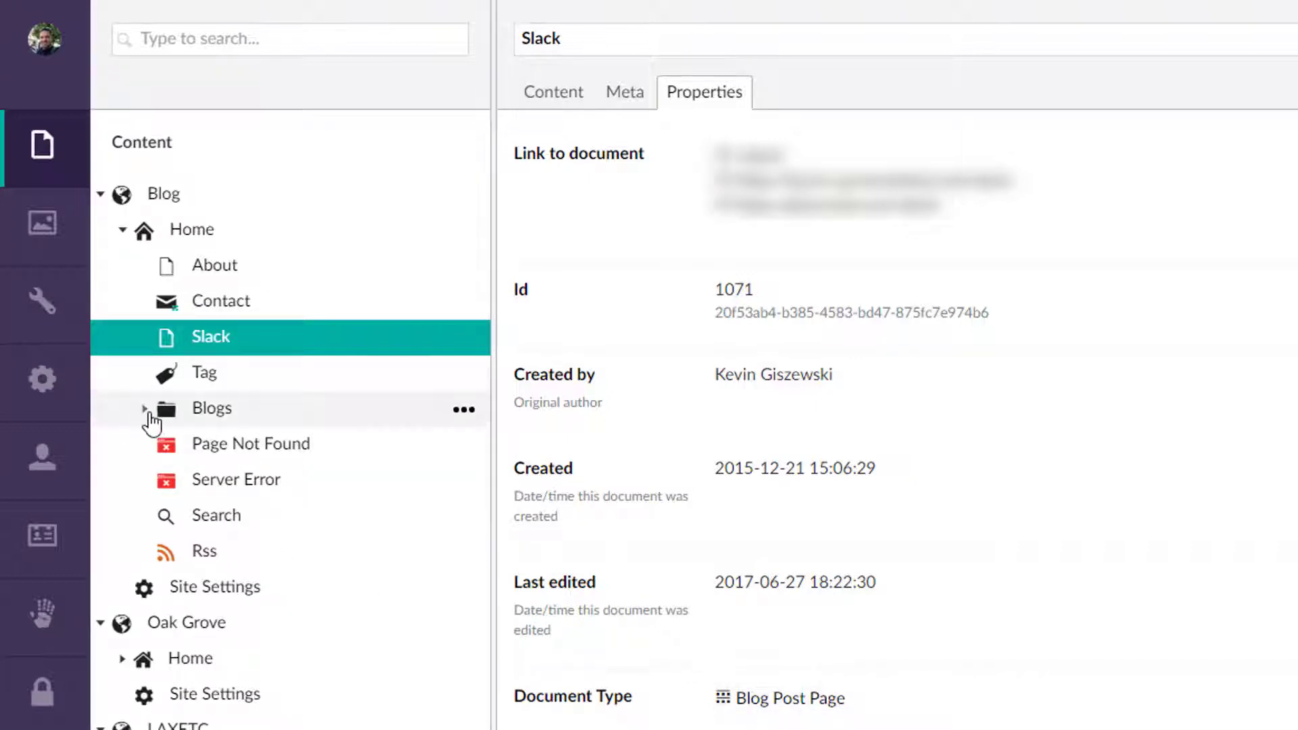
- Expand Blogs > 2015 > 12 and view the 'Minimum Viable Product - Part 1' post's properties
left_click(143, 409)
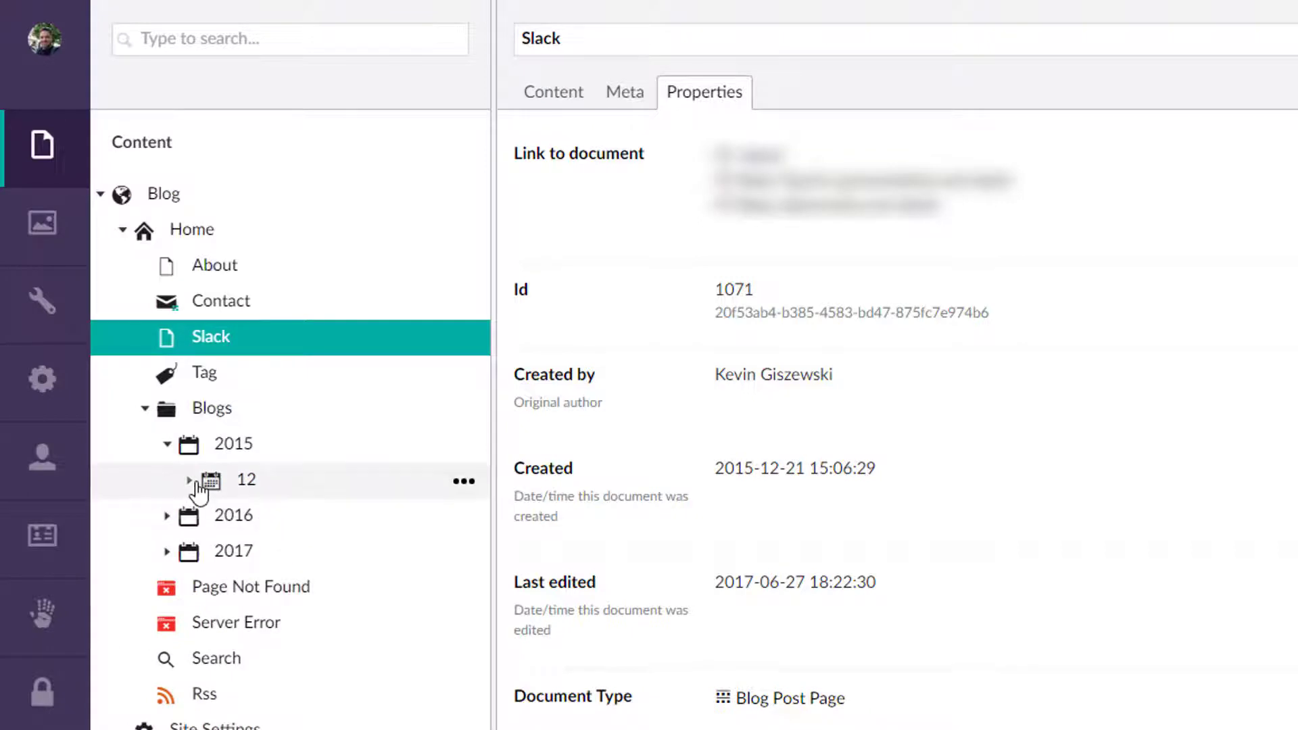
left_click(188, 480)
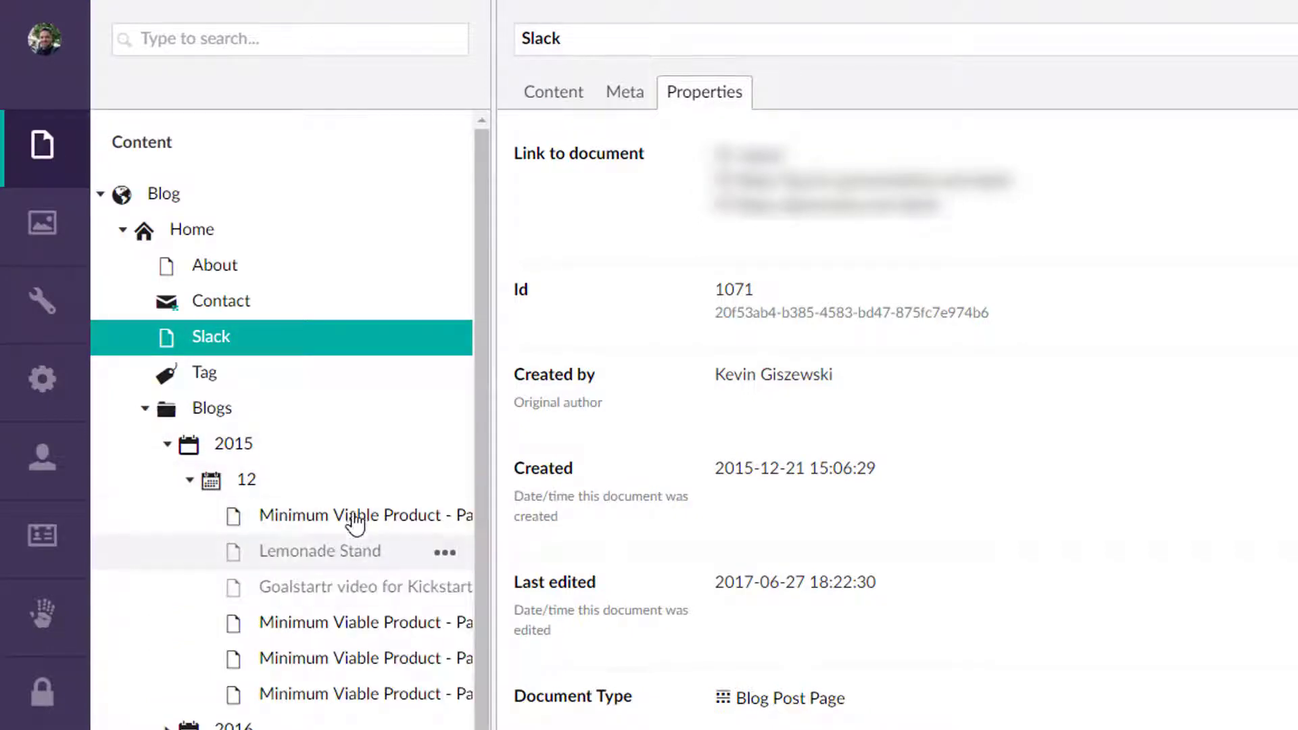
left_click(362, 515)
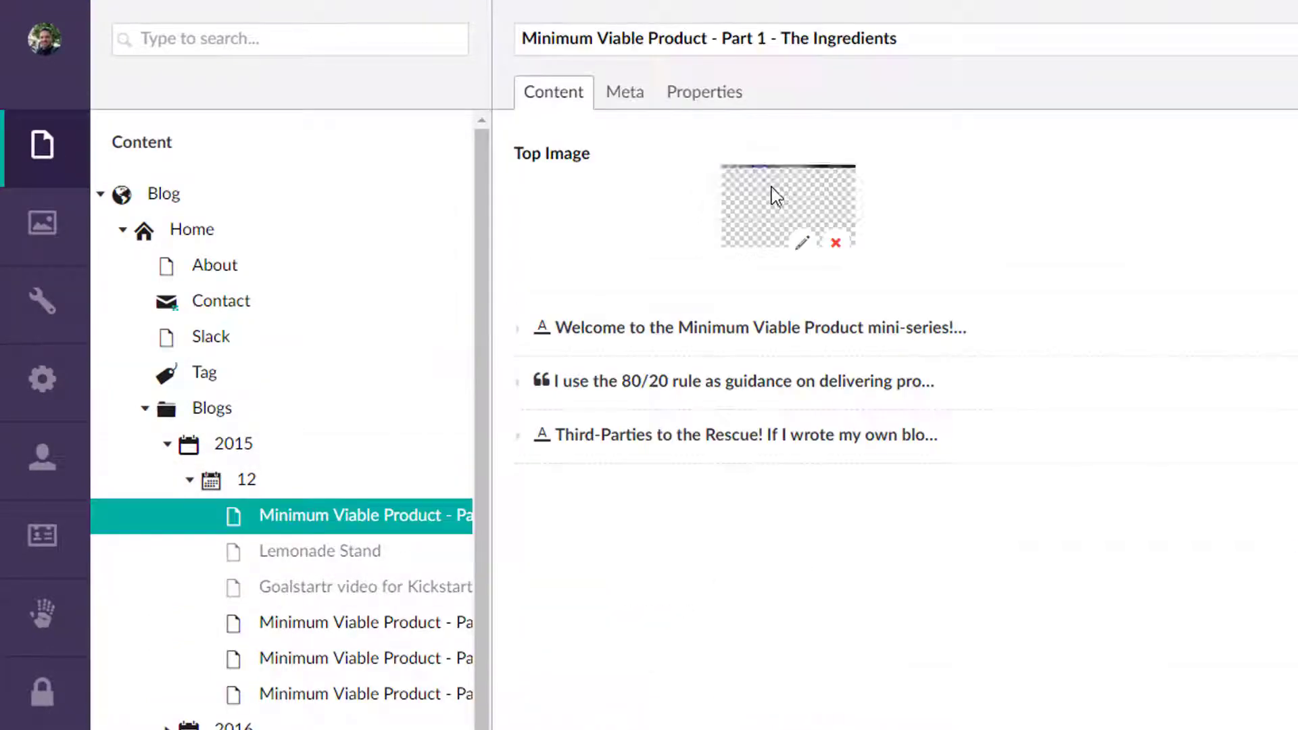
left_click(704, 92)
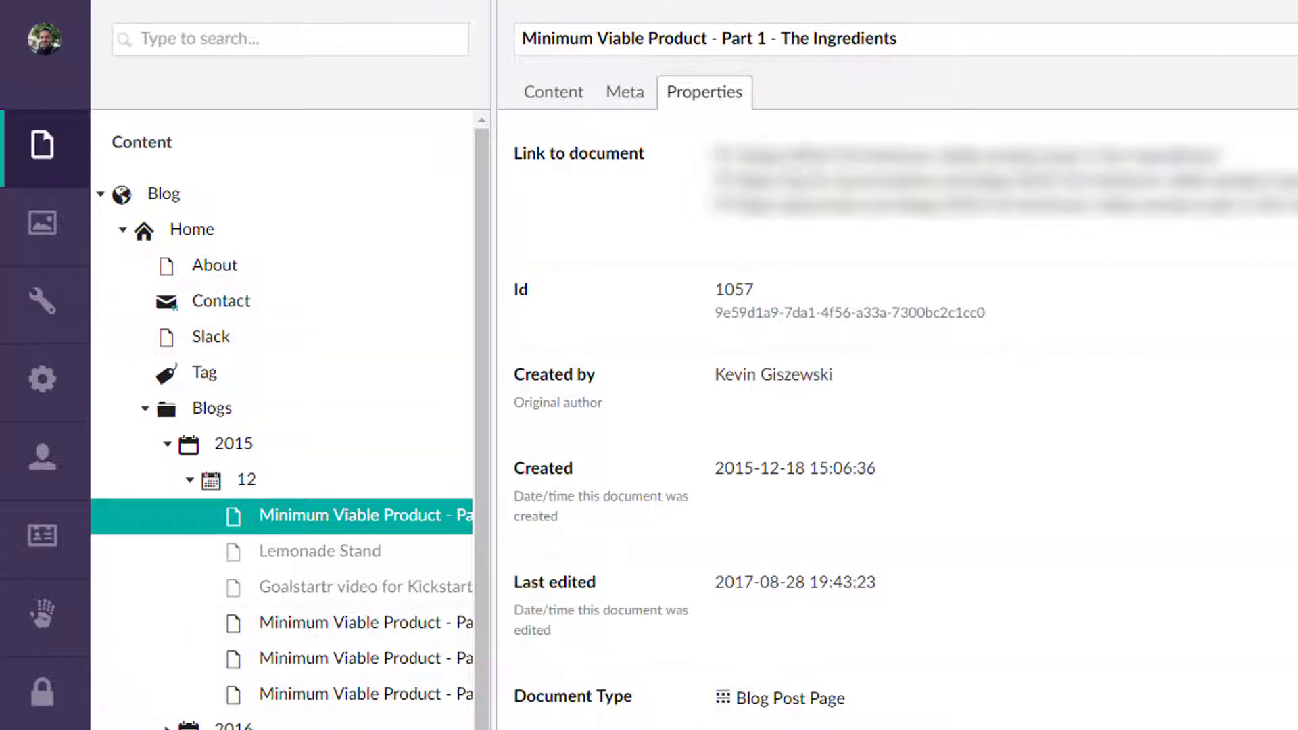
- Review Page Not Found's details, then the Server Error page's content with status code 500
left_click(193, 616)
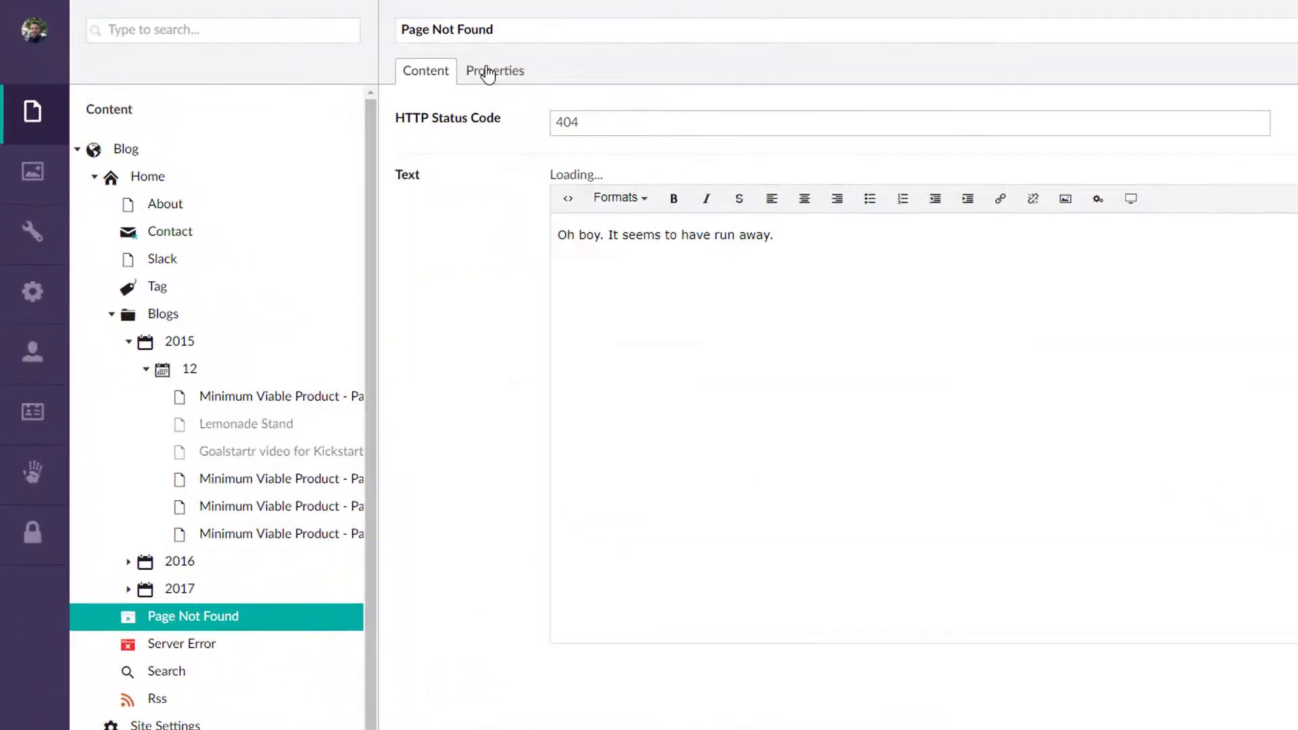
left_click(495, 71)
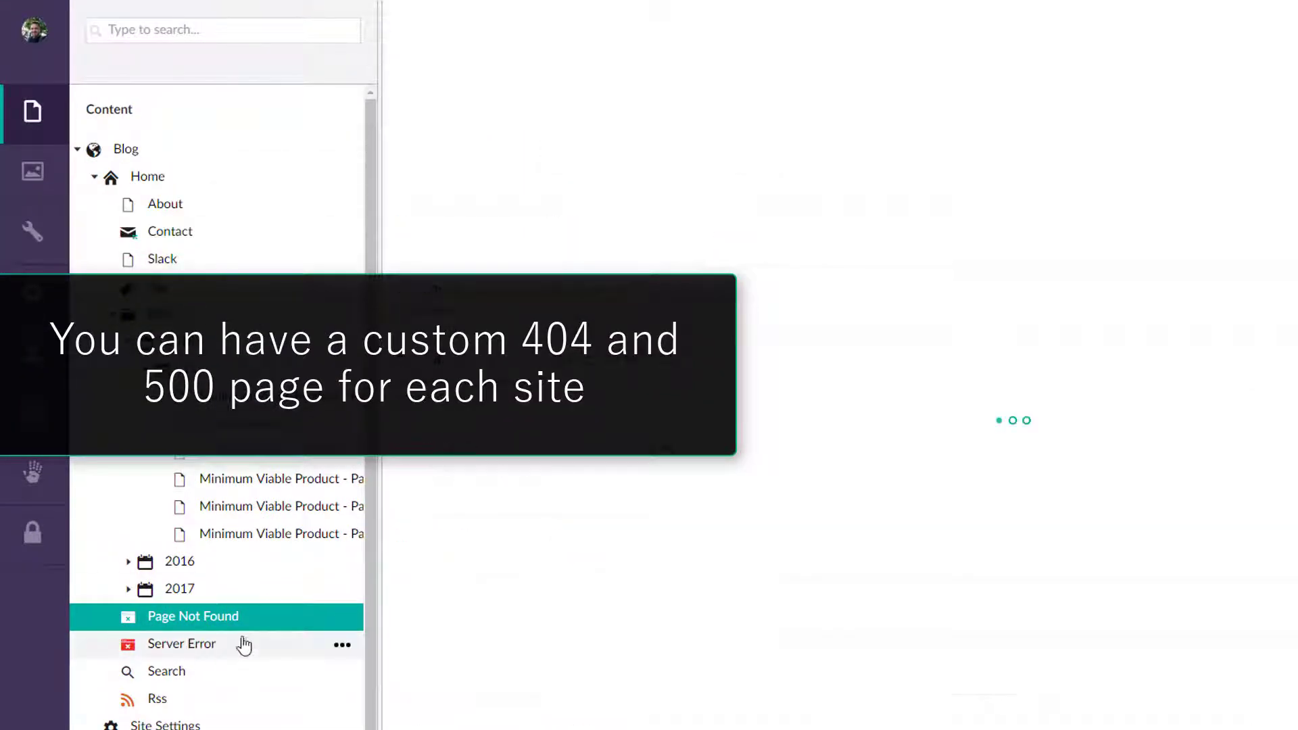
left_click(181, 644)
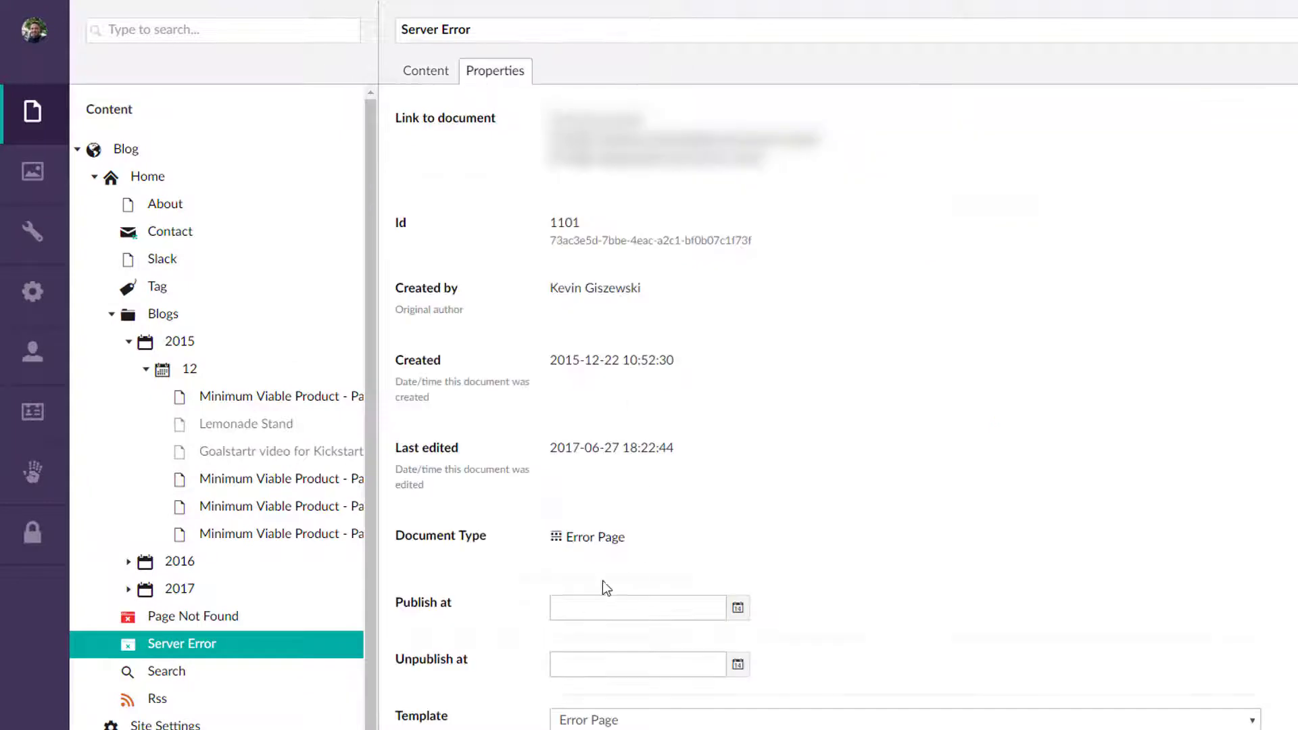
left_click(426, 71)
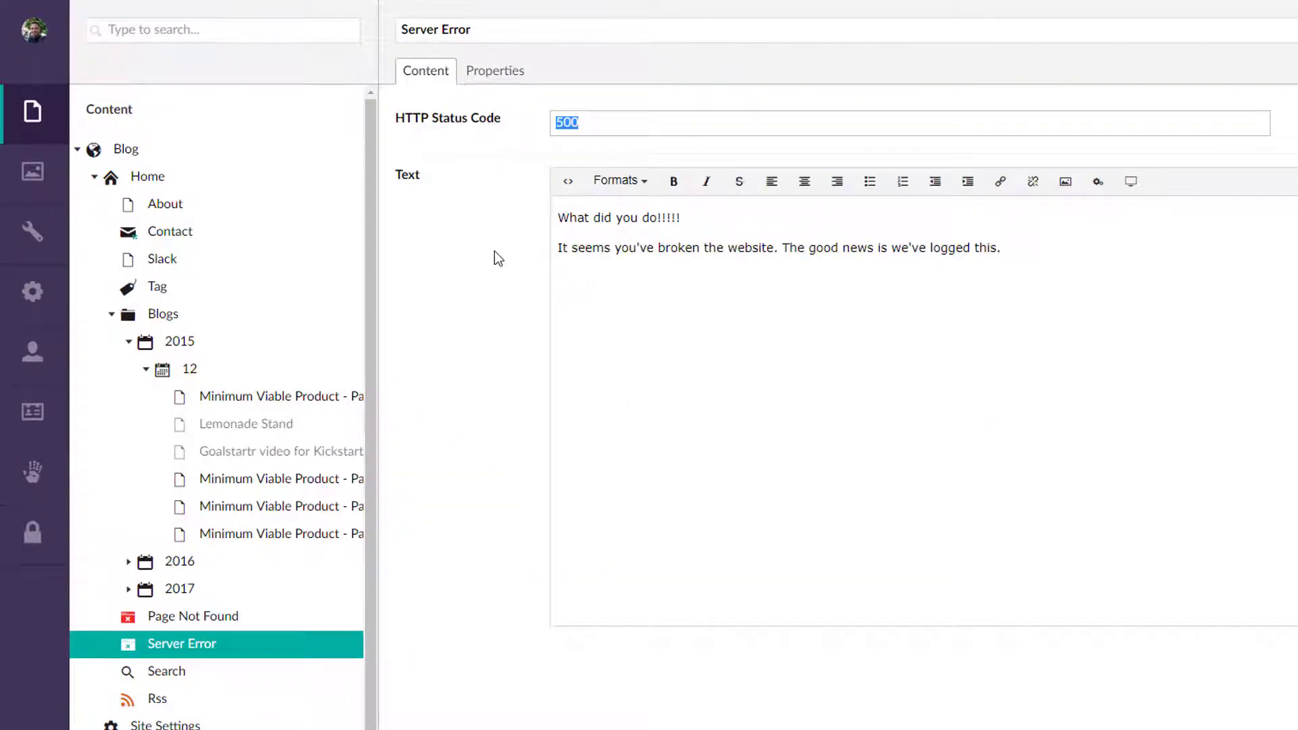
mouse_move(631, 263)
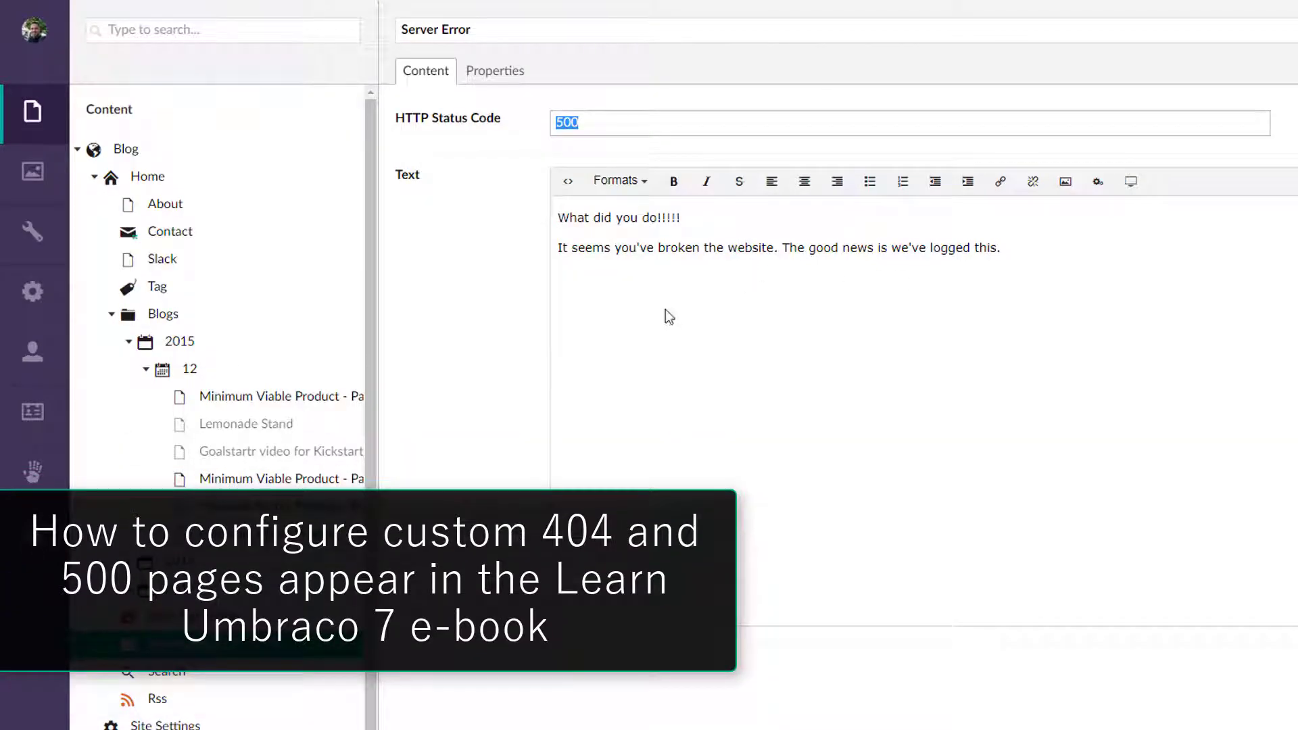
mouse_move(165, 707)
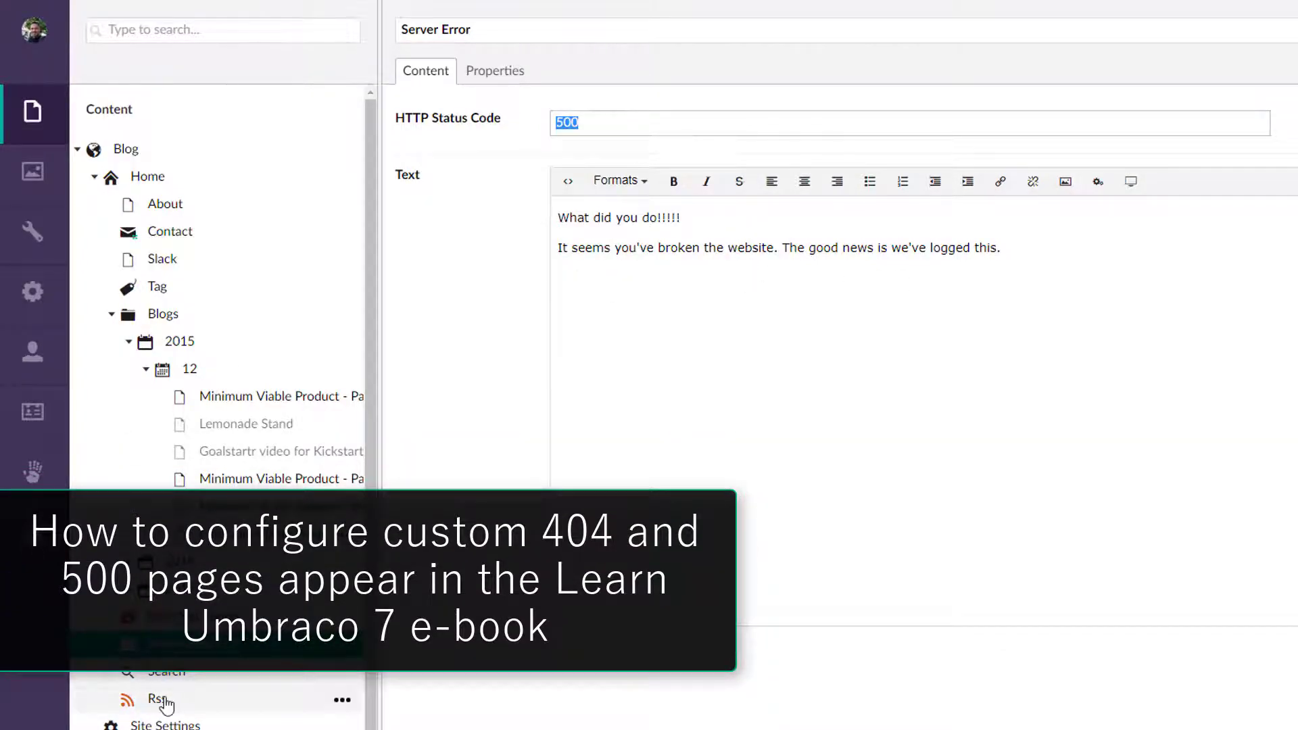
- View the Rss page's Rss Page document type and collapse the Blogs folder
left_click(157, 699)
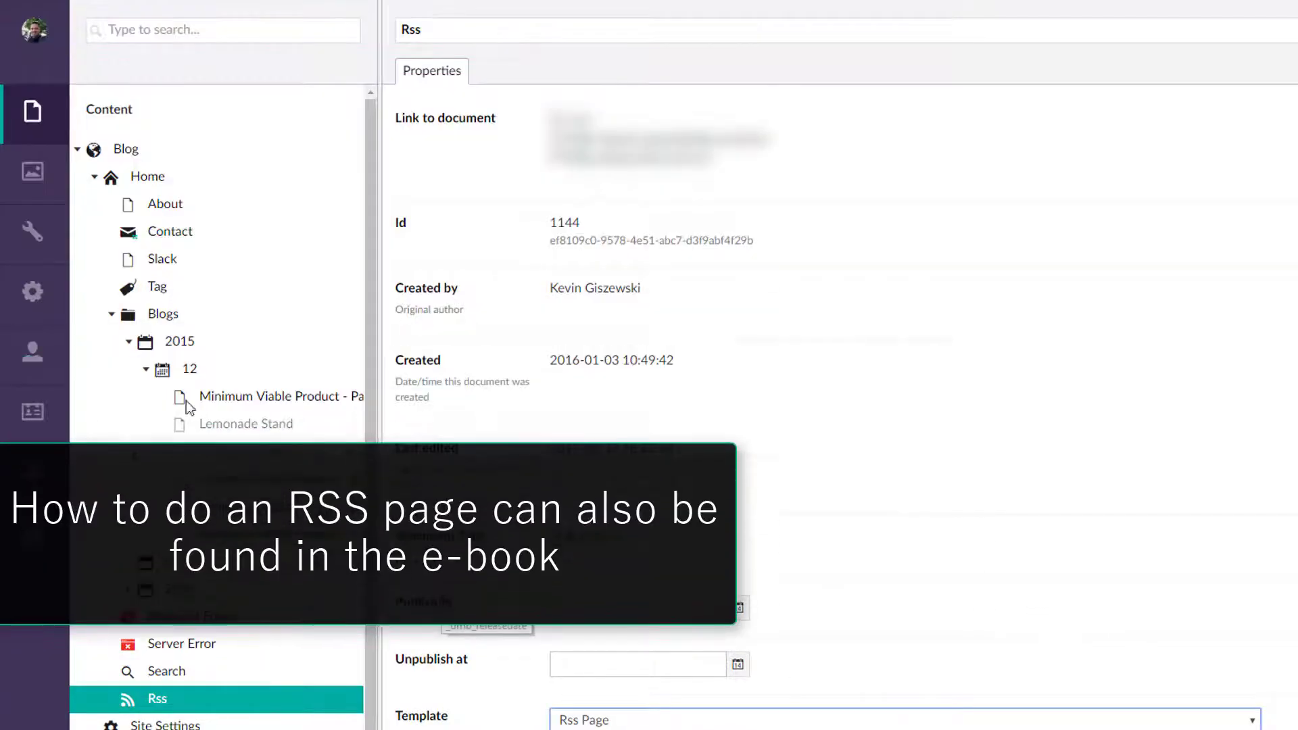
left_click(110, 314)
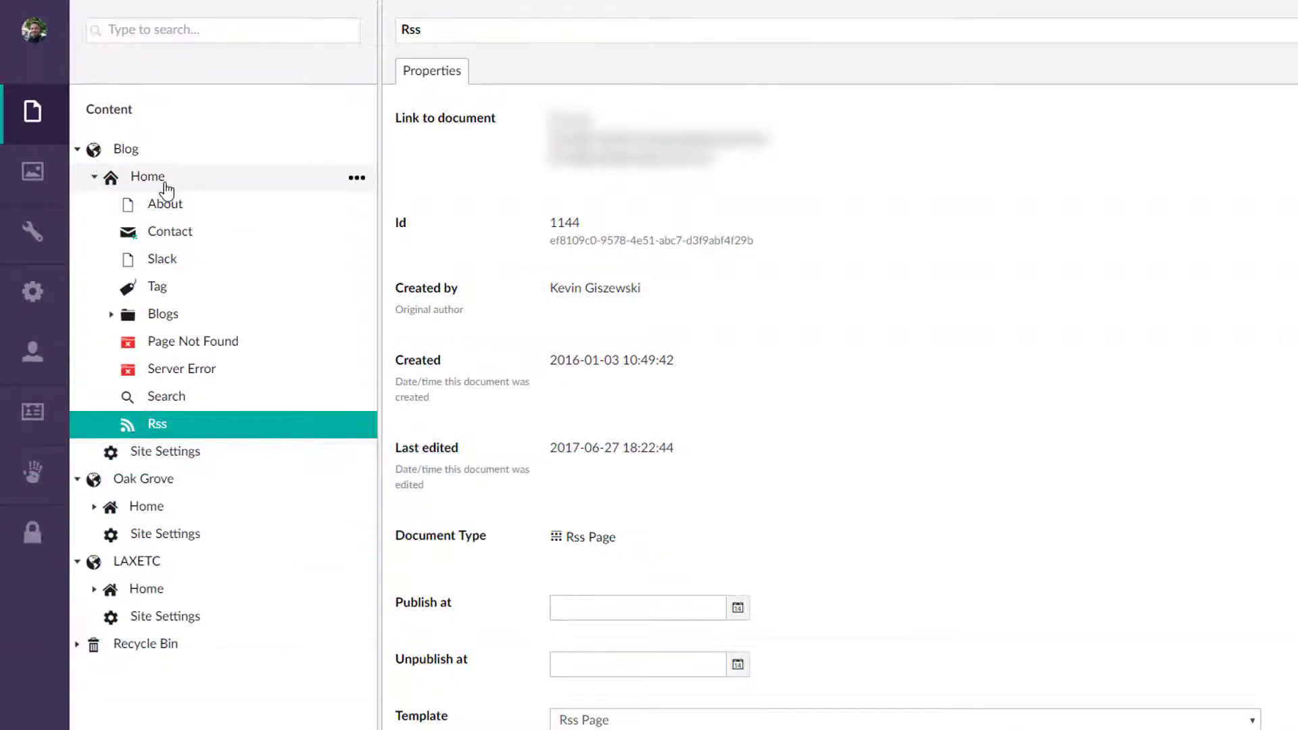
mouse_move(157, 236)
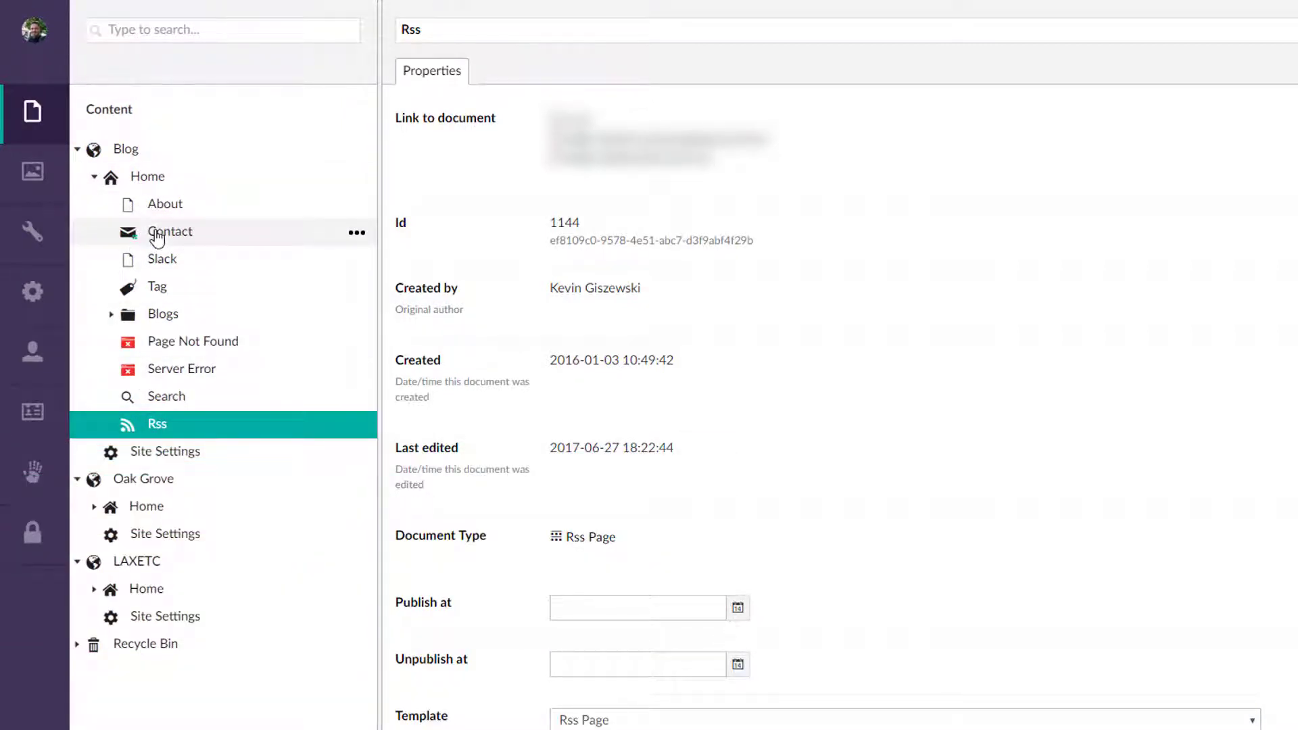
- Show the Contact page's form submission children, briefly toggling the Blogs folder
left_click(171, 231)
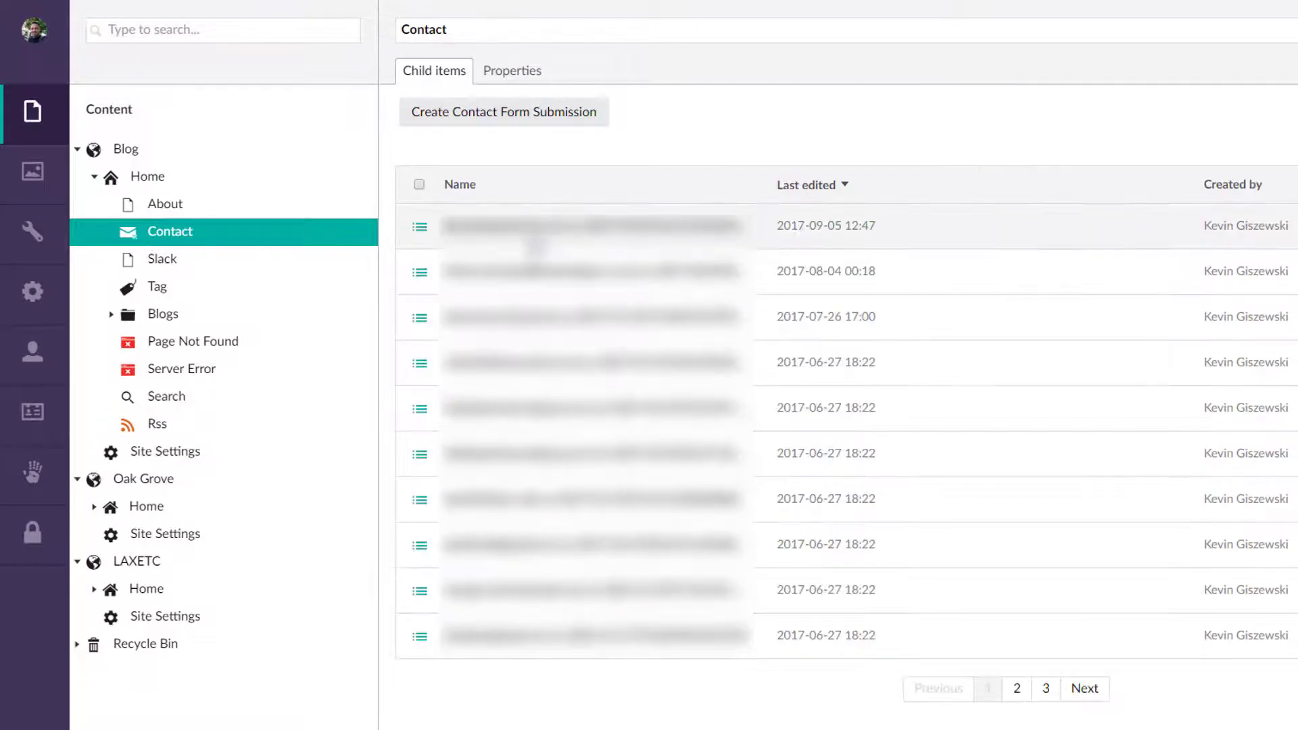
mouse_move(136, 241)
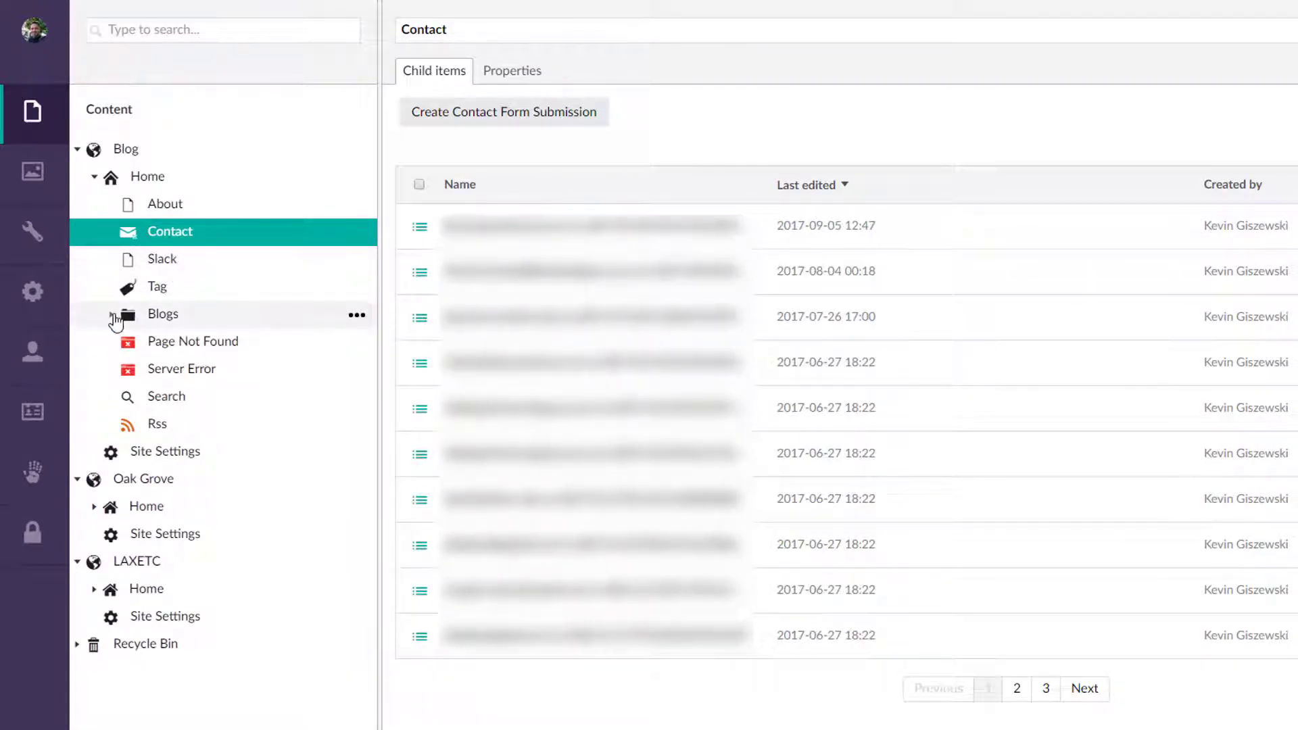
left_click(111, 314)
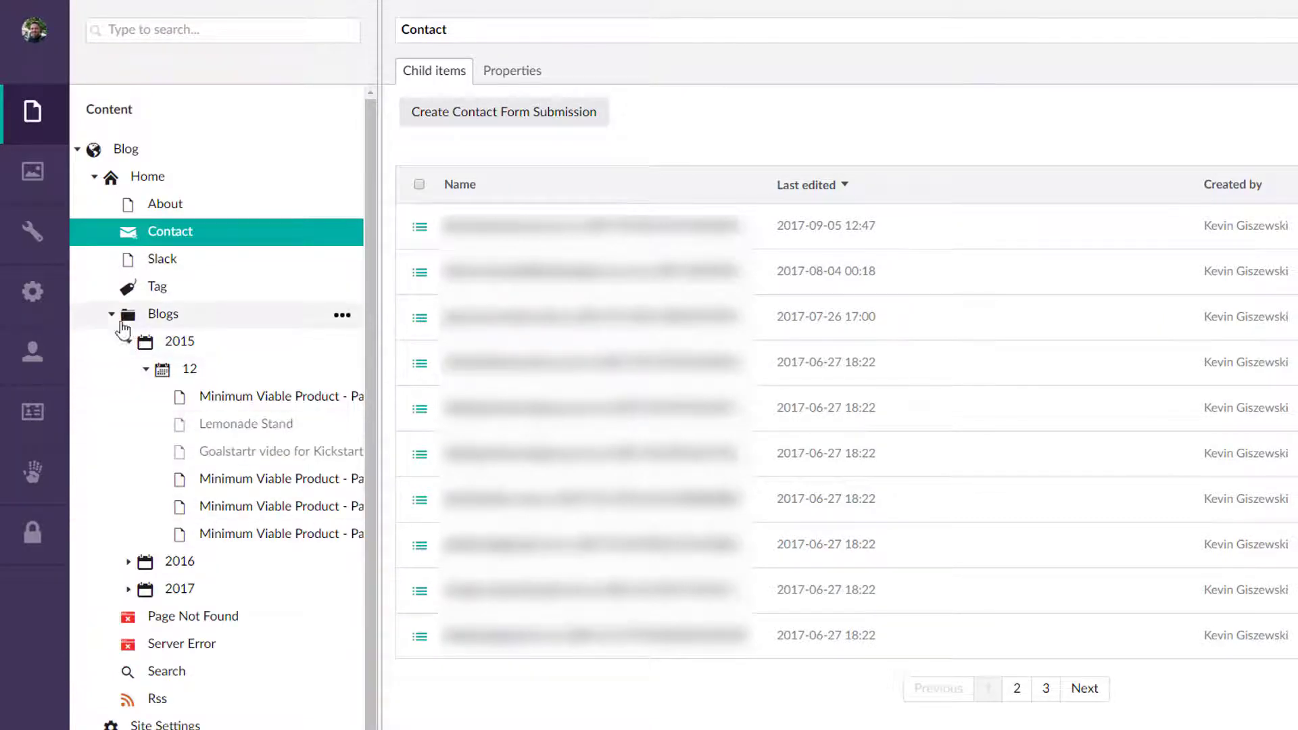
left_click(109, 312)
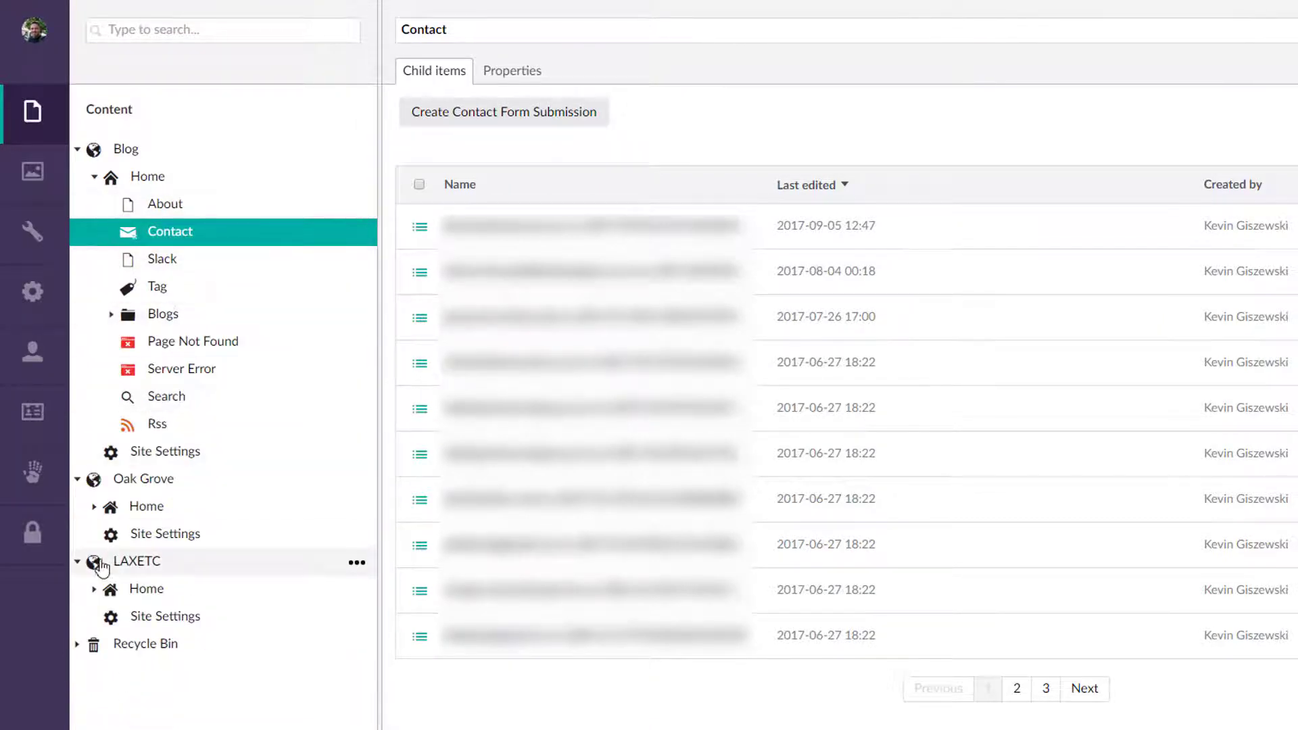
left_click(93, 506)
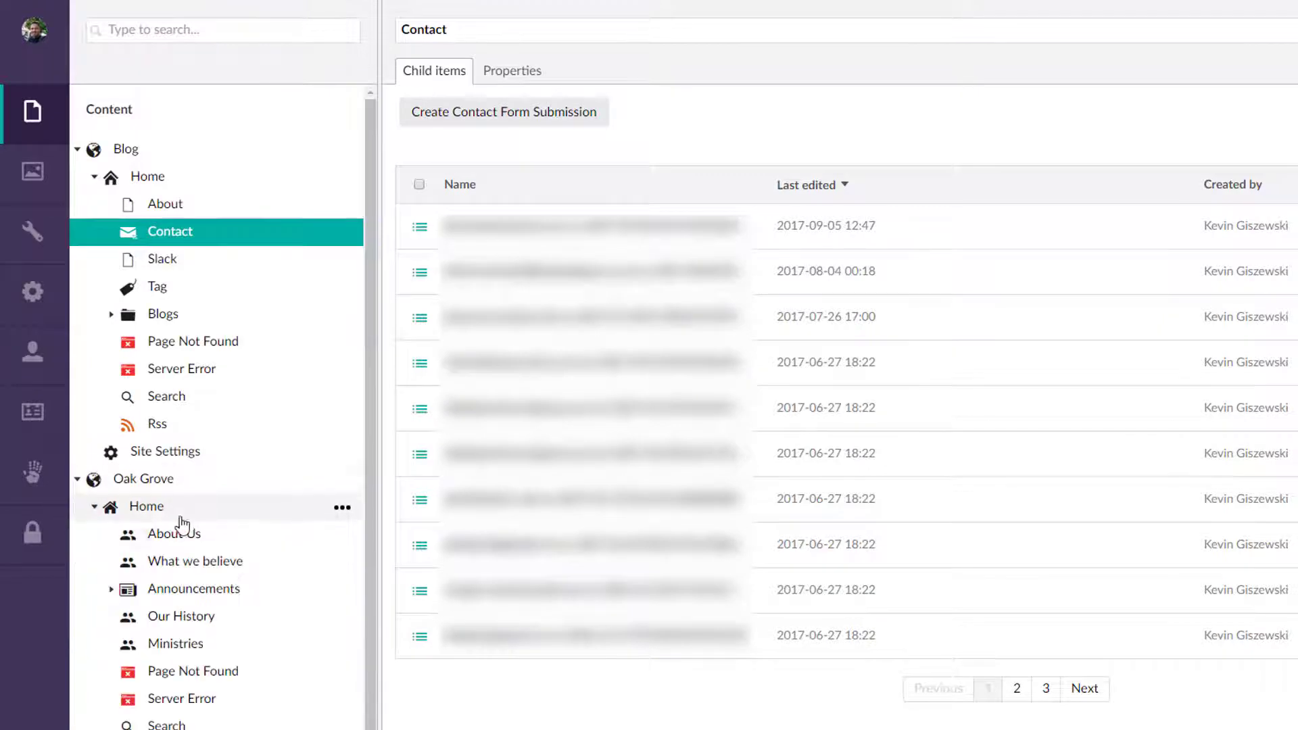
scroll("down", 3)
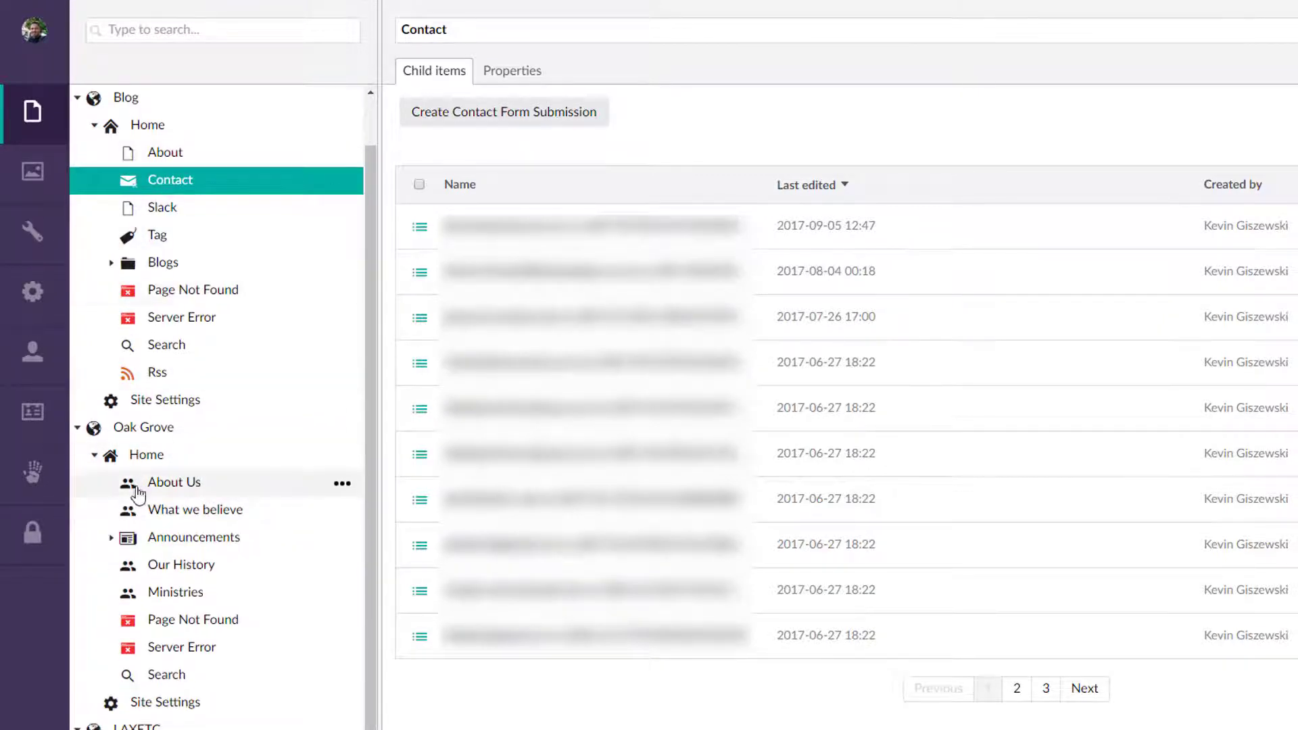
left_click(173, 482)
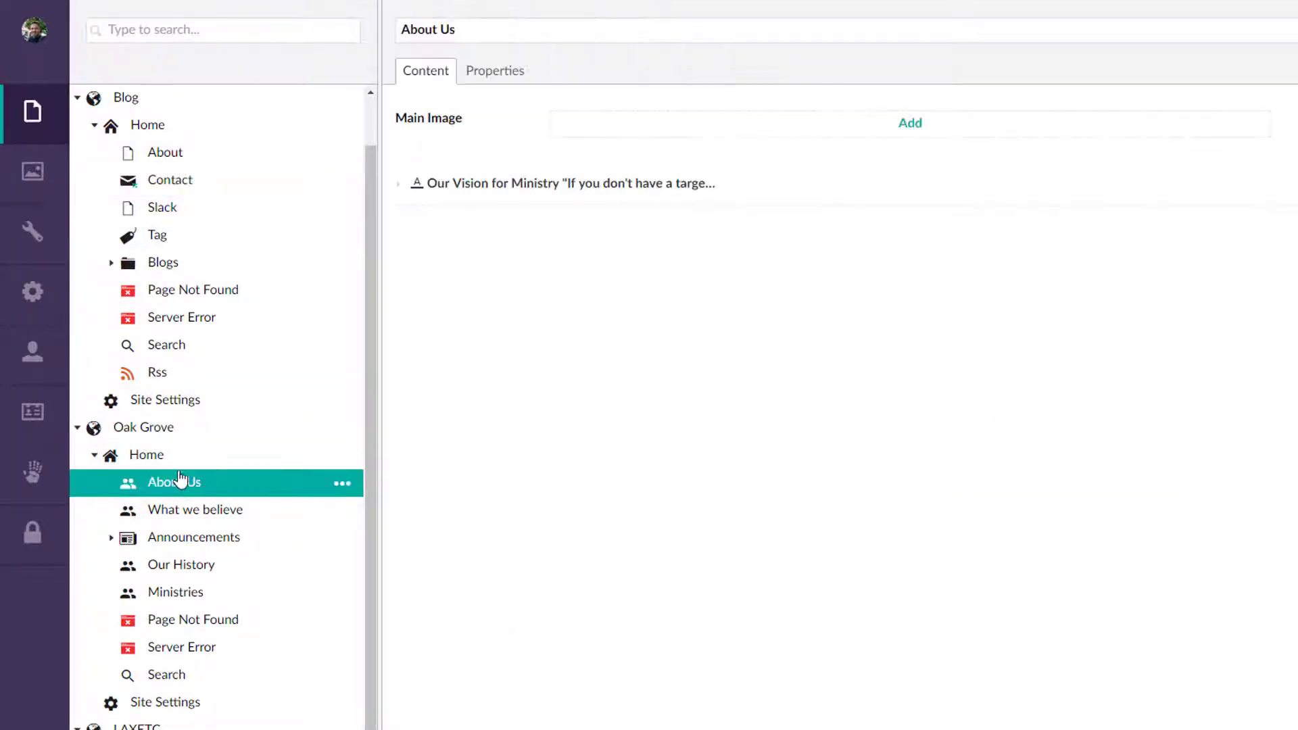
left_click(495, 71)
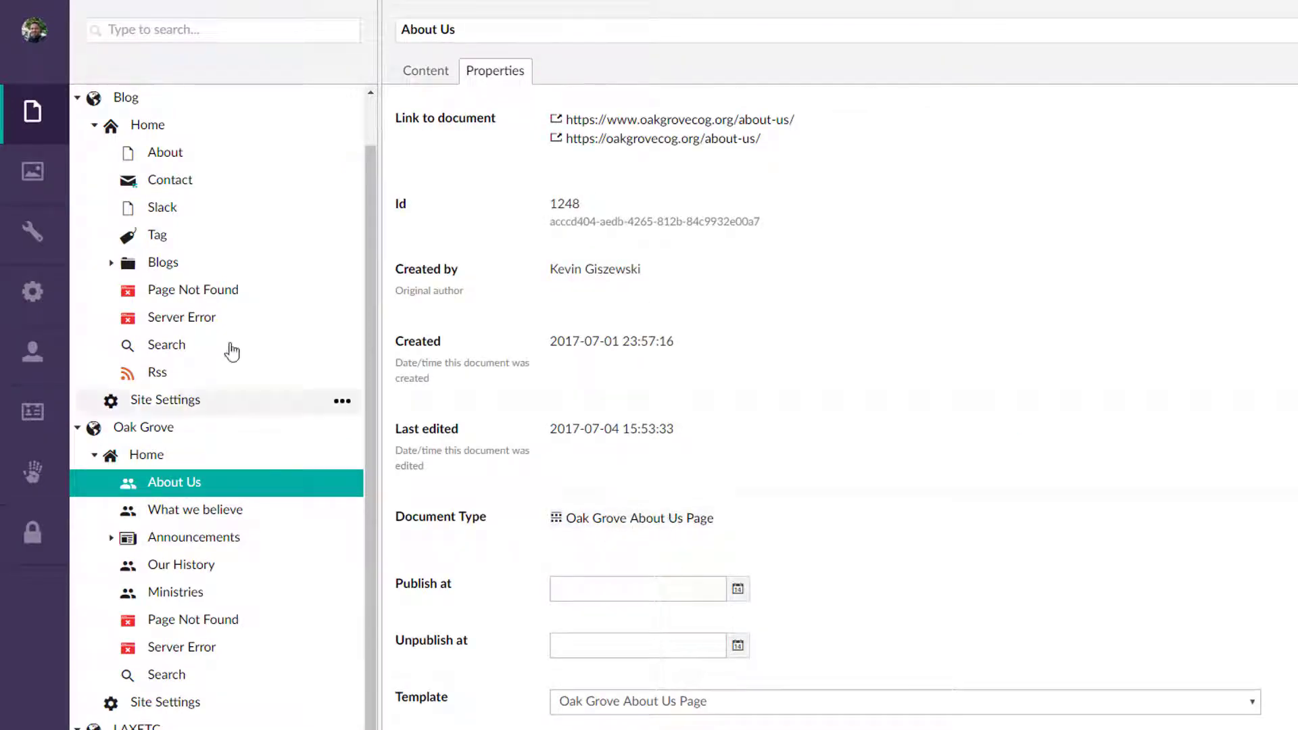
left_click(165, 153)
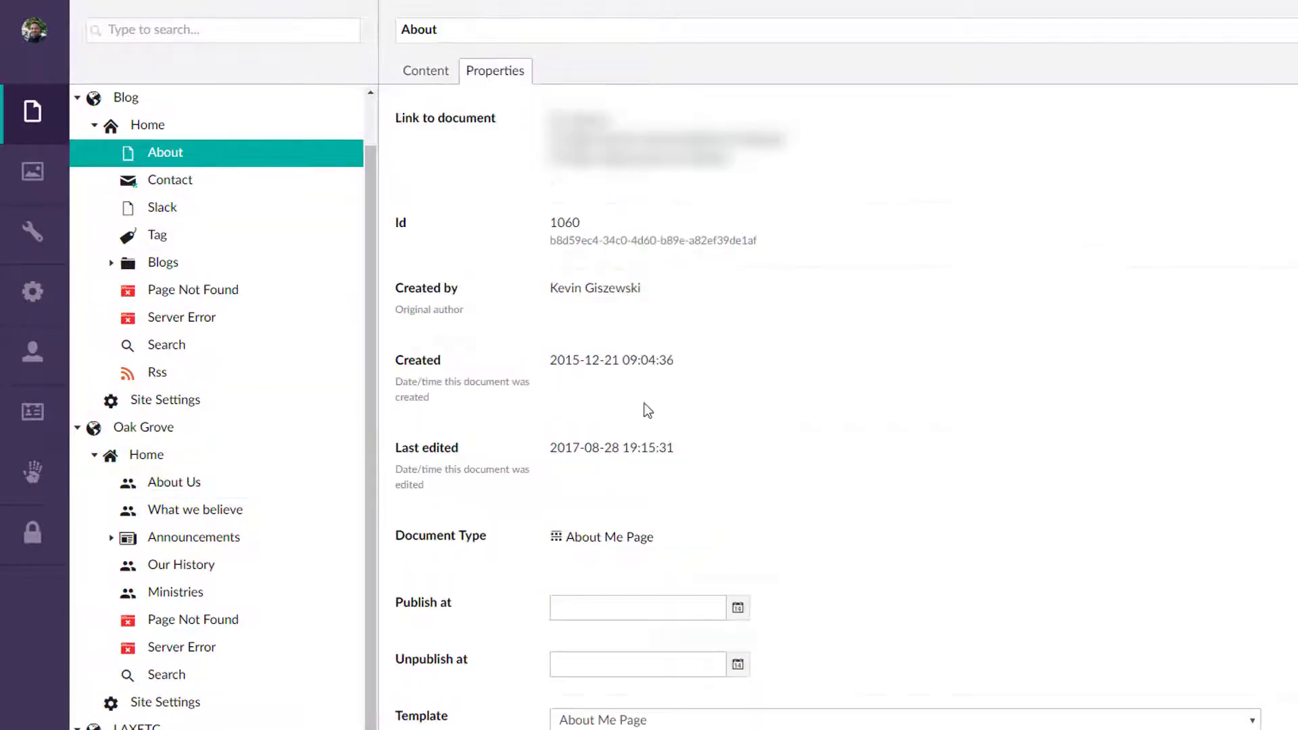
mouse_move(181, 204)
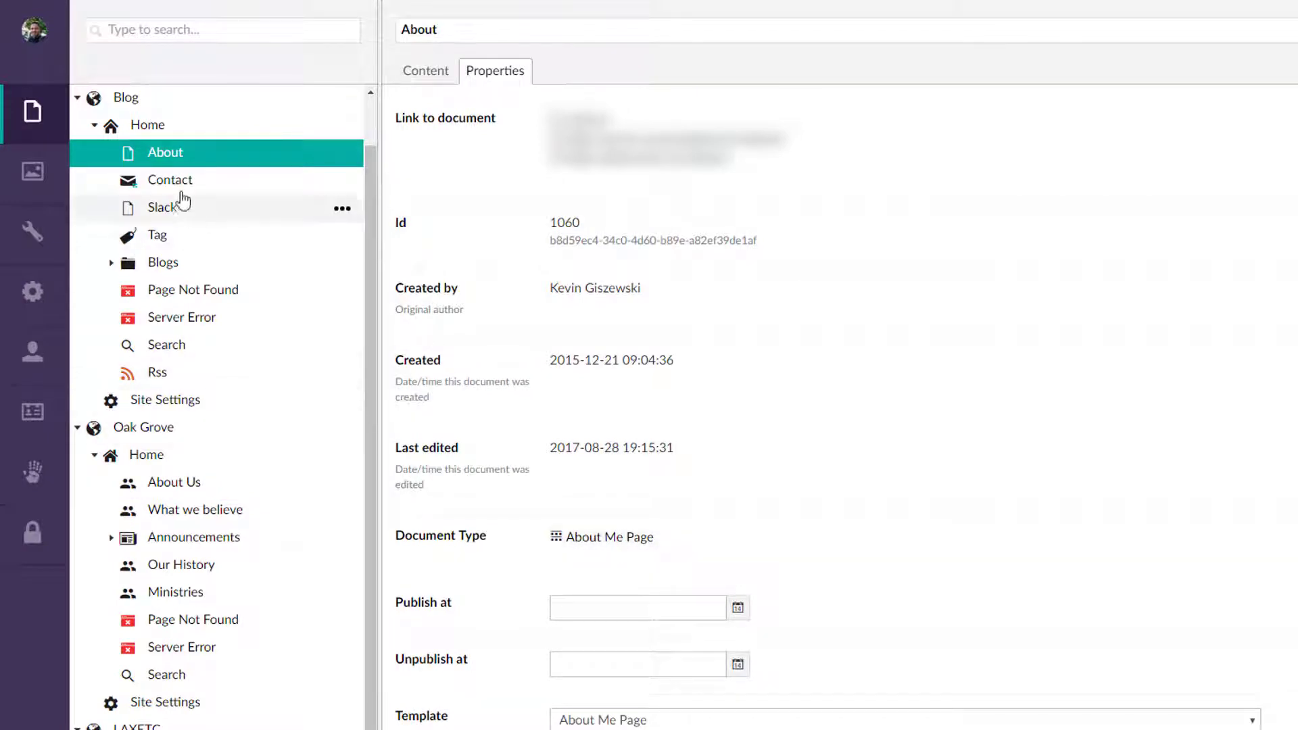
mouse_move(185, 510)
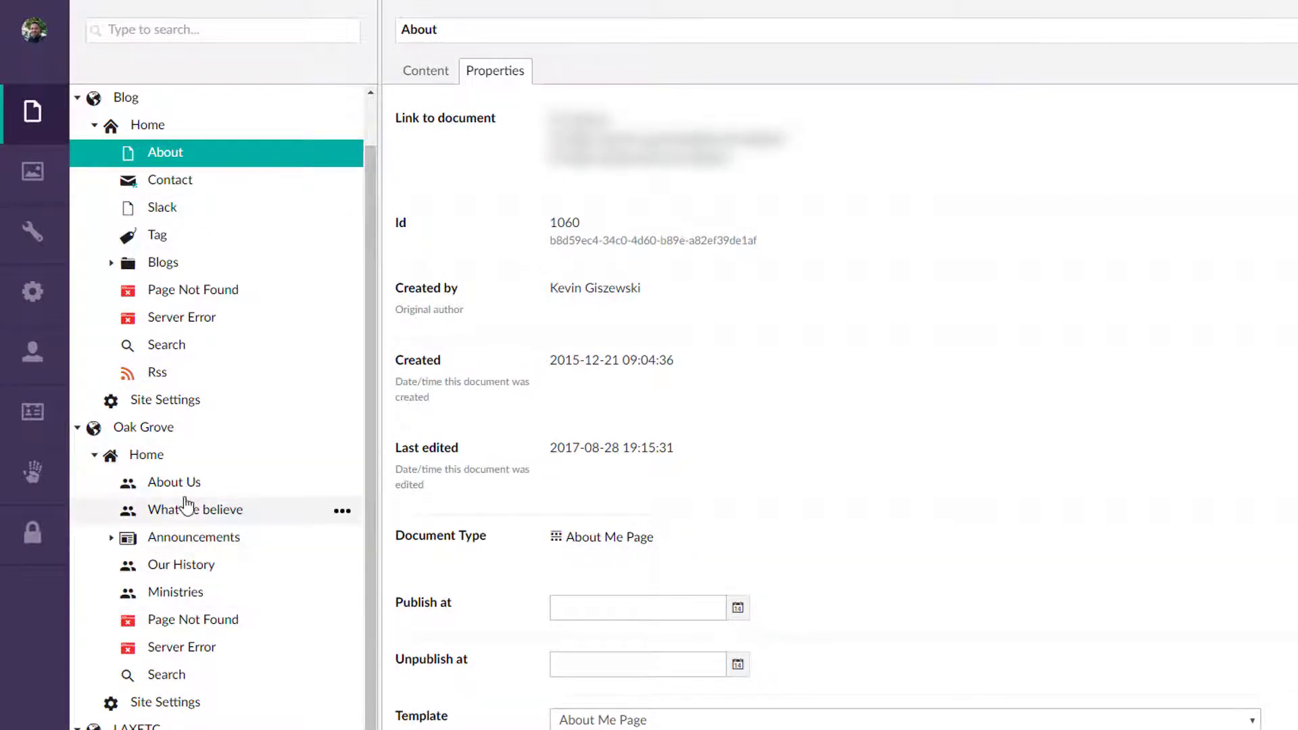
mouse_move(300, 626)
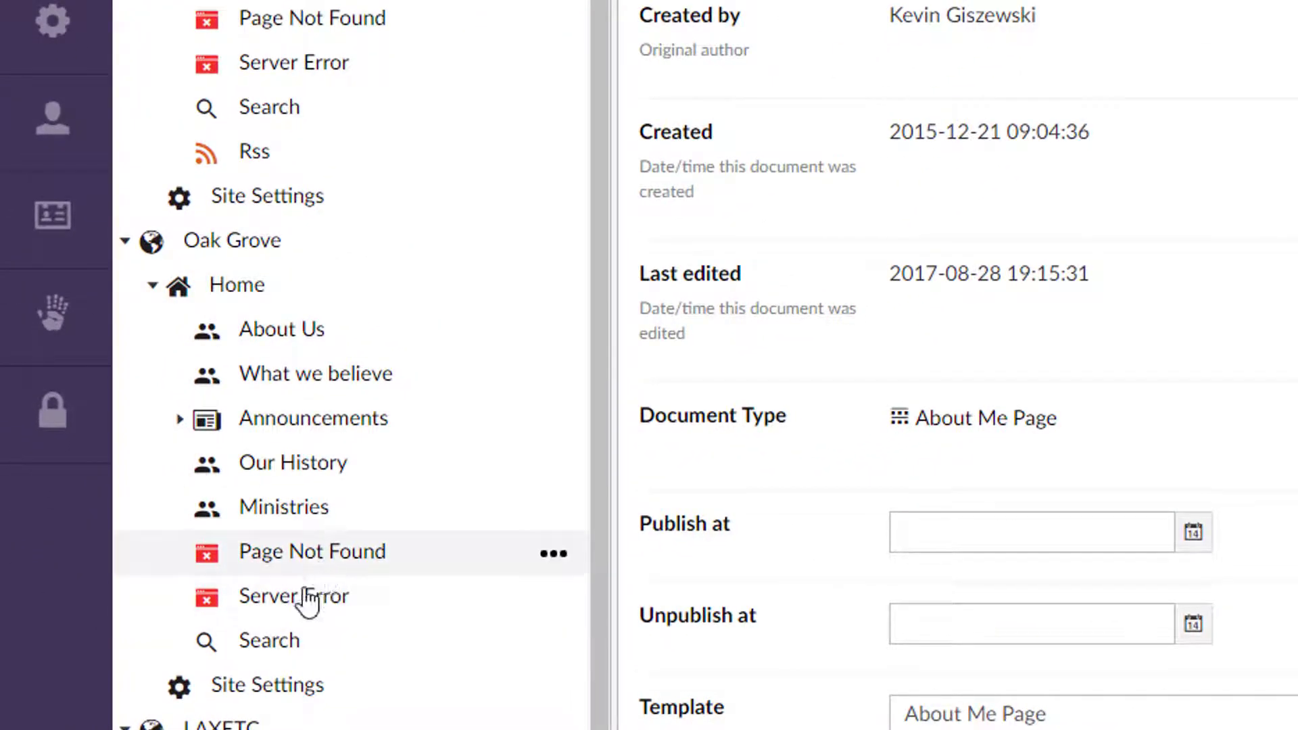
mouse_move(267, 640)
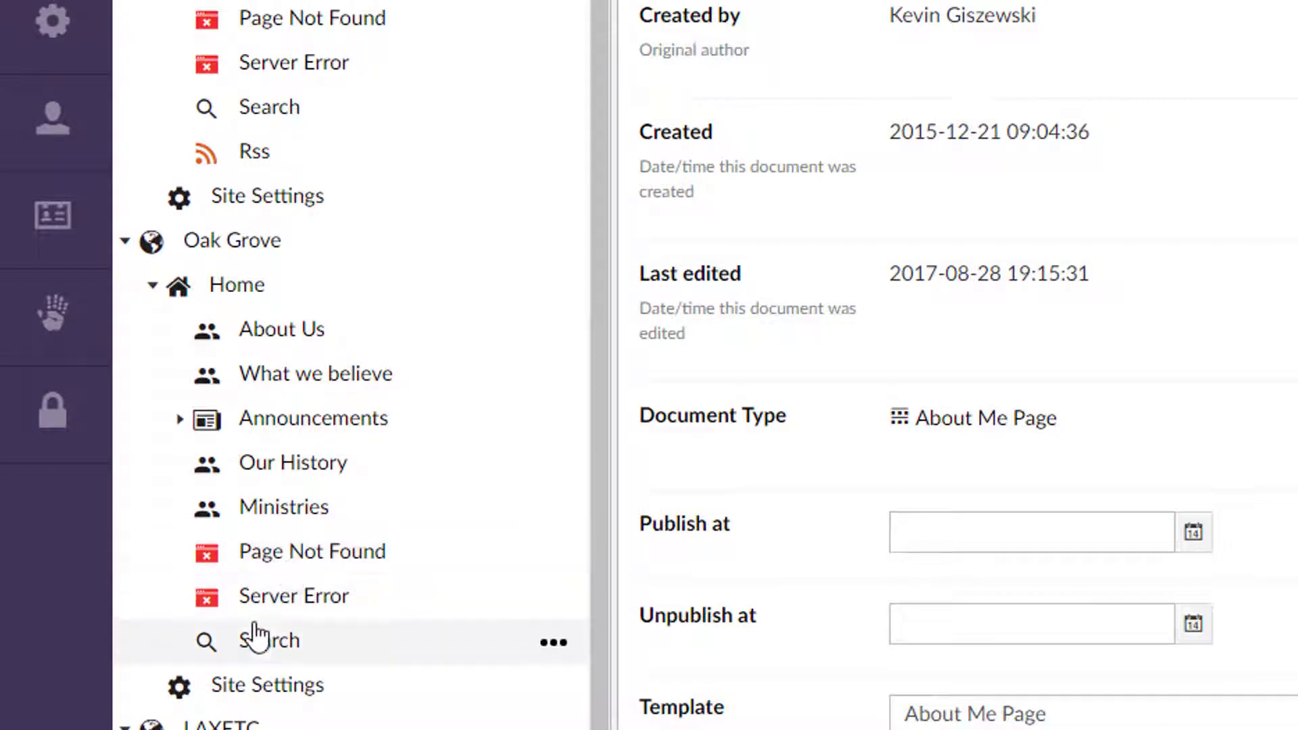
mouse_move(261, 596)
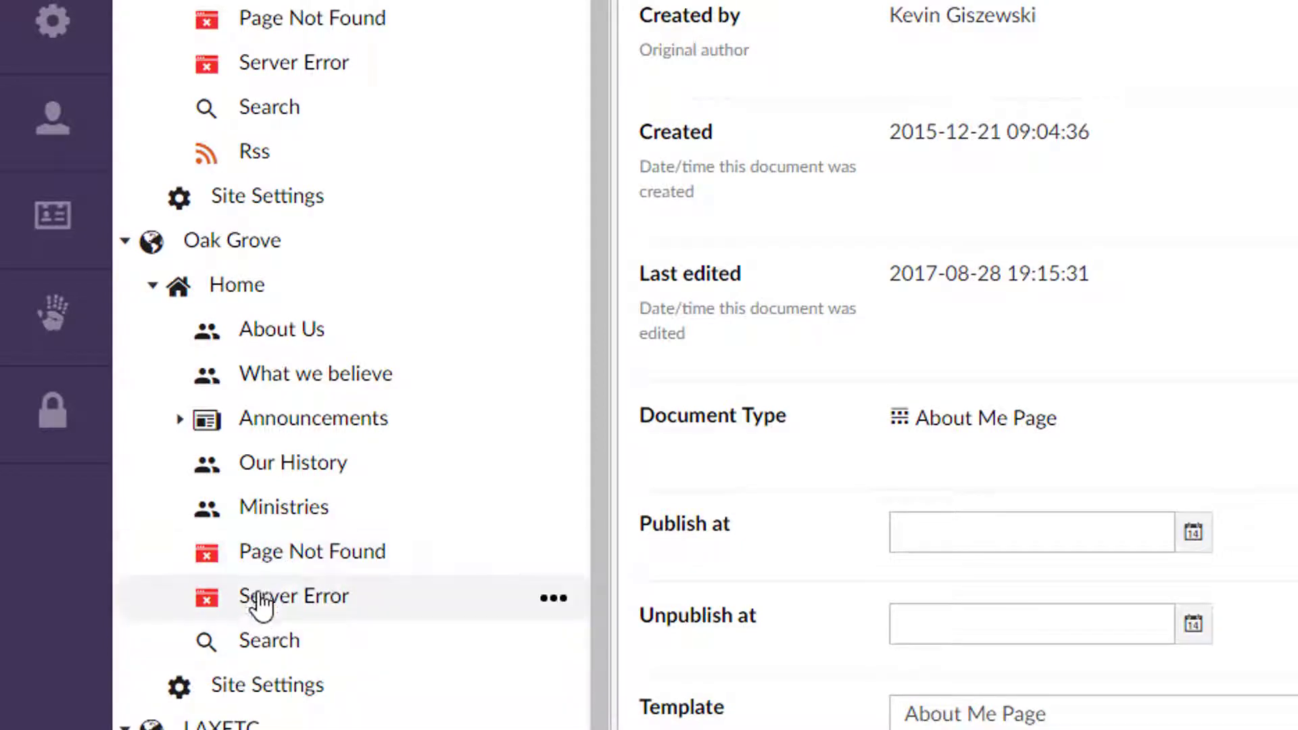
mouse_move(269, 284)
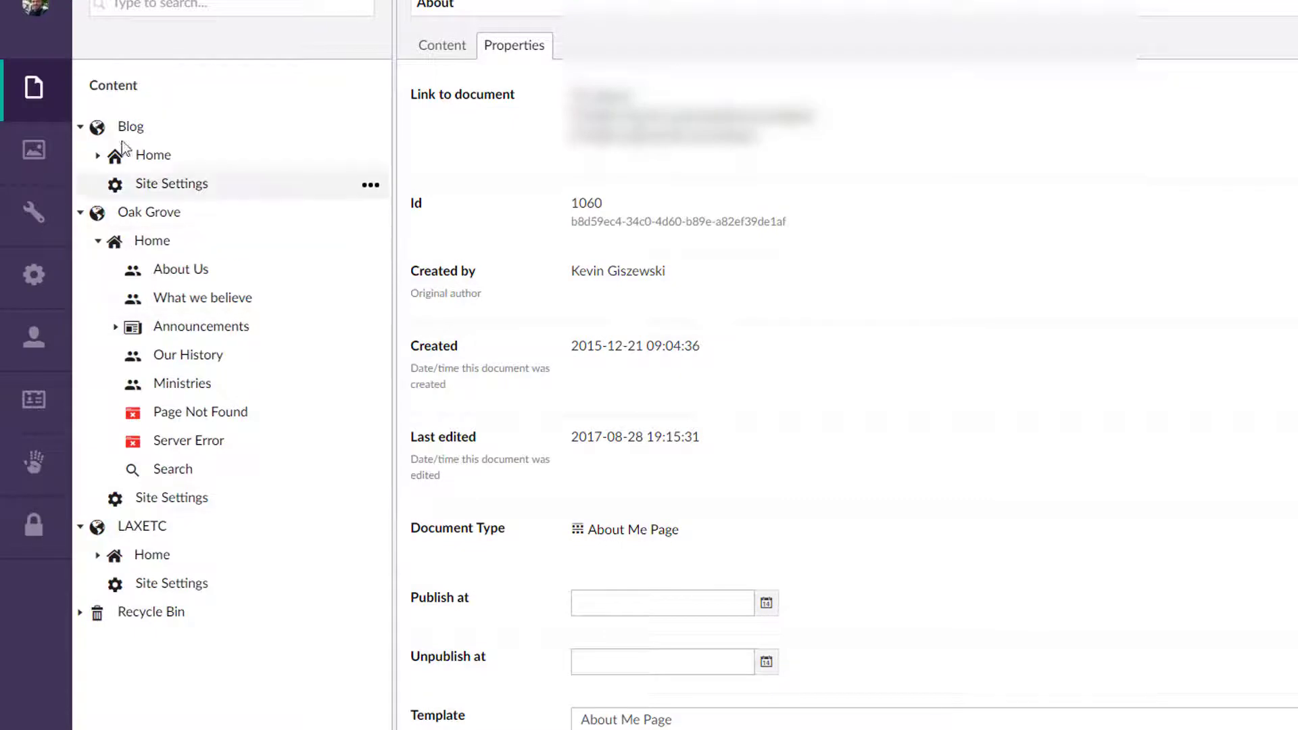
mouse_move(180, 382)
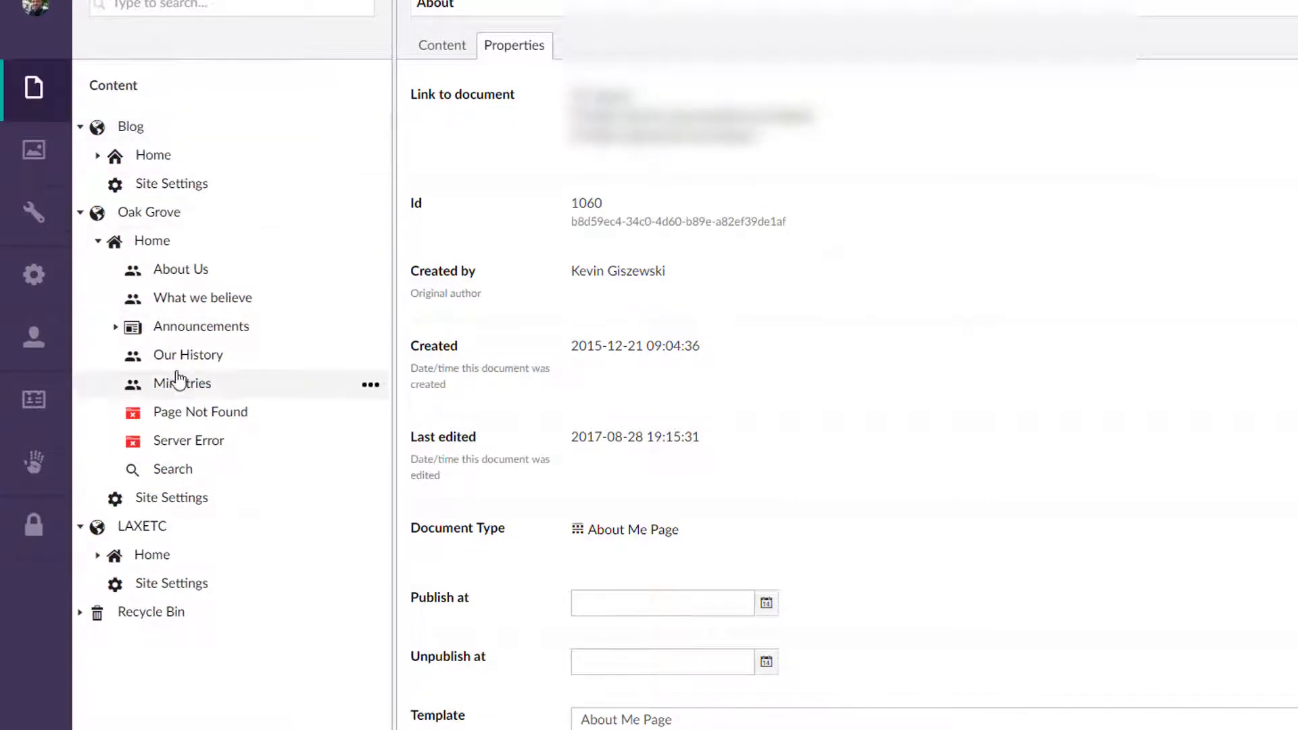
mouse_move(203, 298)
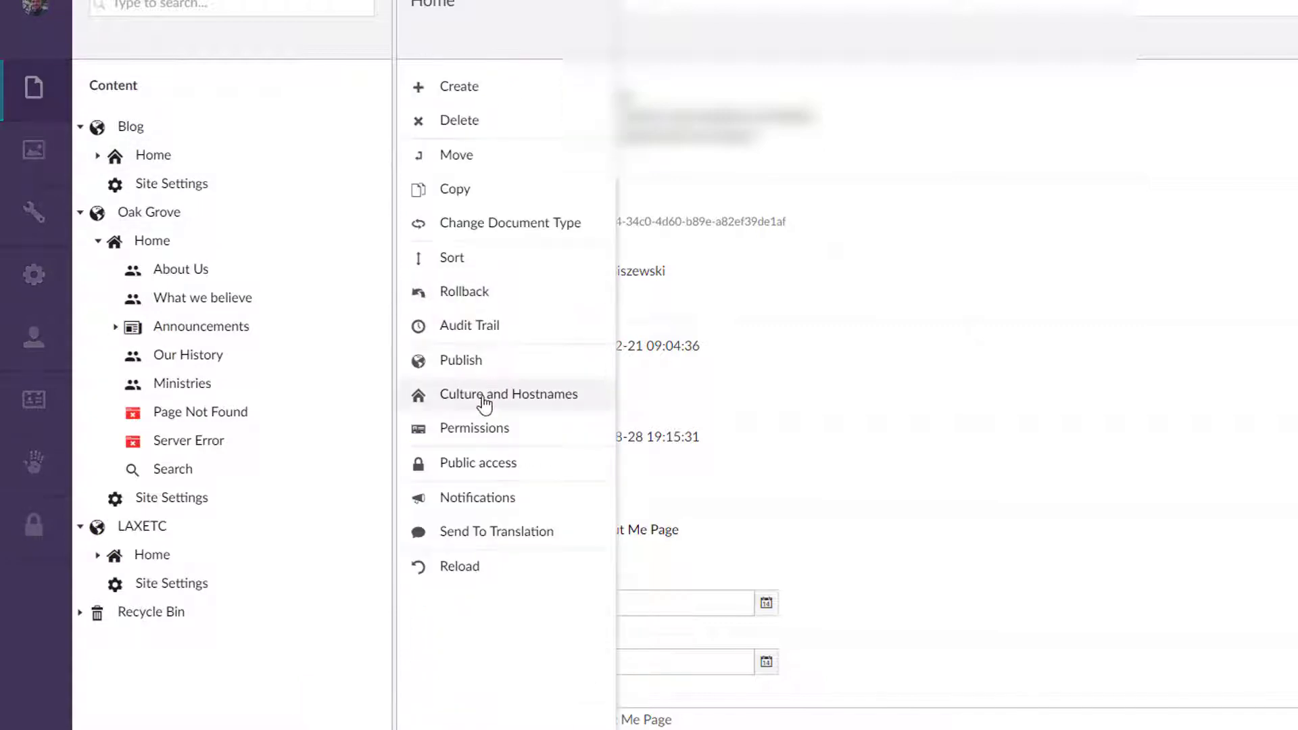
left_click(509, 393)
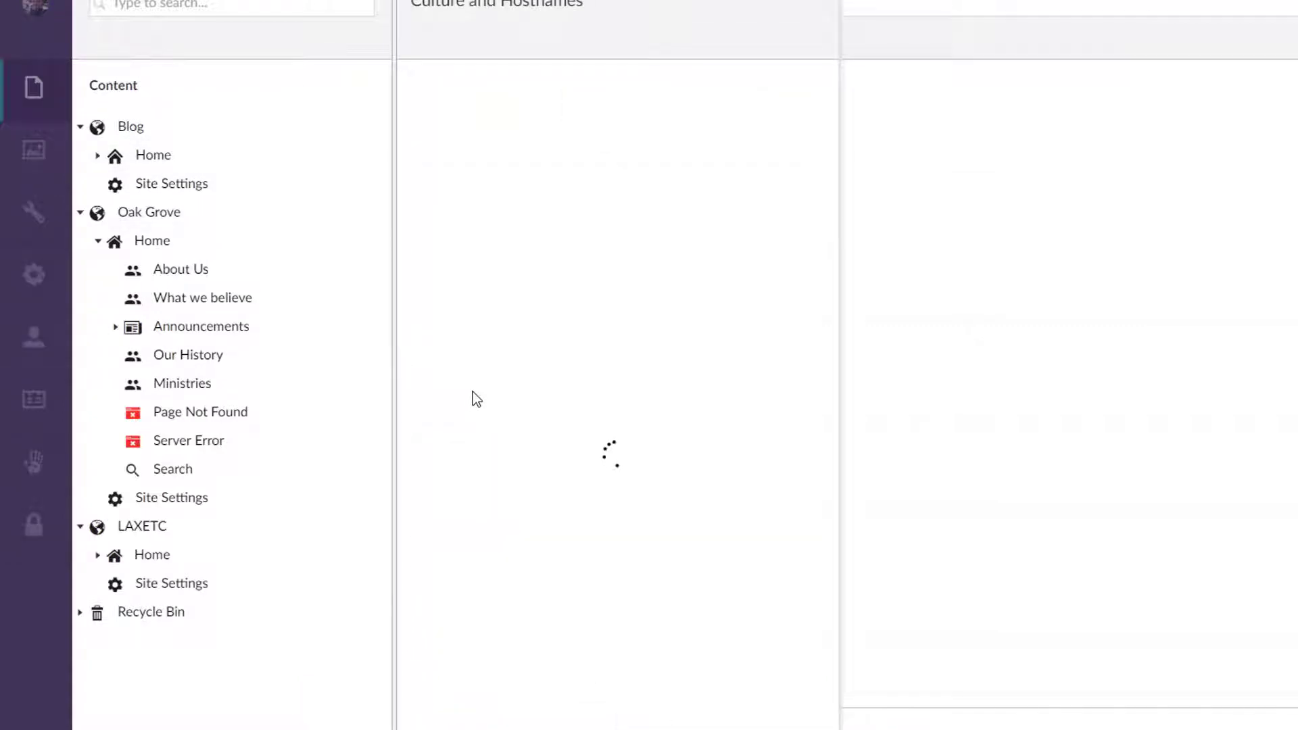
mouse_move(153, 157)
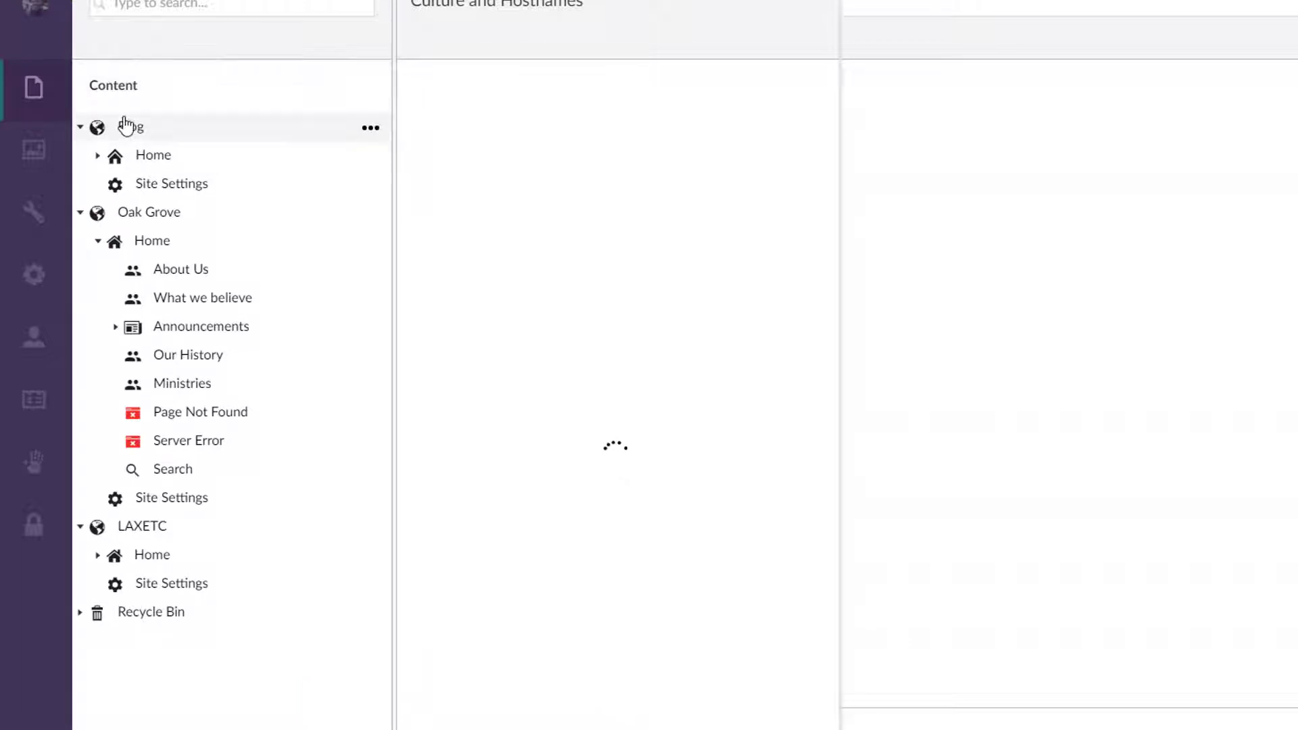
mouse_move(160, 160)
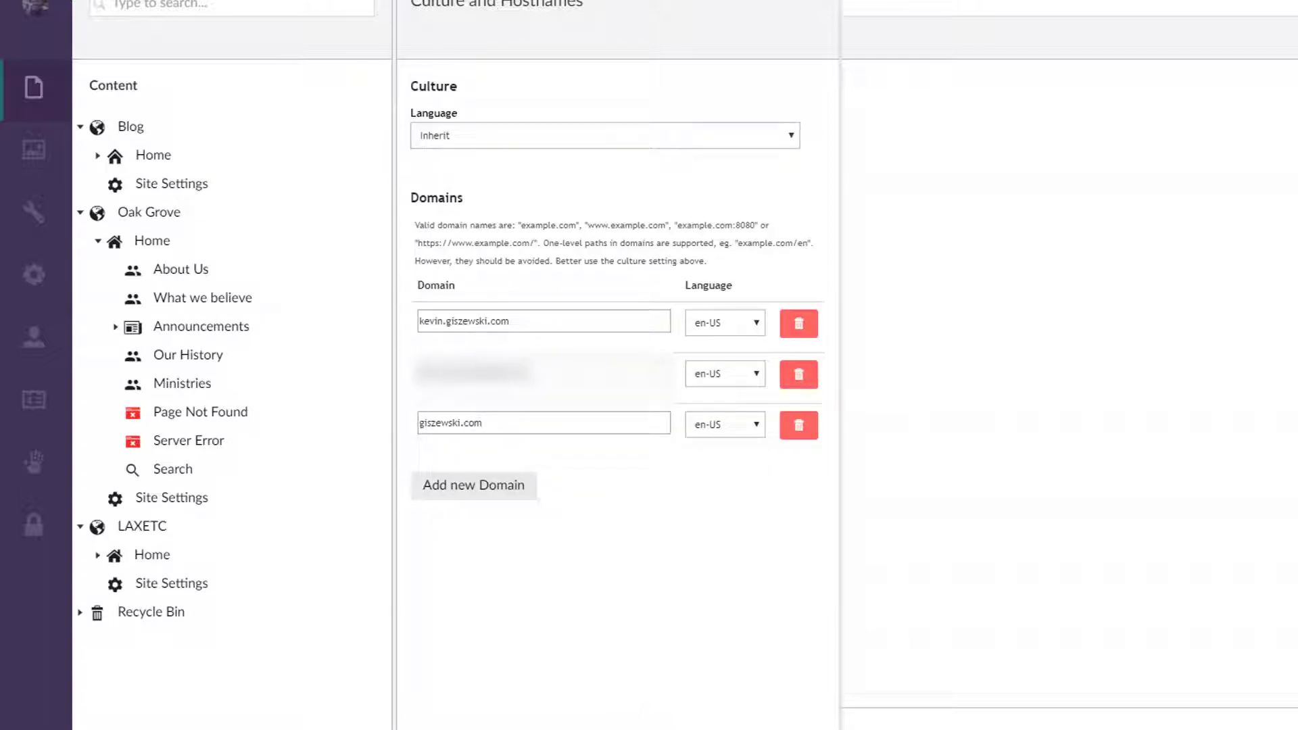
left_click(200, 326)
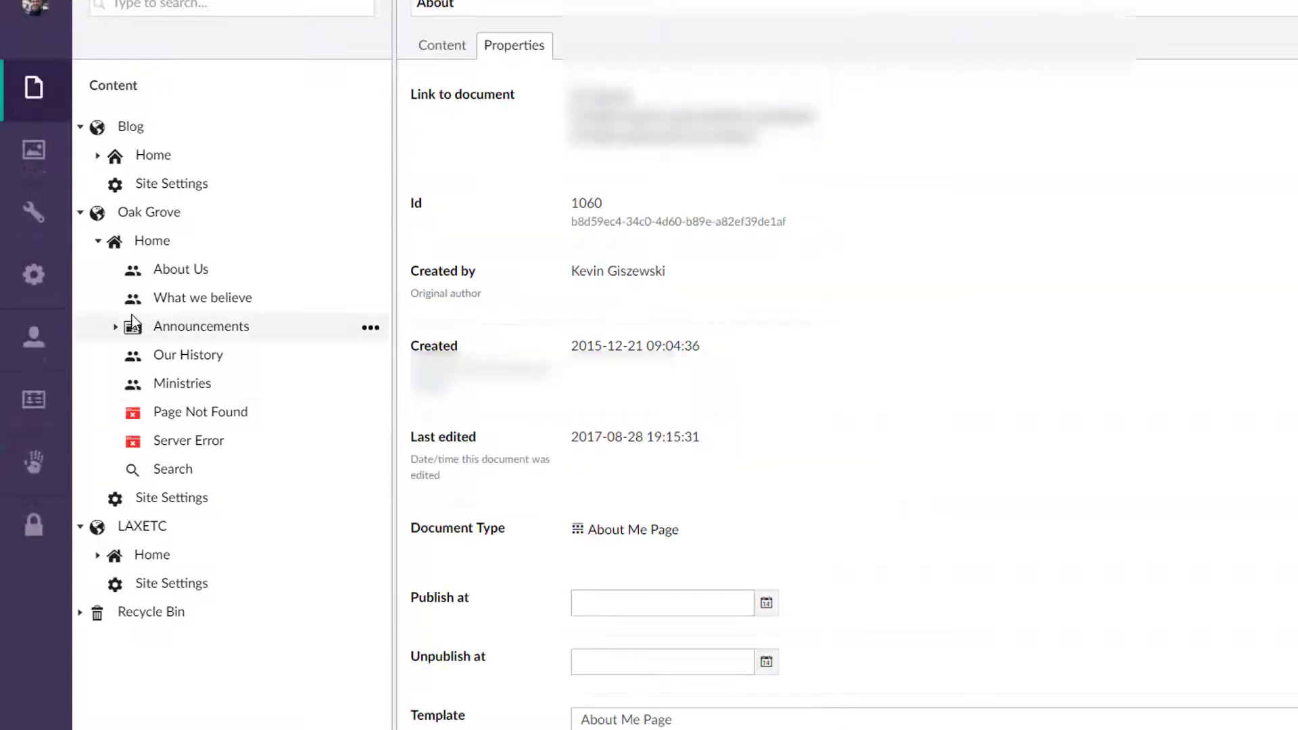
left_click(371, 328)
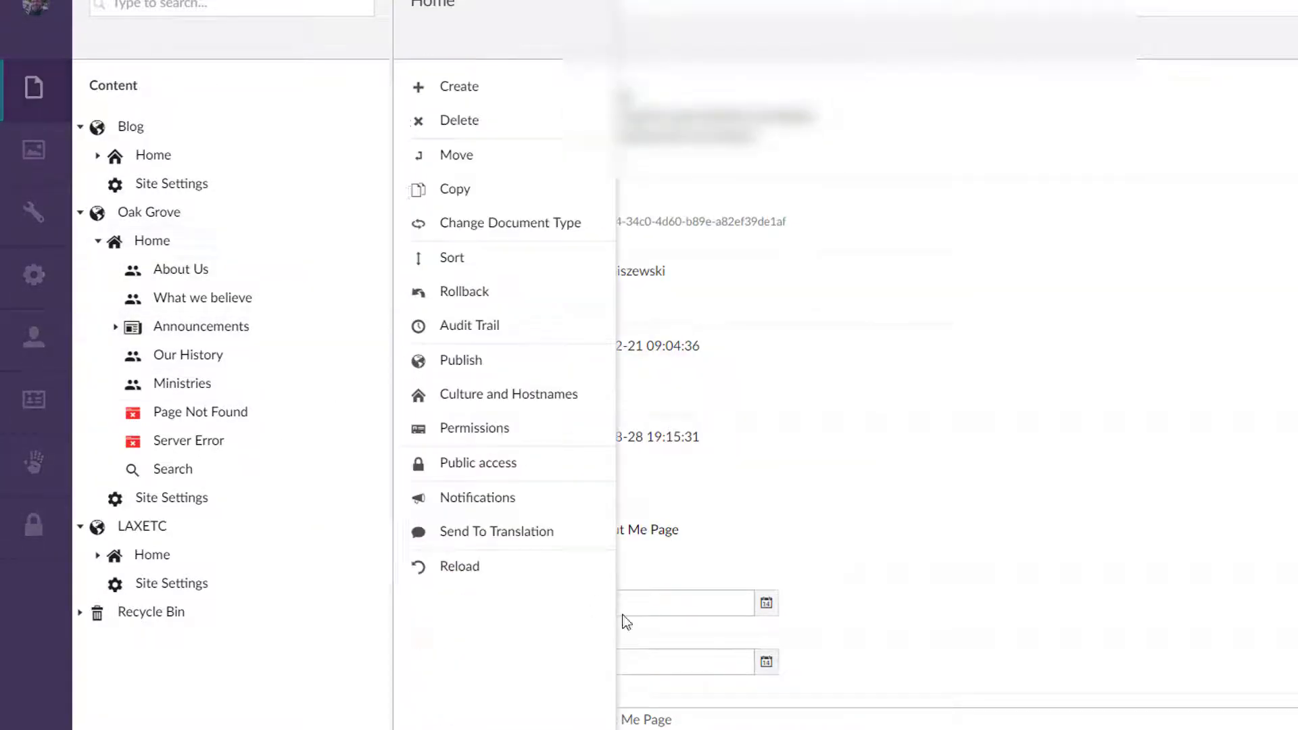
left_click(508, 393)
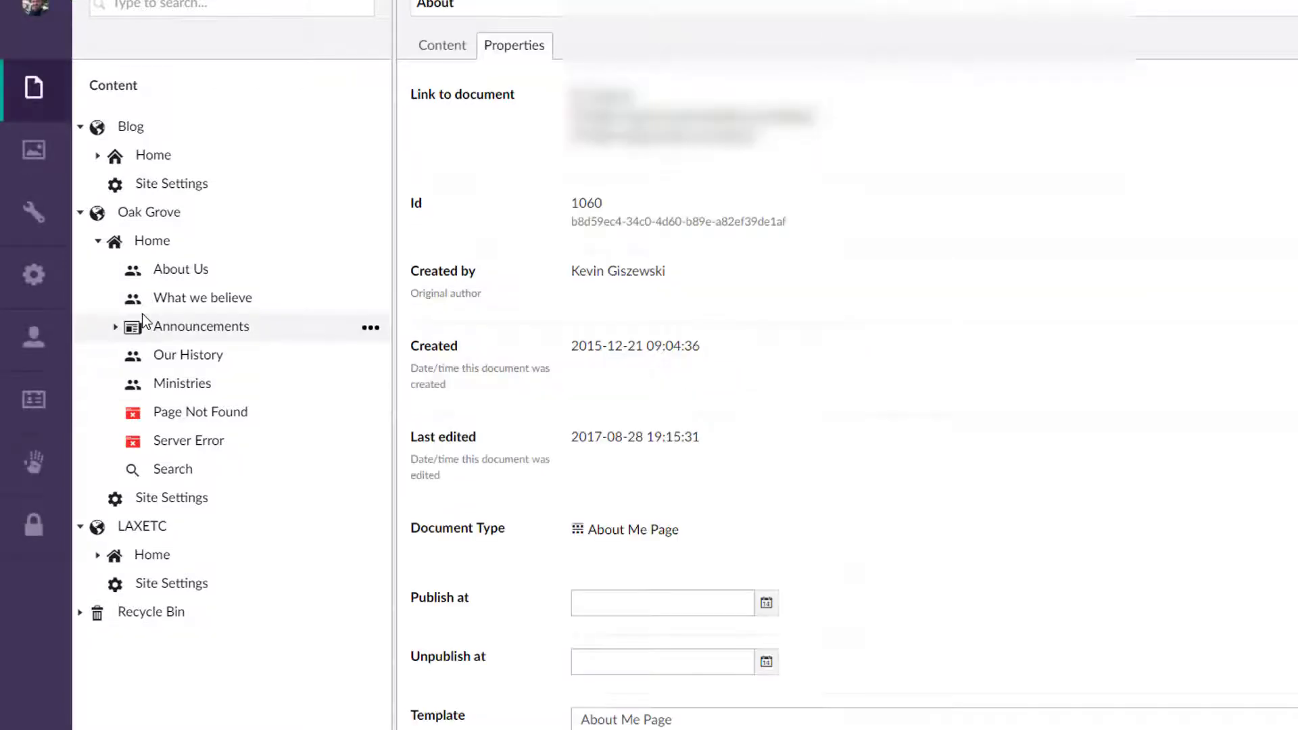
mouse_move(151, 241)
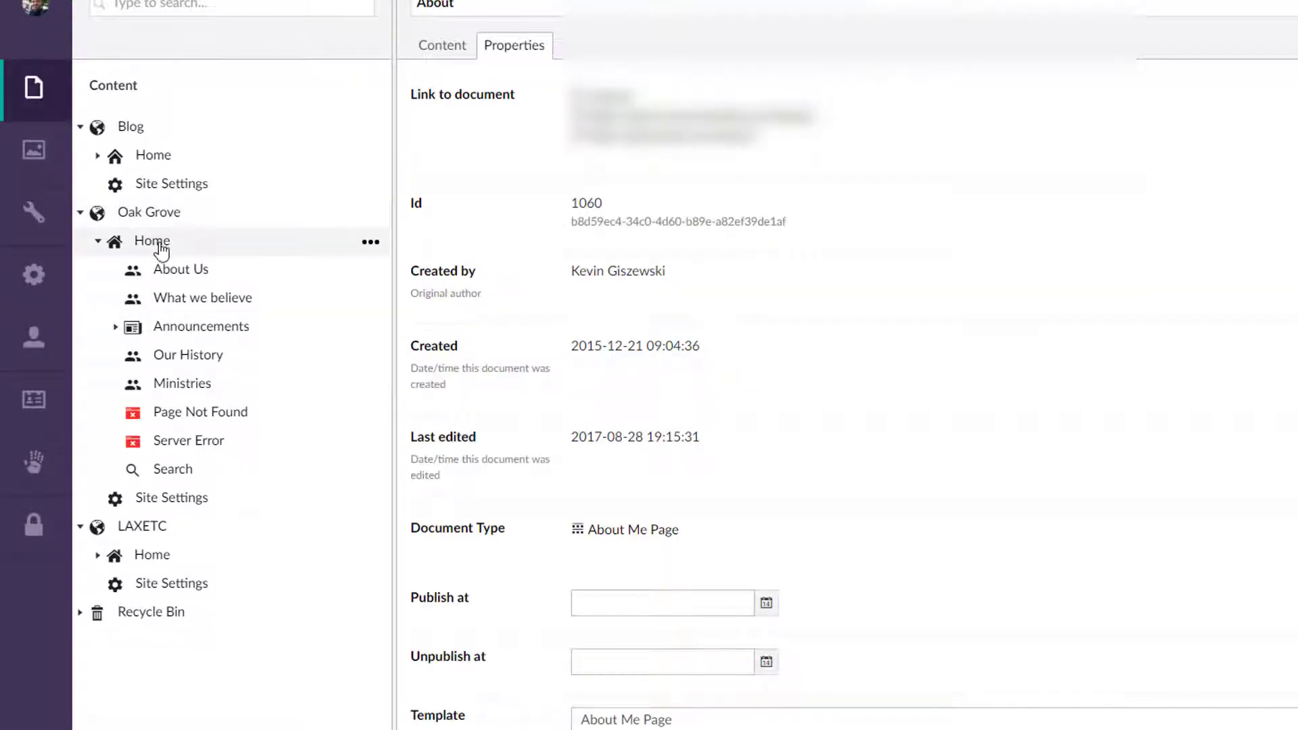
- View Oak Grove About Us properties and links, then expand LAXETC Home's child pages
left_click(180, 269)
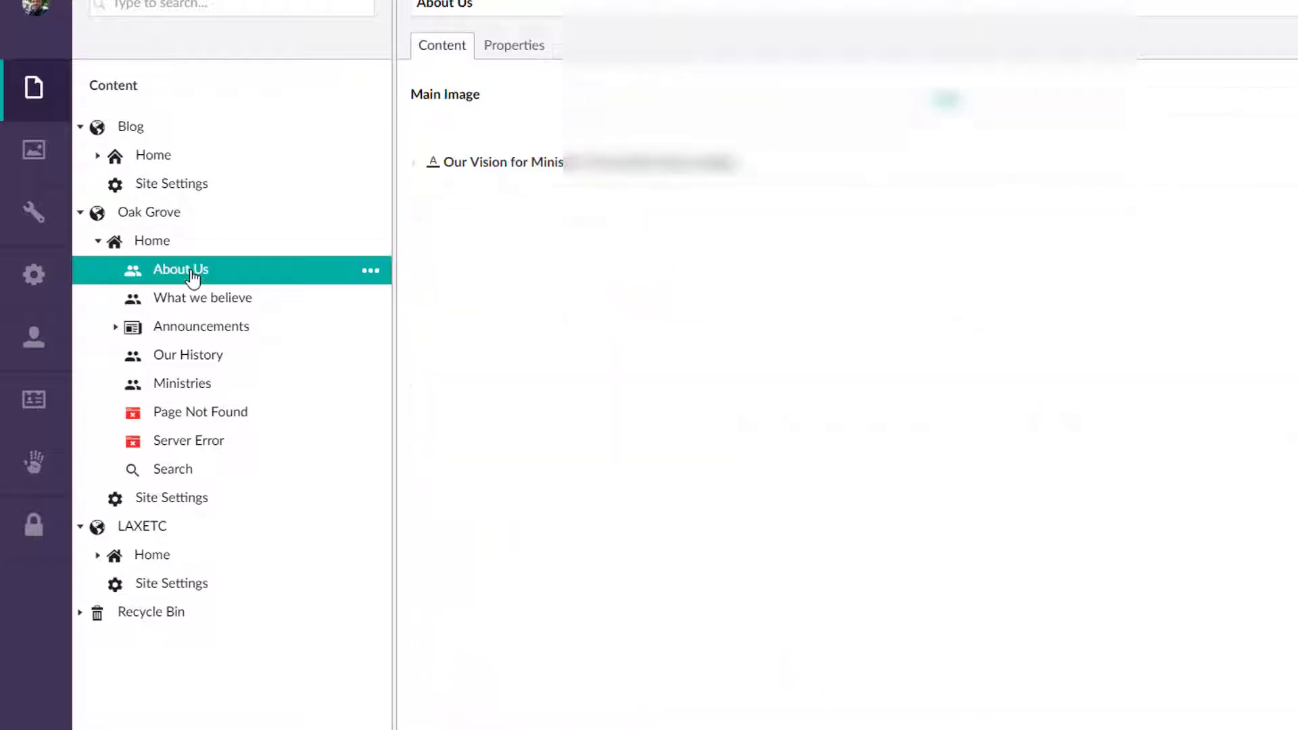
left_click(514, 44)
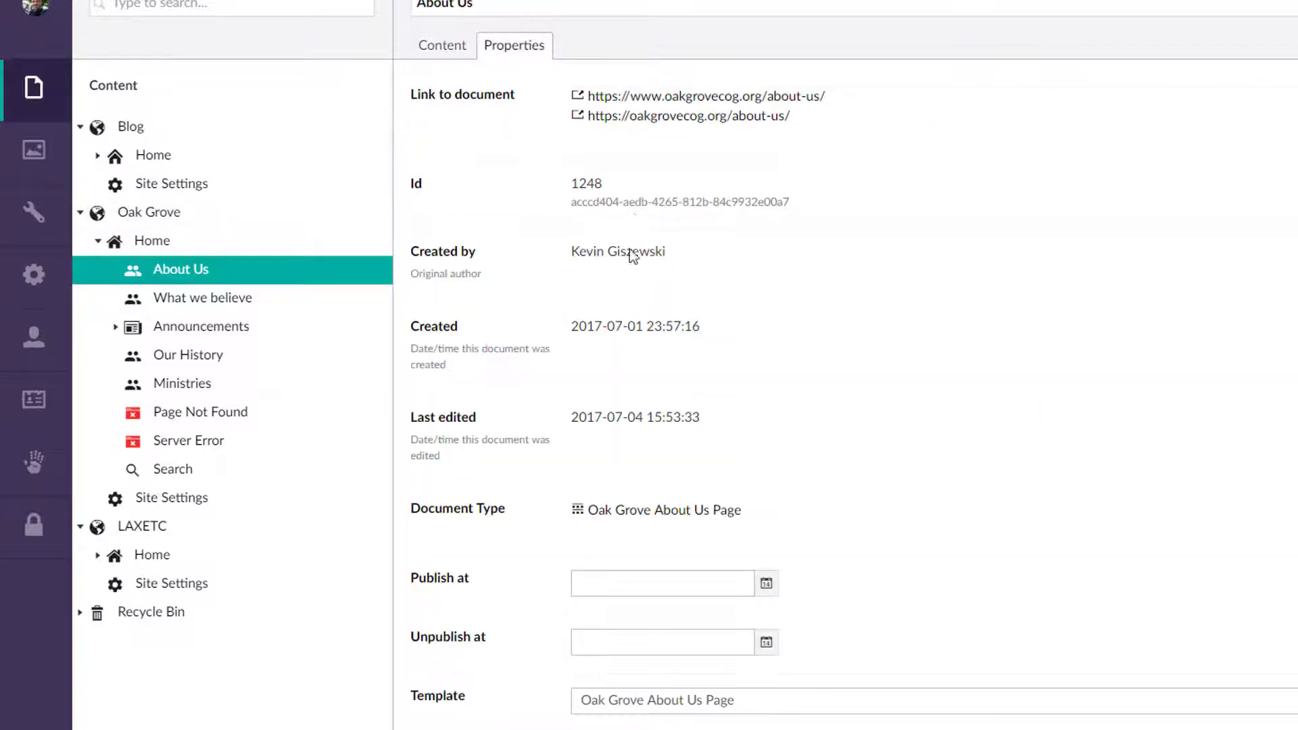
mouse_move(714, 129)
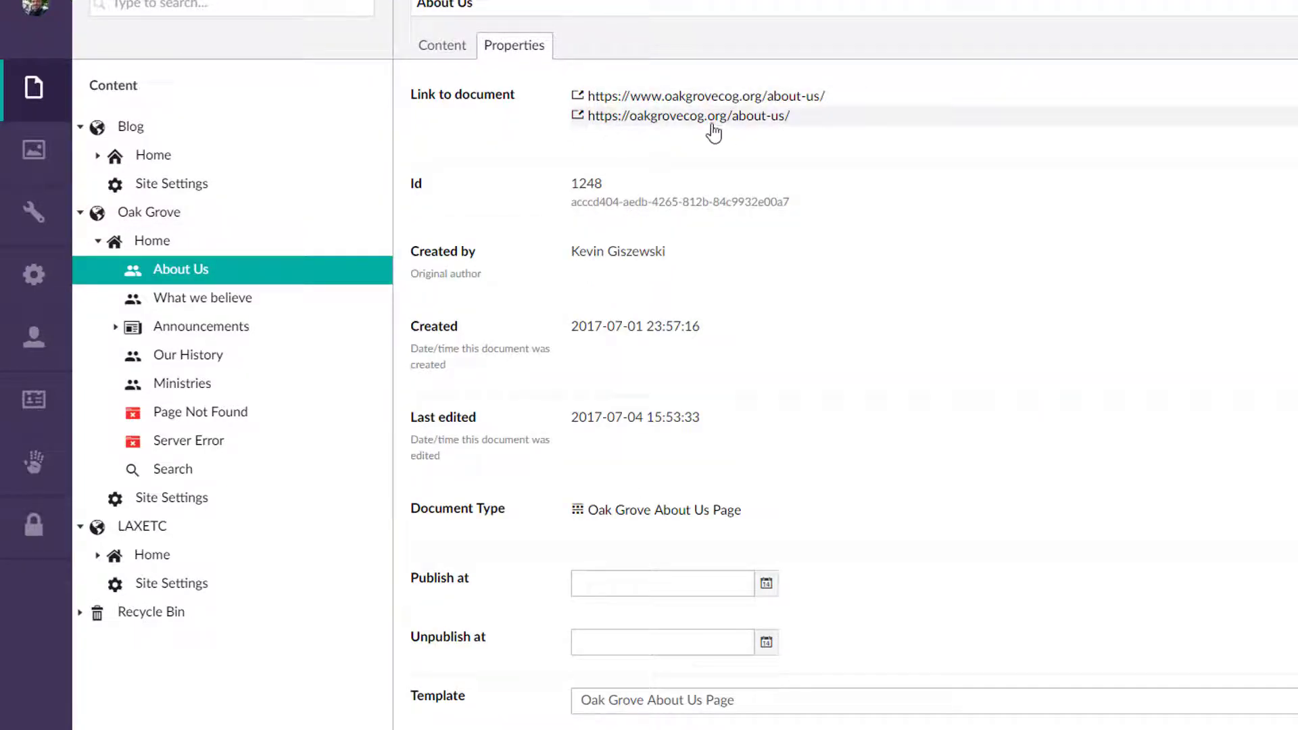
mouse_move(140, 218)
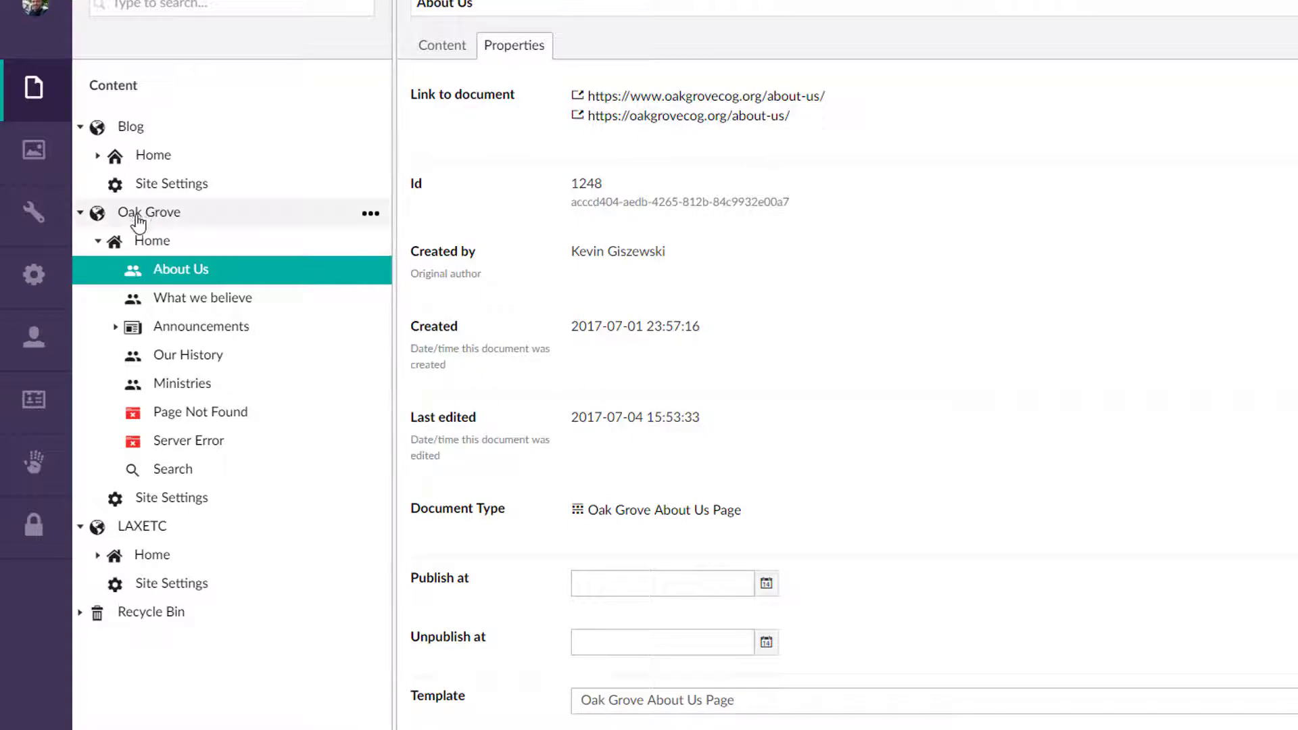
mouse_move(131, 232)
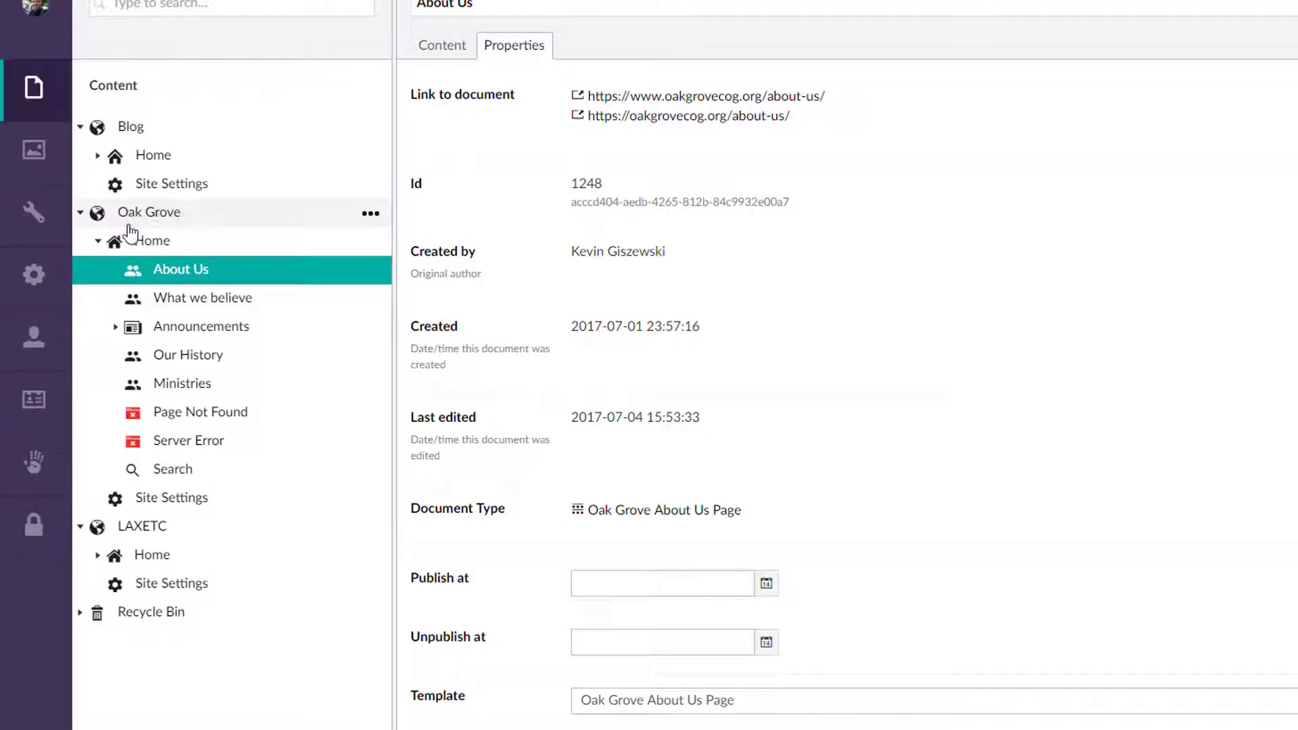
mouse_move(226, 383)
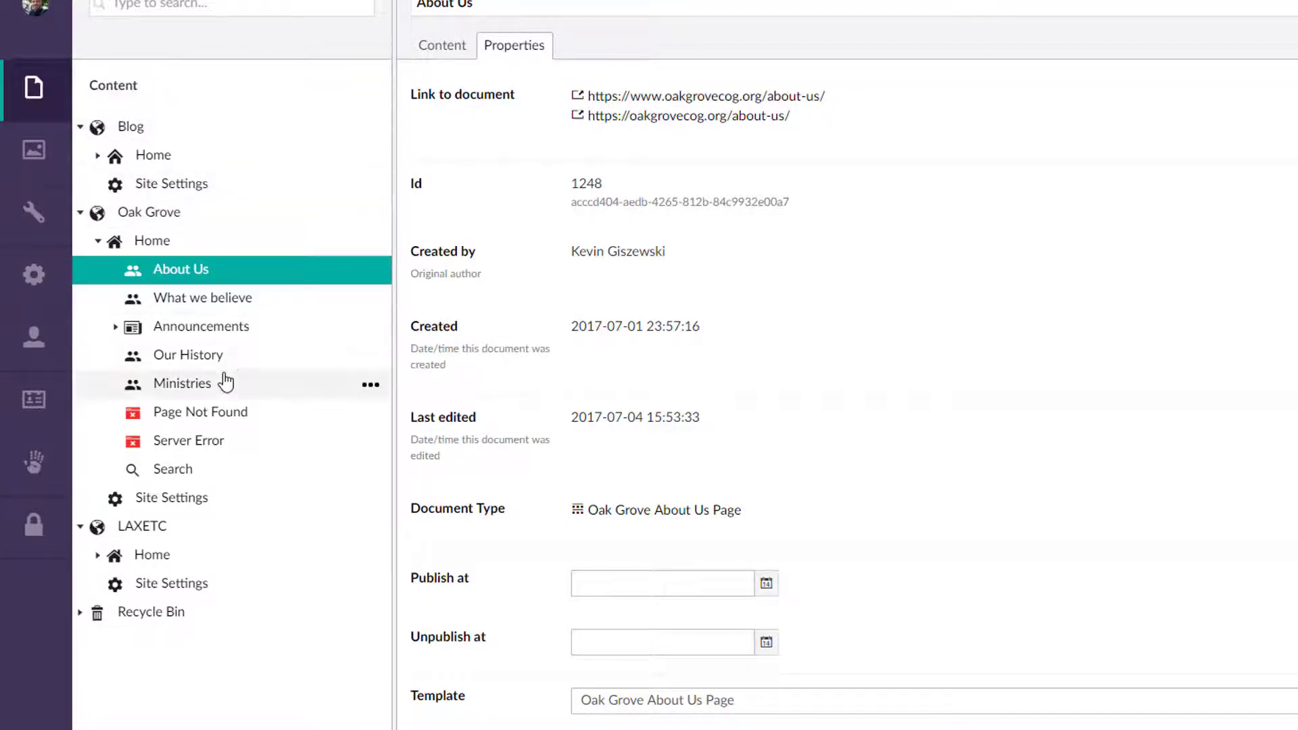
mouse_move(151, 554)
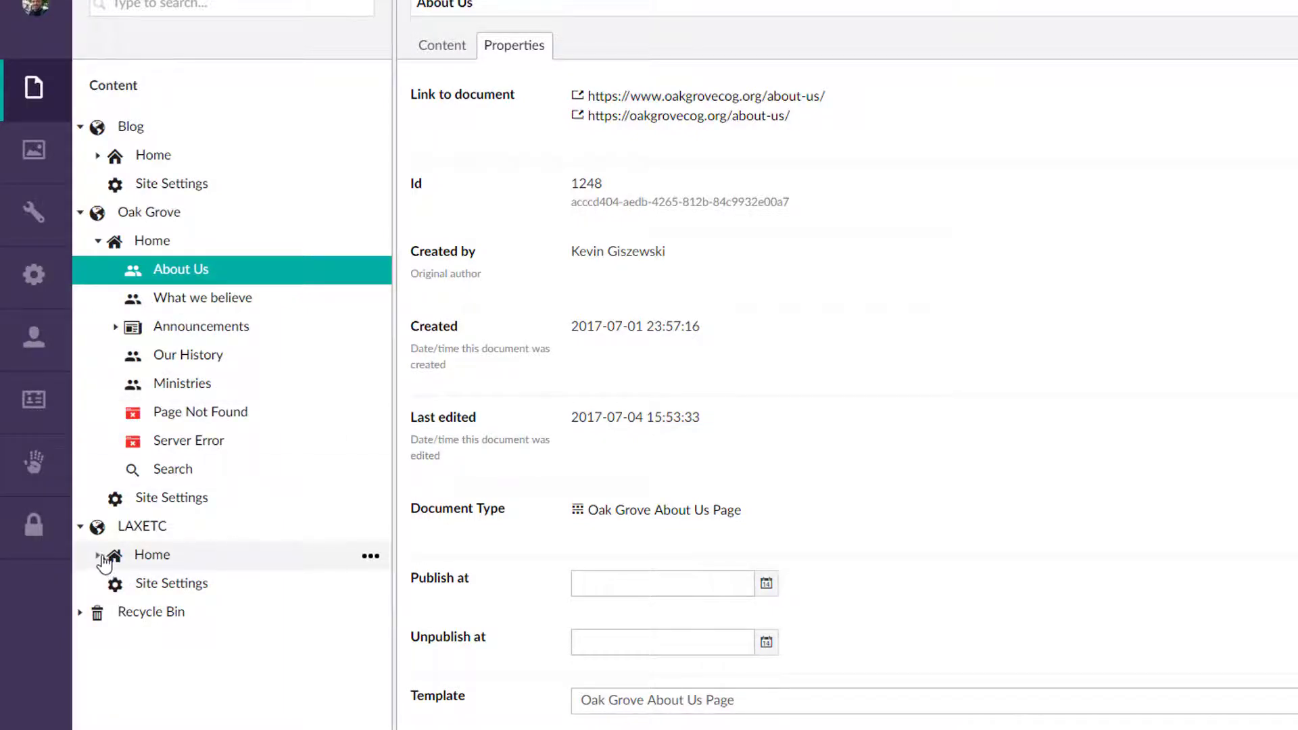
left_click(97, 241)
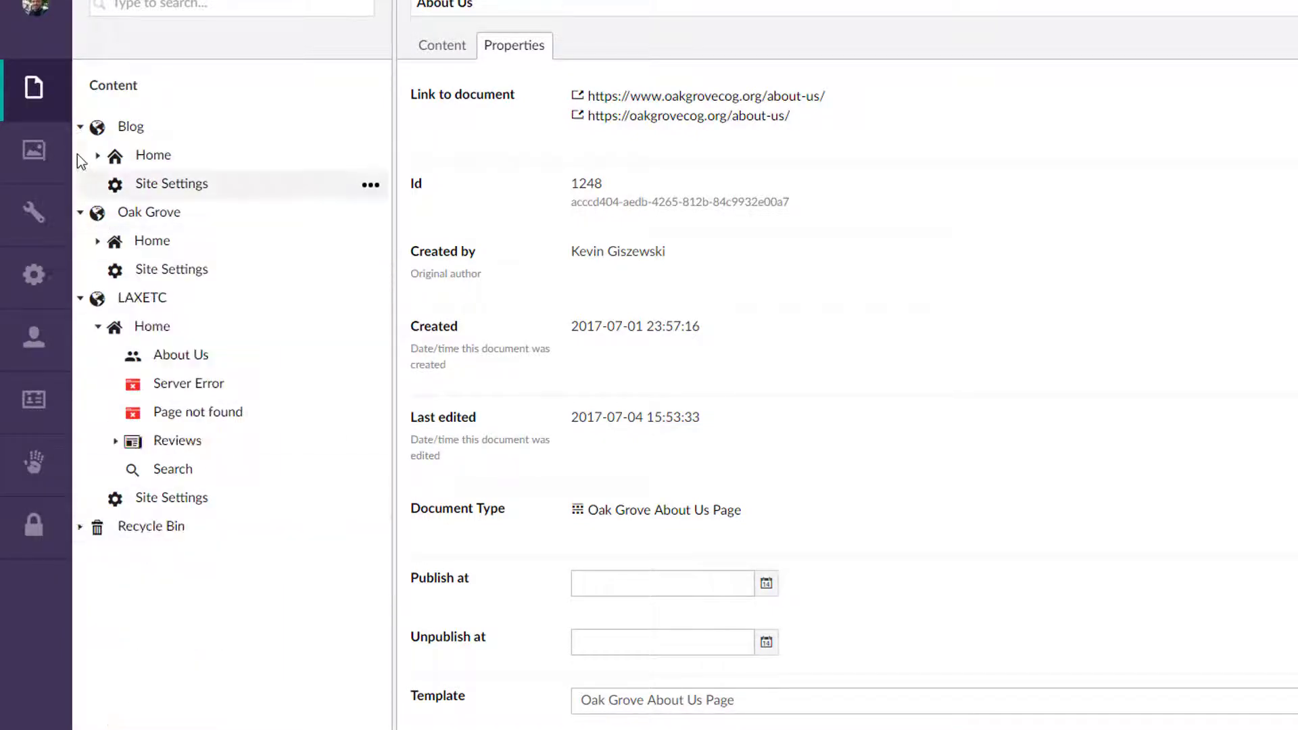
mouse_move(272, 396)
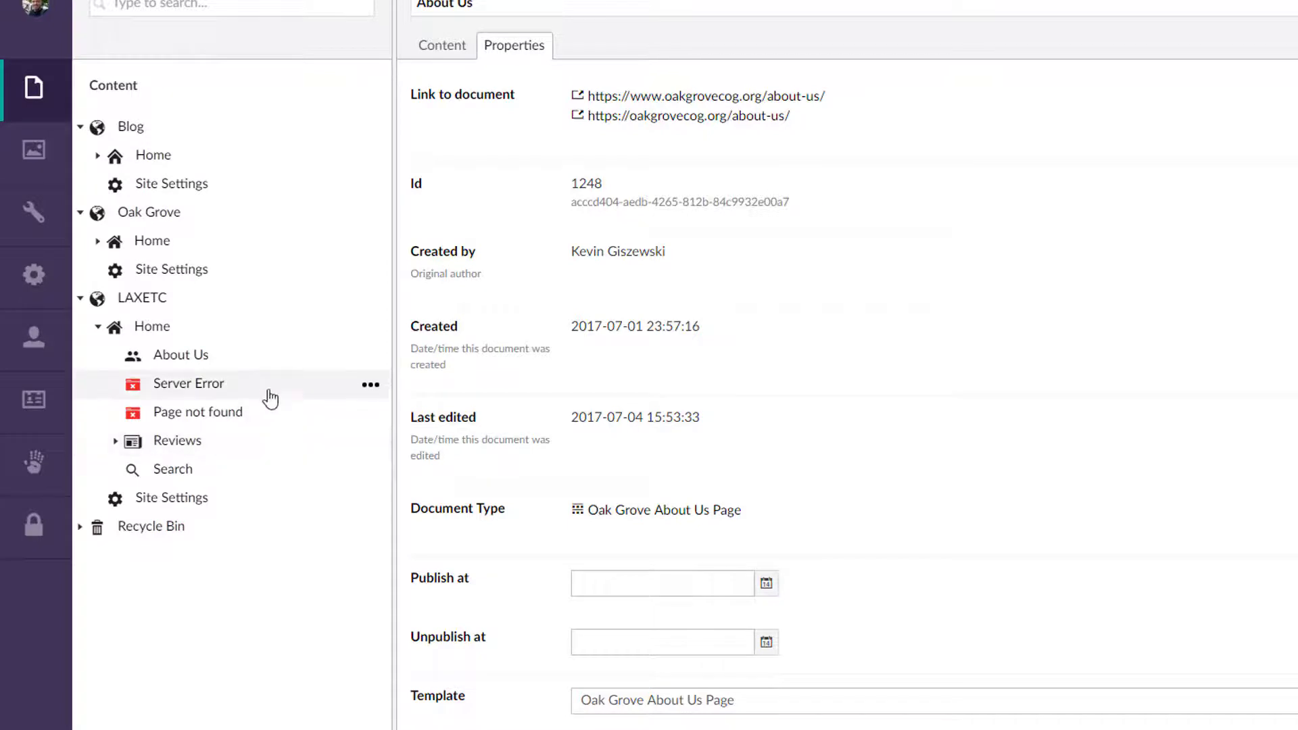
mouse_move(250, 498)
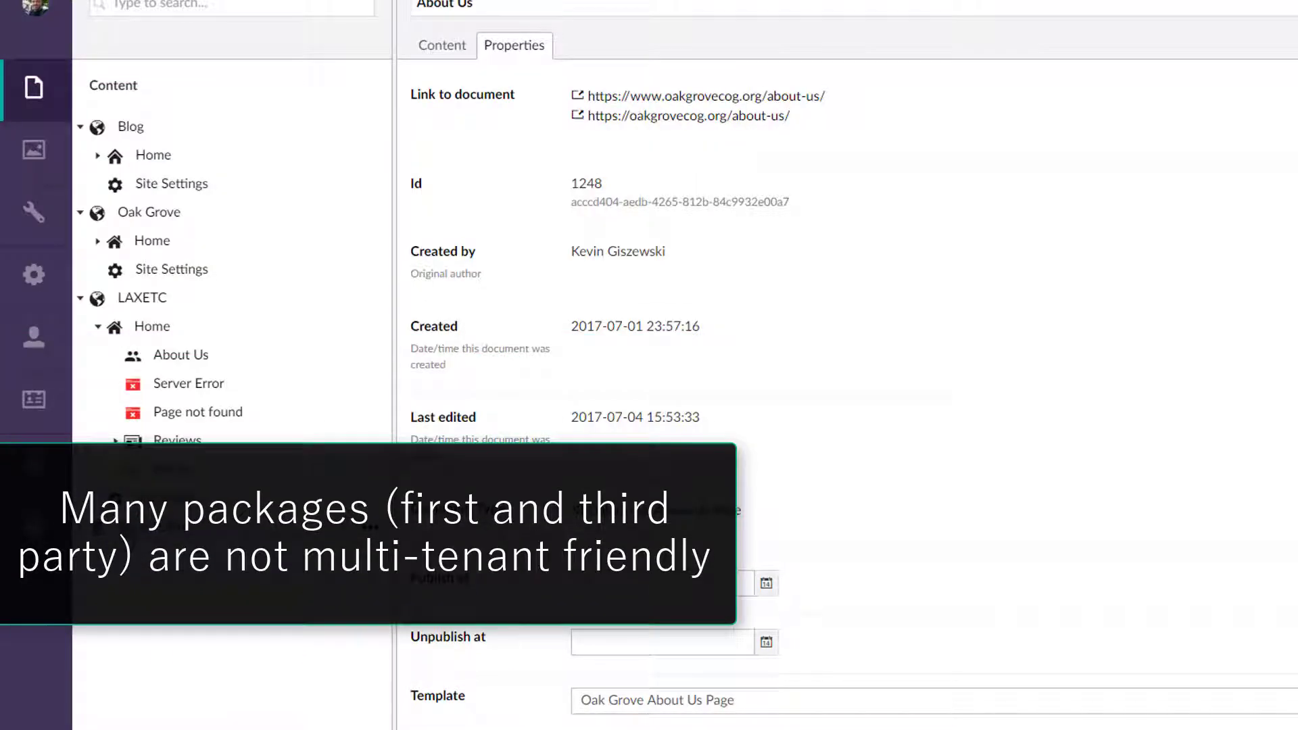
mouse_move(149, 212)
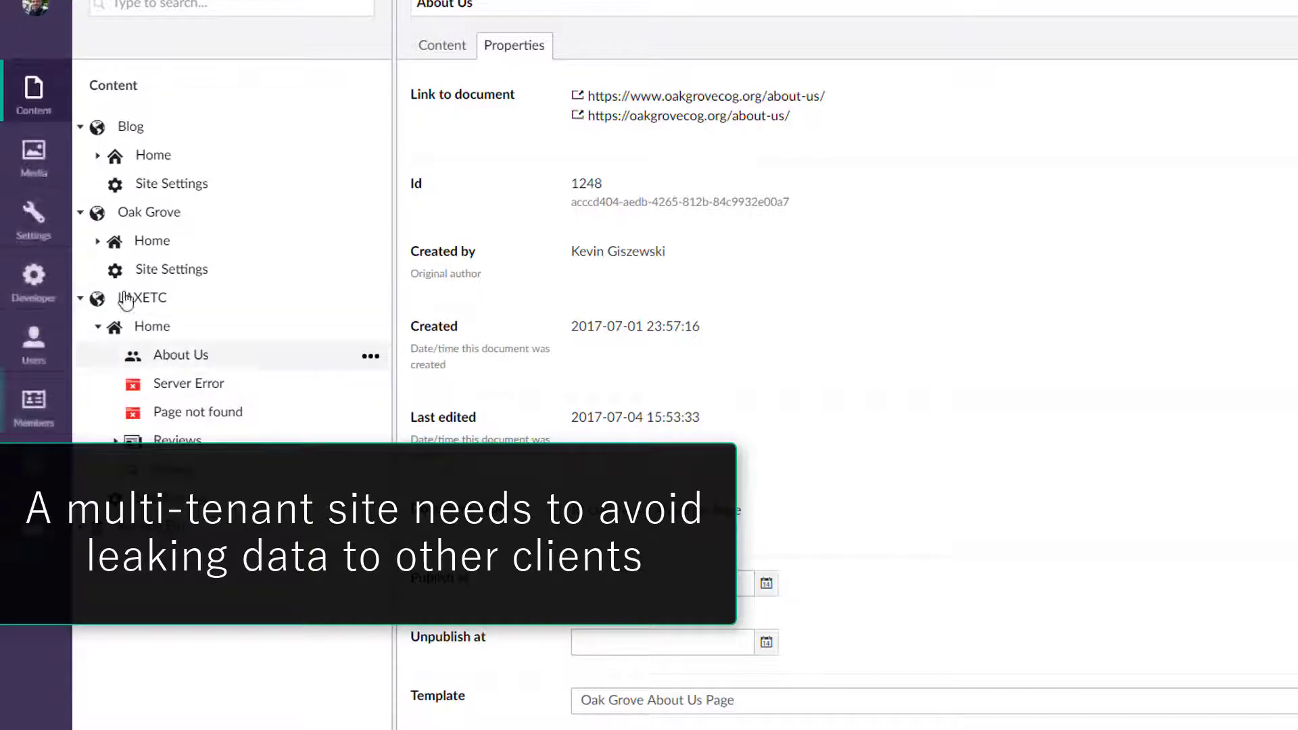
- In the Users section, view the first user's profile with LAXETC content and media start nodes
left_click(34, 339)
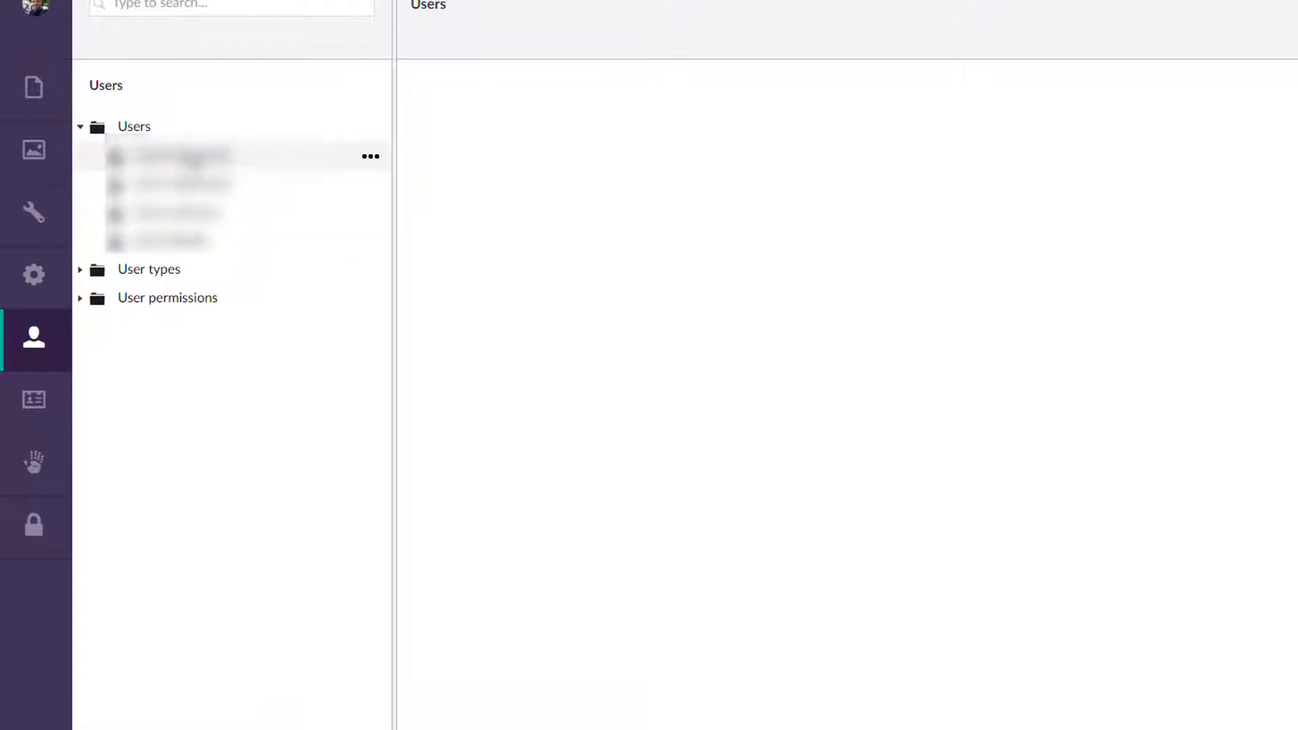
left_click(174, 157)
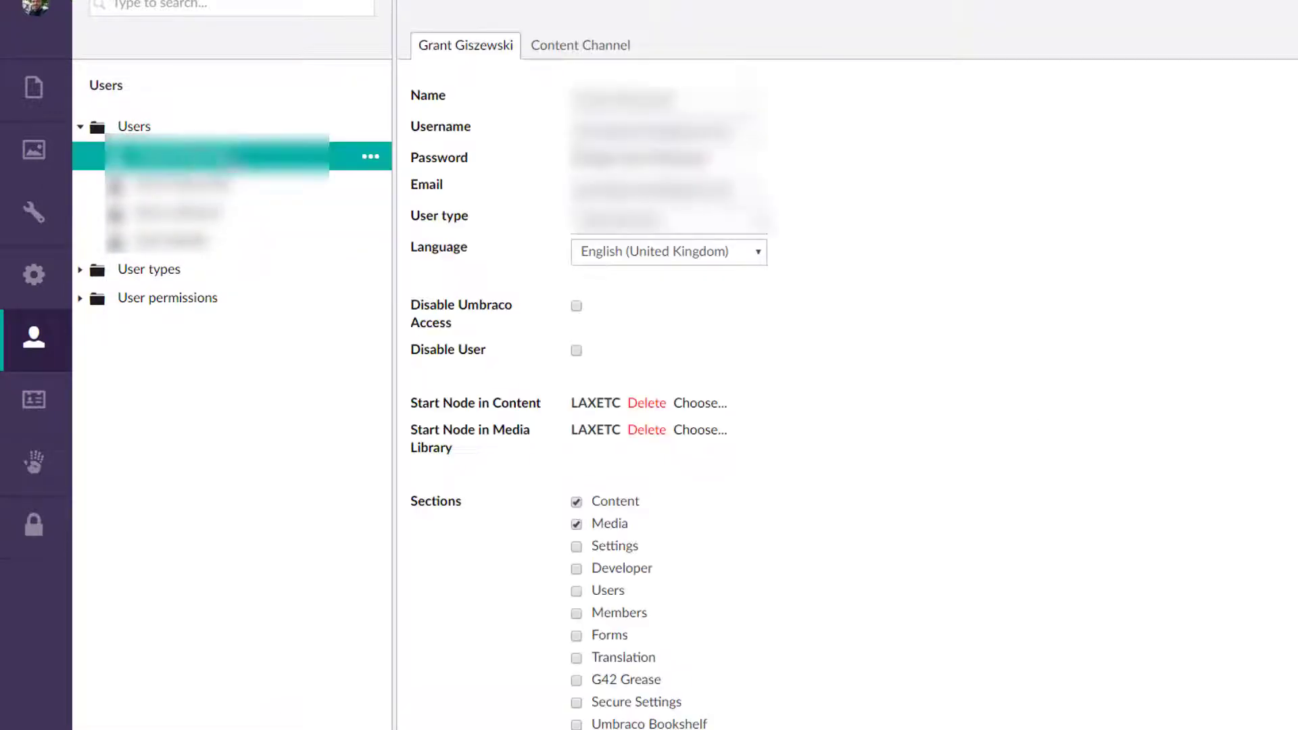
mouse_move(736, 369)
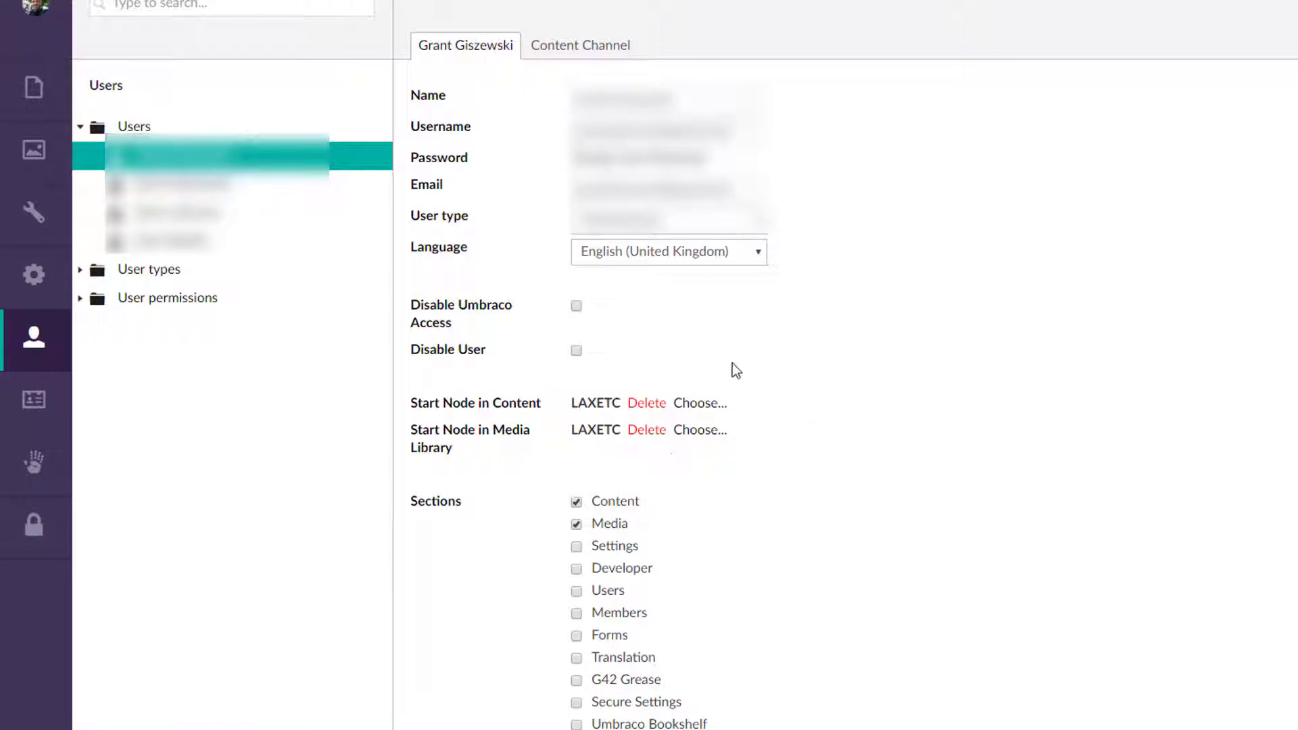
mouse_move(647, 404)
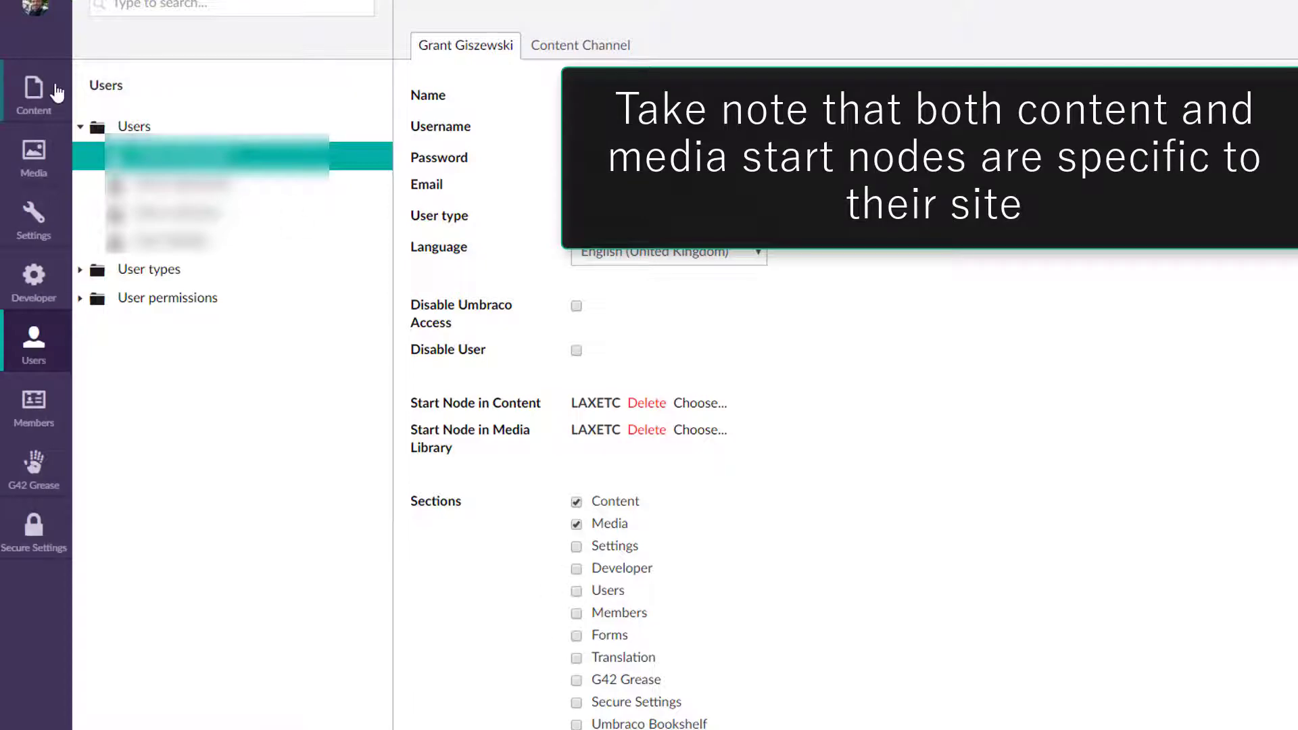
left_click(32, 86)
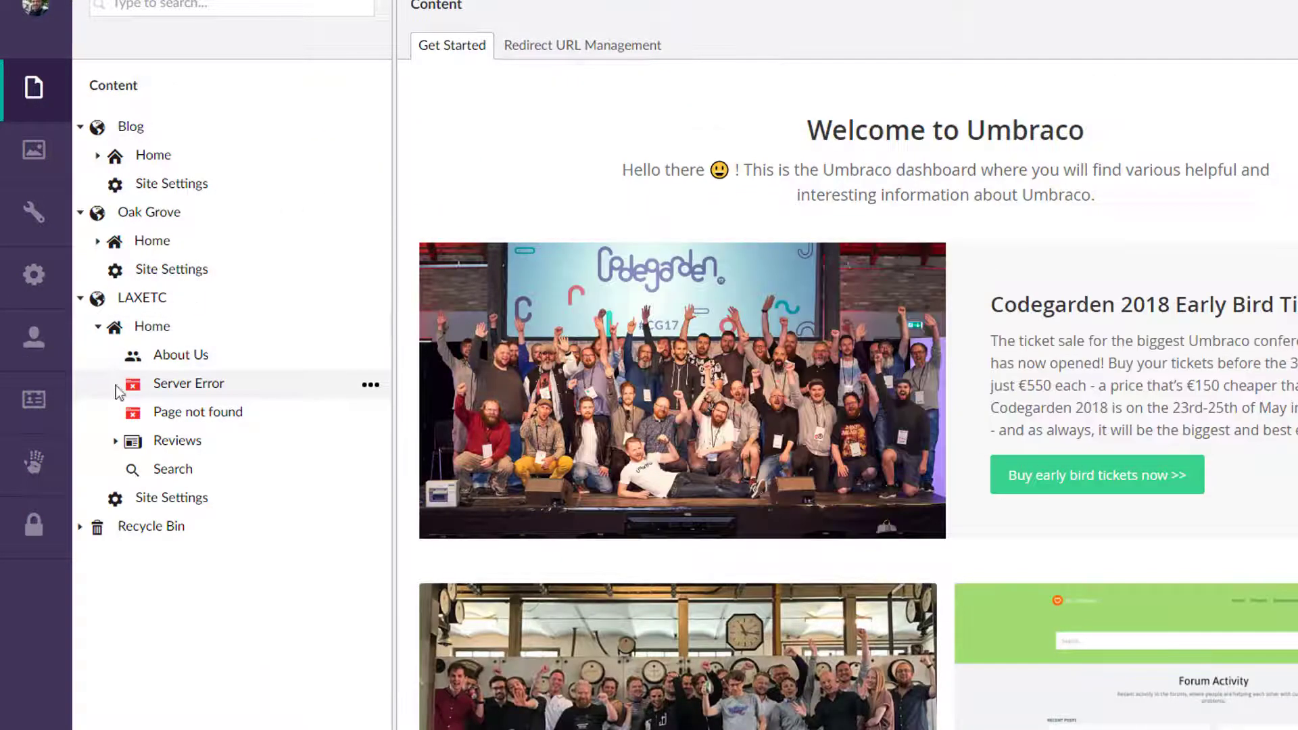
mouse_move(153, 315)
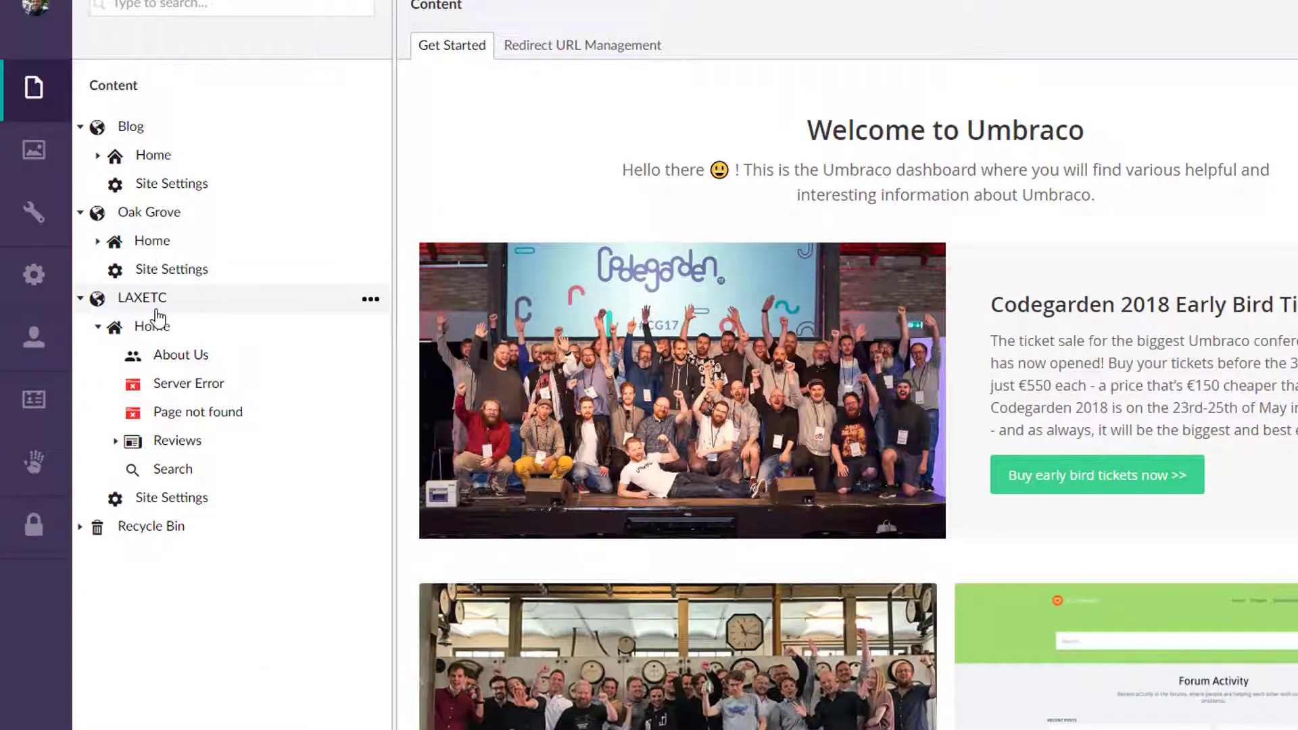
mouse_move(199, 567)
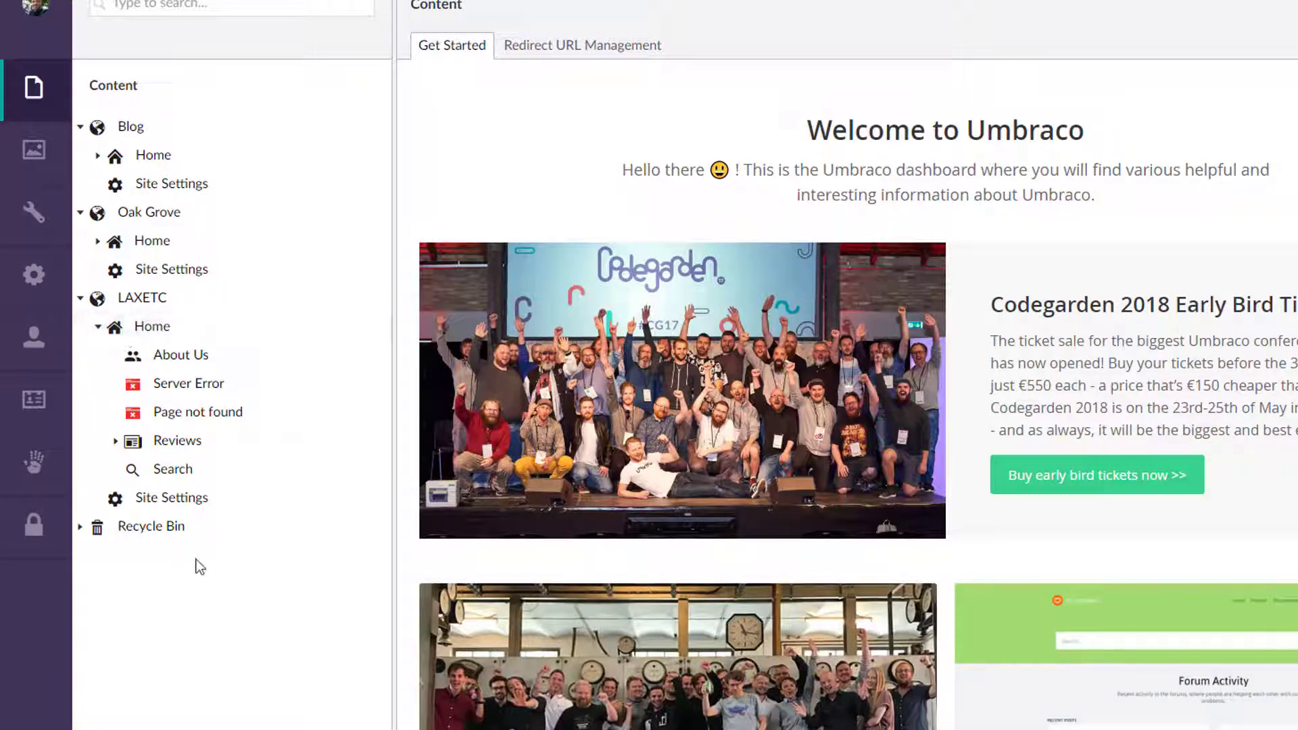
mouse_move(150, 526)
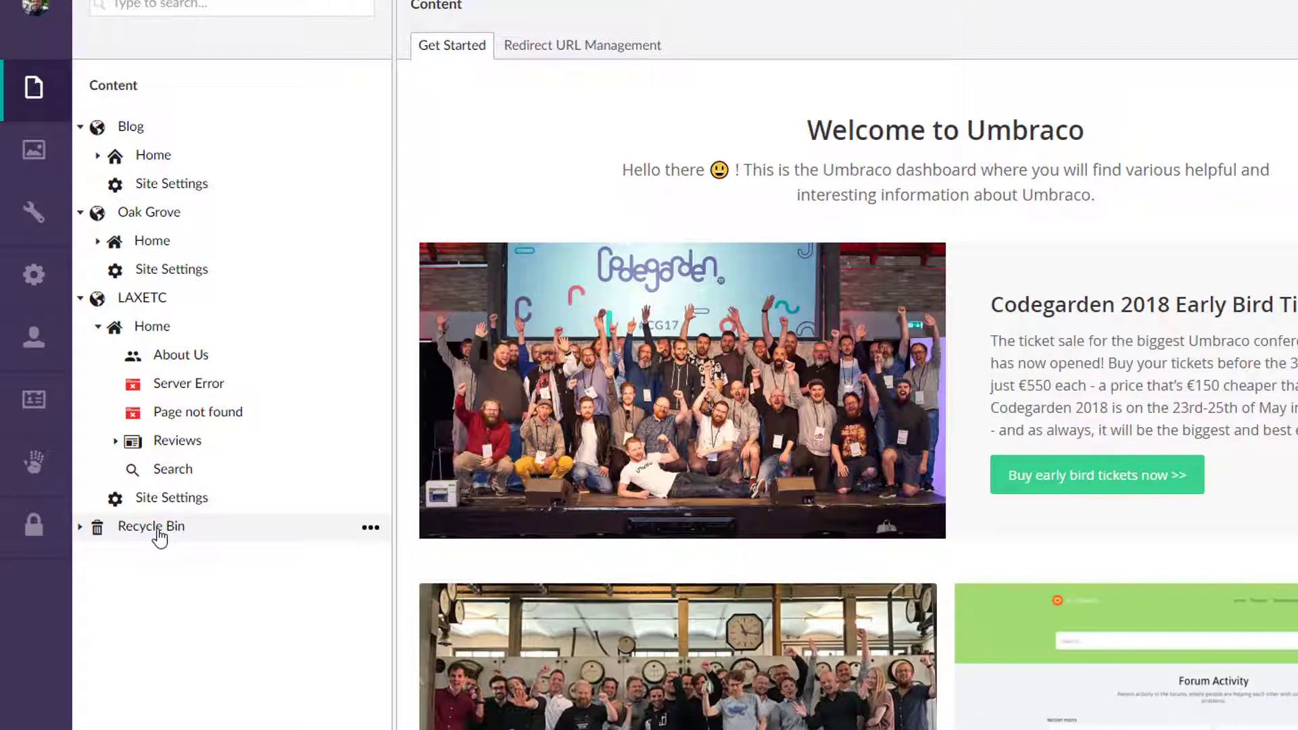
mouse_move(153, 155)
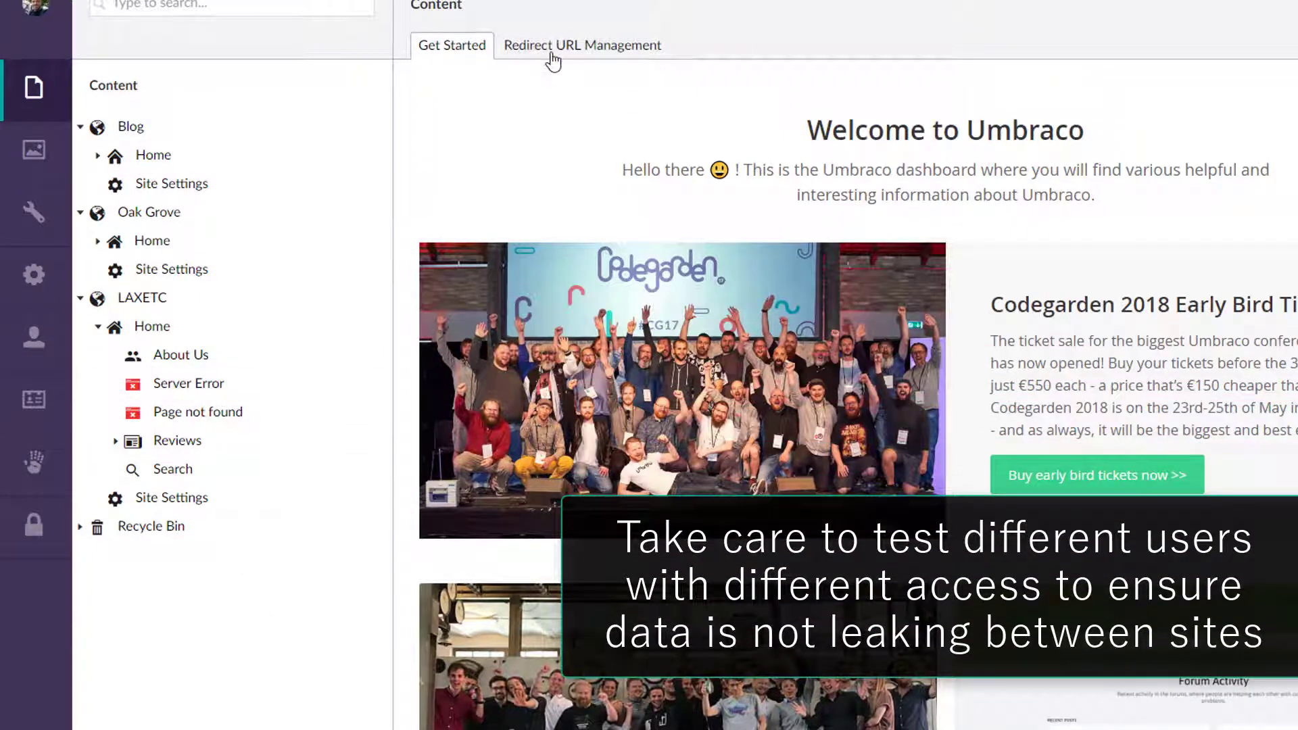
- Show the Redirect URL Management dashboard with no redirects and collapse LAXETC's Home node
left_click(582, 45)
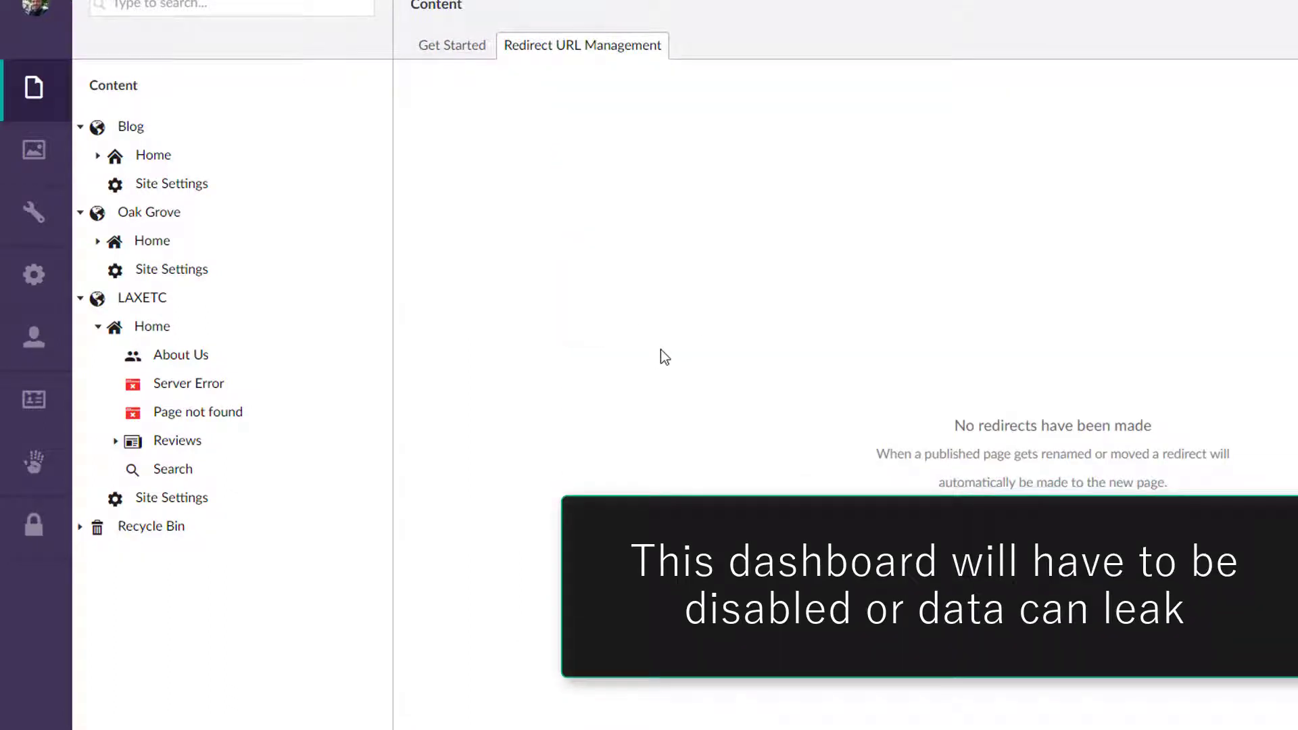
mouse_move(599, 57)
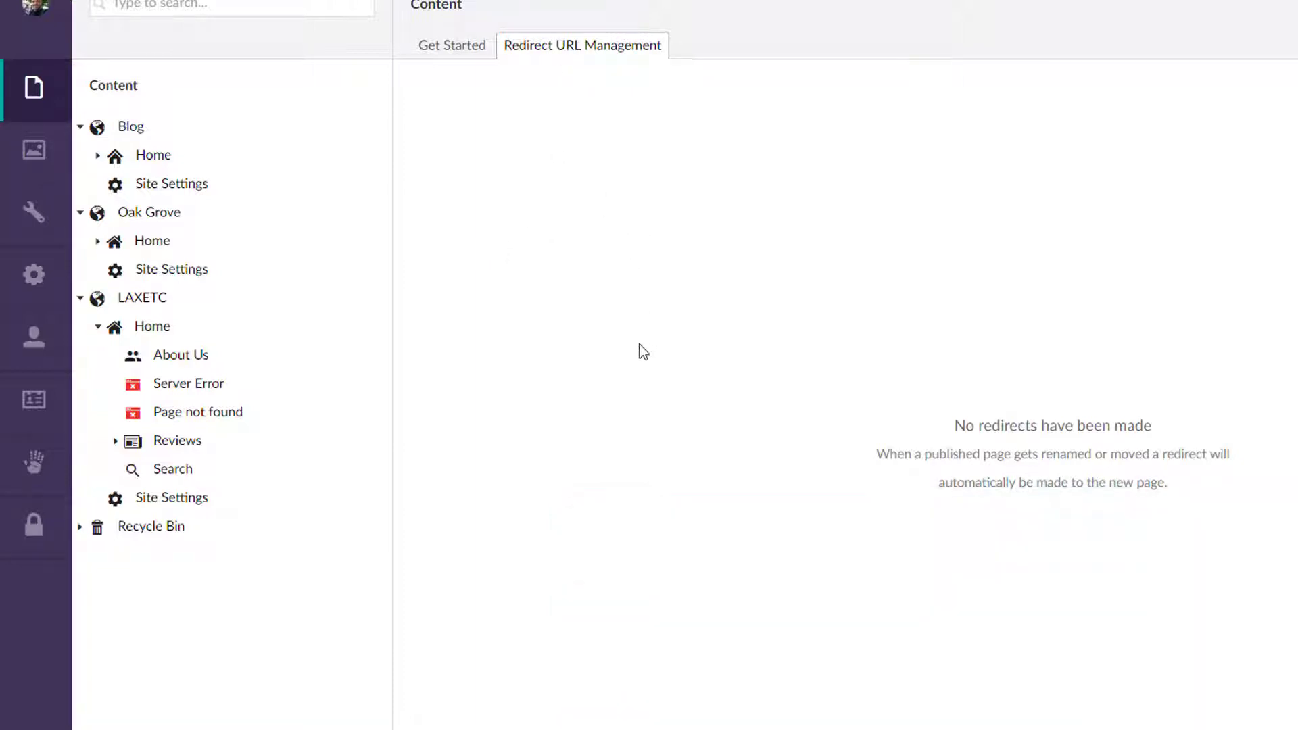
mouse_move(172, 184)
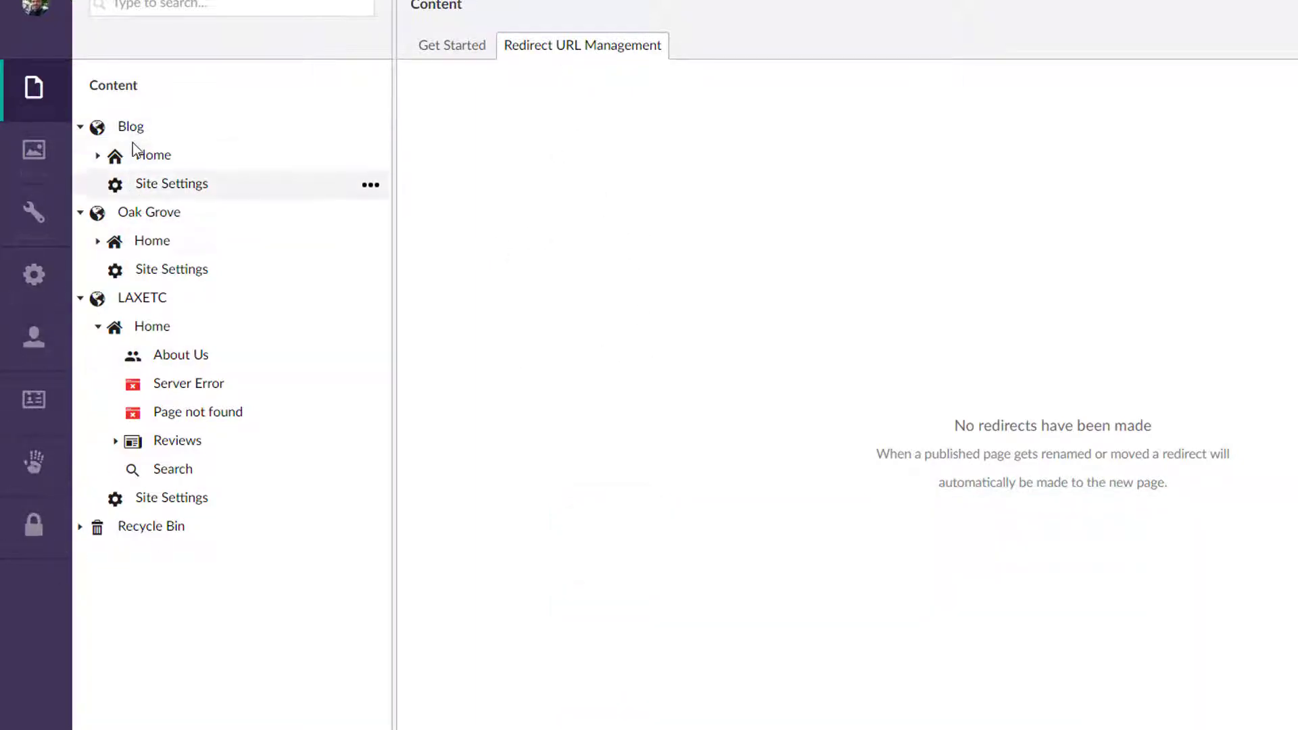
mouse_move(534, 167)
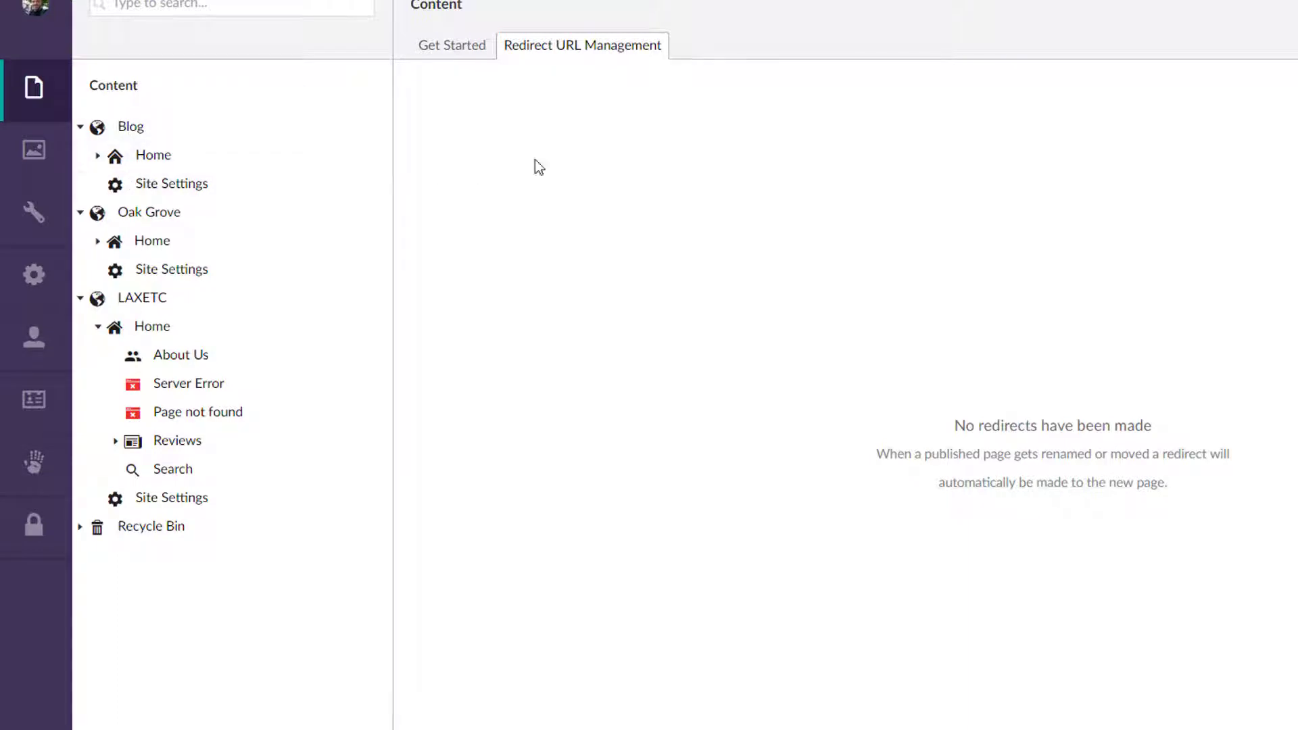
mouse_move(396, 392)
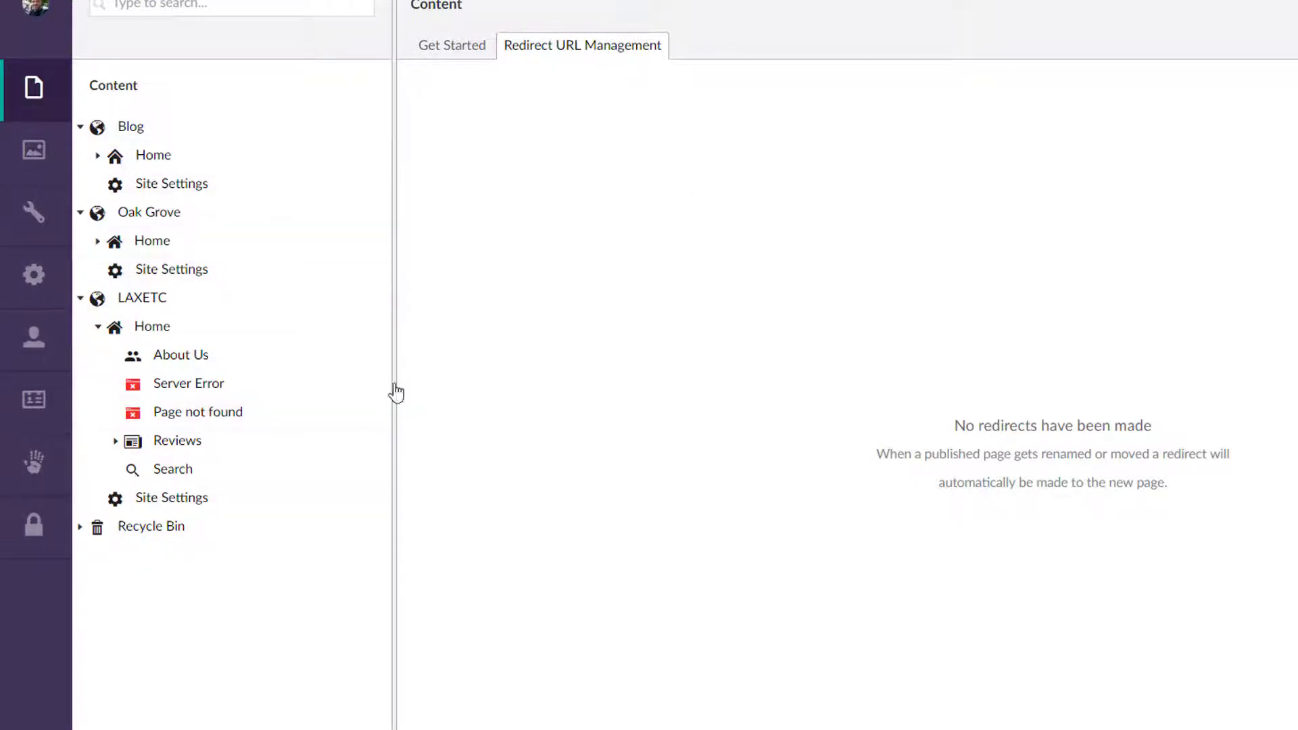
mouse_move(768, 397)
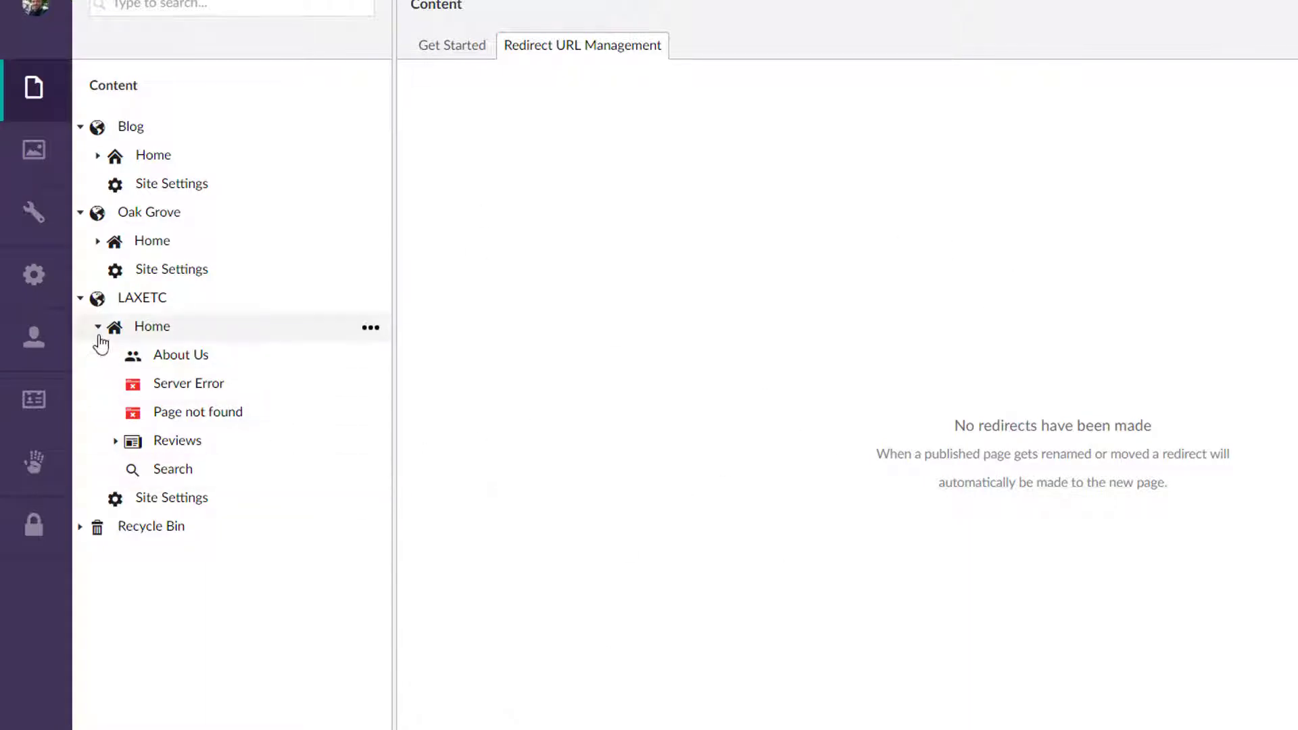
left_click(97, 326)
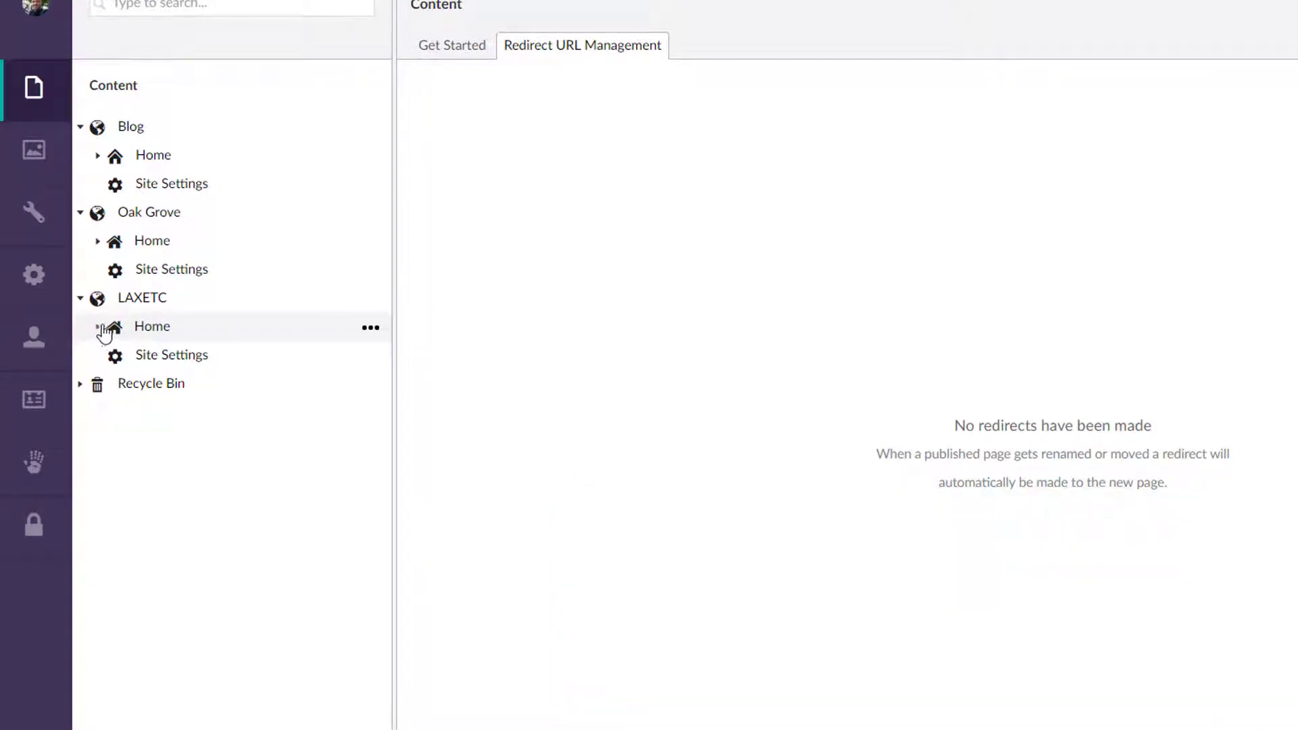
mouse_move(114, 417)
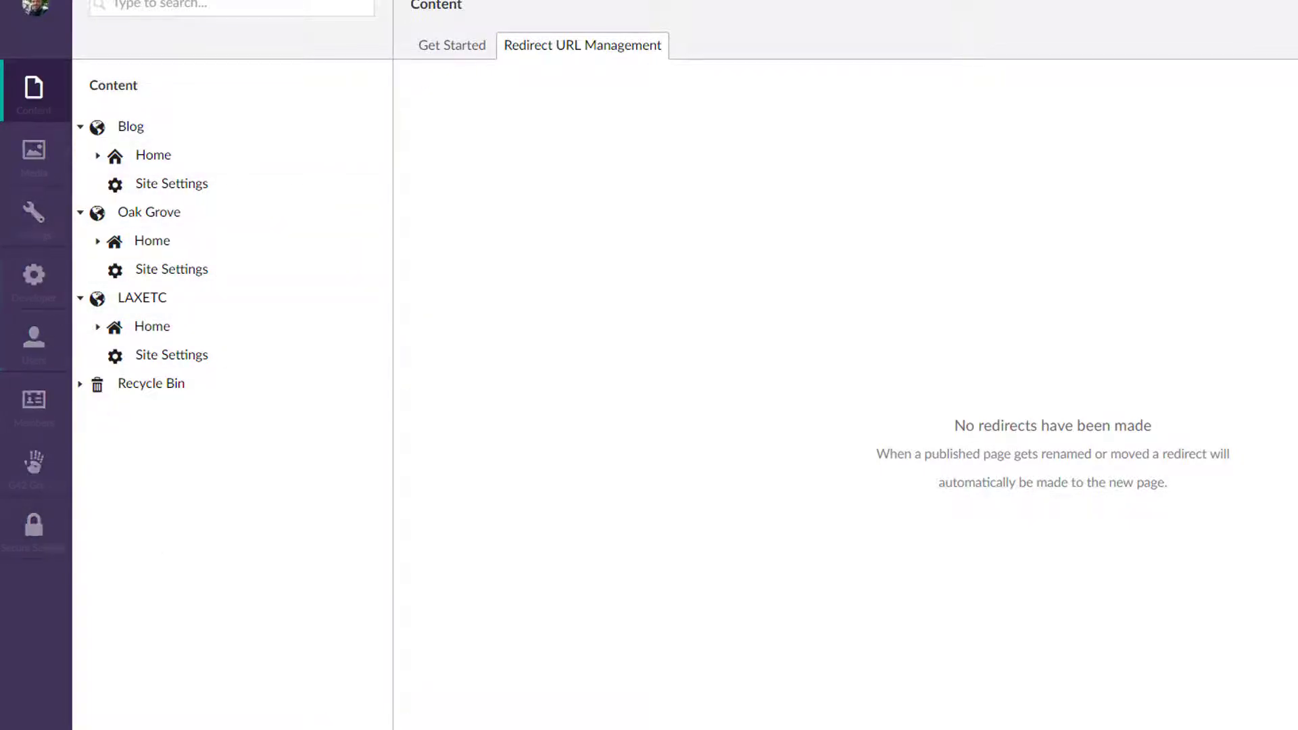
mouse_move(34, 406)
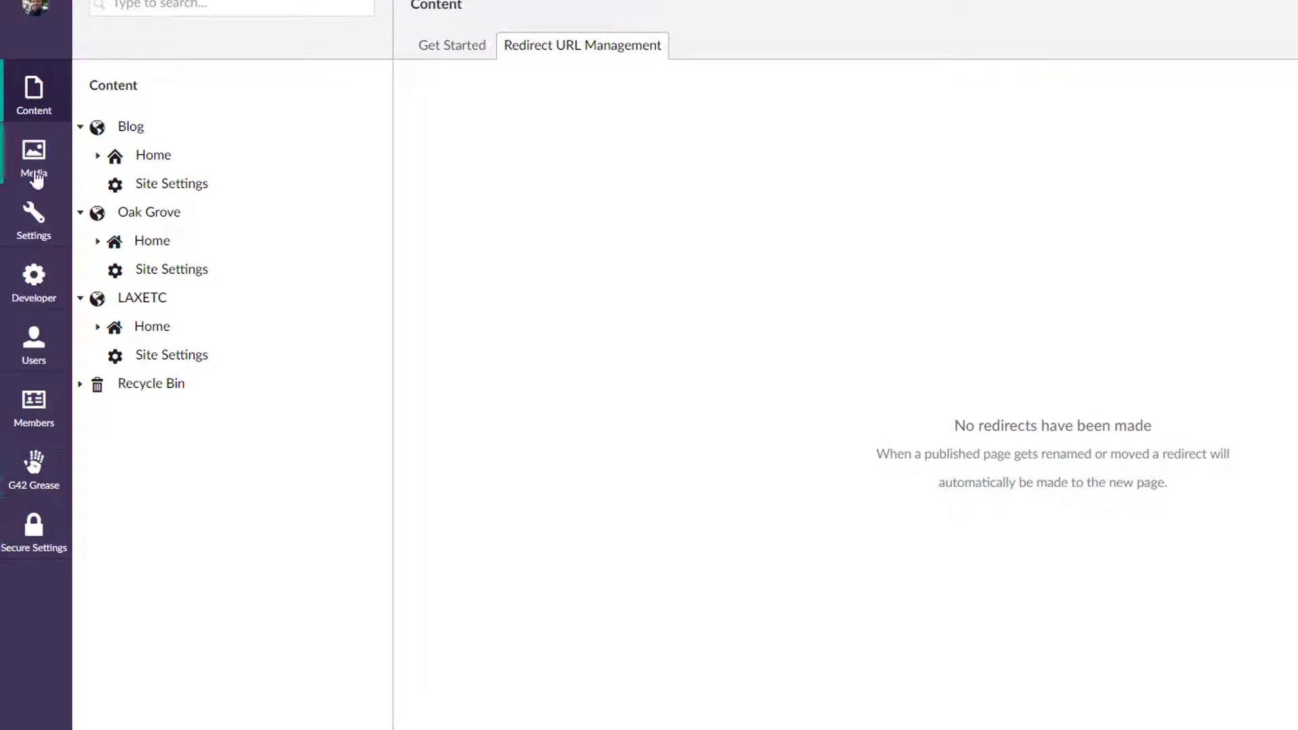
- Show the Media library's per-site root folders, peeking inside the Oak Grove folder
left_click(34, 157)
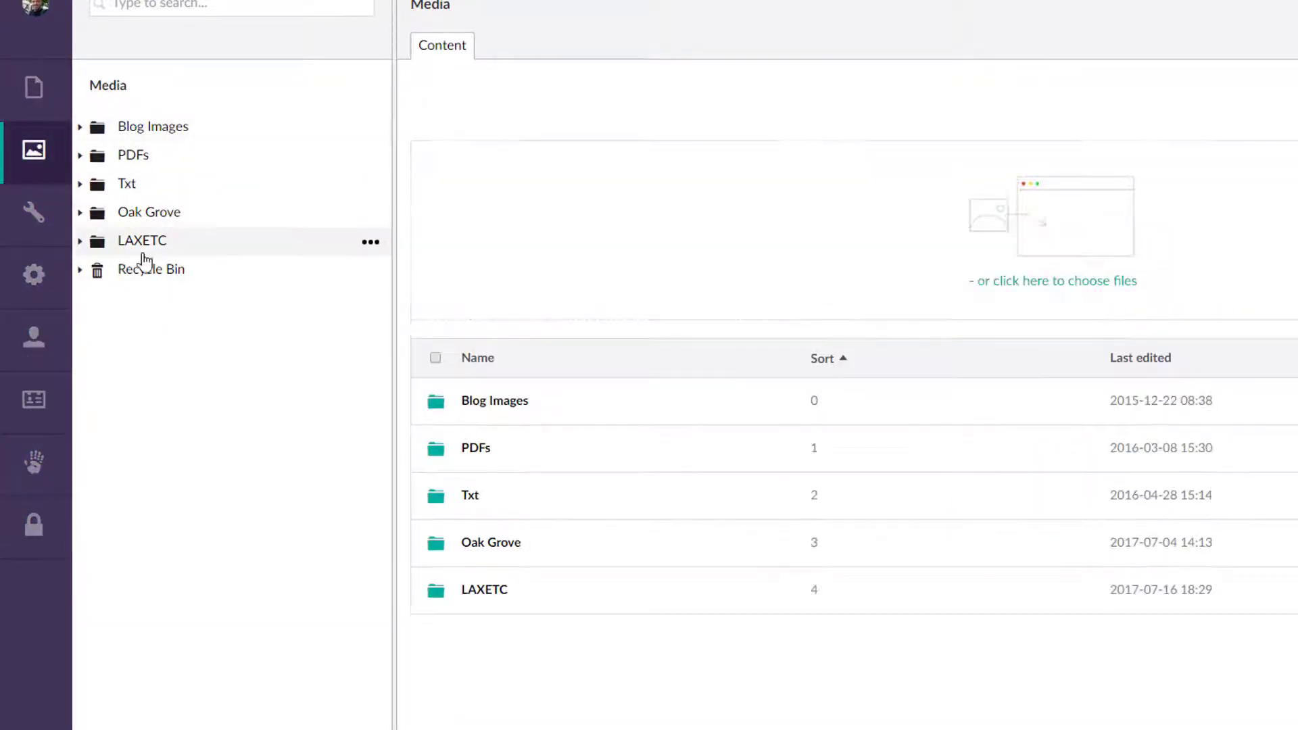
mouse_move(187, 211)
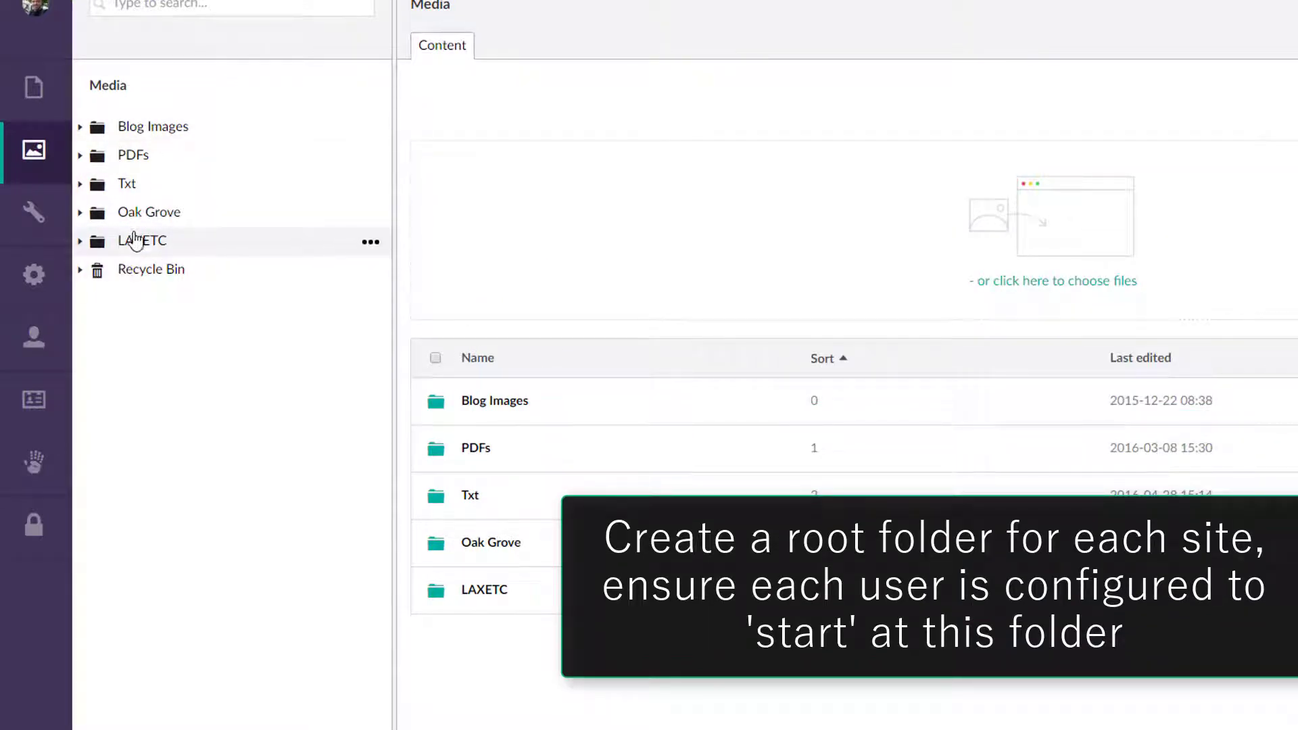
left_click(80, 212)
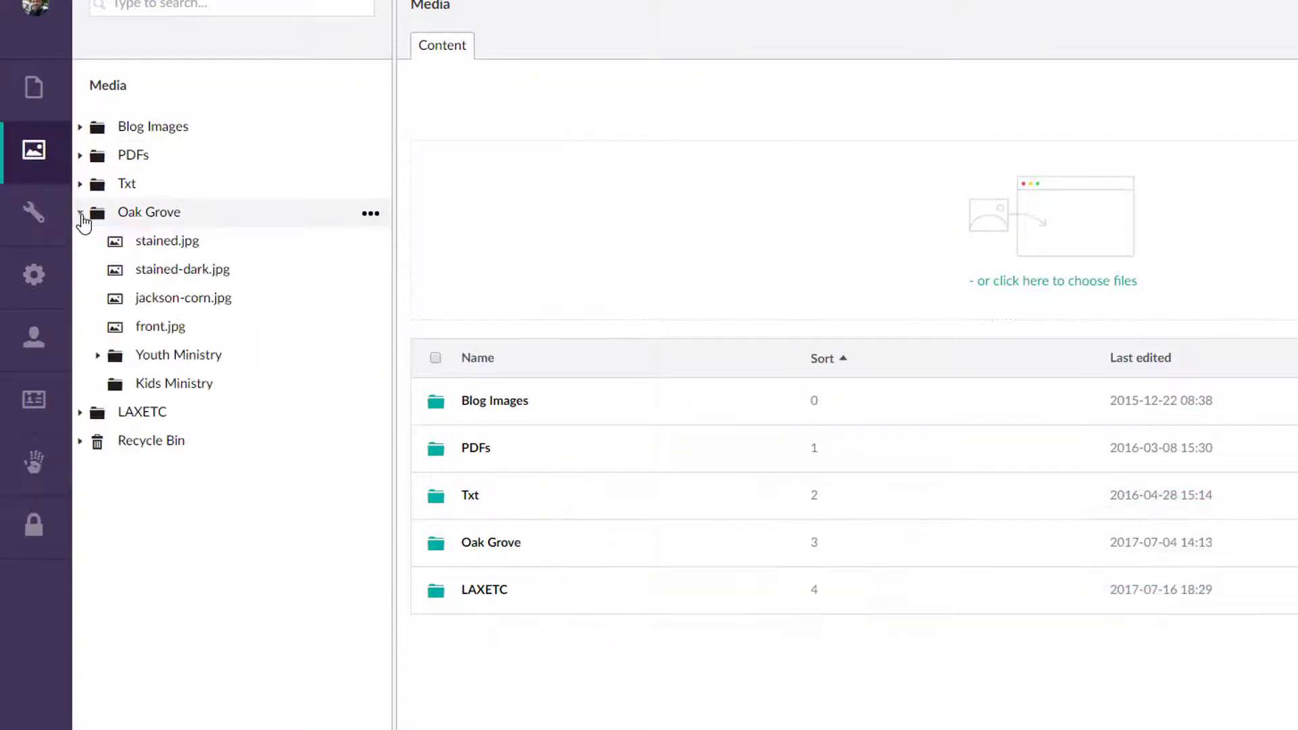
left_click(80, 212)
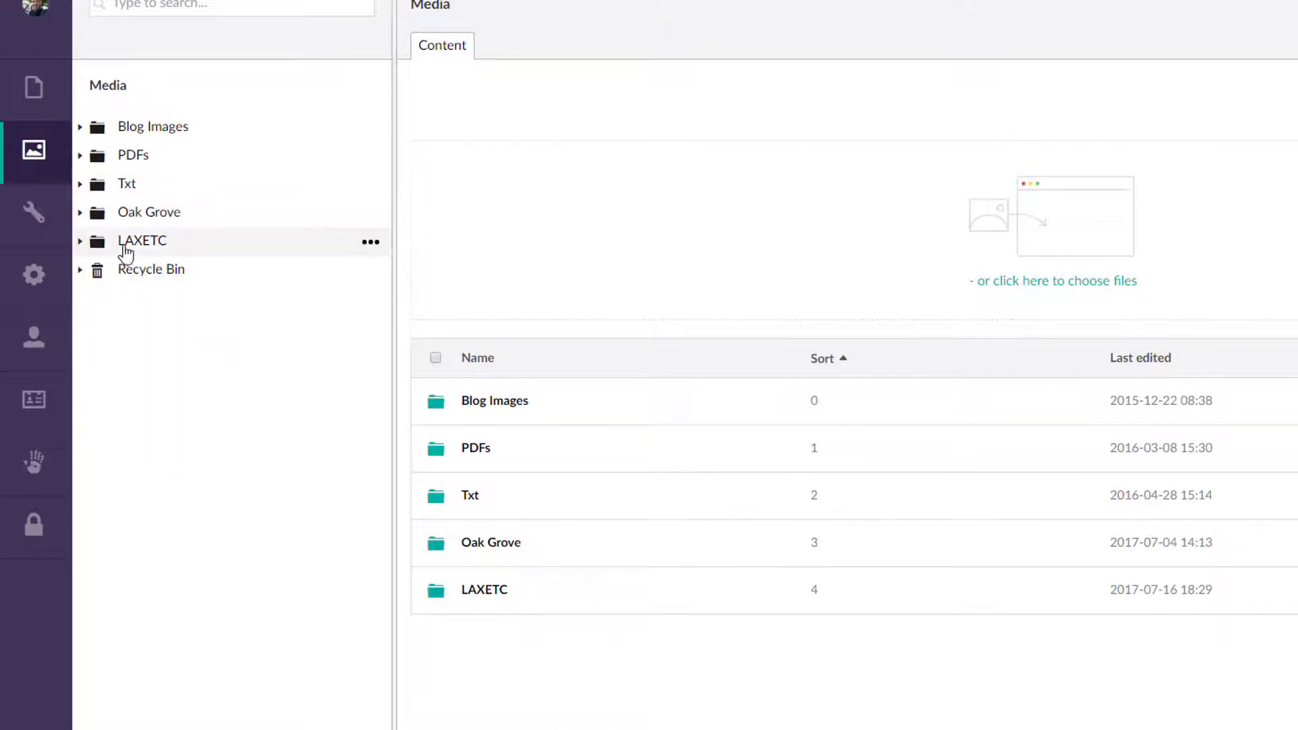
mouse_move(79, 247)
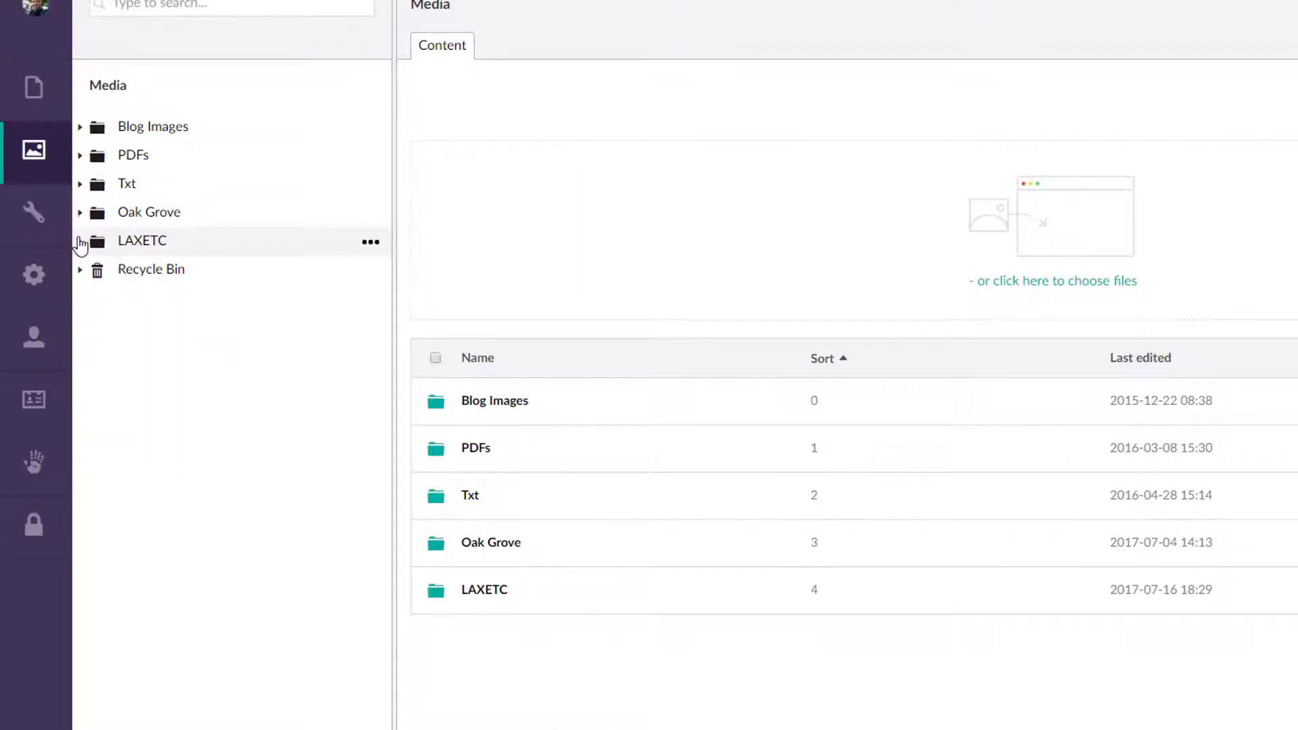
mouse_move(157, 259)
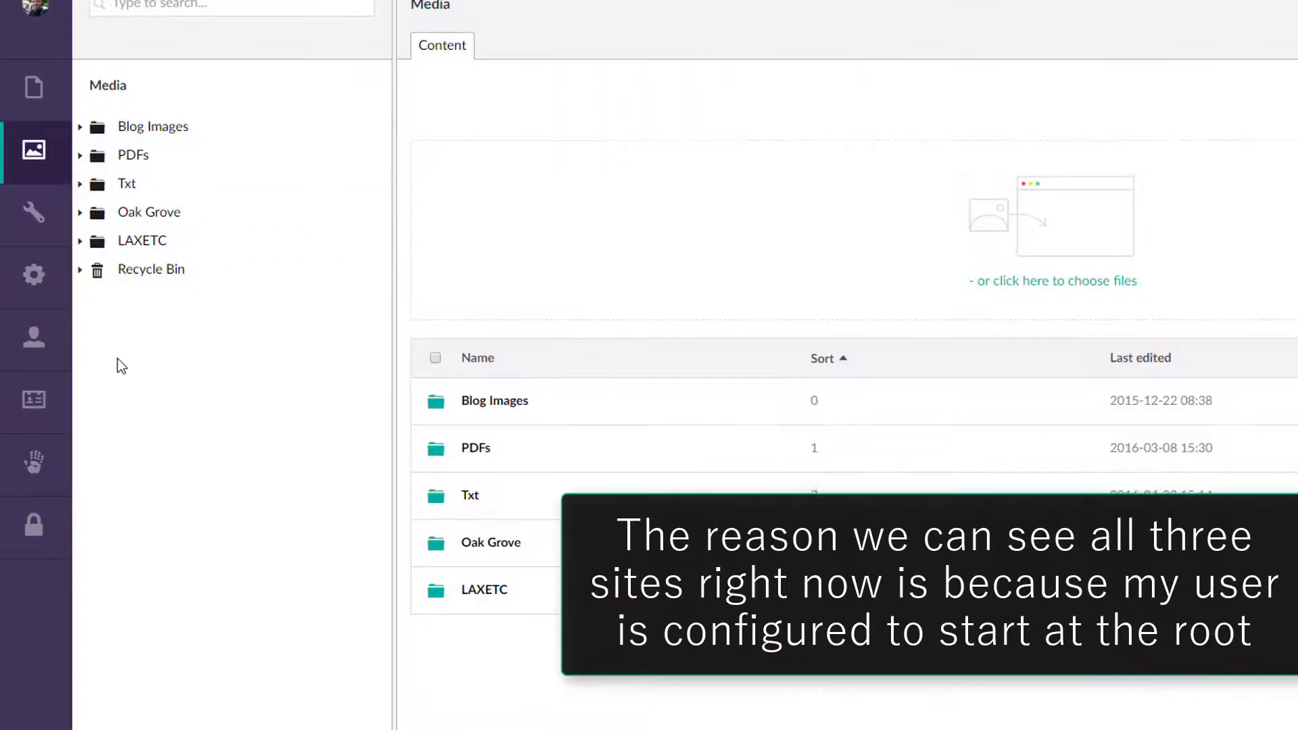
mouse_move(136, 223)
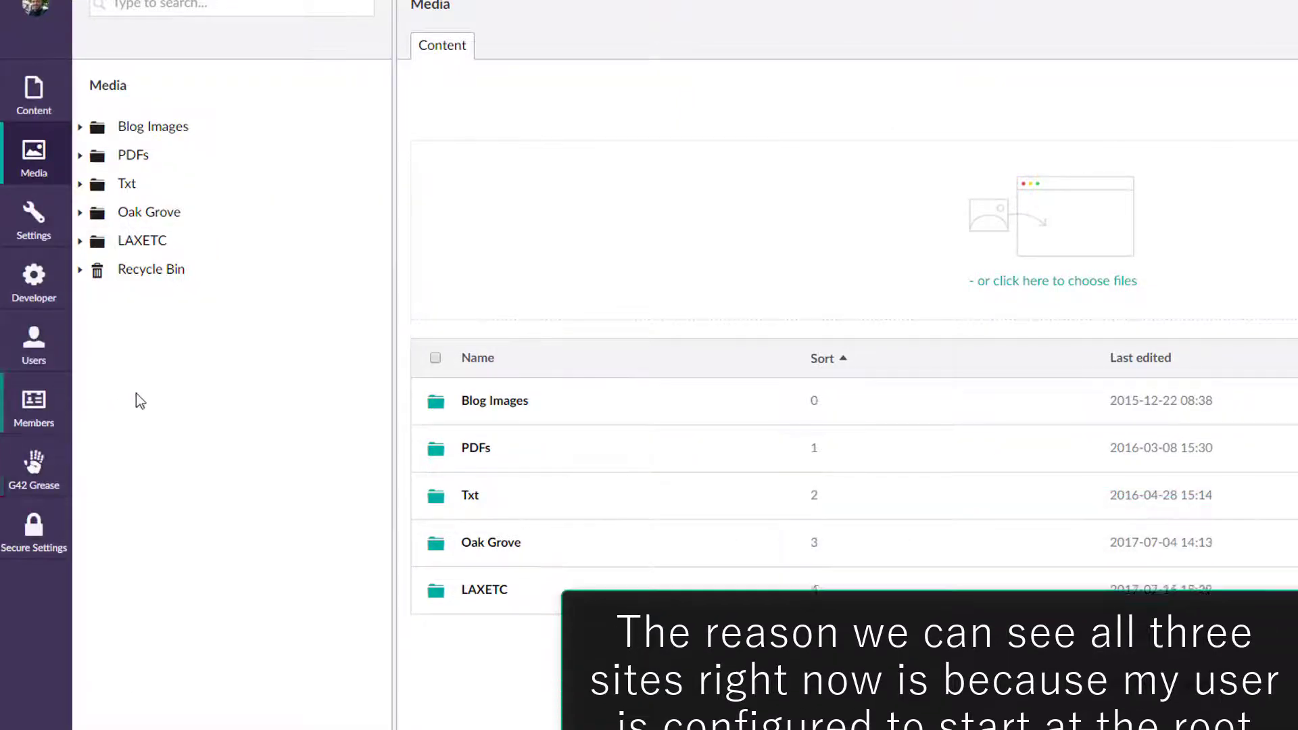
- Return to the Content section's welcome dashboard with the Blog, Oak Grove and LAXETC trees
left_click(32, 90)
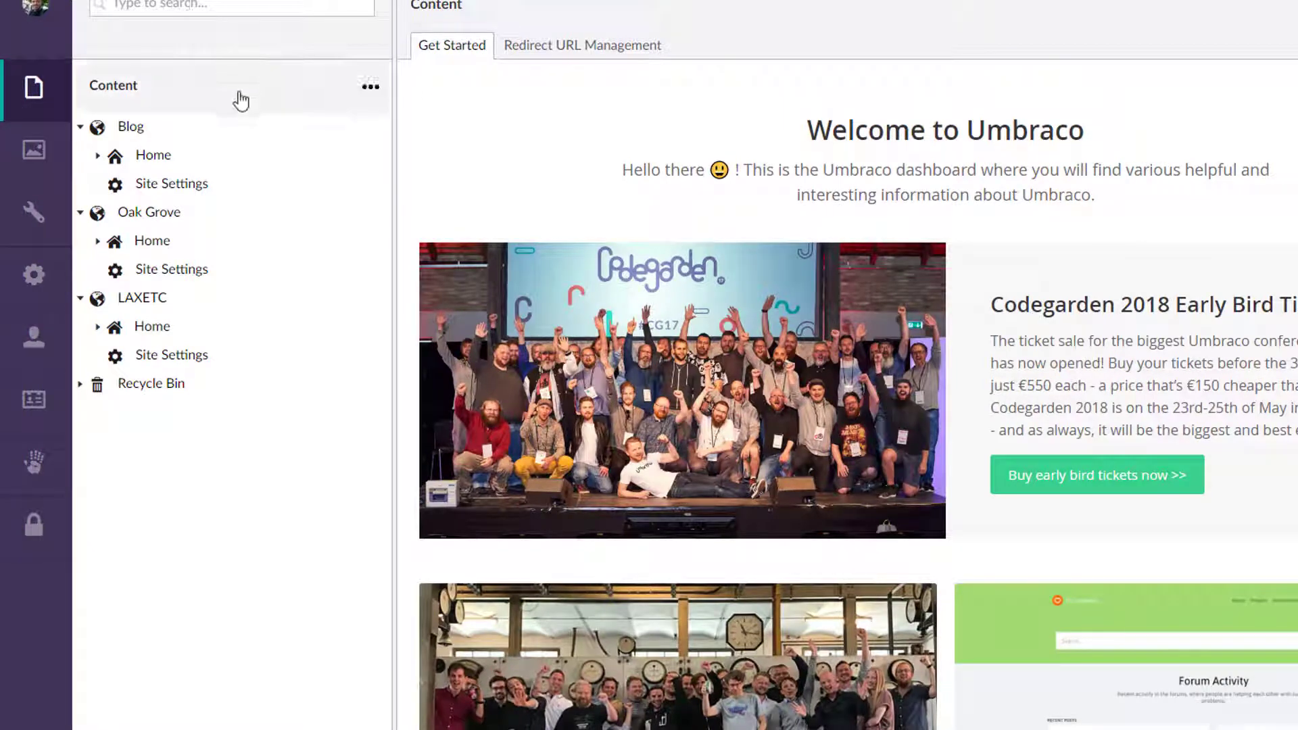
mouse_move(183, 473)
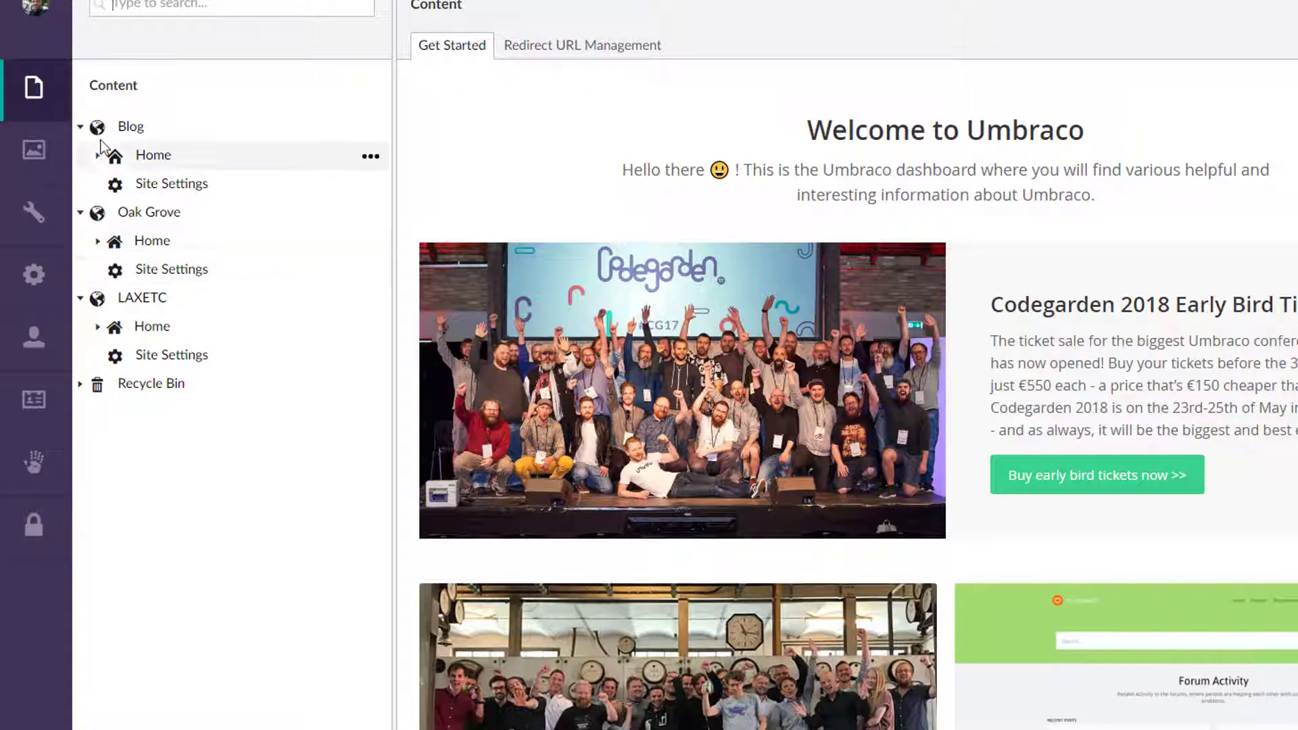
mouse_move(192, 240)
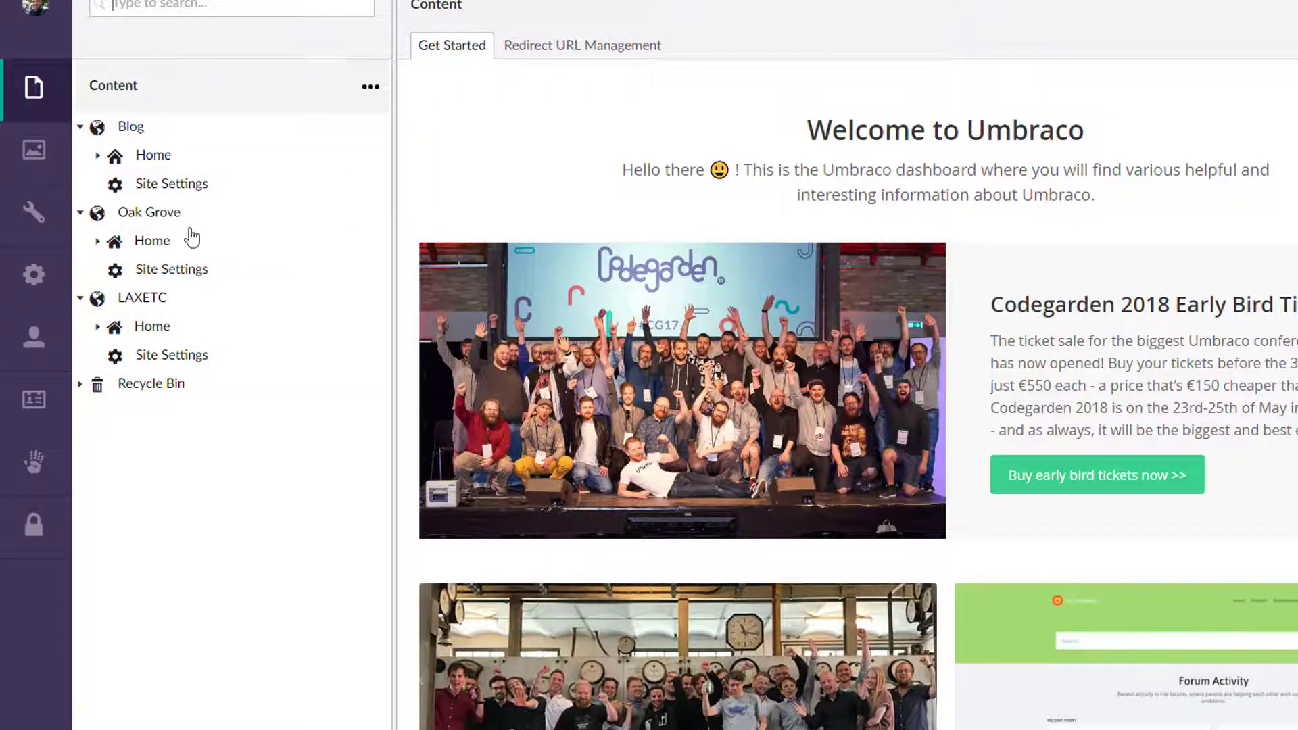
mouse_move(162, 27)
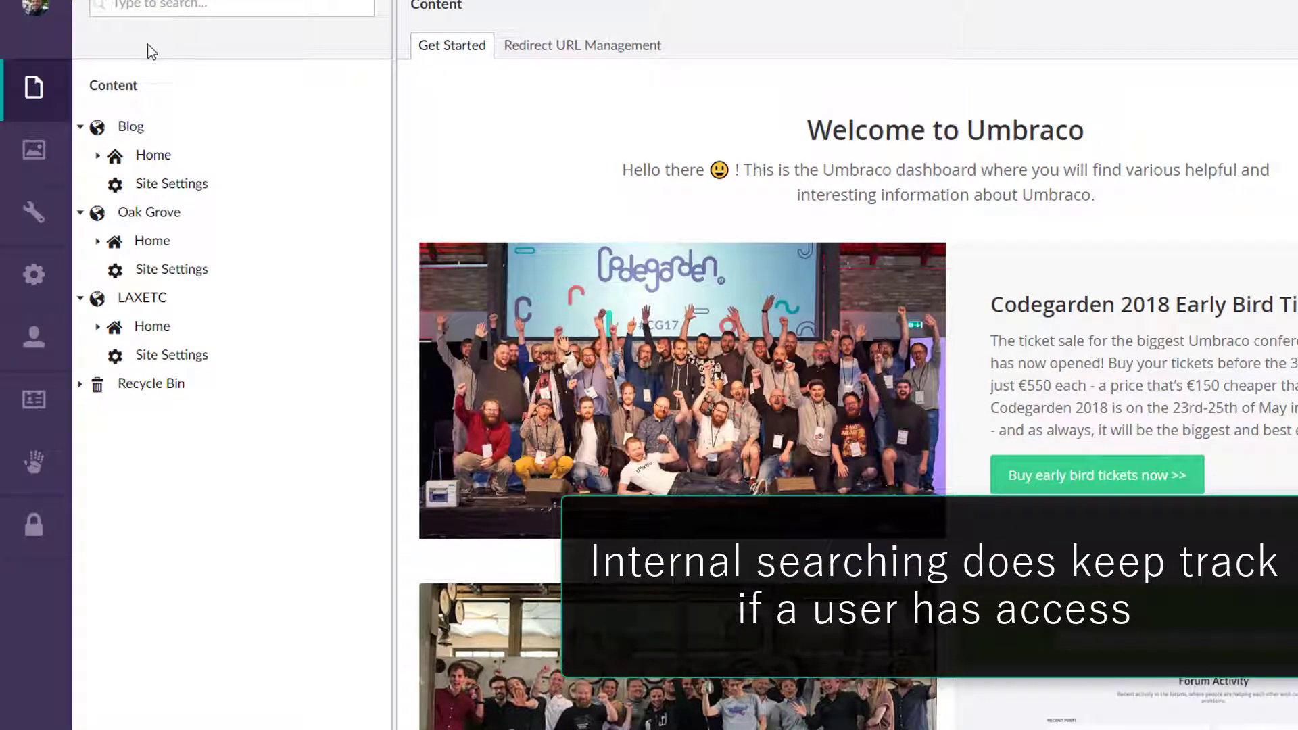
mouse_move(236, 343)
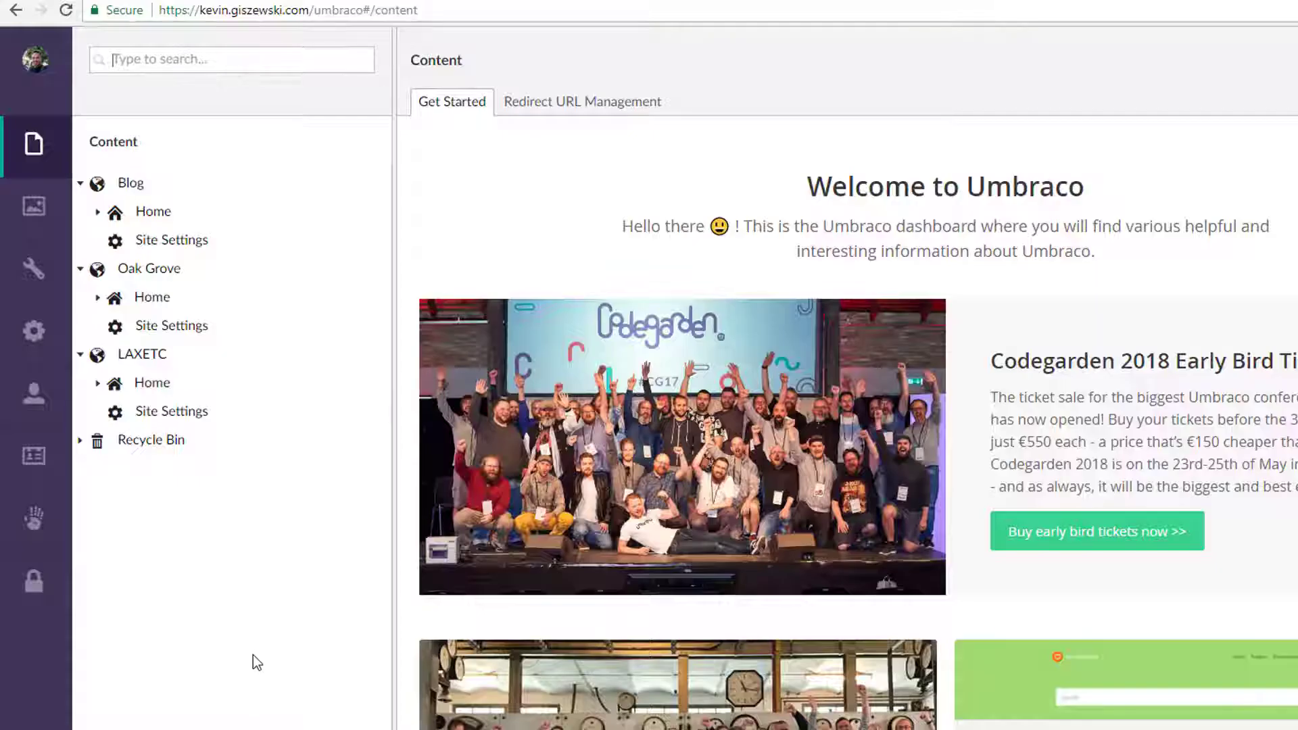
mouse_move(252, 621)
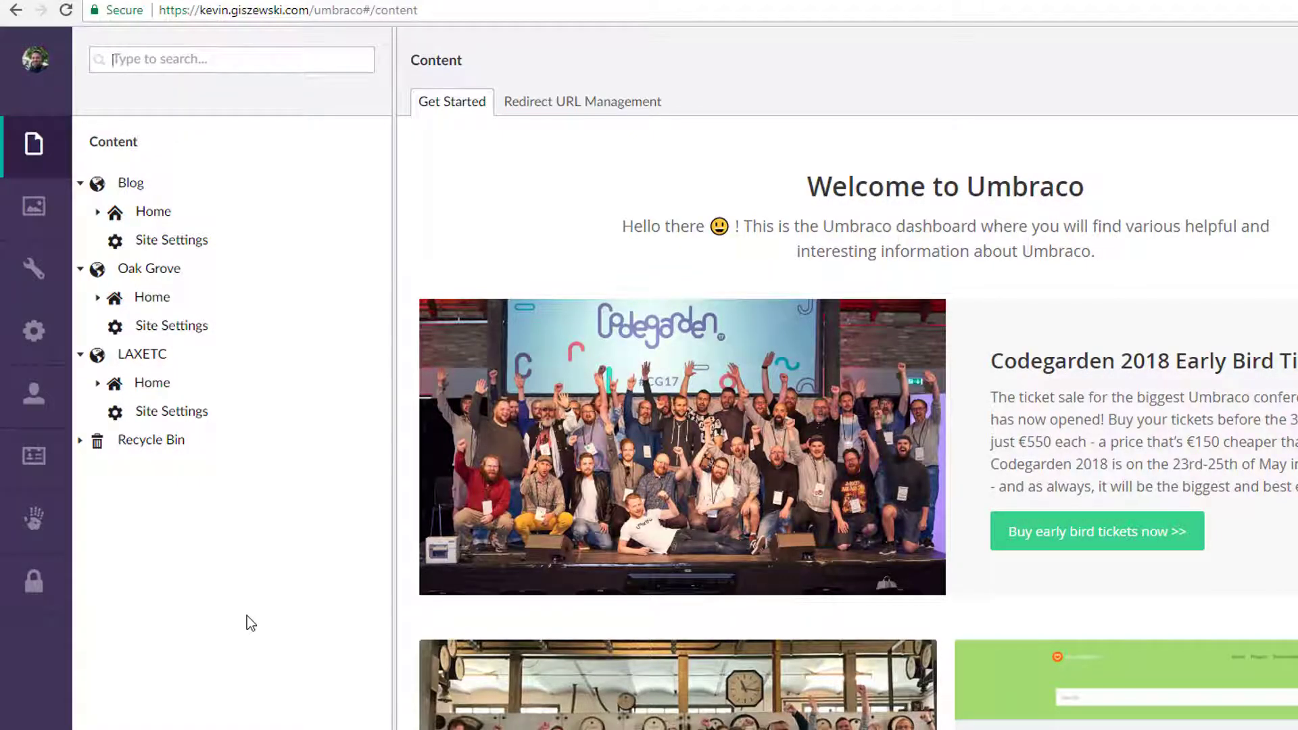
mouse_move(255, 667)
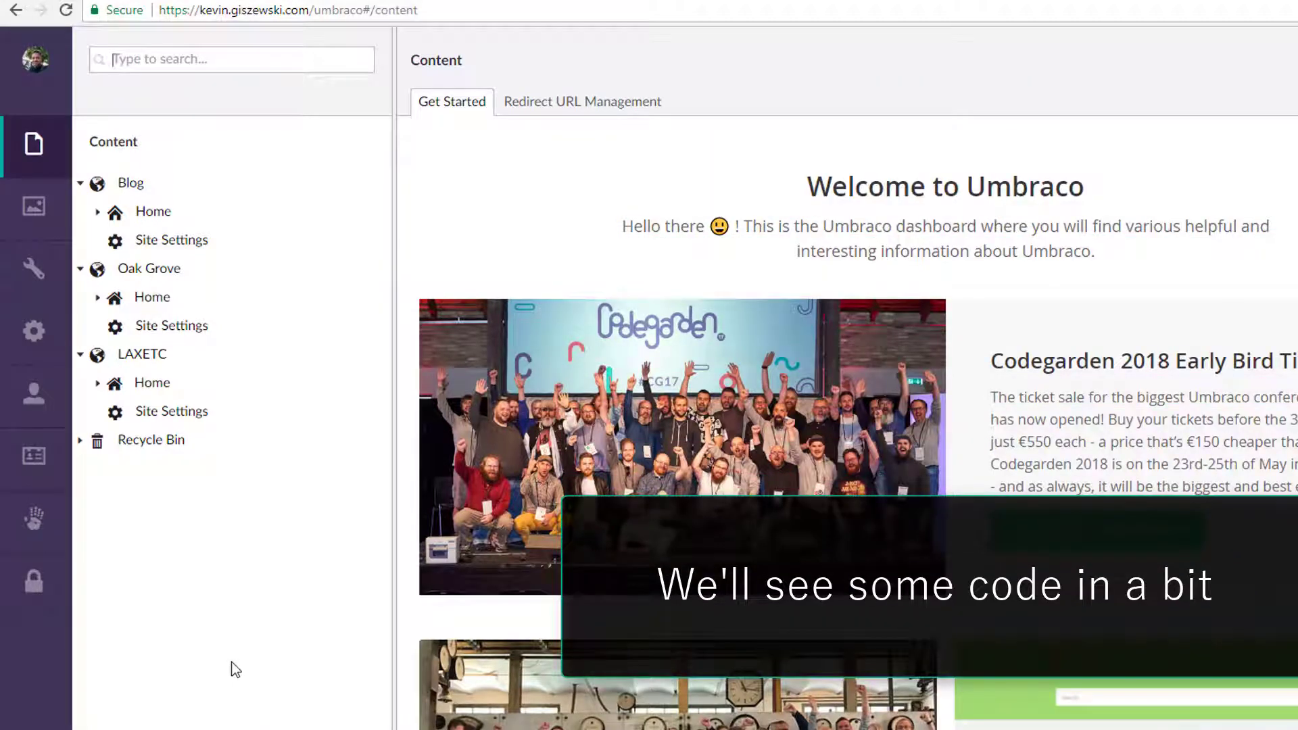
mouse_move(258, 702)
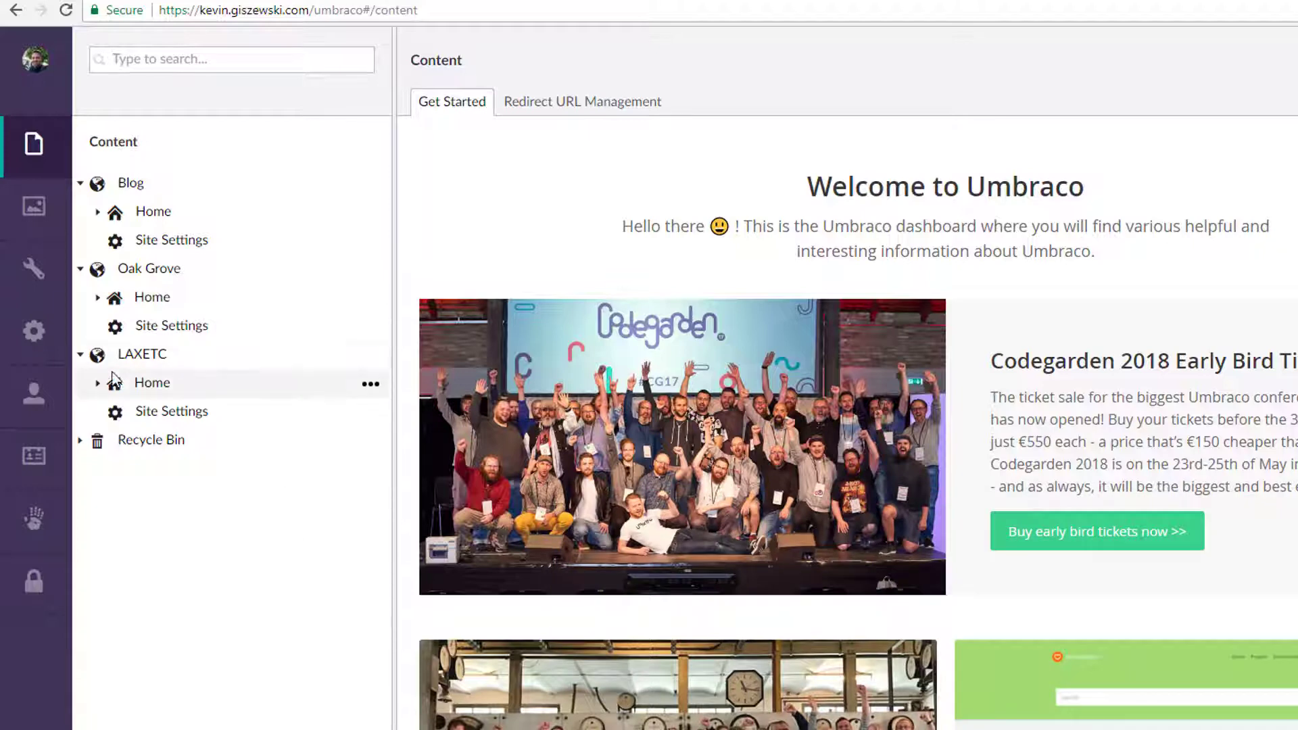
mouse_move(171, 411)
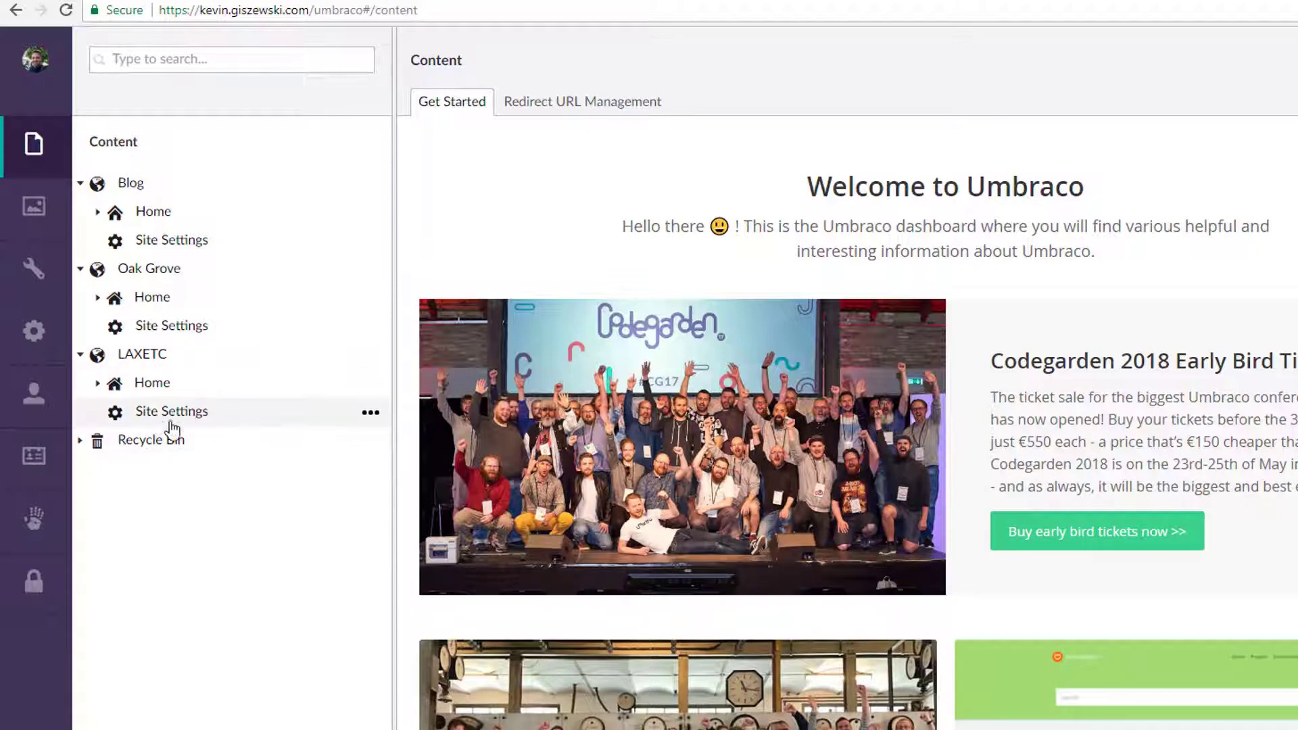
mouse_move(34, 400)
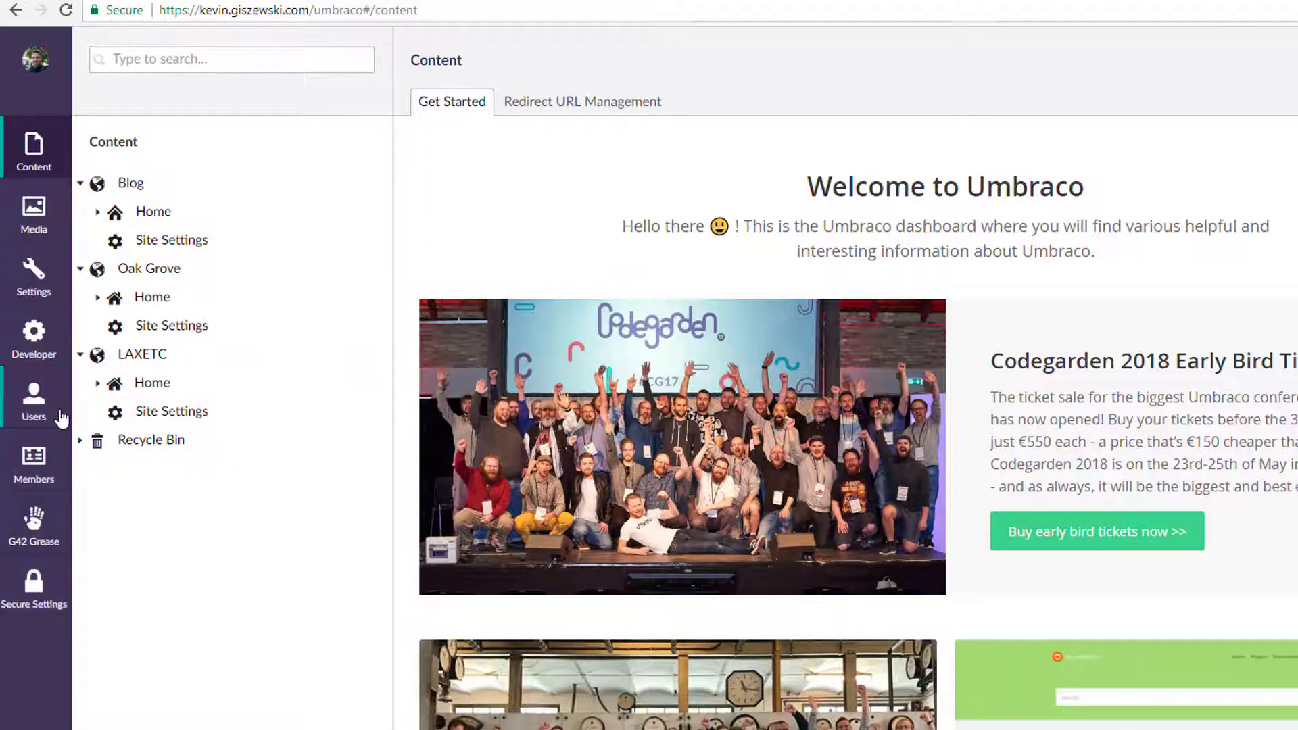
- In Developer > Data Types, collapse Common and browse the built-in types under Default
left_click(32, 336)
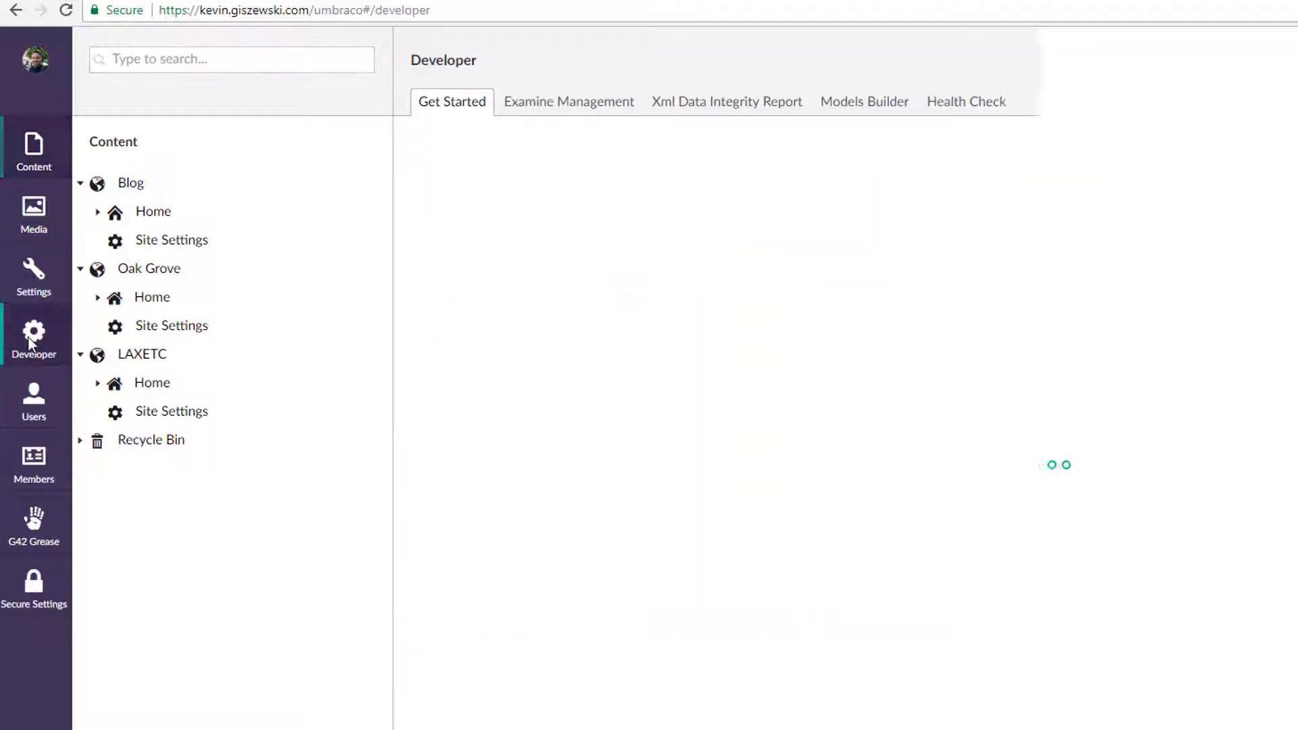
left_click(33, 338)
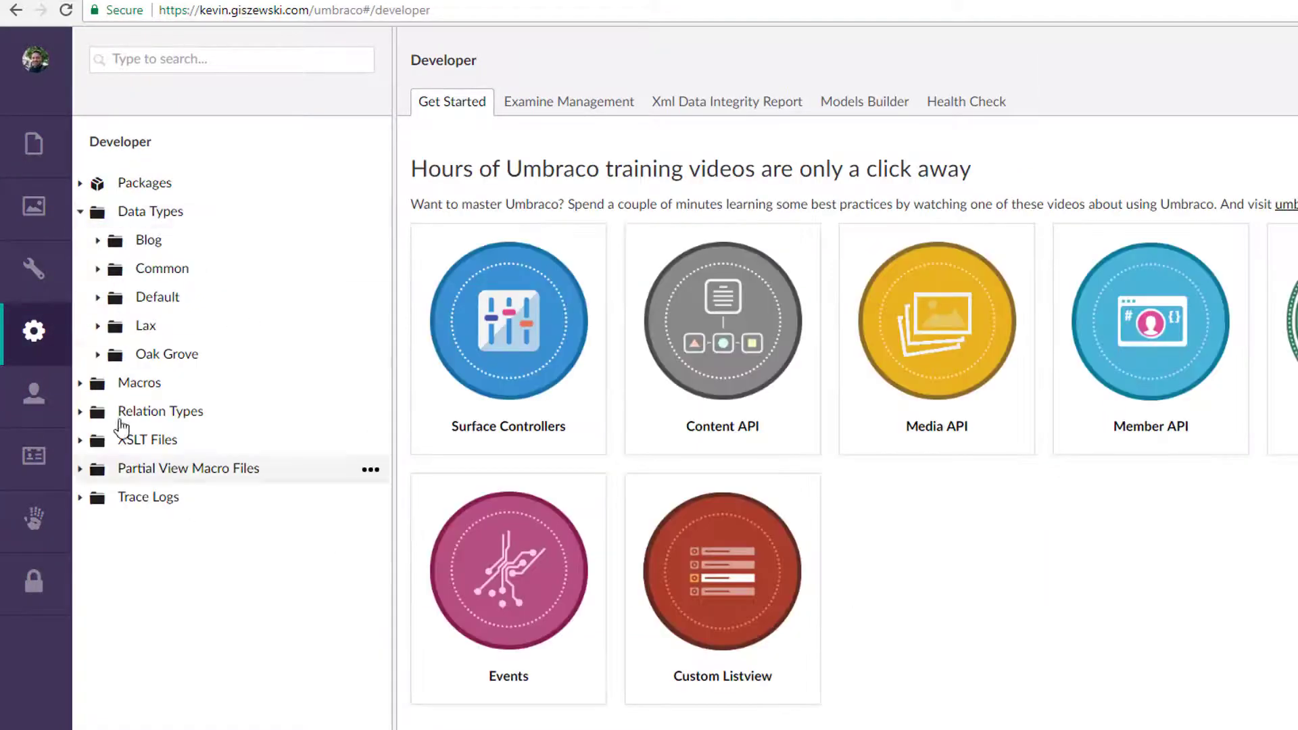
mouse_move(104, 250)
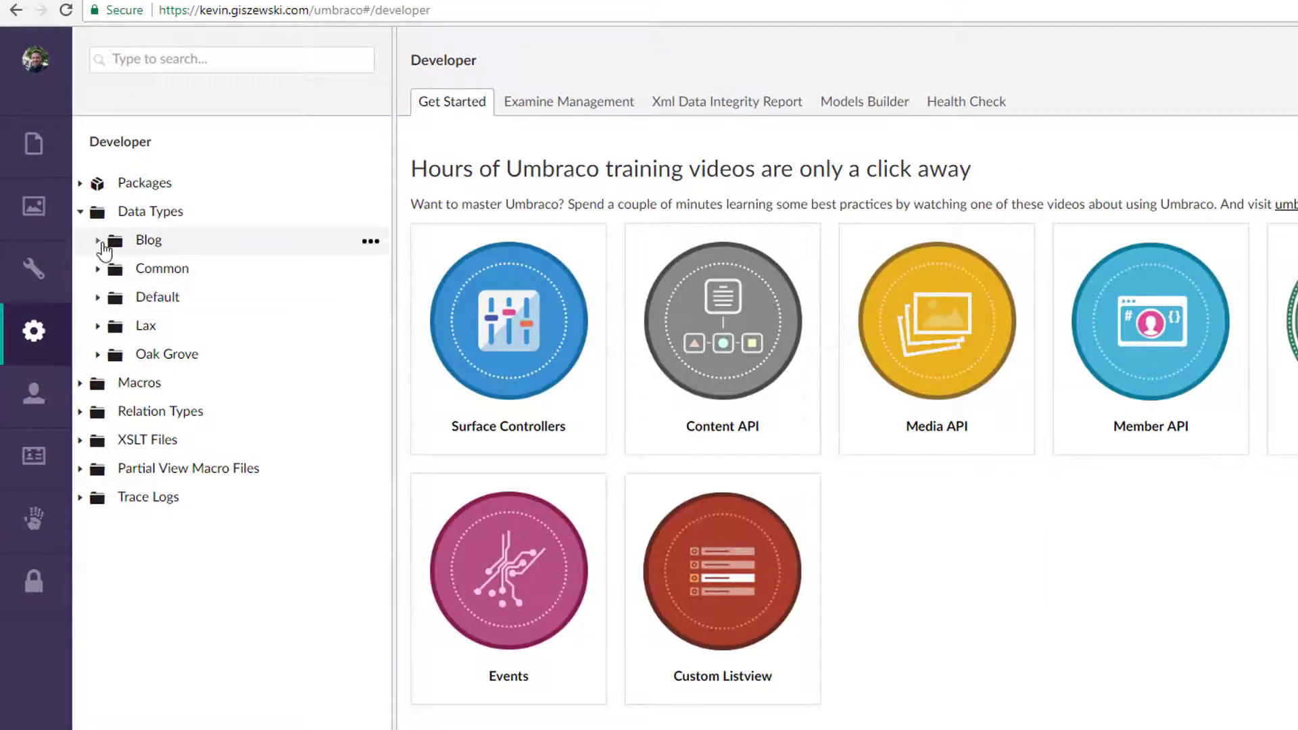
left_click(98, 267)
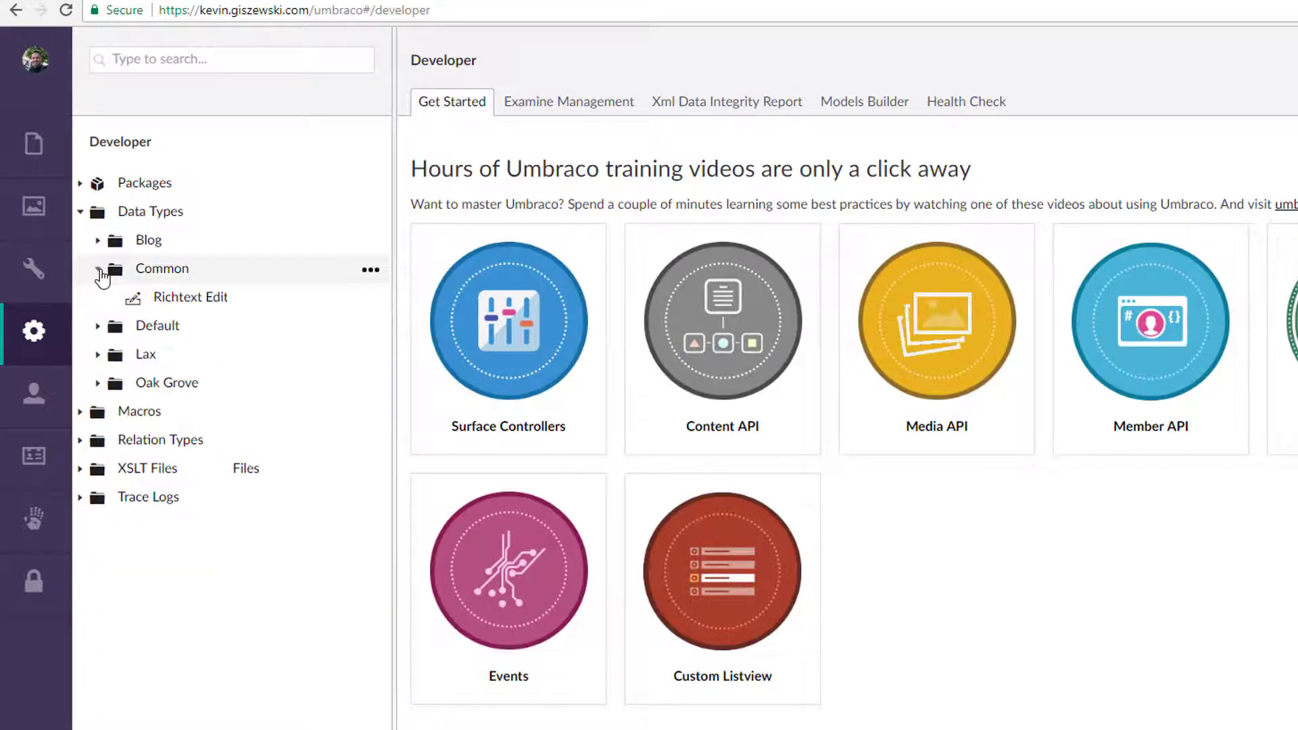
left_click(98, 268)
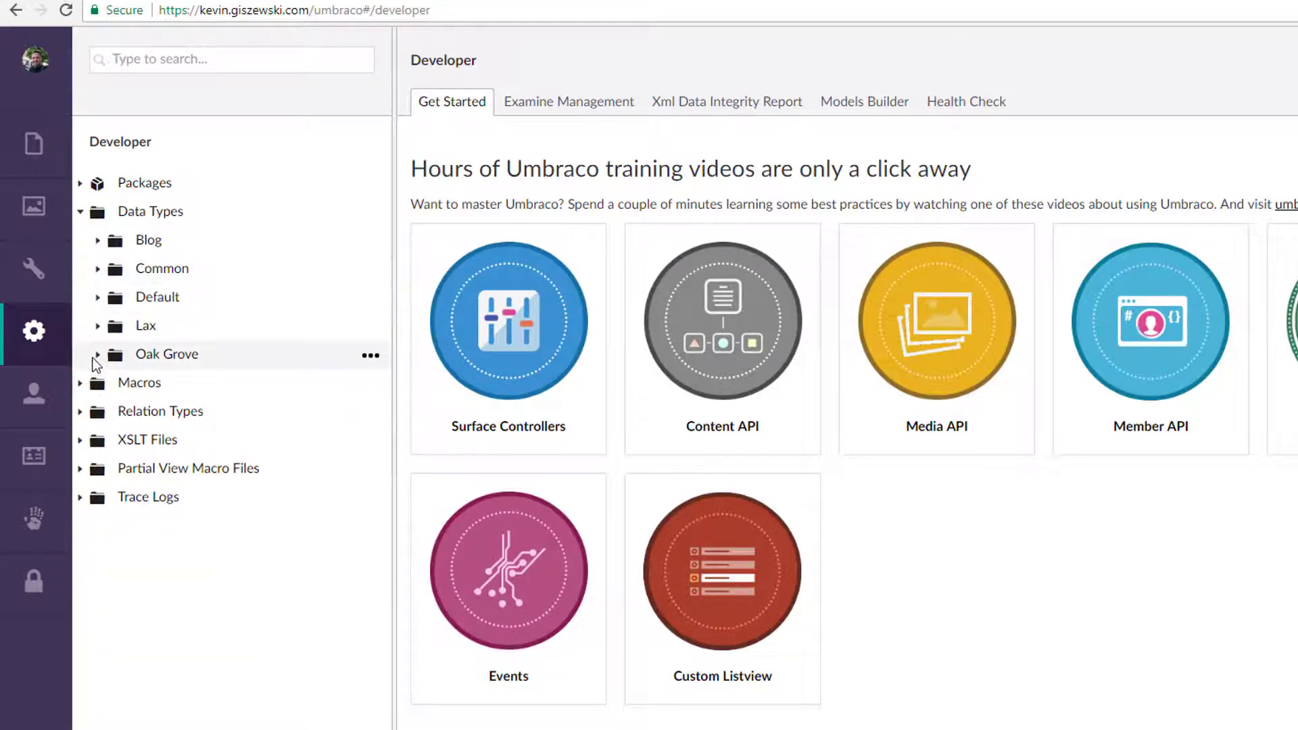
left_click(98, 268)
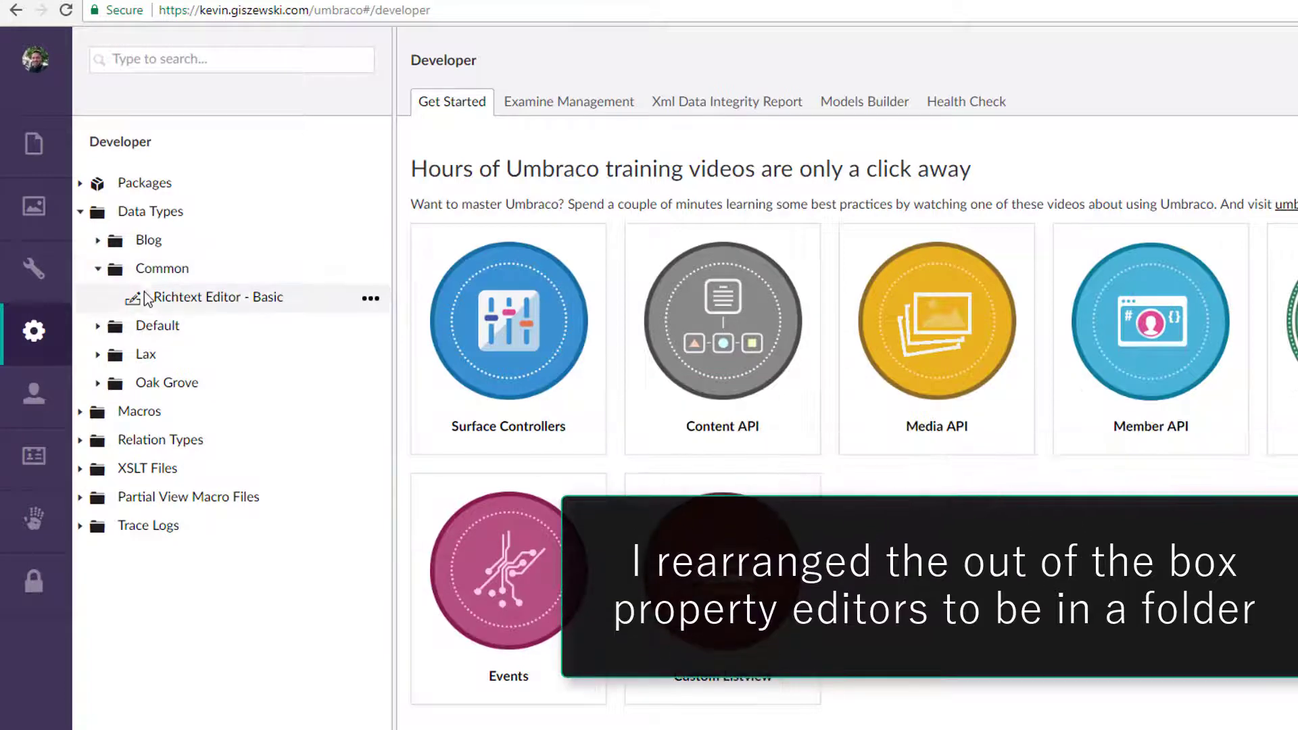
left_click(98, 268)
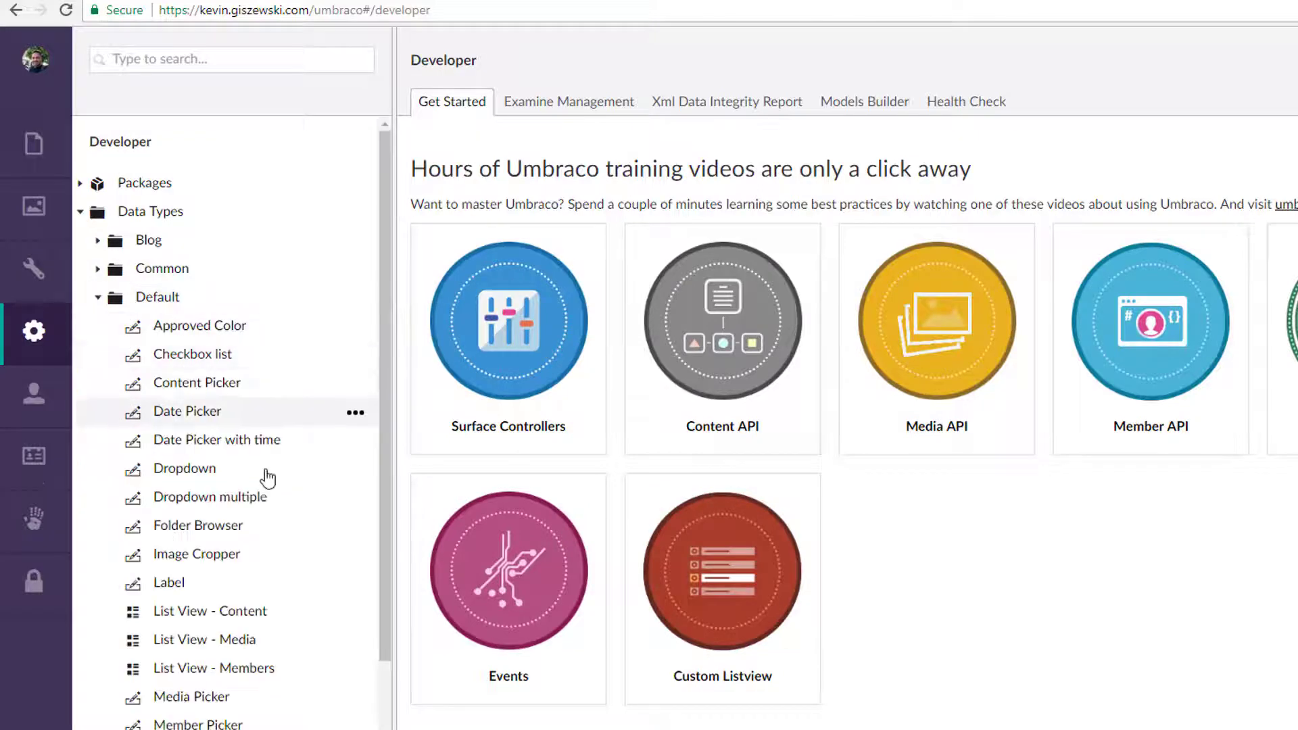
scroll("down", 3)
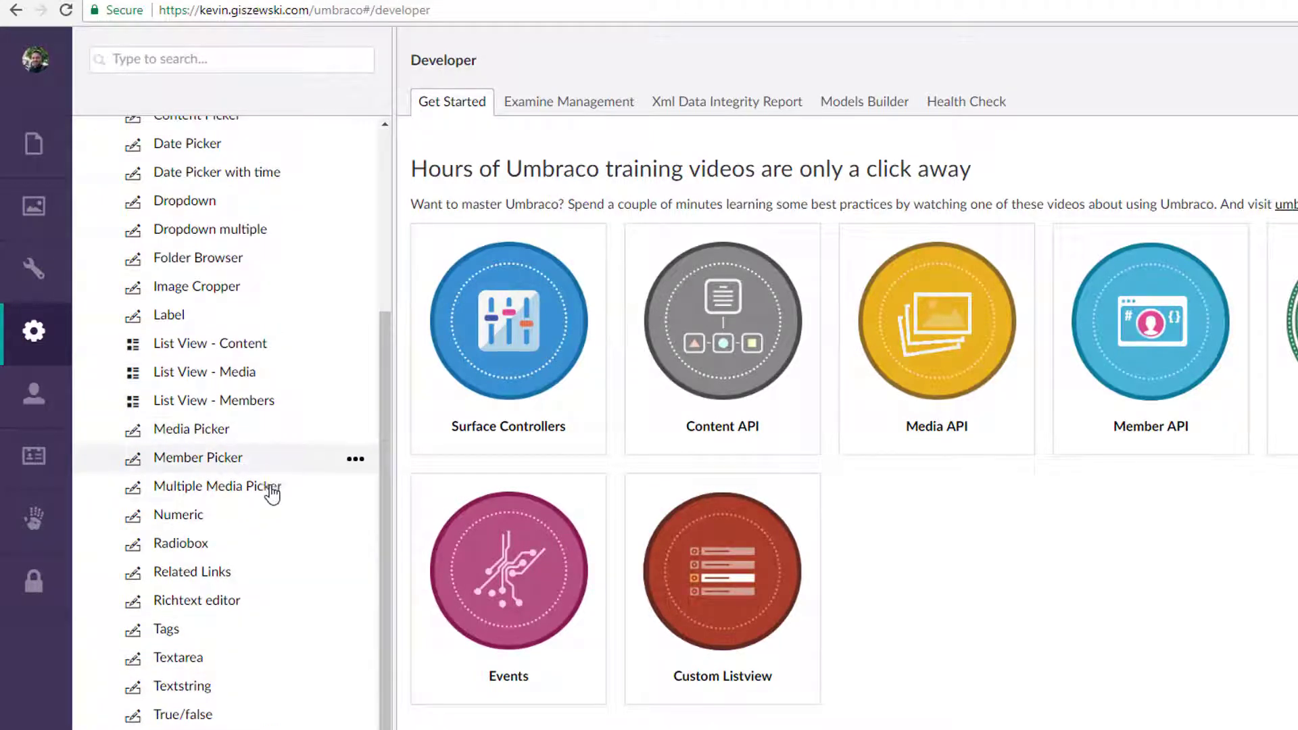
scroll("up", 3)
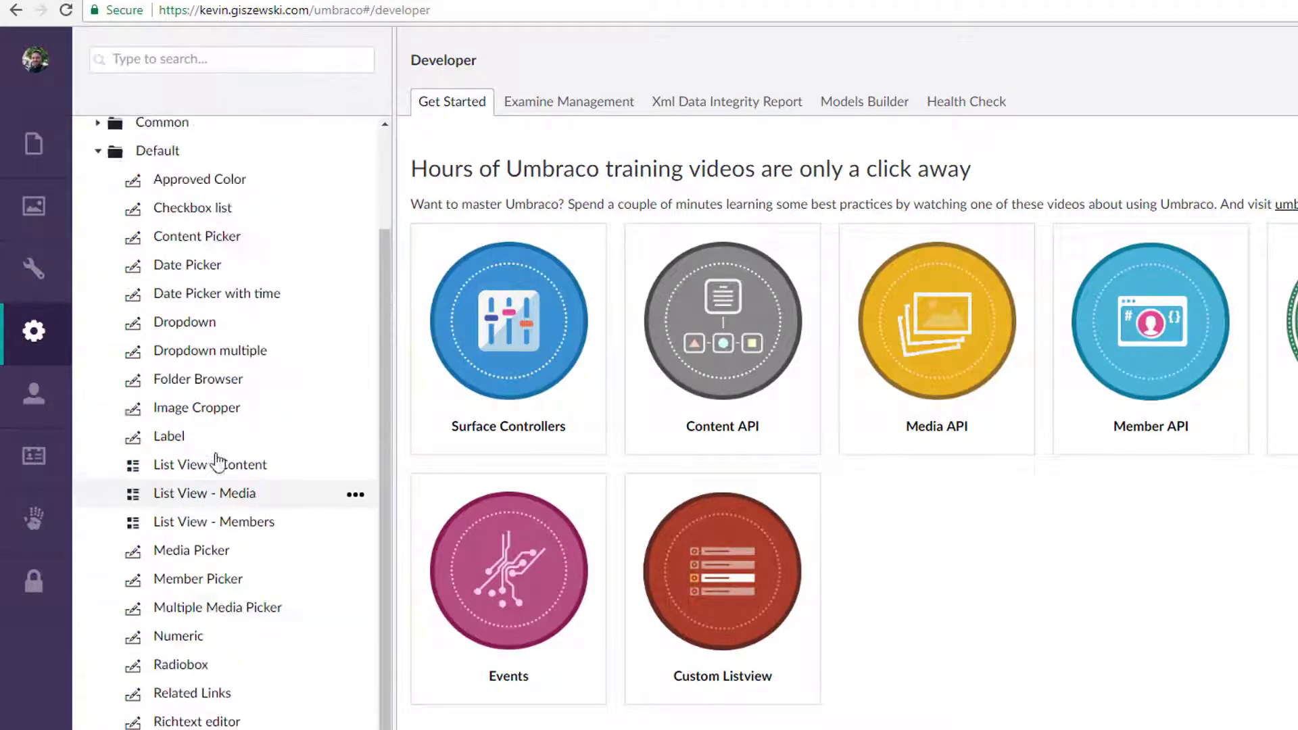
- Create a new data type 'MNTP - Foo' under Default using the Multinode Treepicker editor
left_click(355, 495)
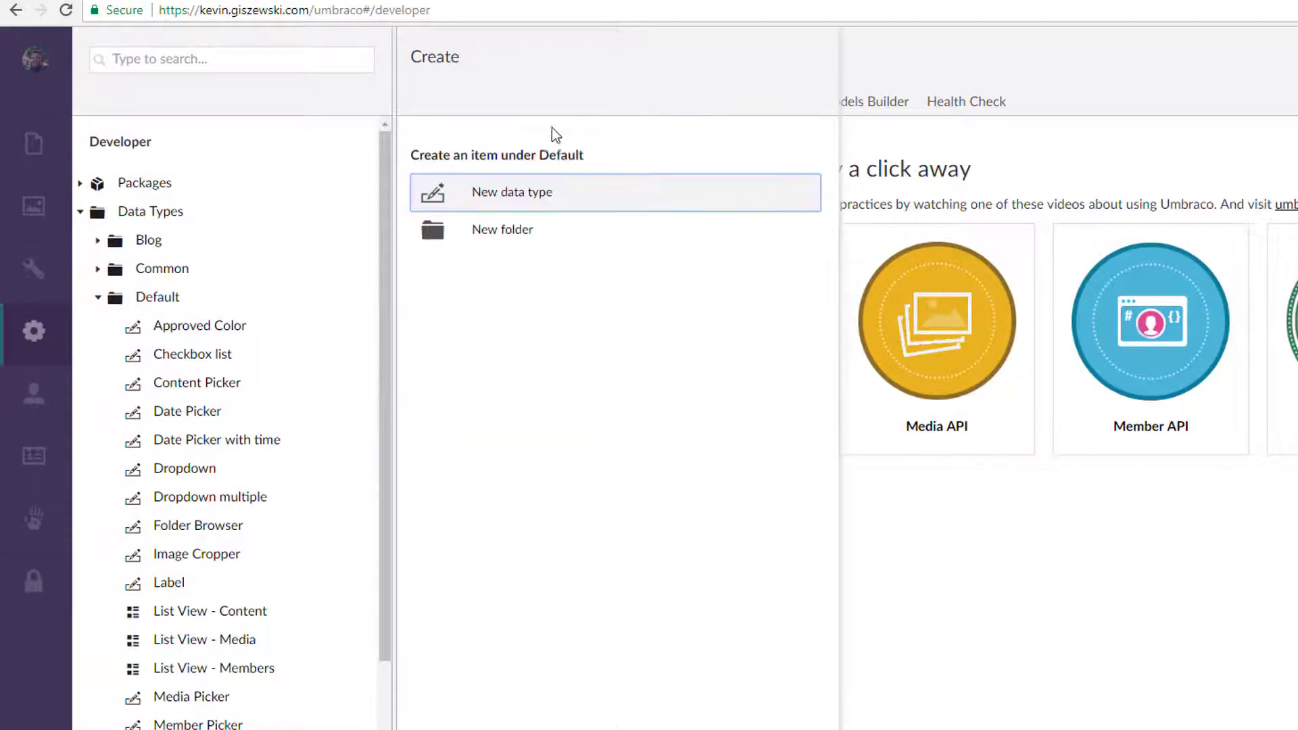
left_click(511, 192)
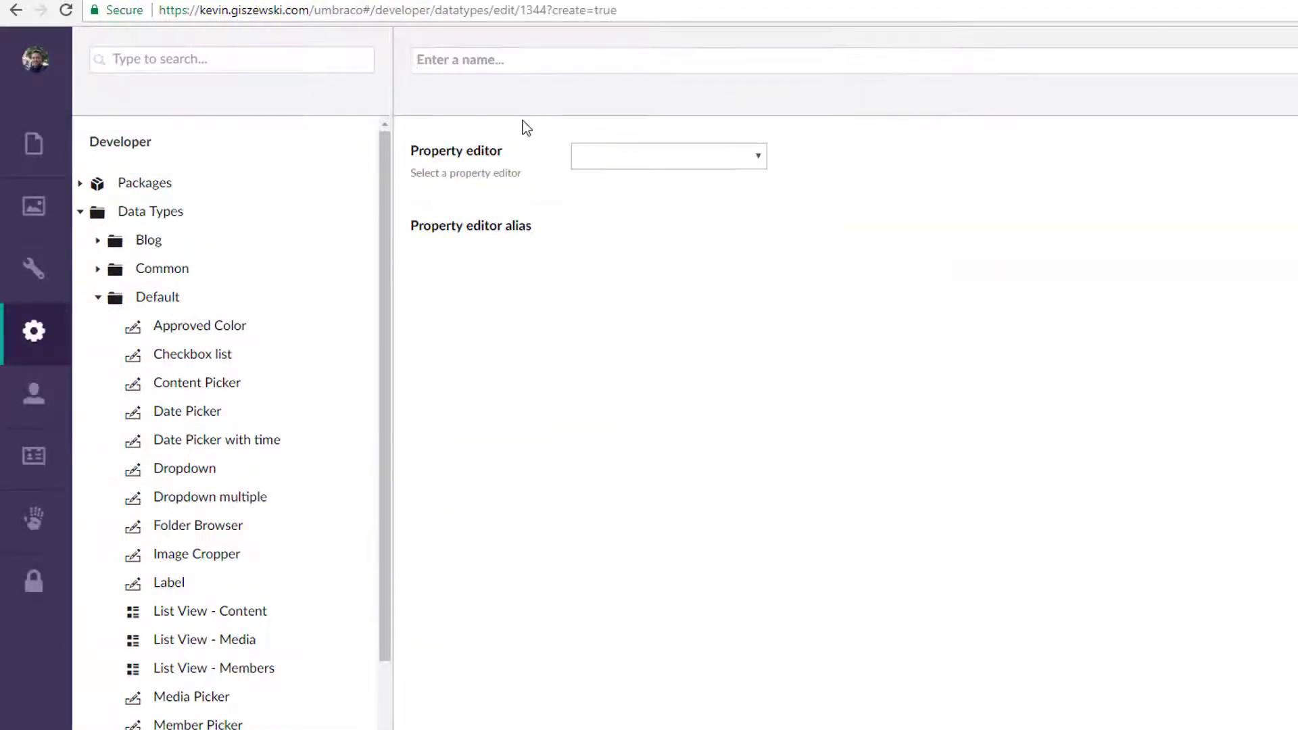
type("MNTP - F")
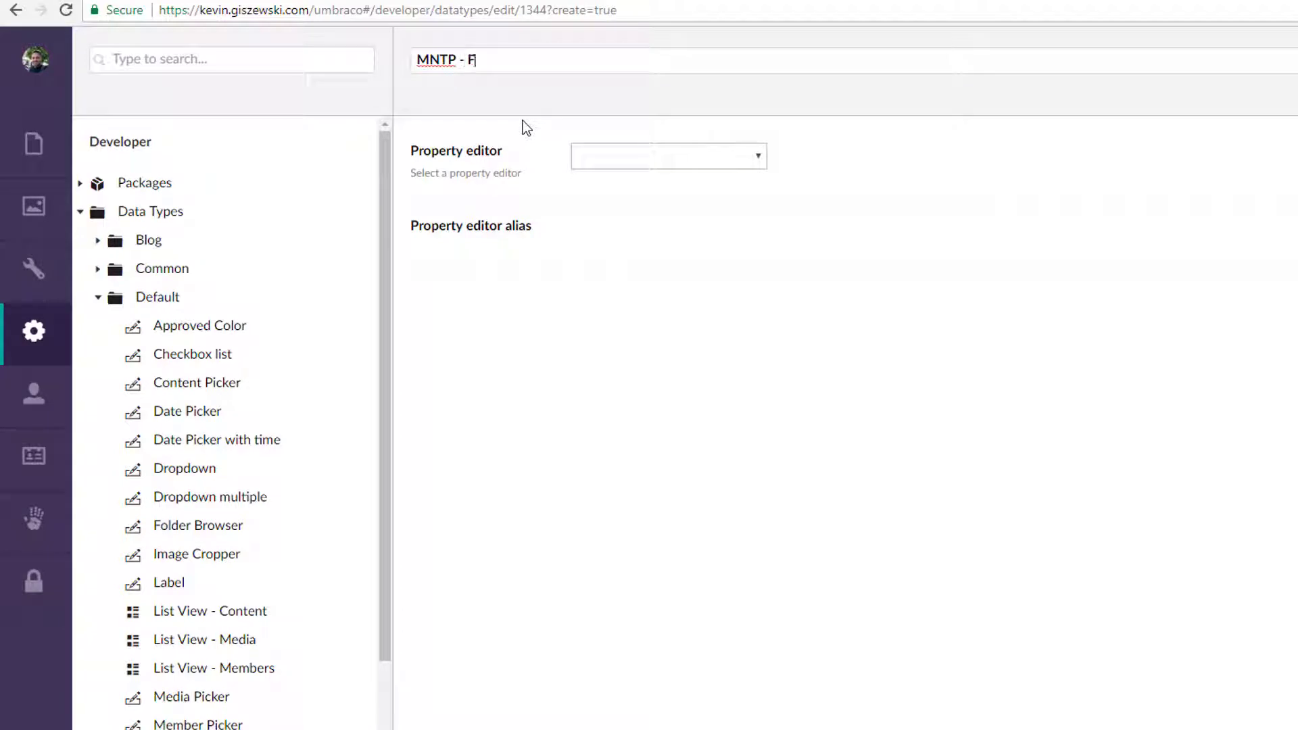
left_click(668, 155)
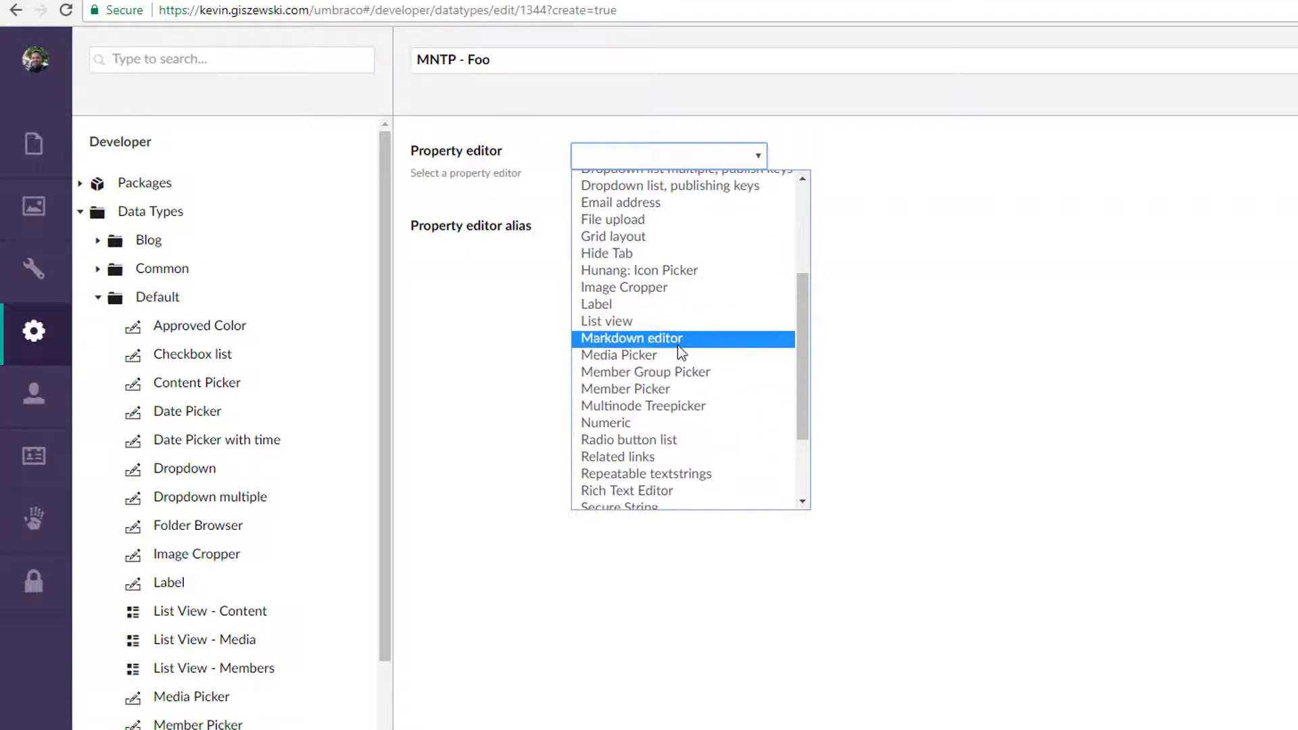
left_click(643, 406)
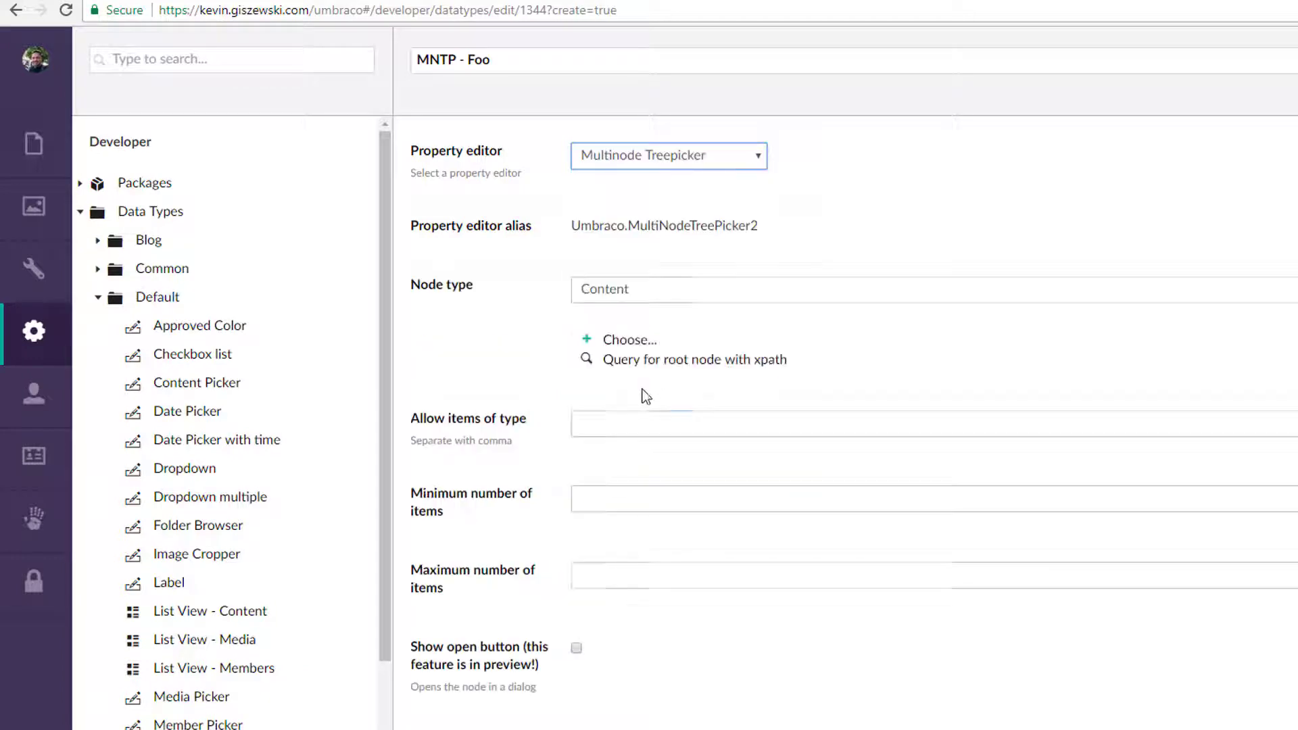
mouse_move(645, 365)
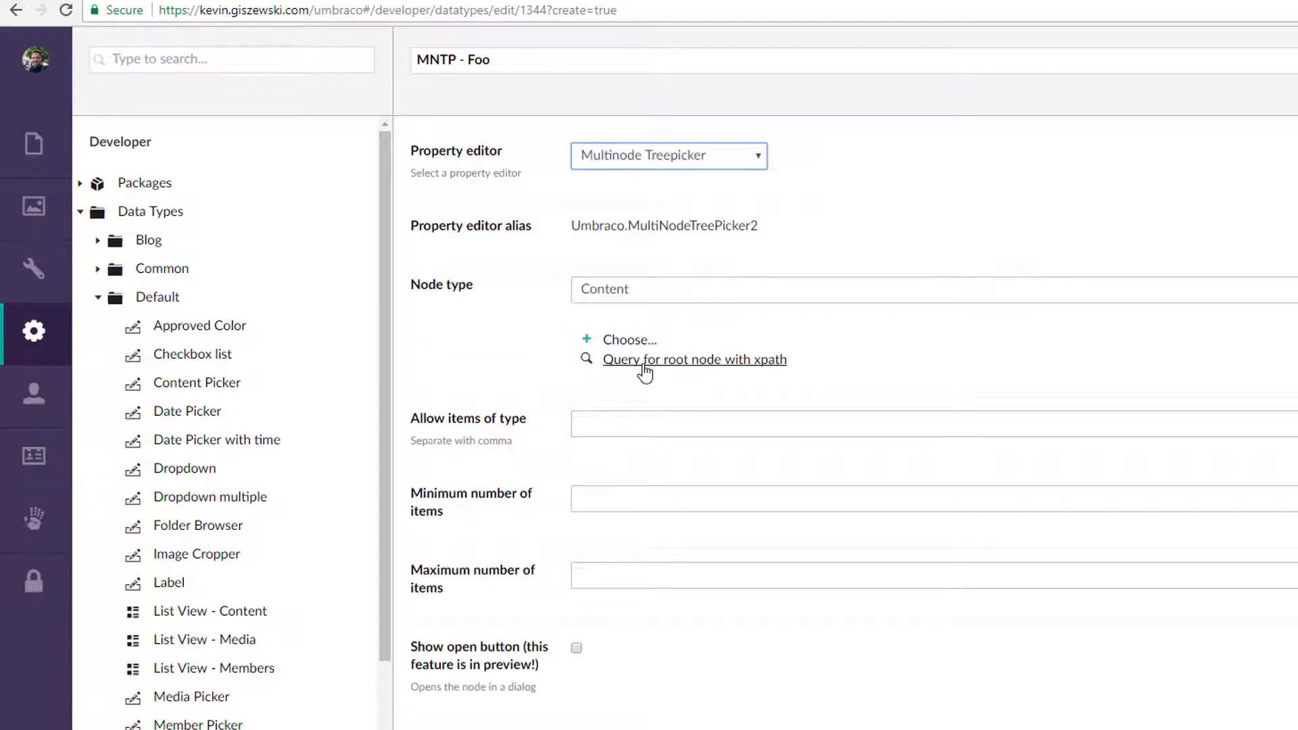
mouse_move(632, 347)
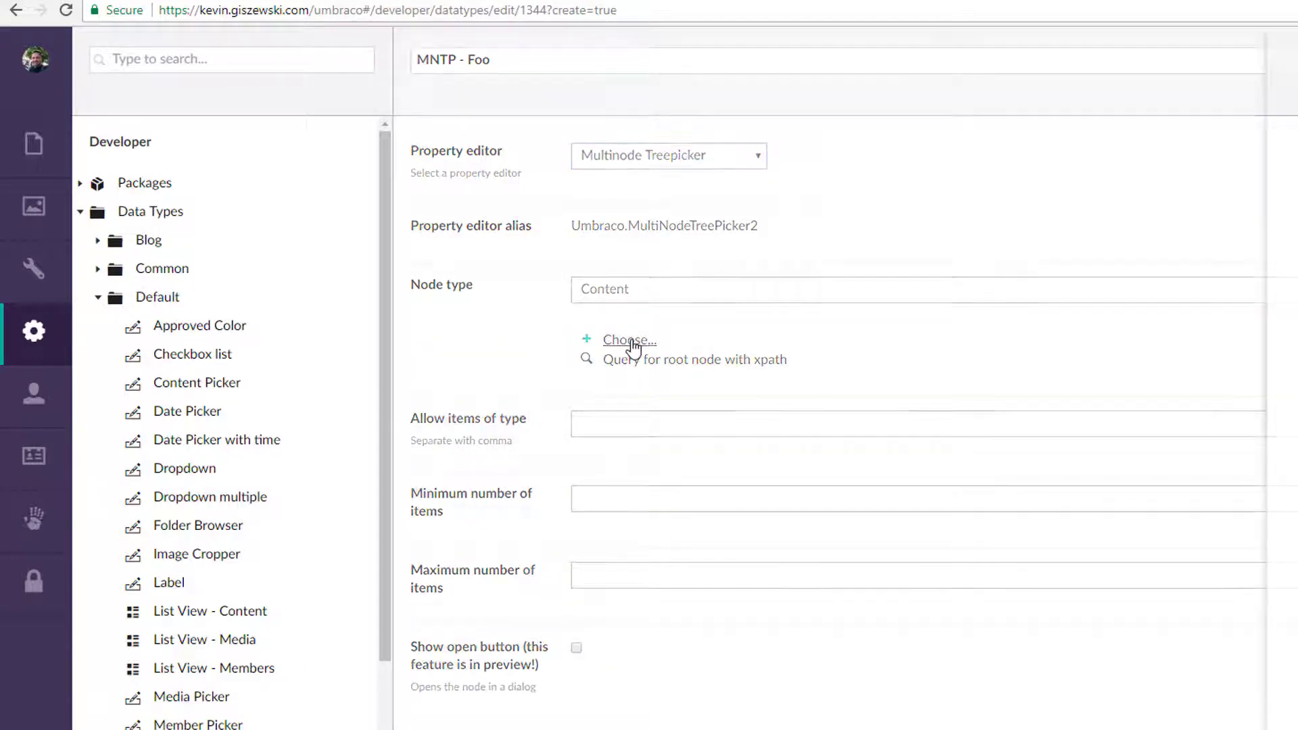
- Keep Content as the node type and cancel the xpath root query option after viewing its help
left_click(629, 339)
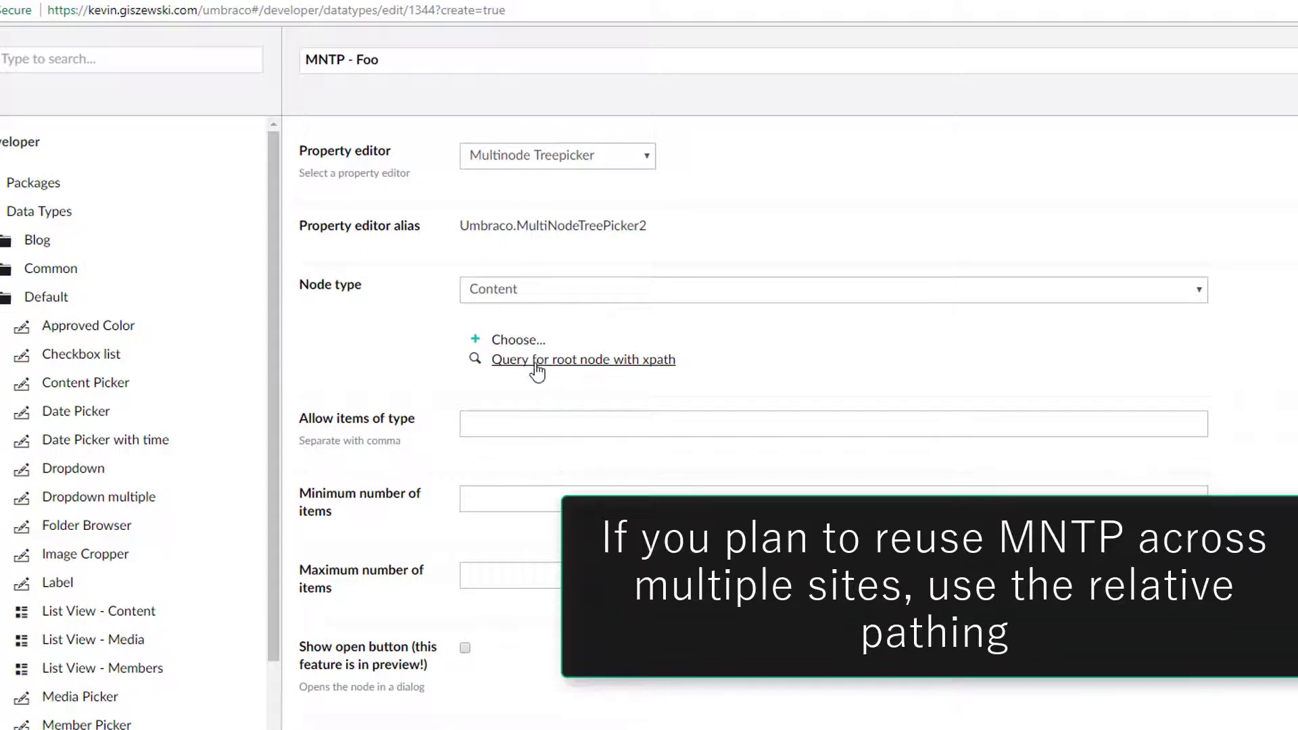
left_click(583, 360)
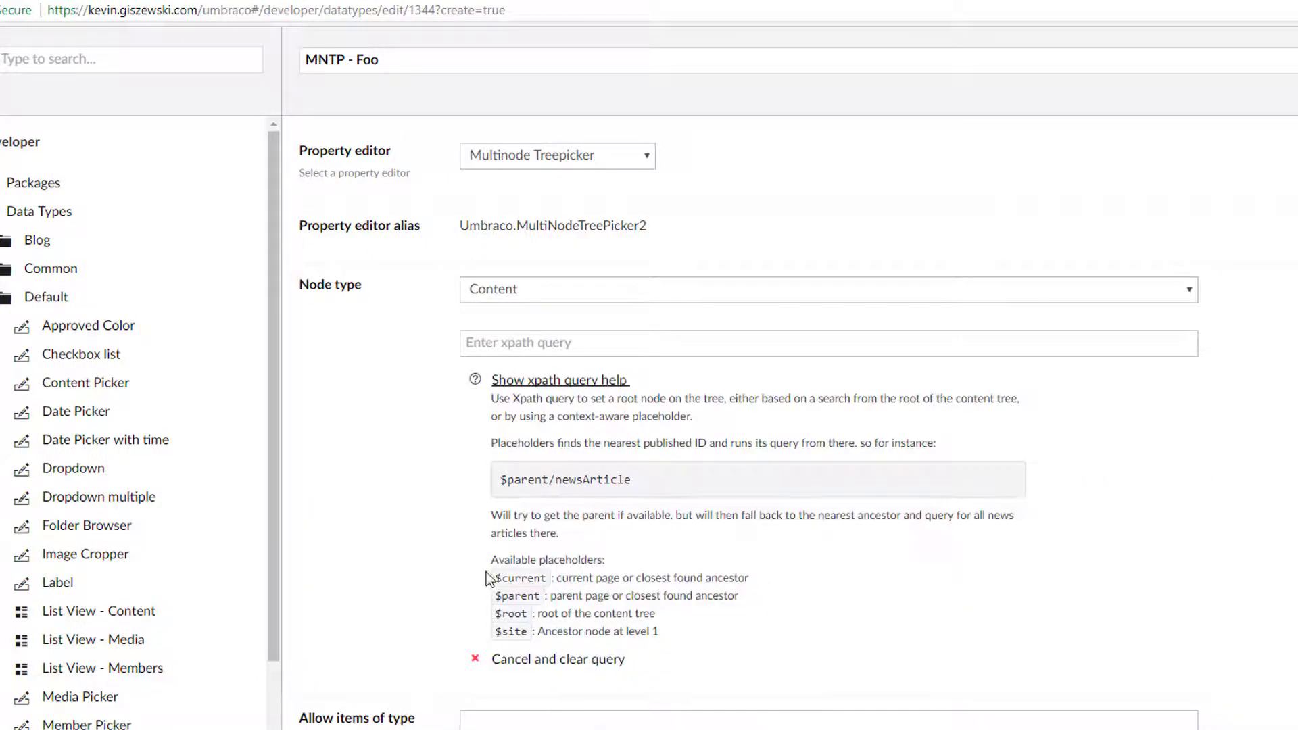
mouse_move(527, 603)
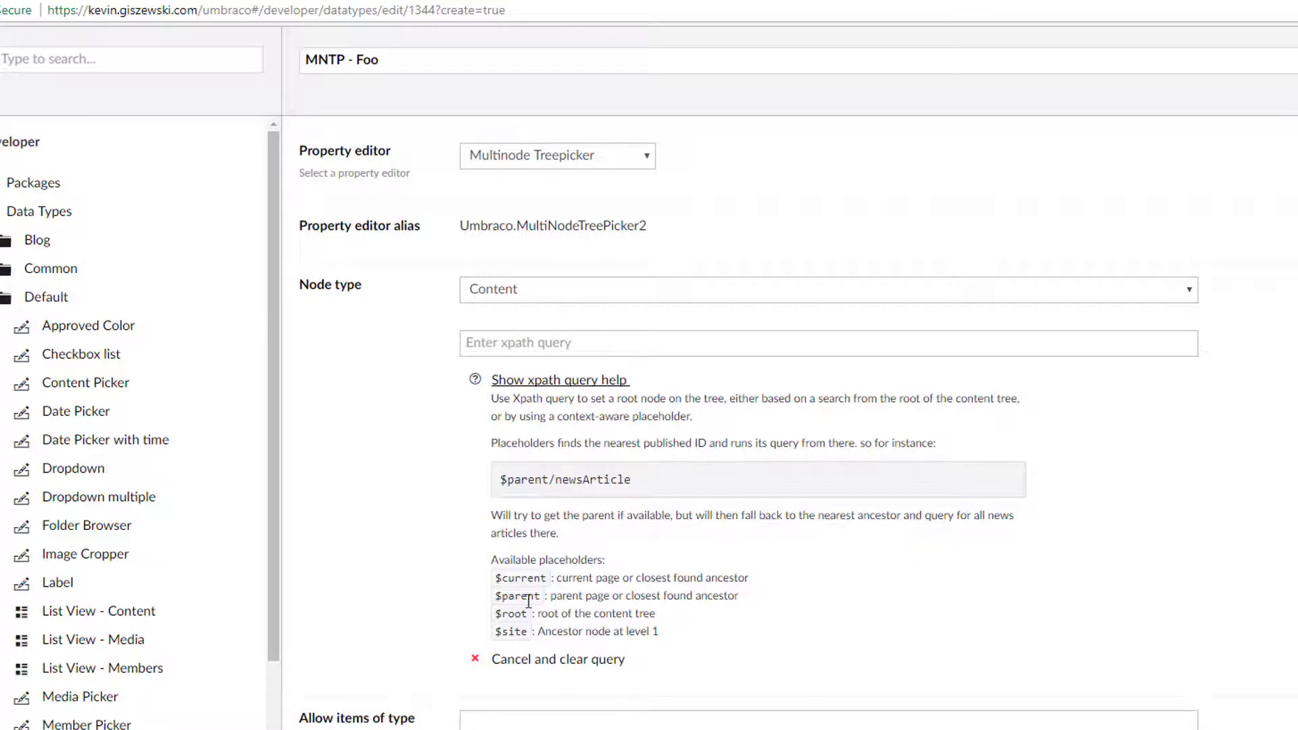
mouse_move(576, 576)
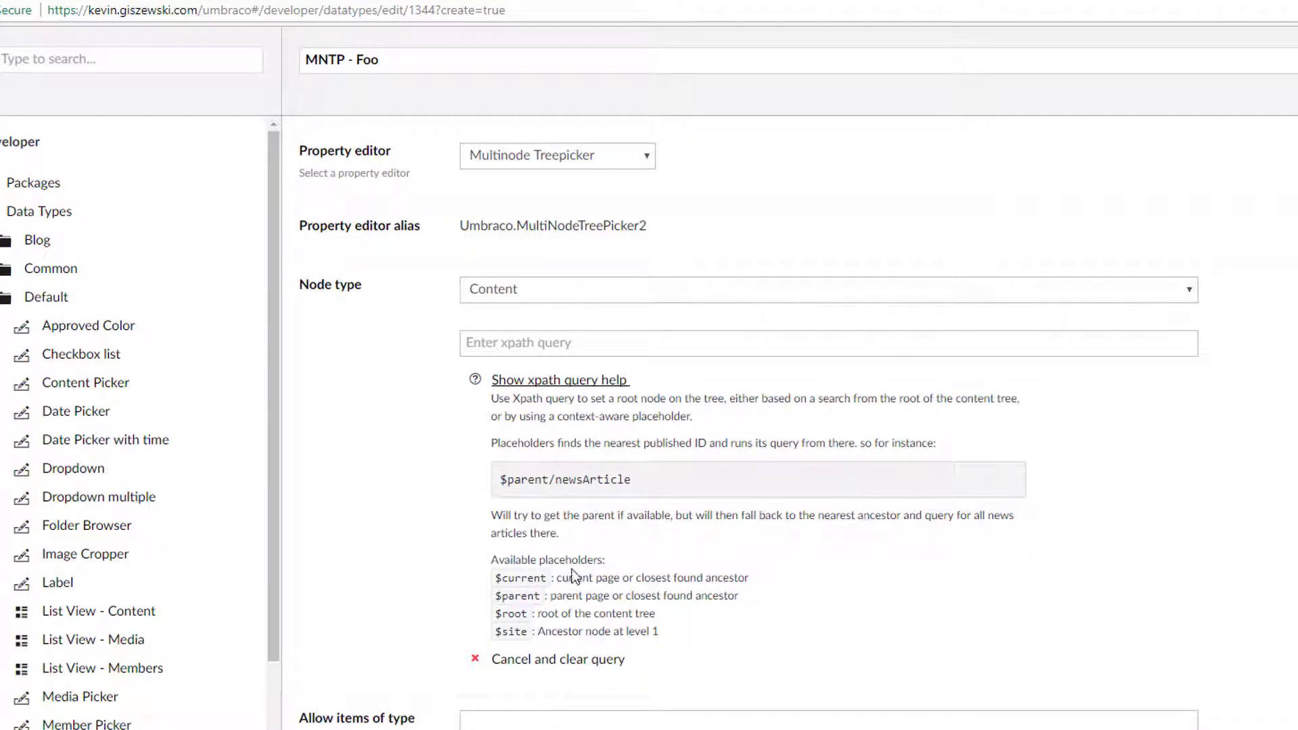
mouse_move(533, 620)
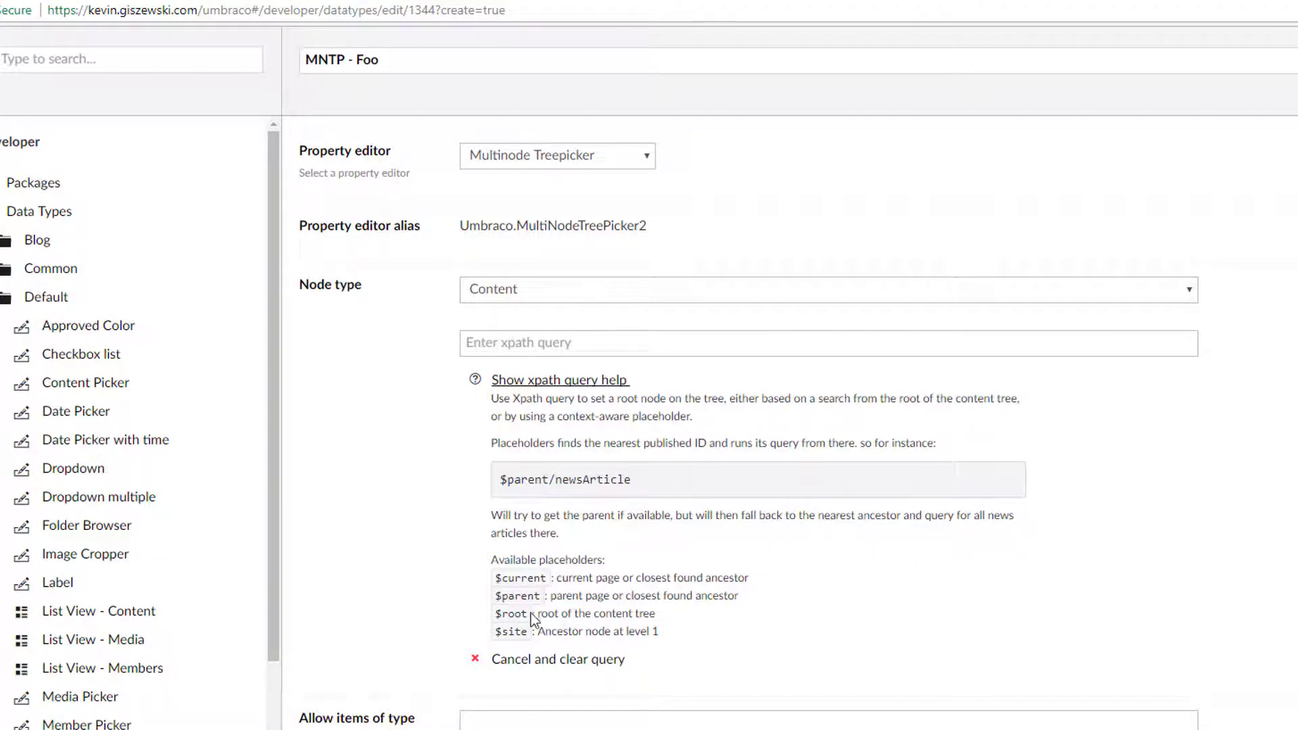
left_click(559, 658)
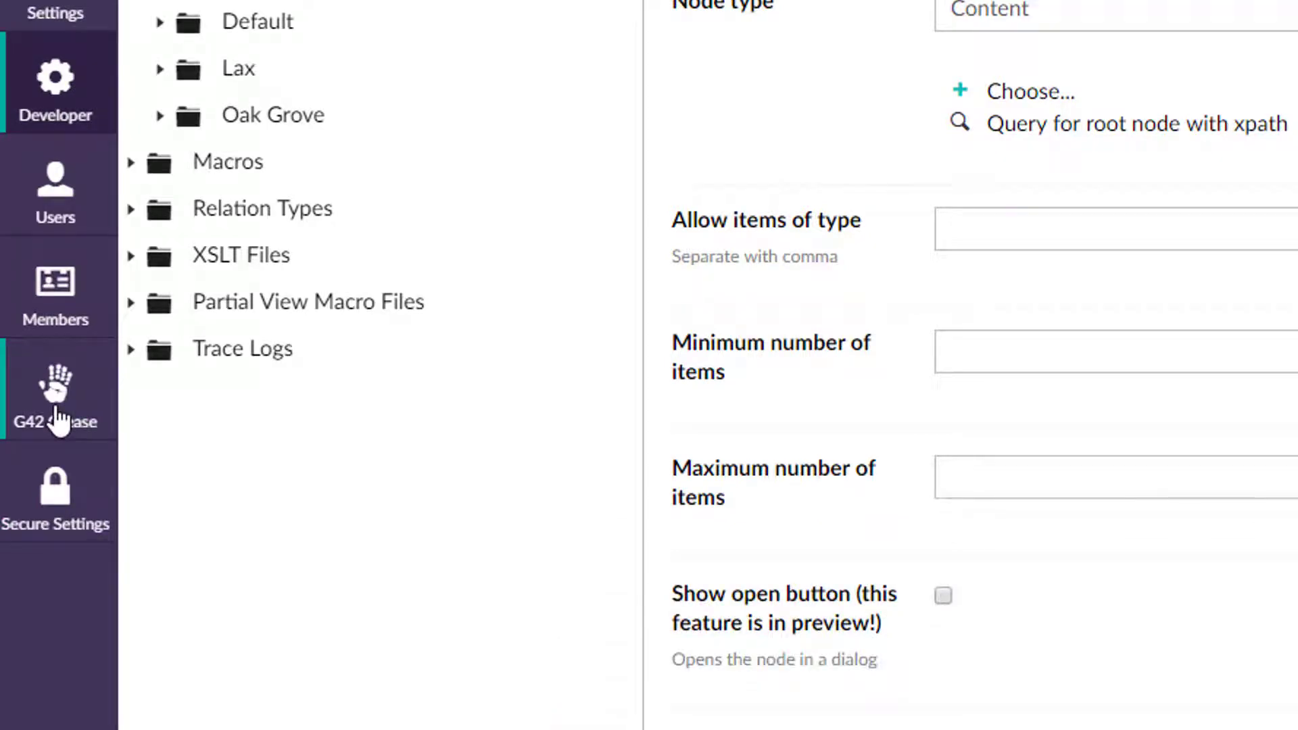
- Look over G42 Grease, expand the Members folder in Members, then land on Settings
left_click(55, 393)
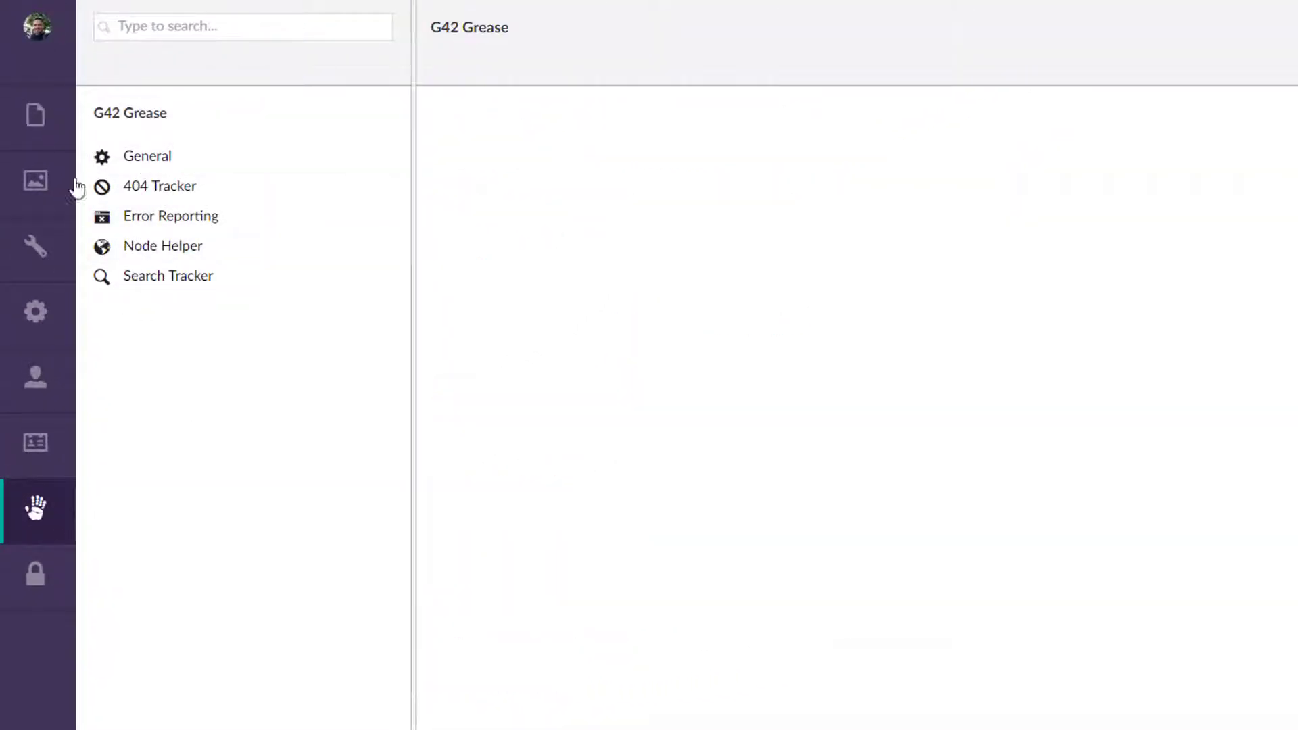
mouse_move(162, 246)
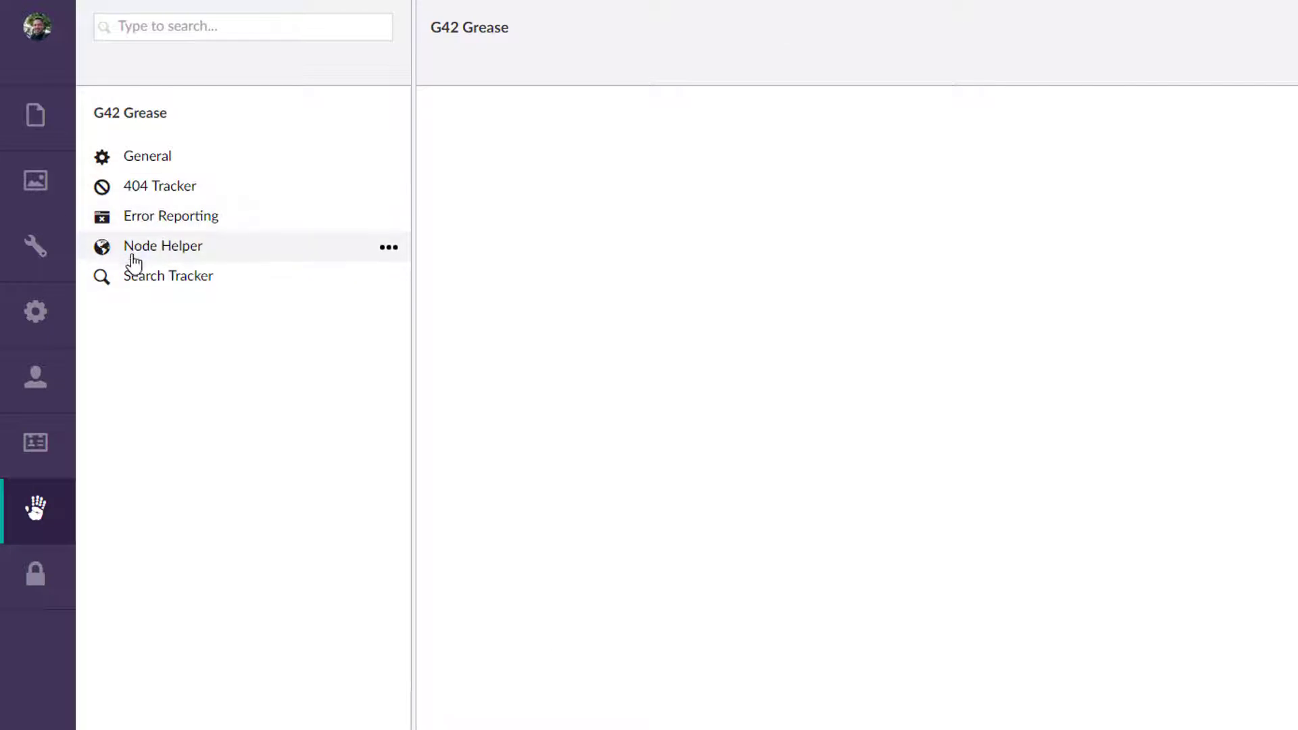
mouse_move(116, 372)
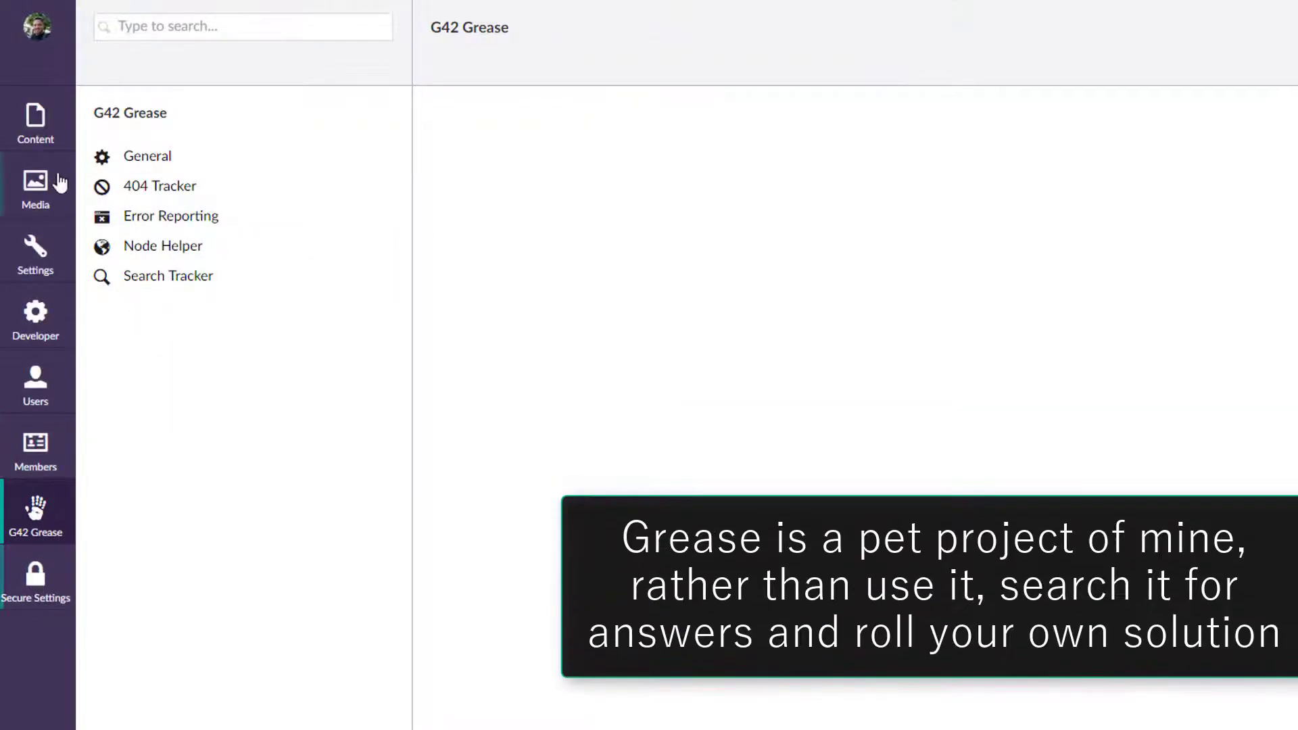
mouse_move(35, 448)
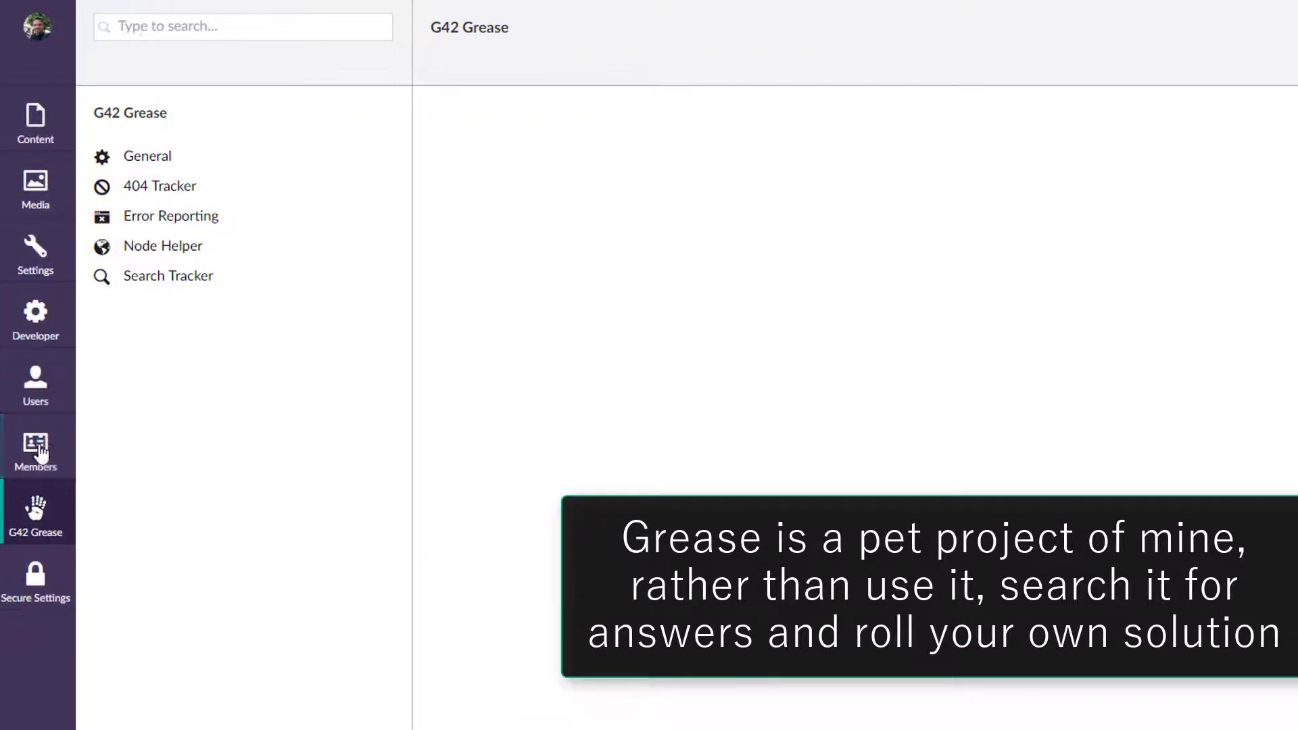
left_click(35, 449)
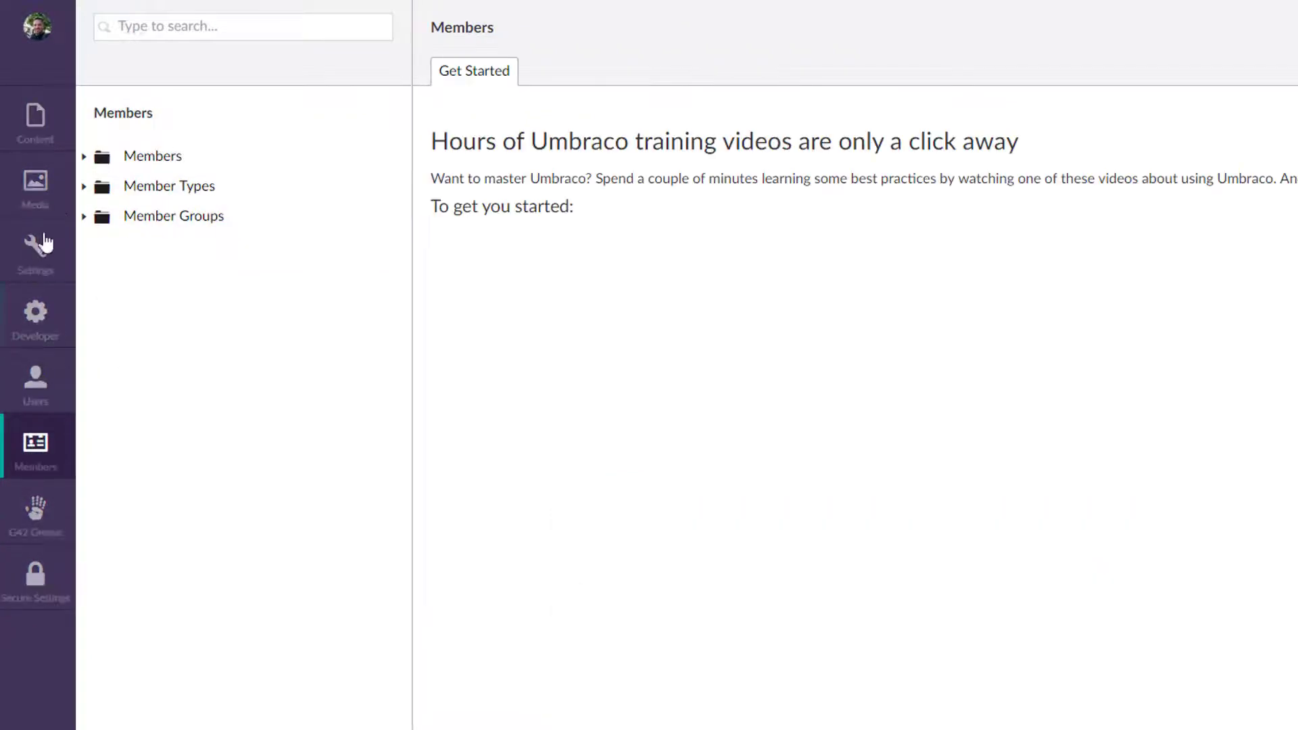
left_click(83, 157)
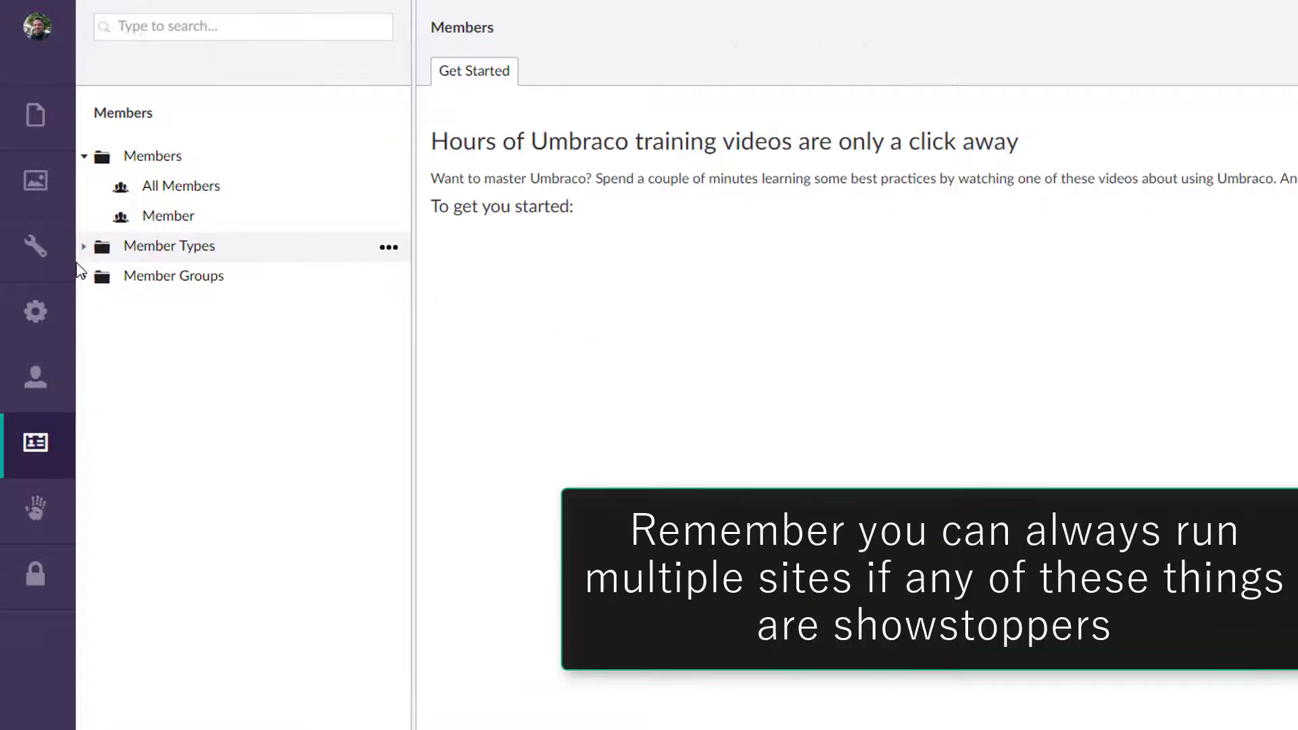
mouse_move(196, 421)
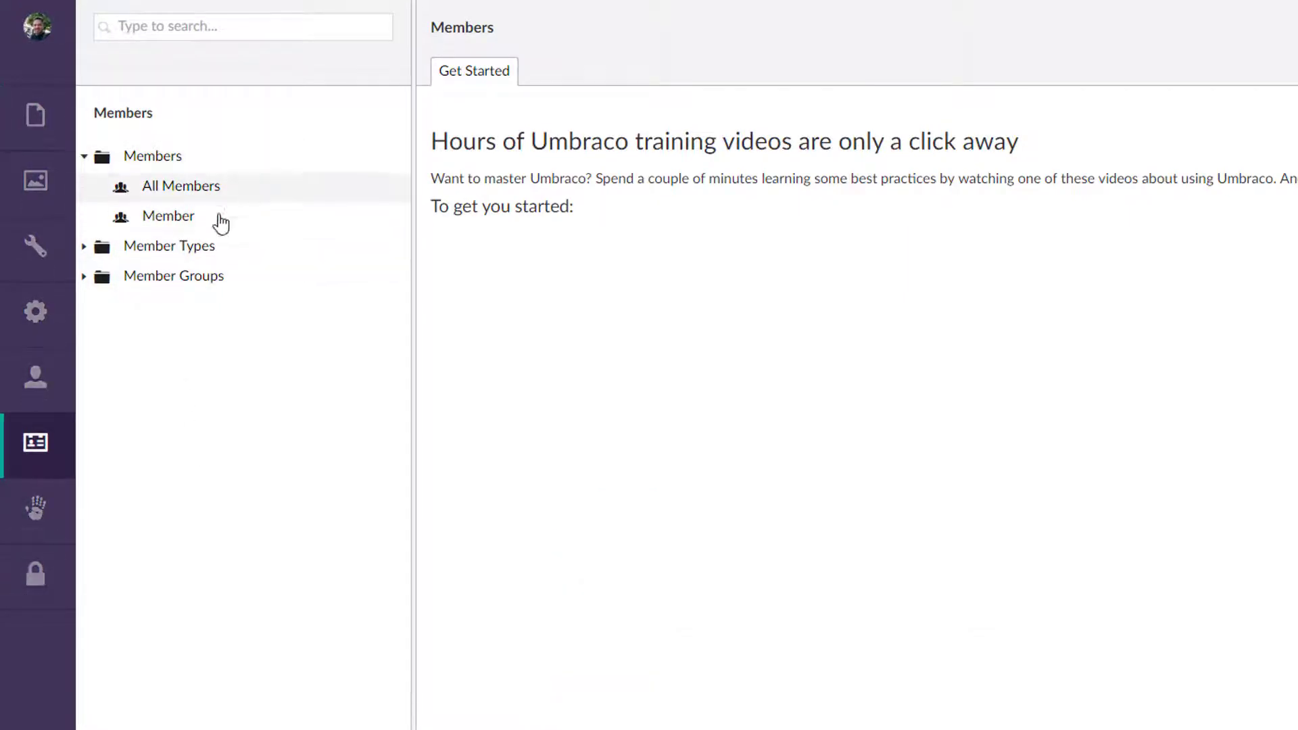
mouse_move(105, 276)
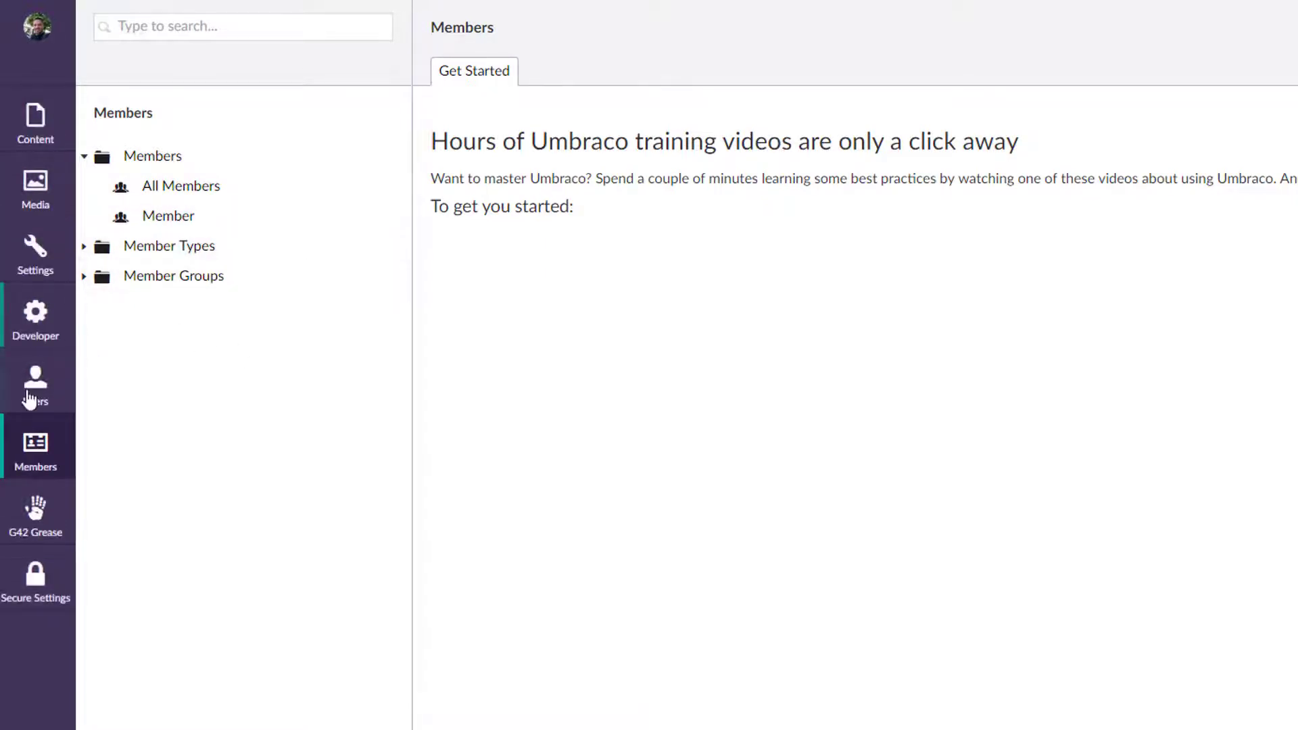
left_click(35, 252)
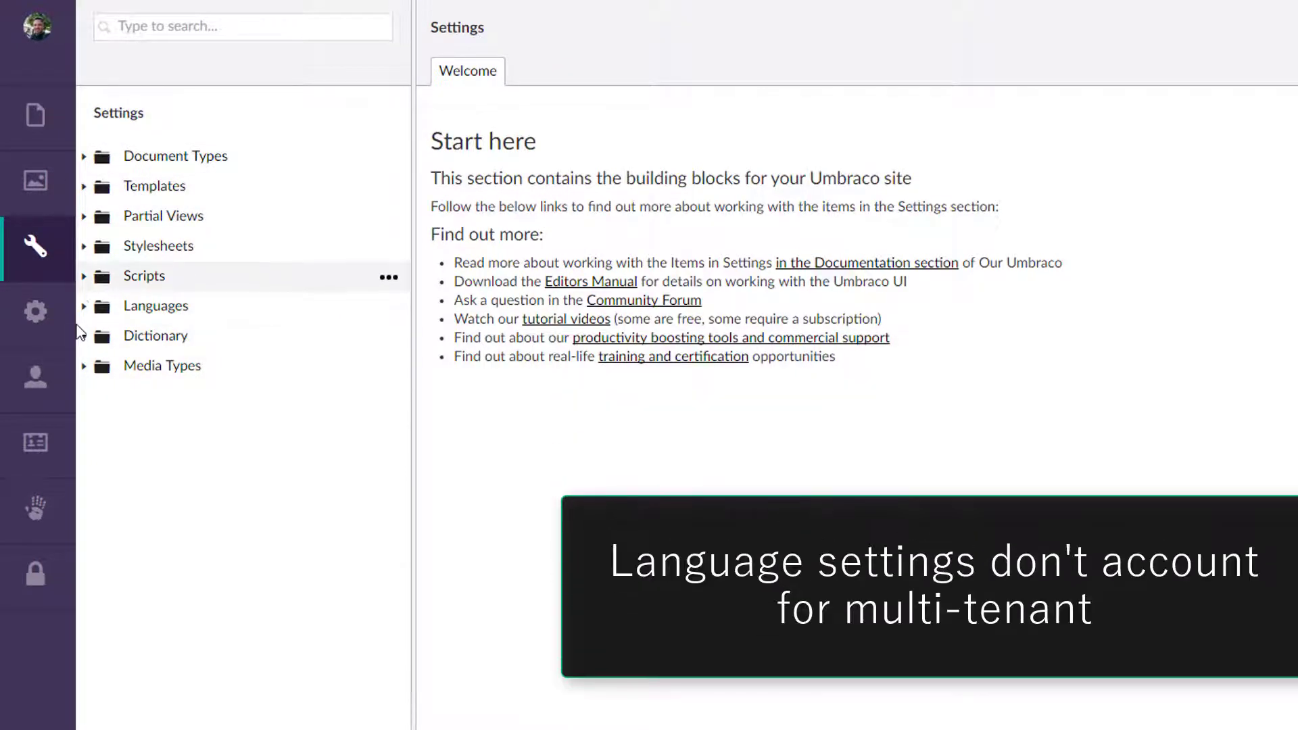
mouse_move(93, 316)
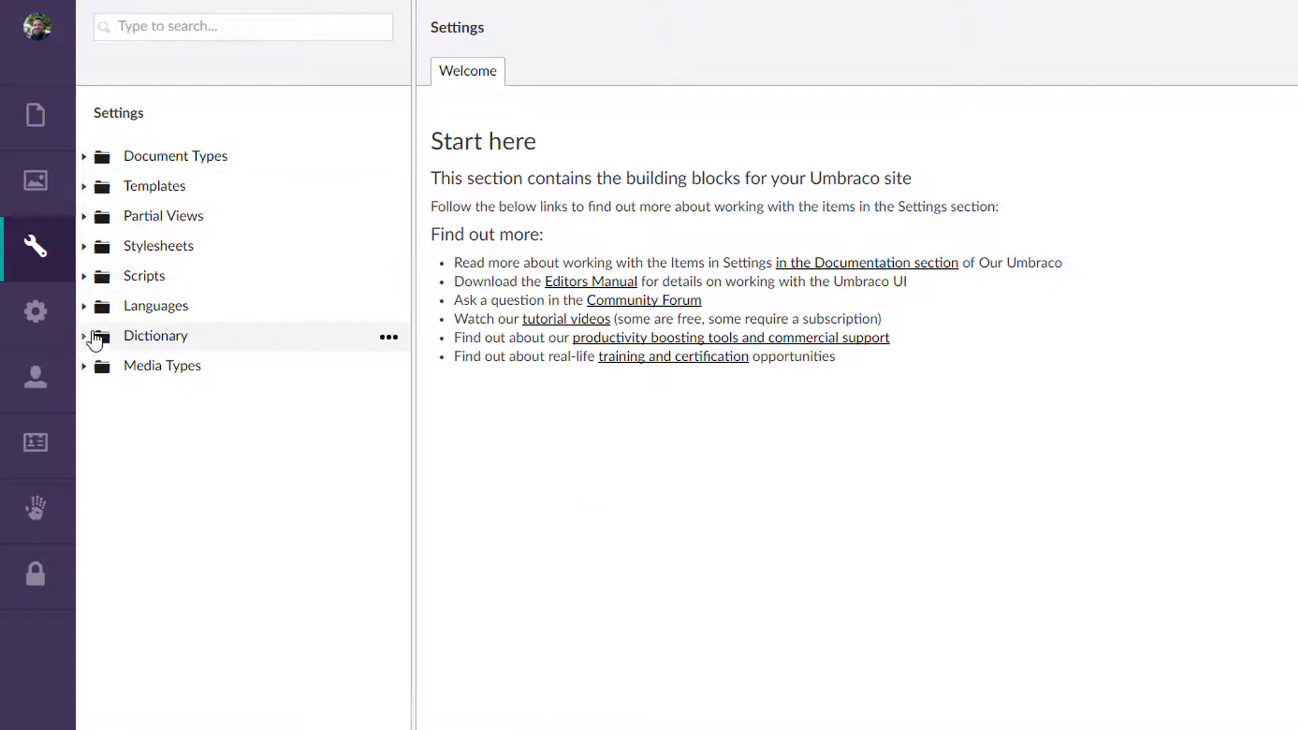
mouse_move(120, 305)
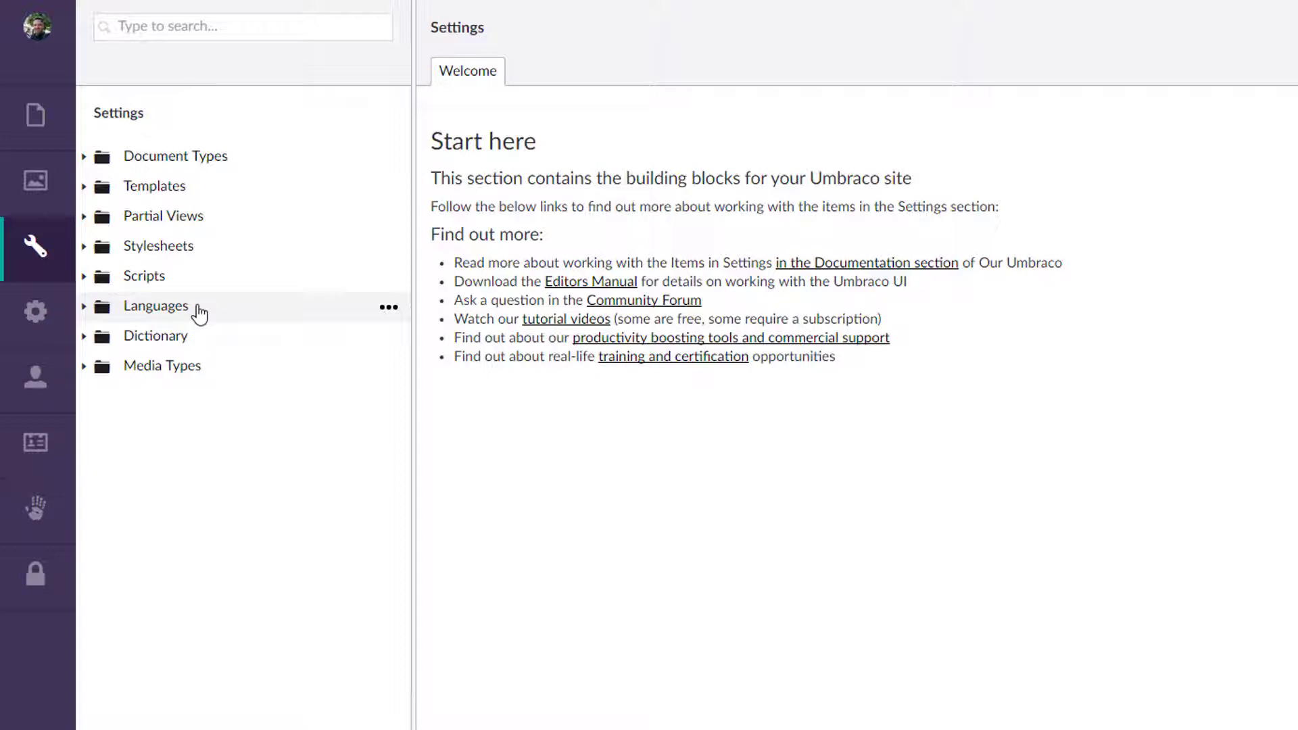
mouse_move(189, 572)
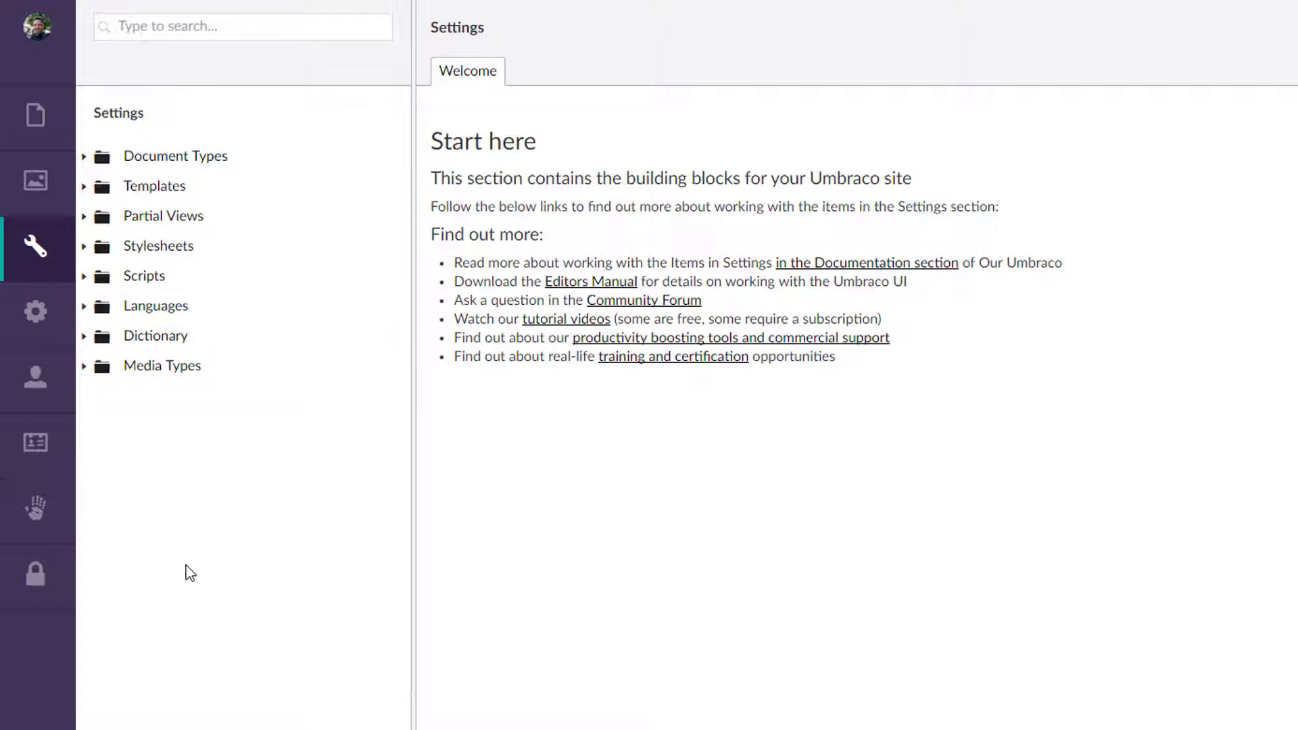
mouse_move(35, 116)
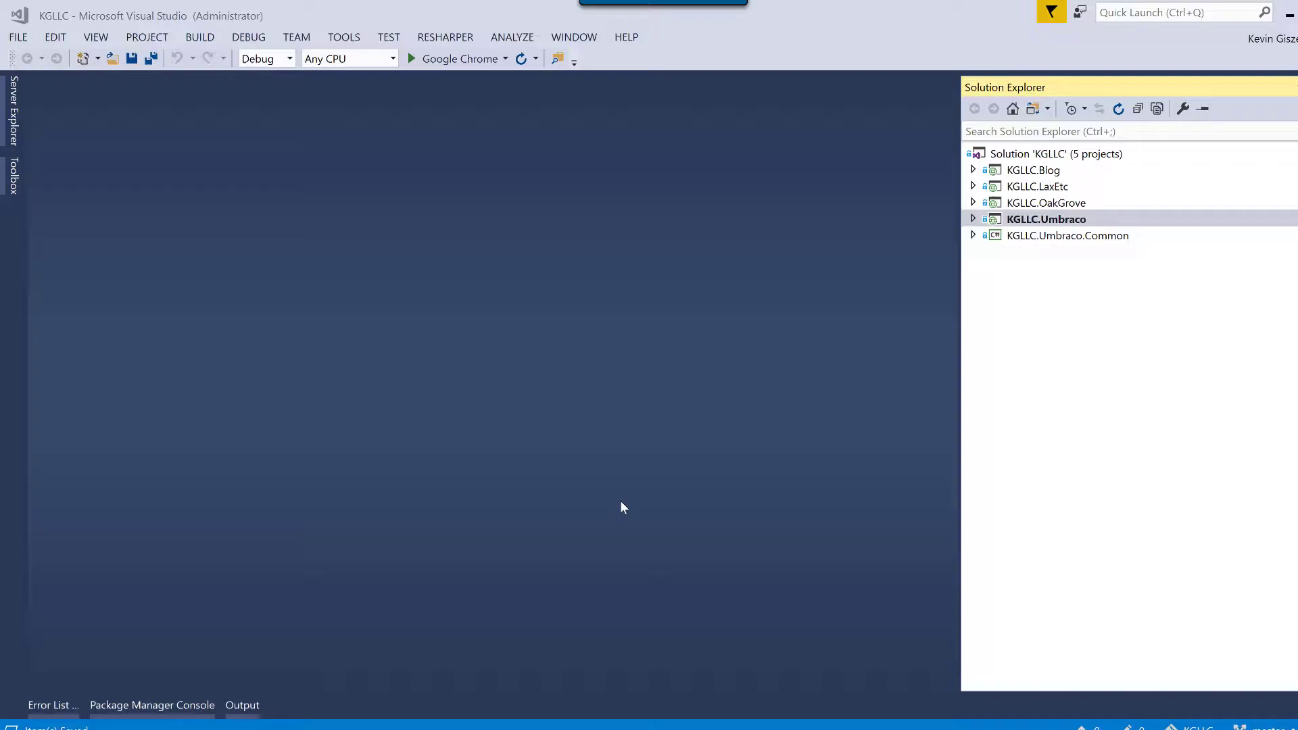
mouse_move(772, 348)
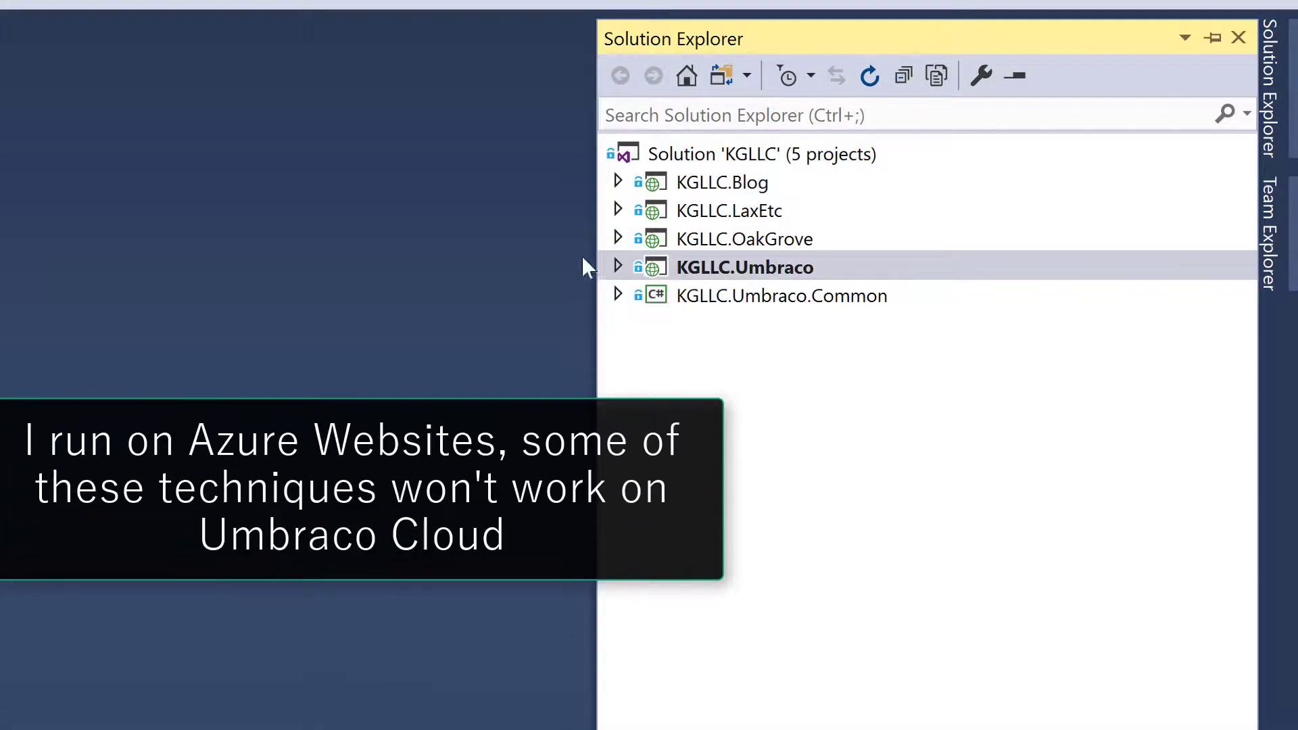
mouse_move(703, 286)
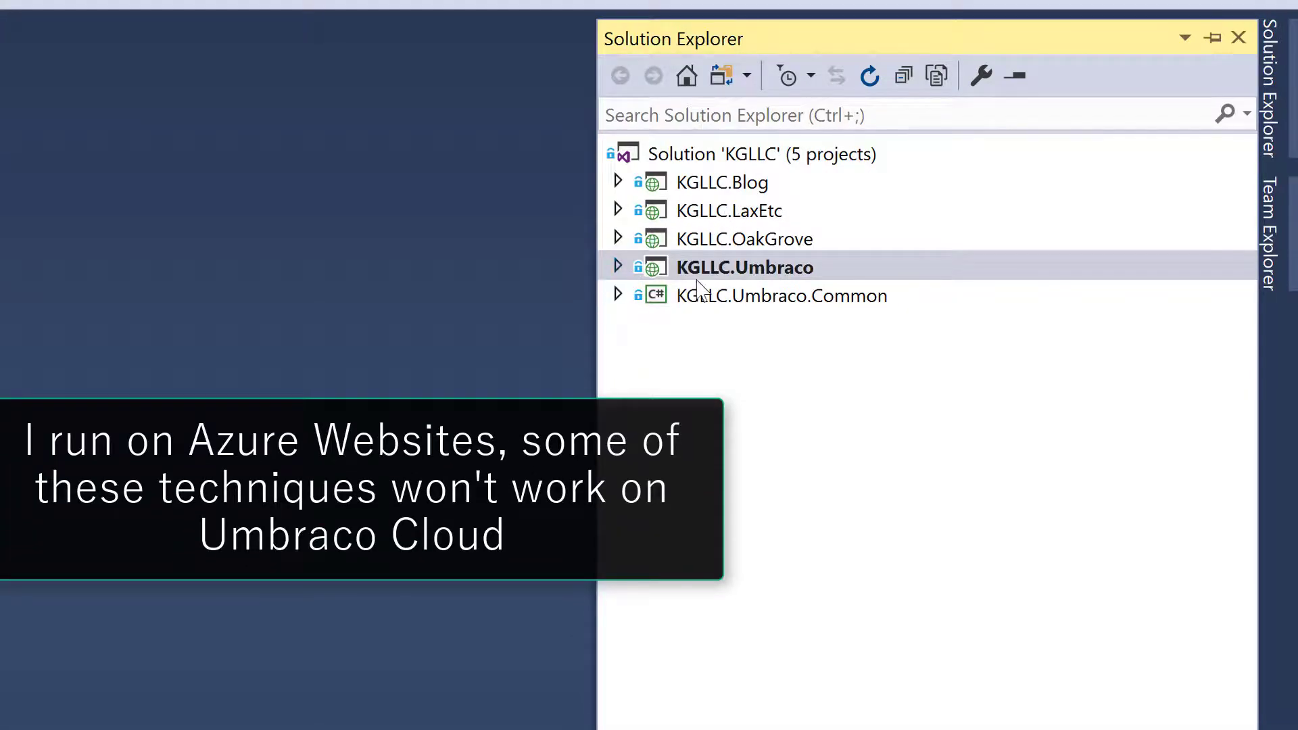
- Peek into KGLLC.Umbraco's App_Plugins and Views folders, then collapse the project
left_click(618, 267)
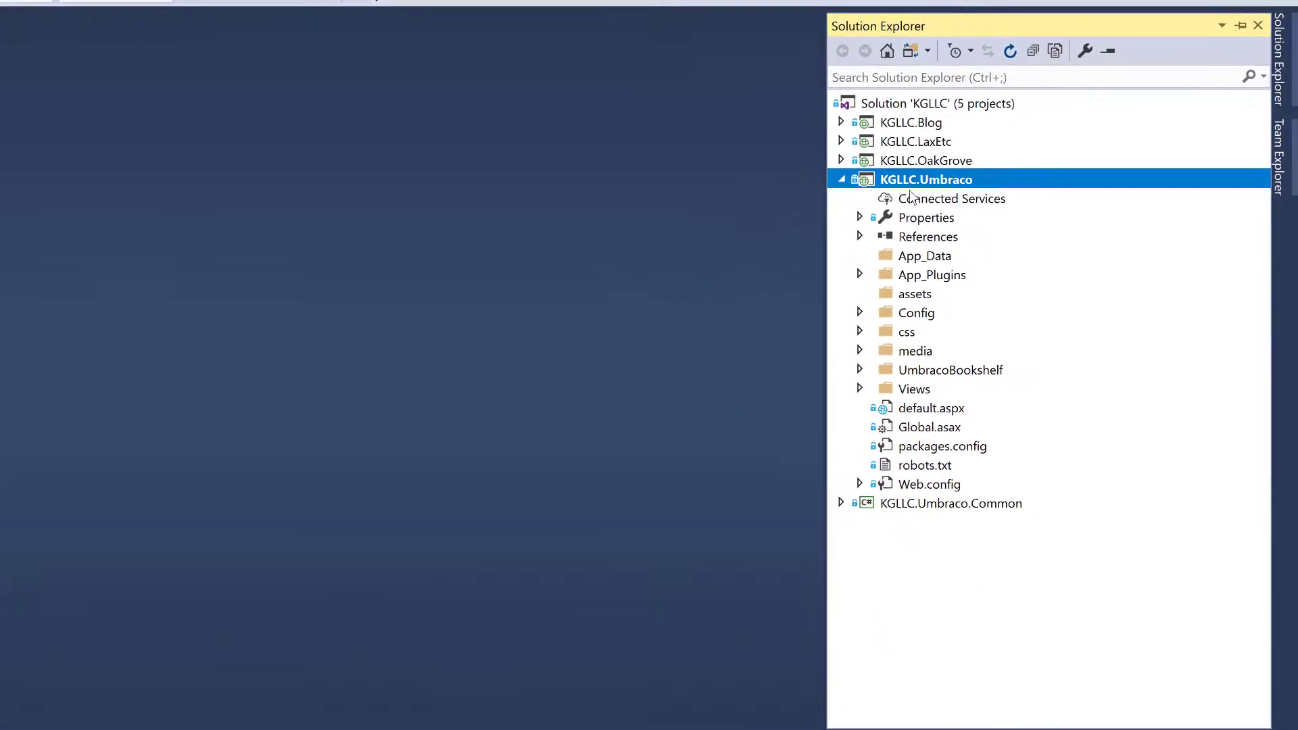
mouse_move(960, 455)
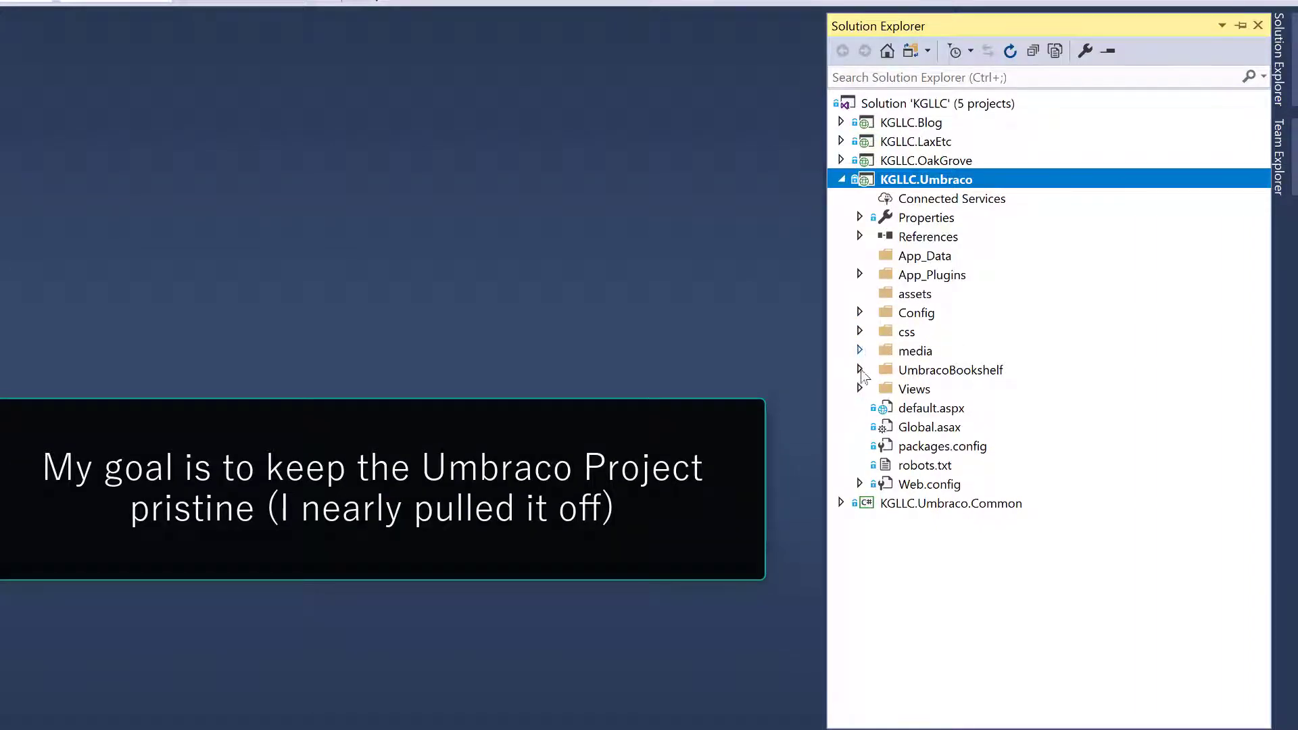
left_click(860, 275)
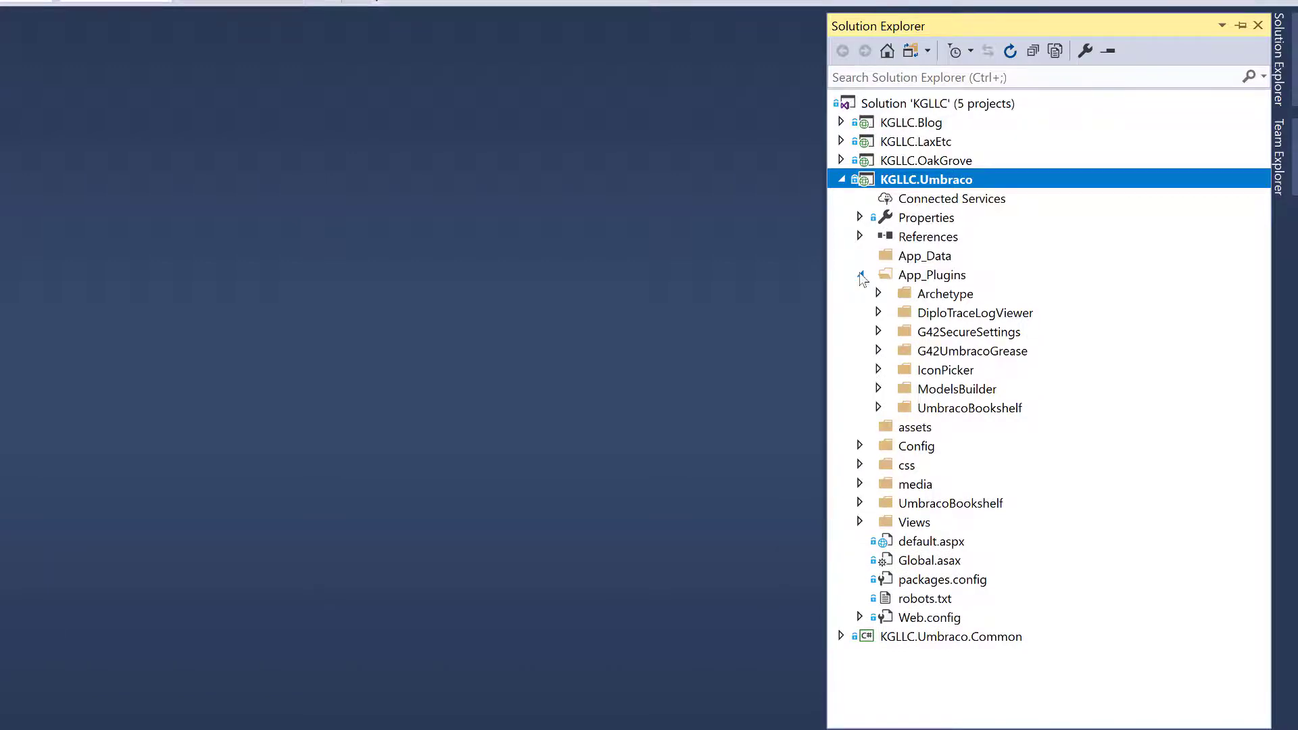
left_click(860, 274)
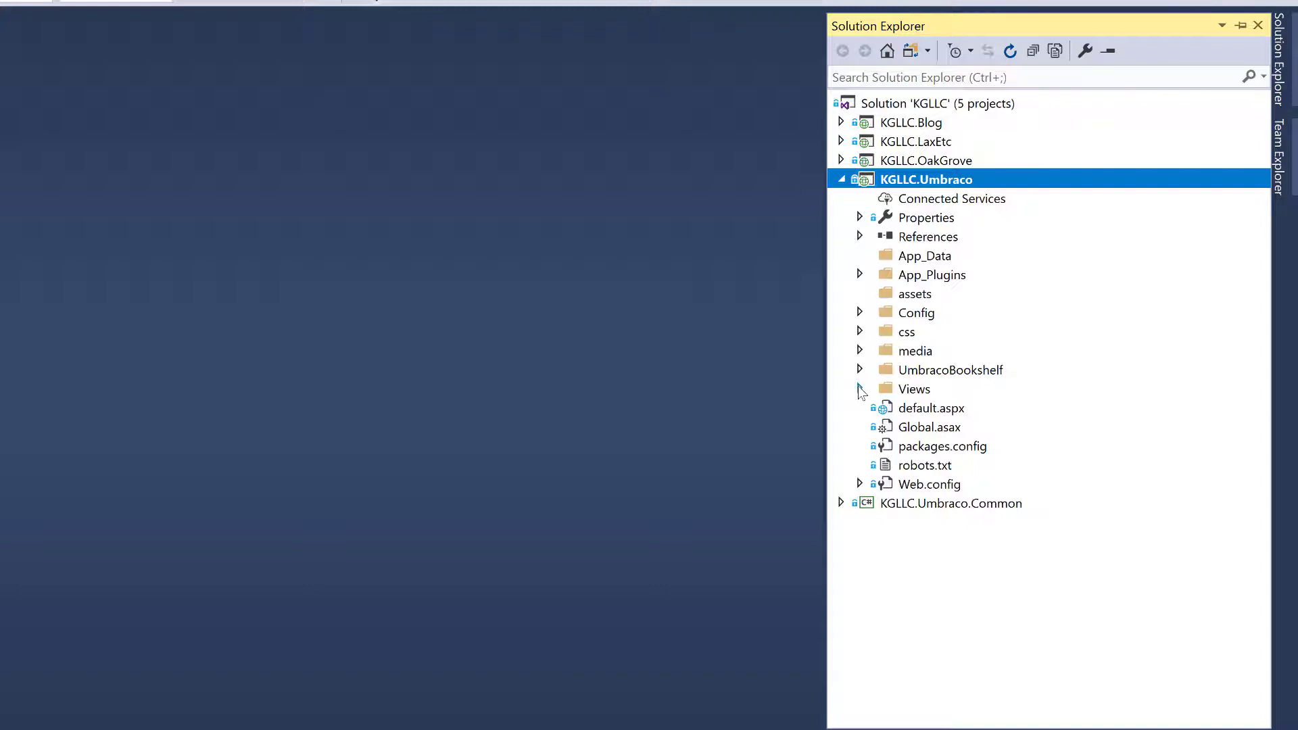
left_click(860, 390)
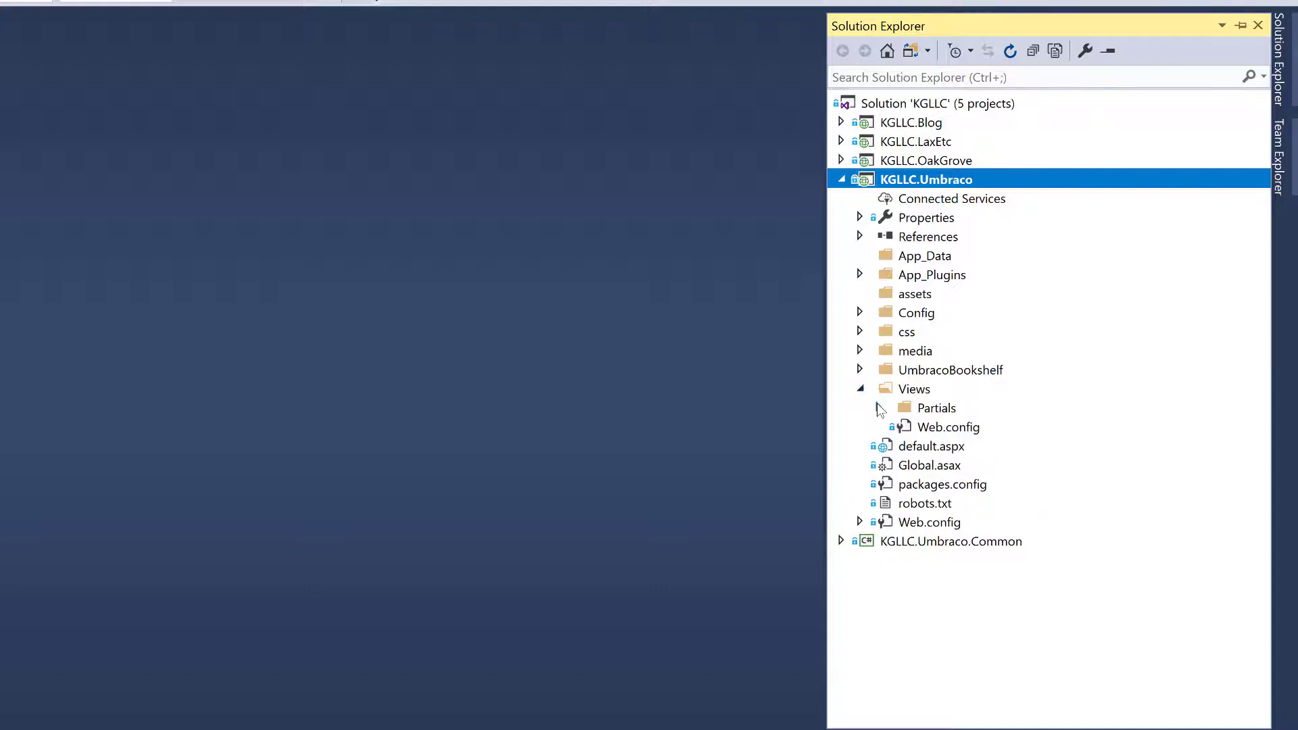
left_click(860, 390)
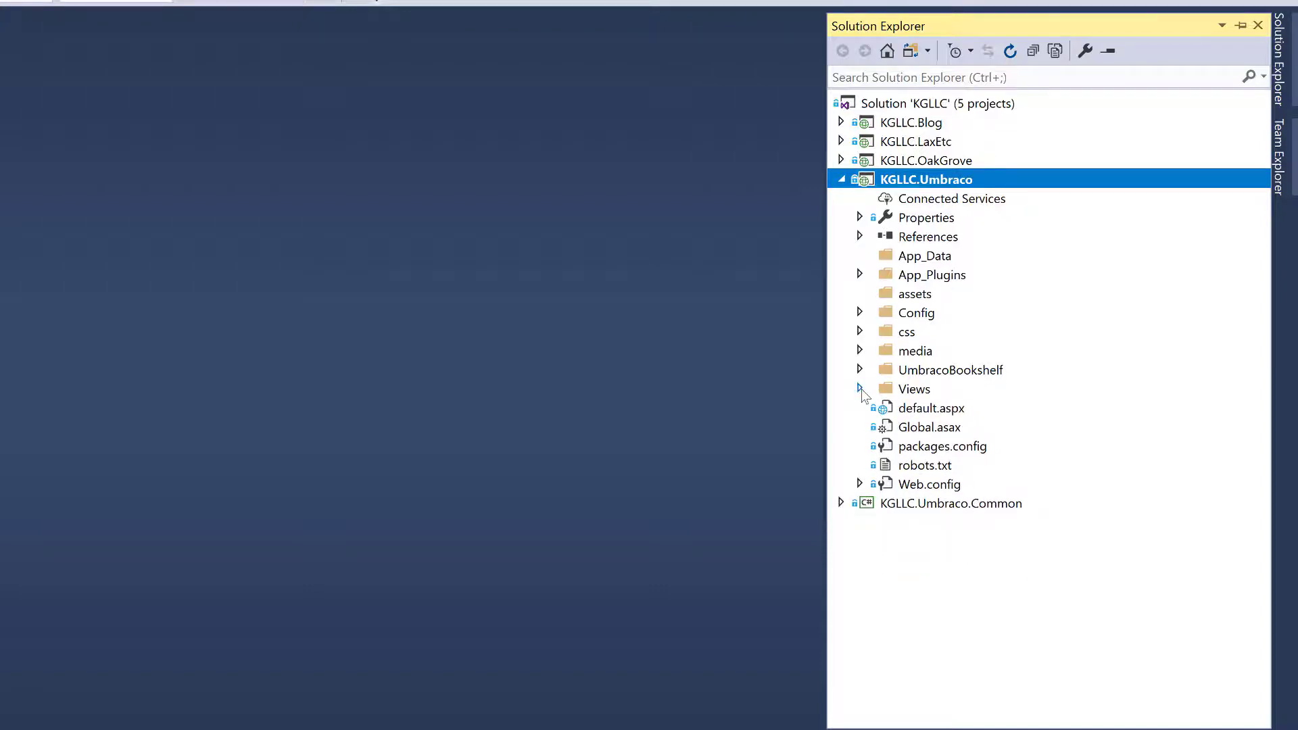
left_click(841, 179)
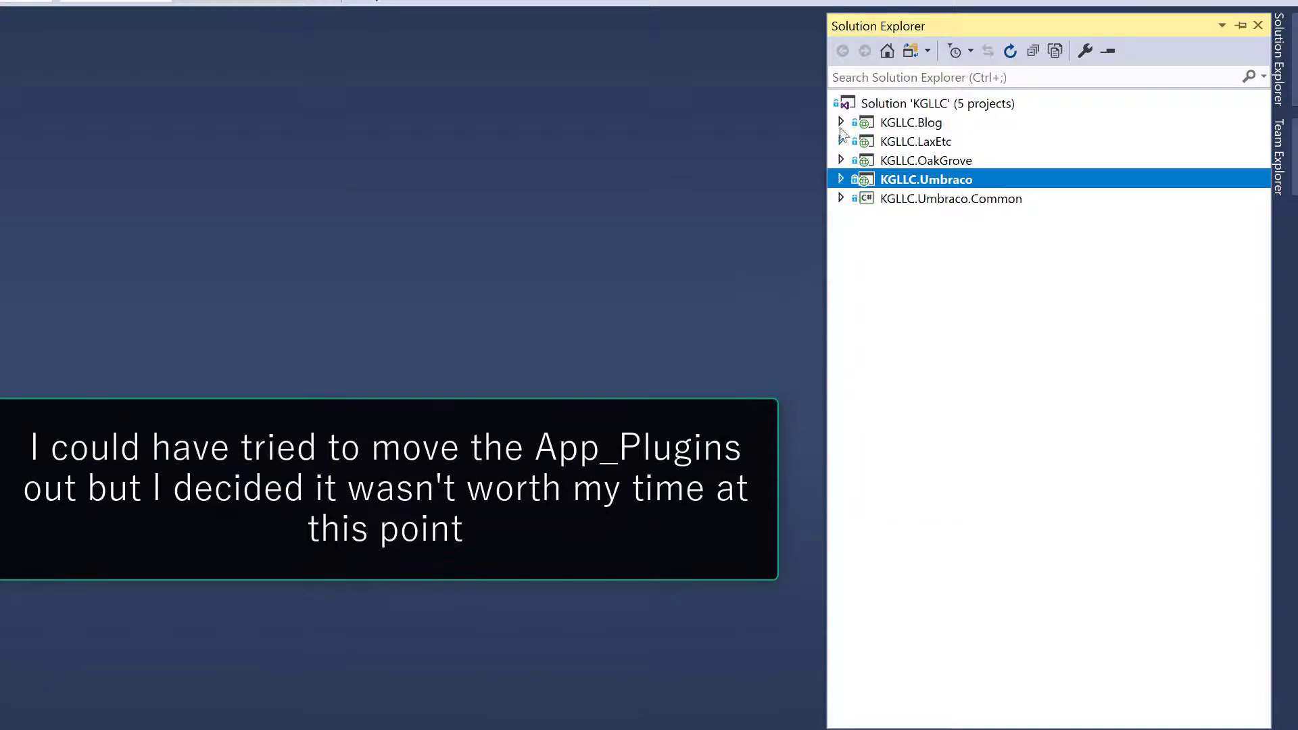
- Expand KGLLC.Blog's assets, ContentFinders and Views > Blog folder listing its cshtml page templates
left_click(839, 123)
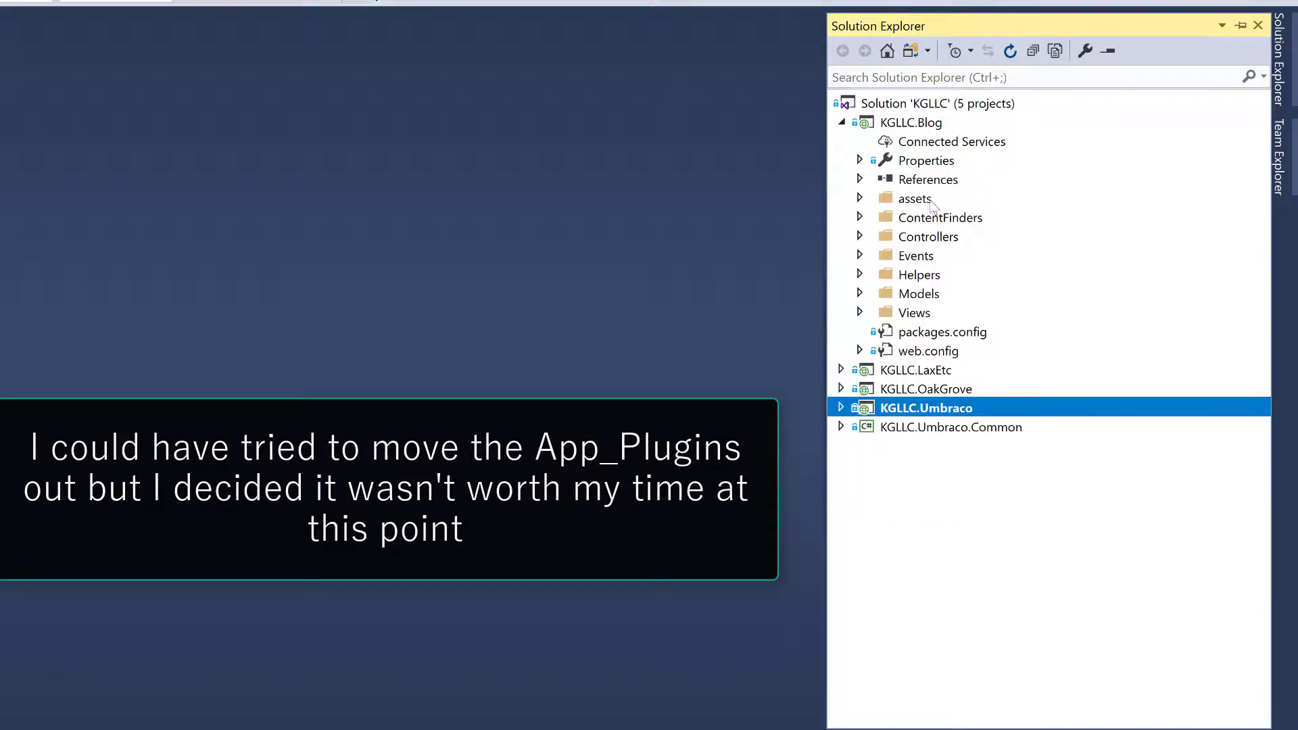
left_click(859, 198)
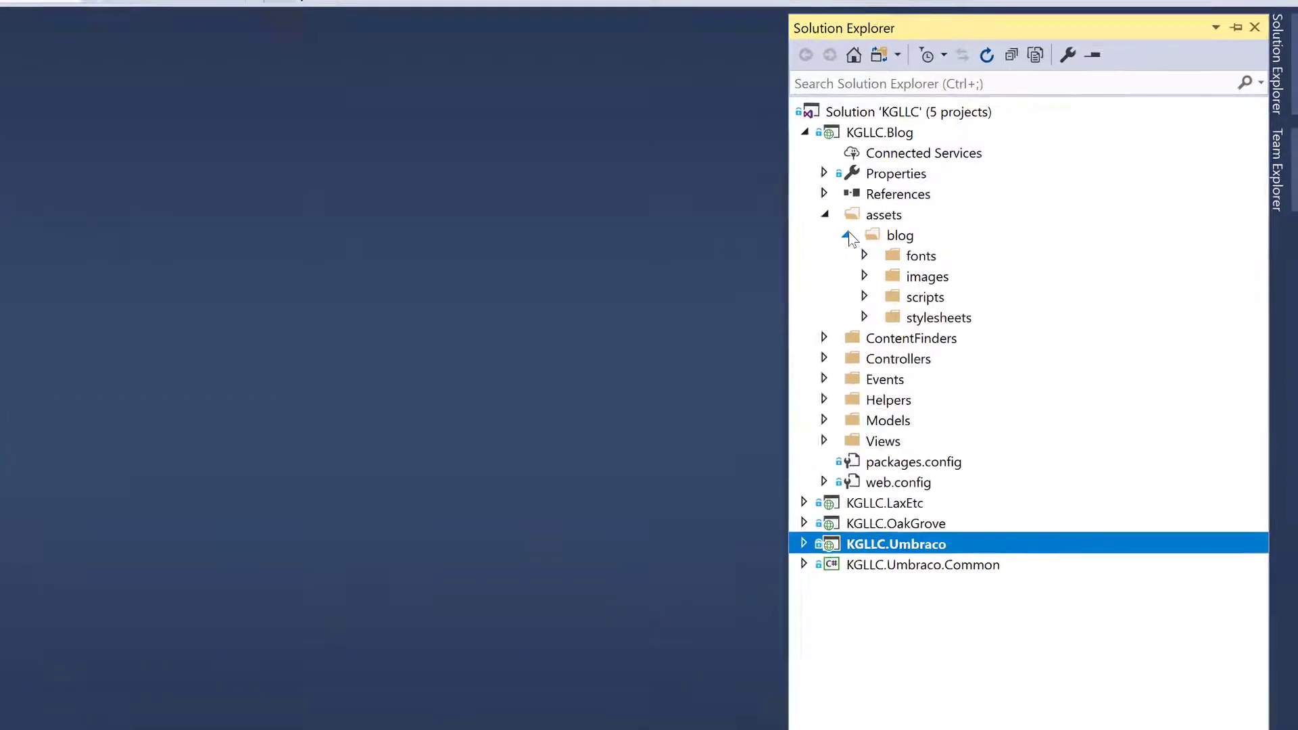
left_click(864, 317)
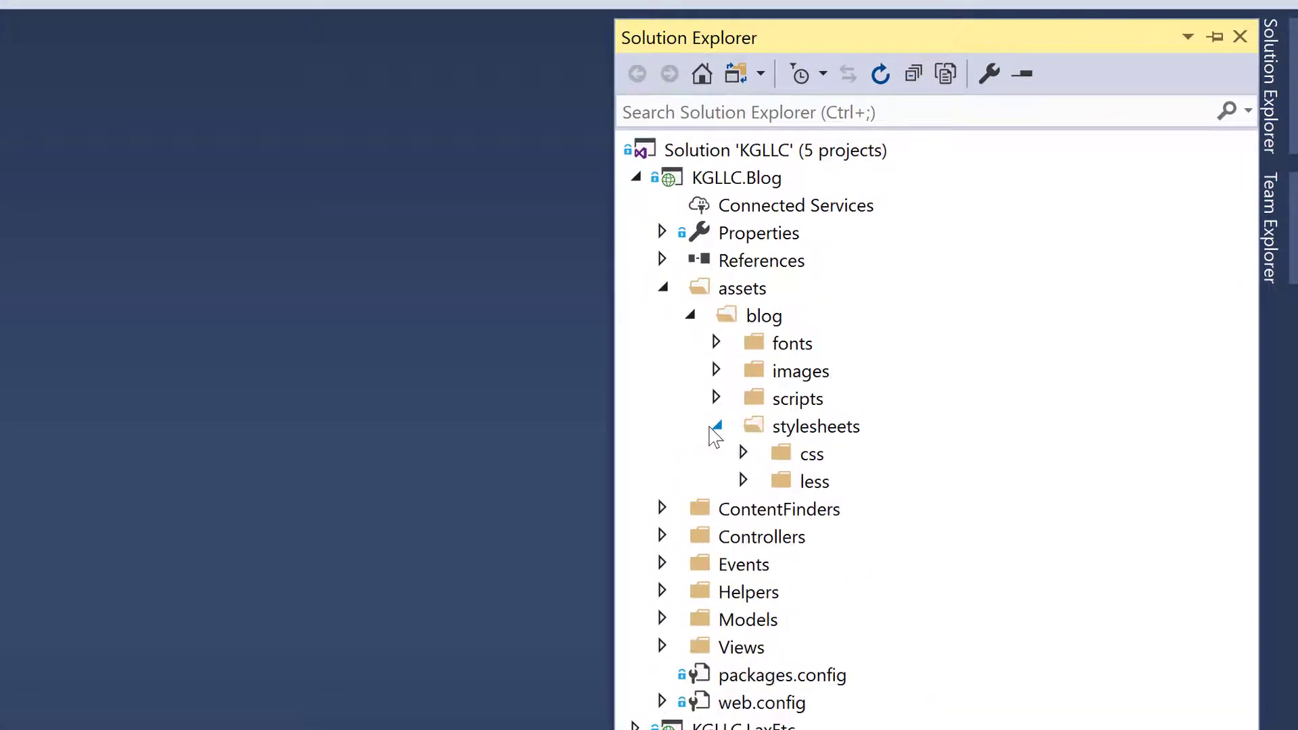
mouse_move(666, 293)
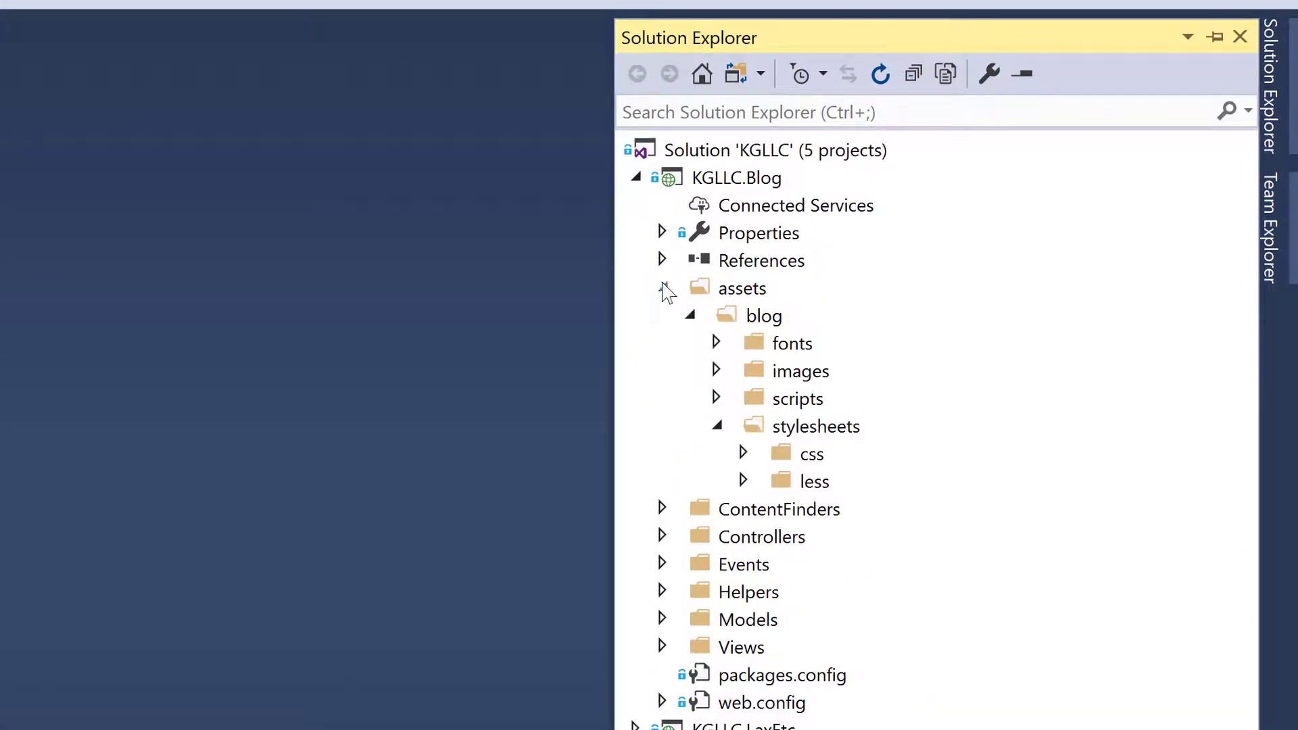
left_click(661, 289)
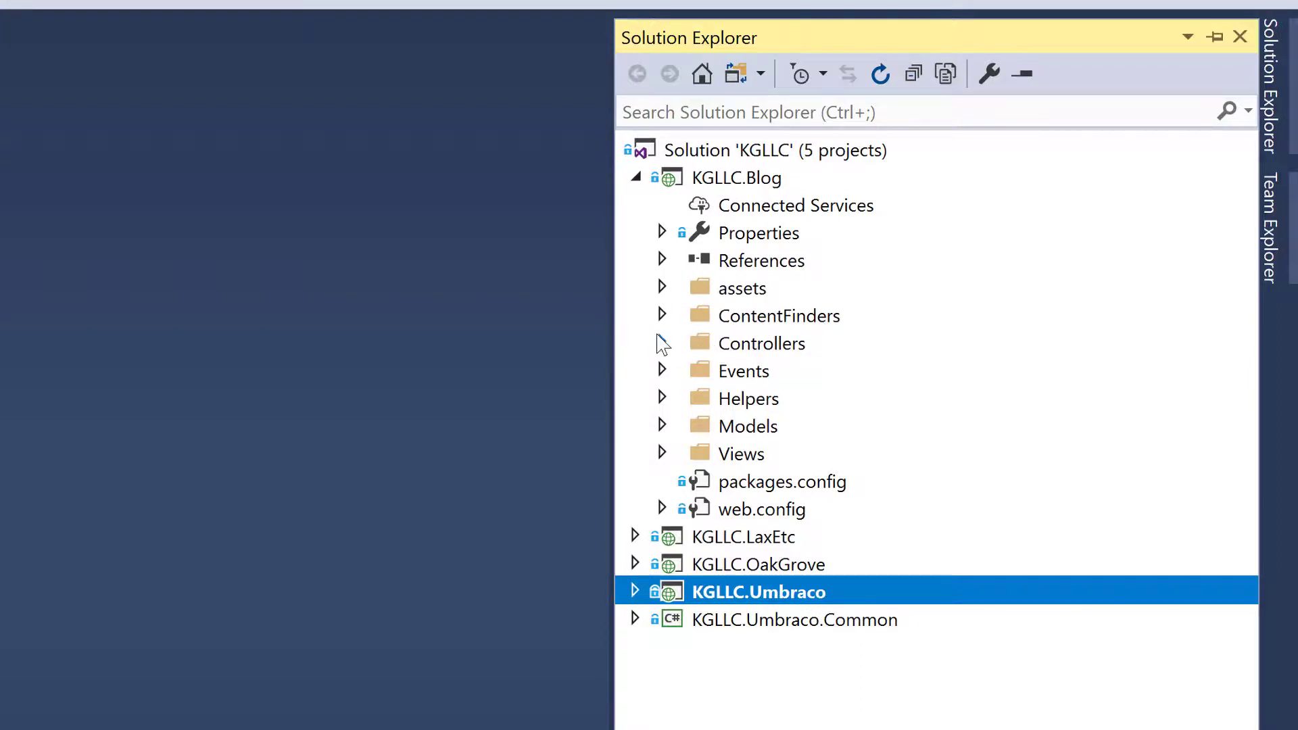
left_click(663, 315)
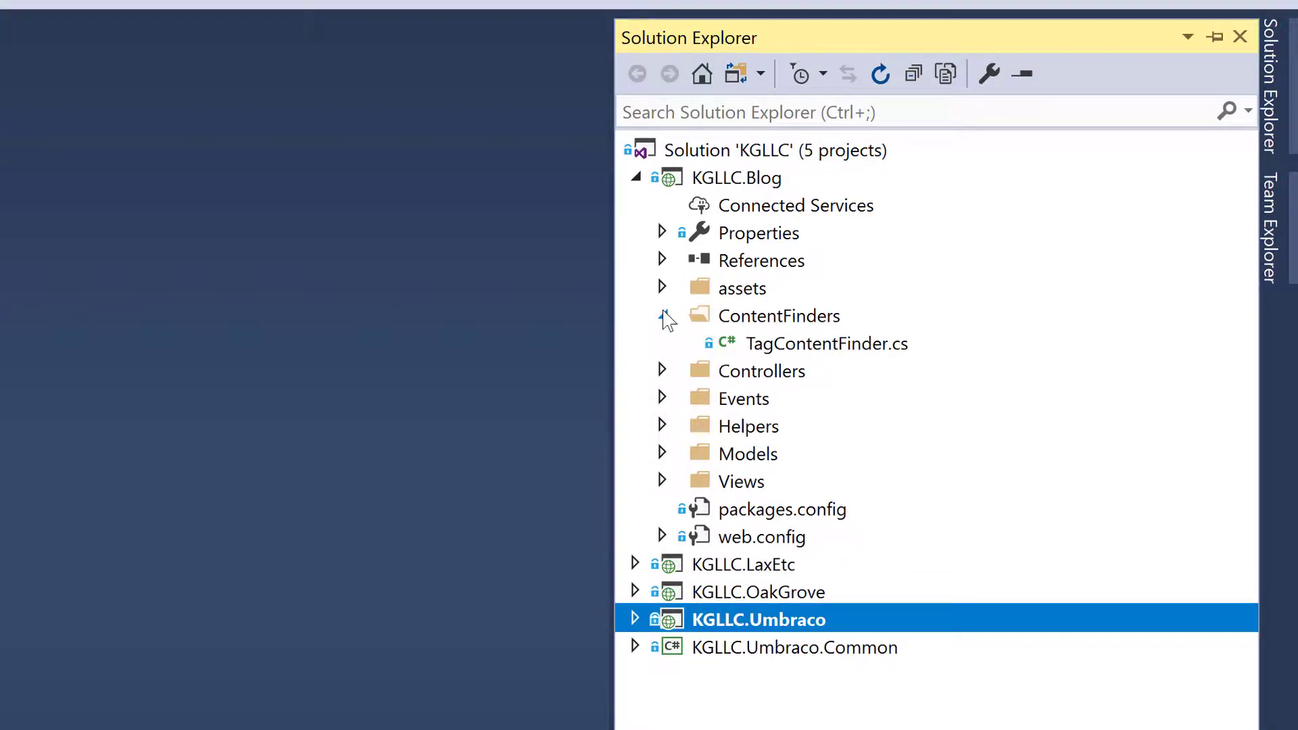
left_click(662, 315)
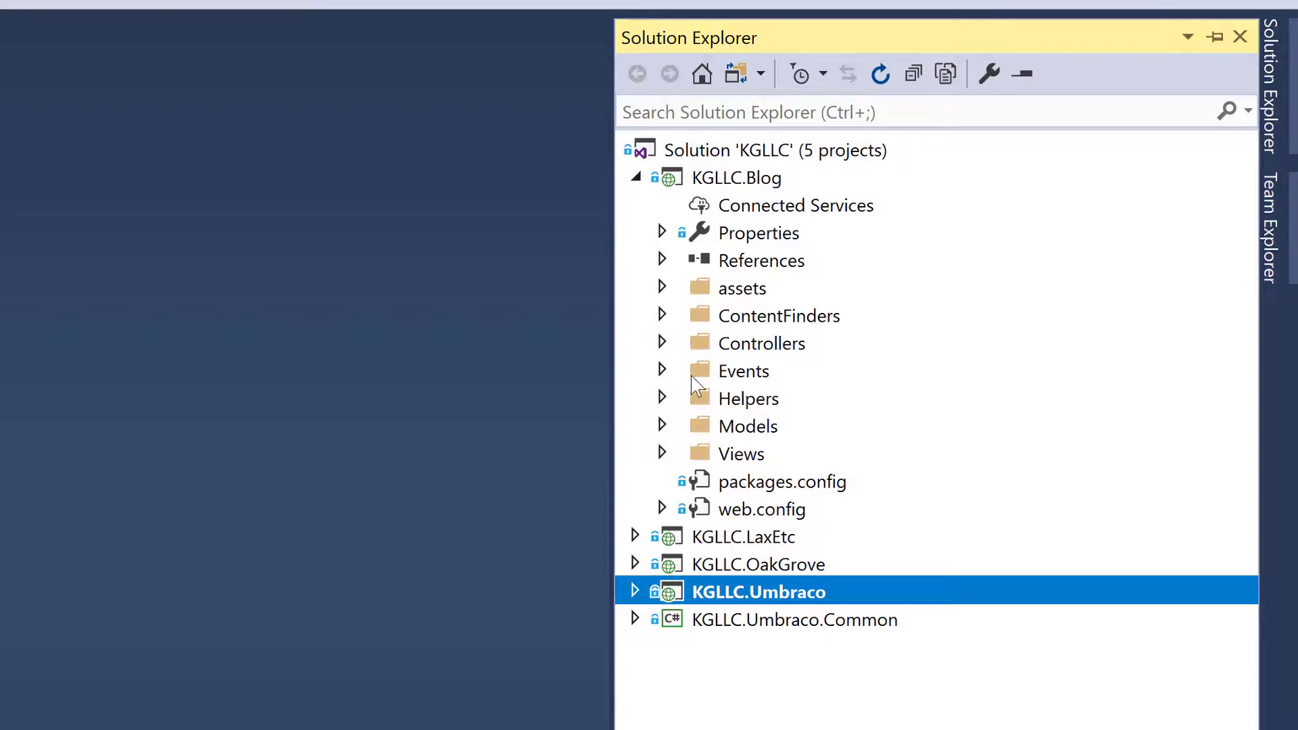
mouse_move(706, 428)
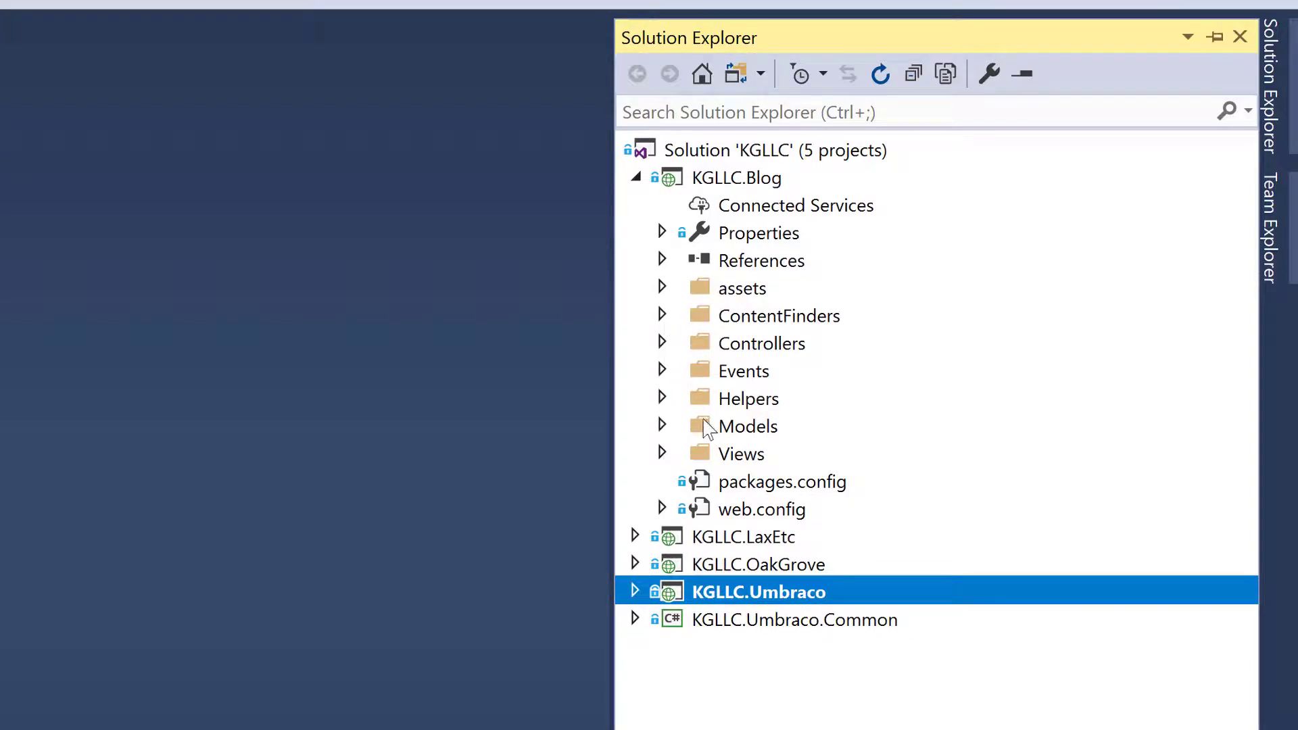
mouse_move(675, 455)
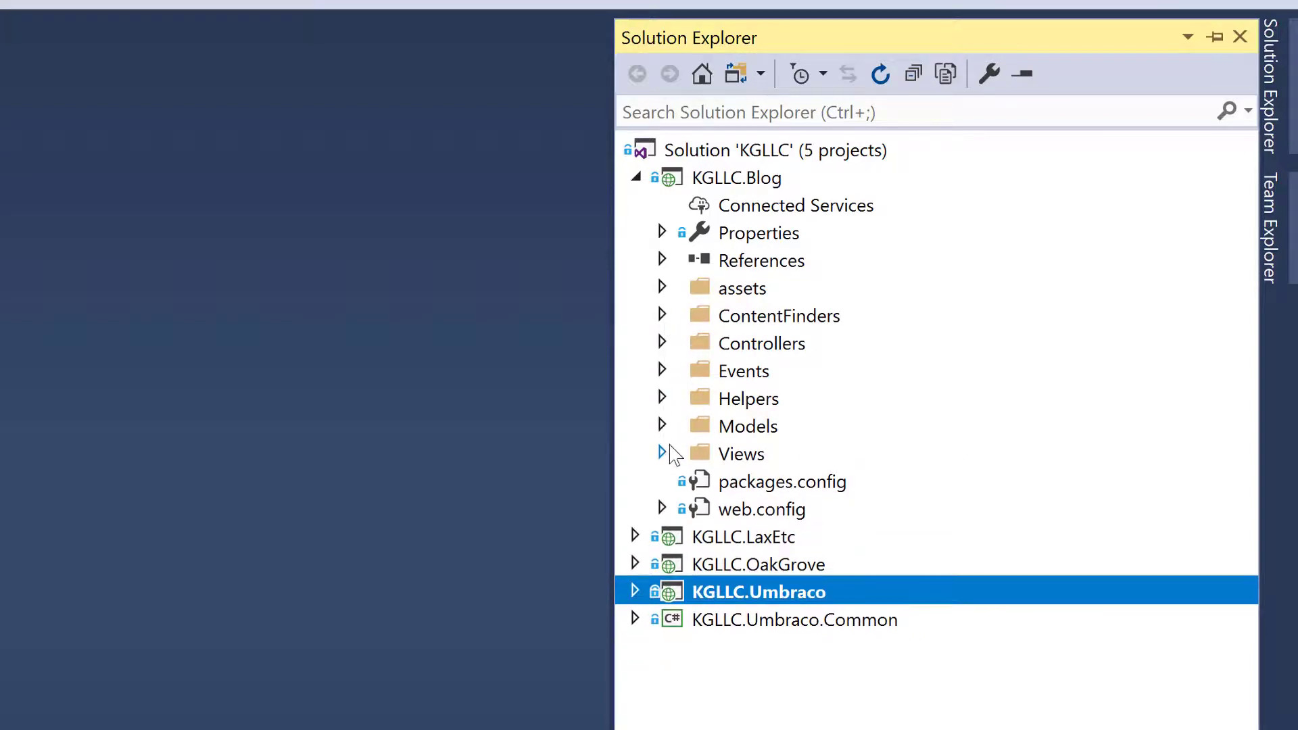
left_click(662, 454)
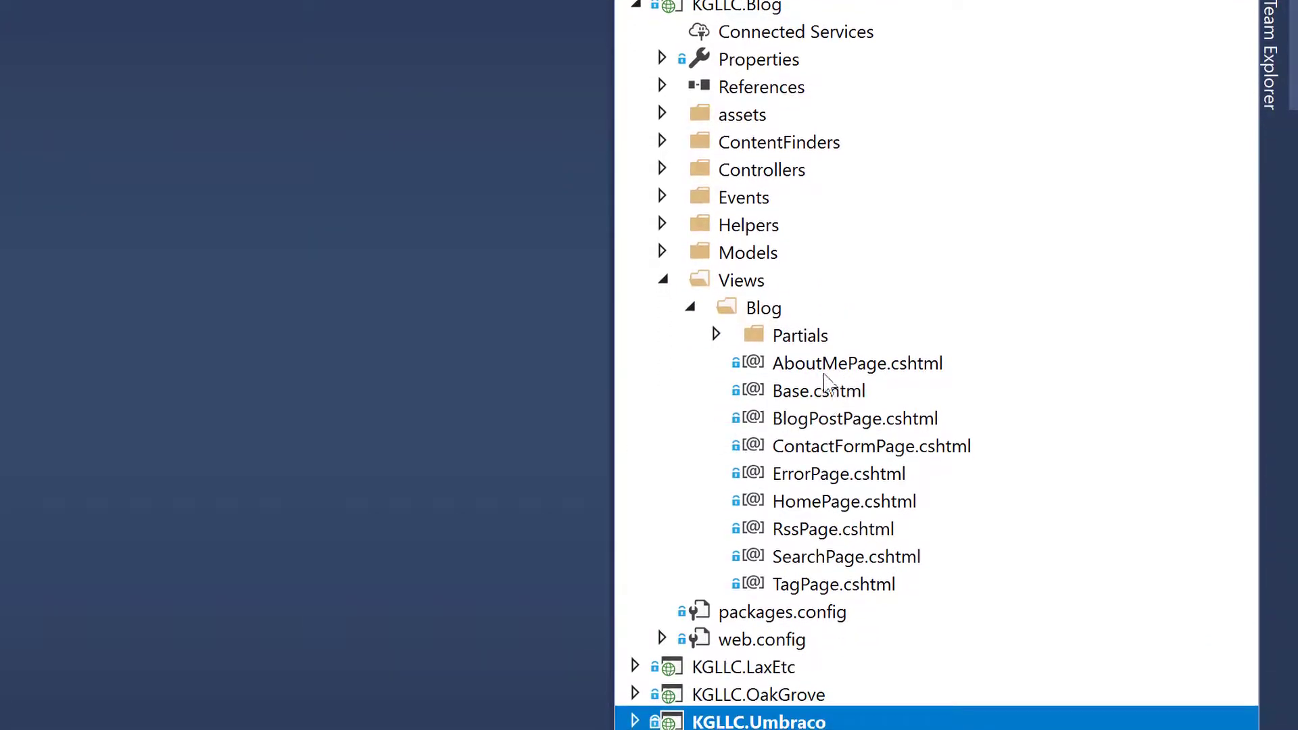
mouse_move(753, 391)
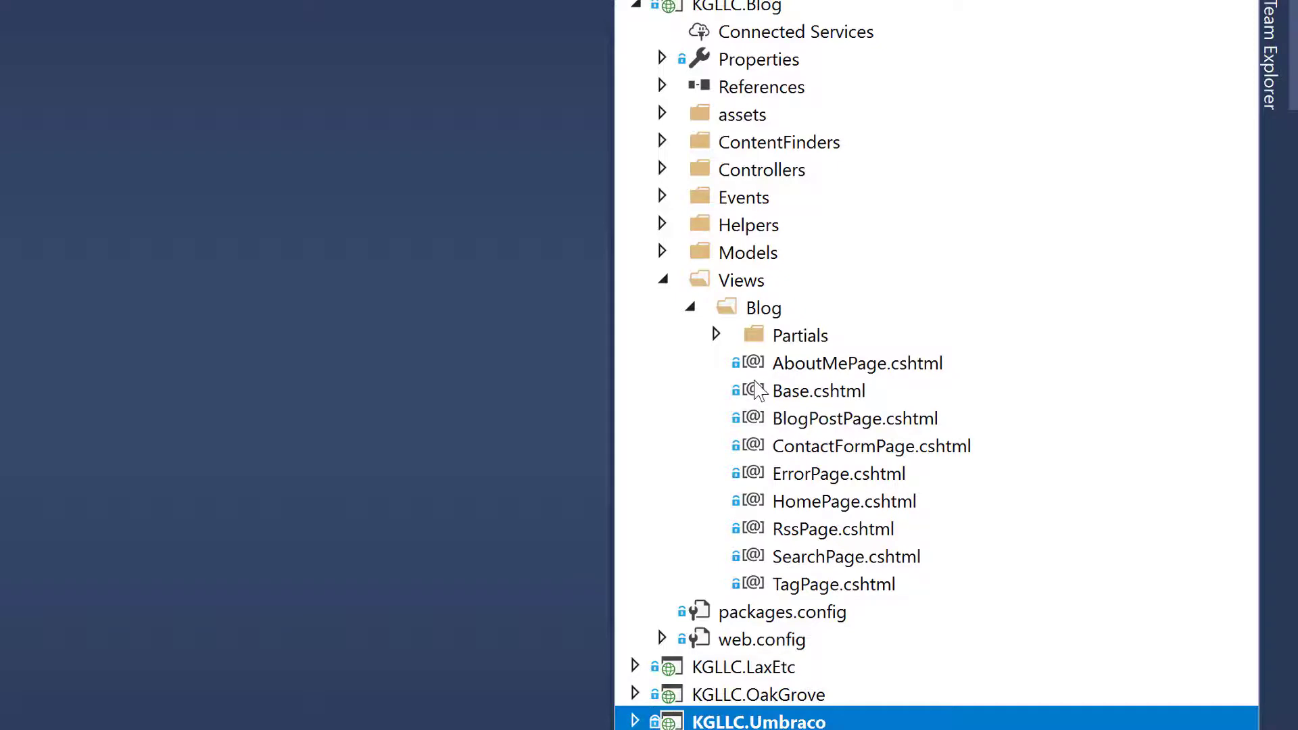
mouse_move(747, 391)
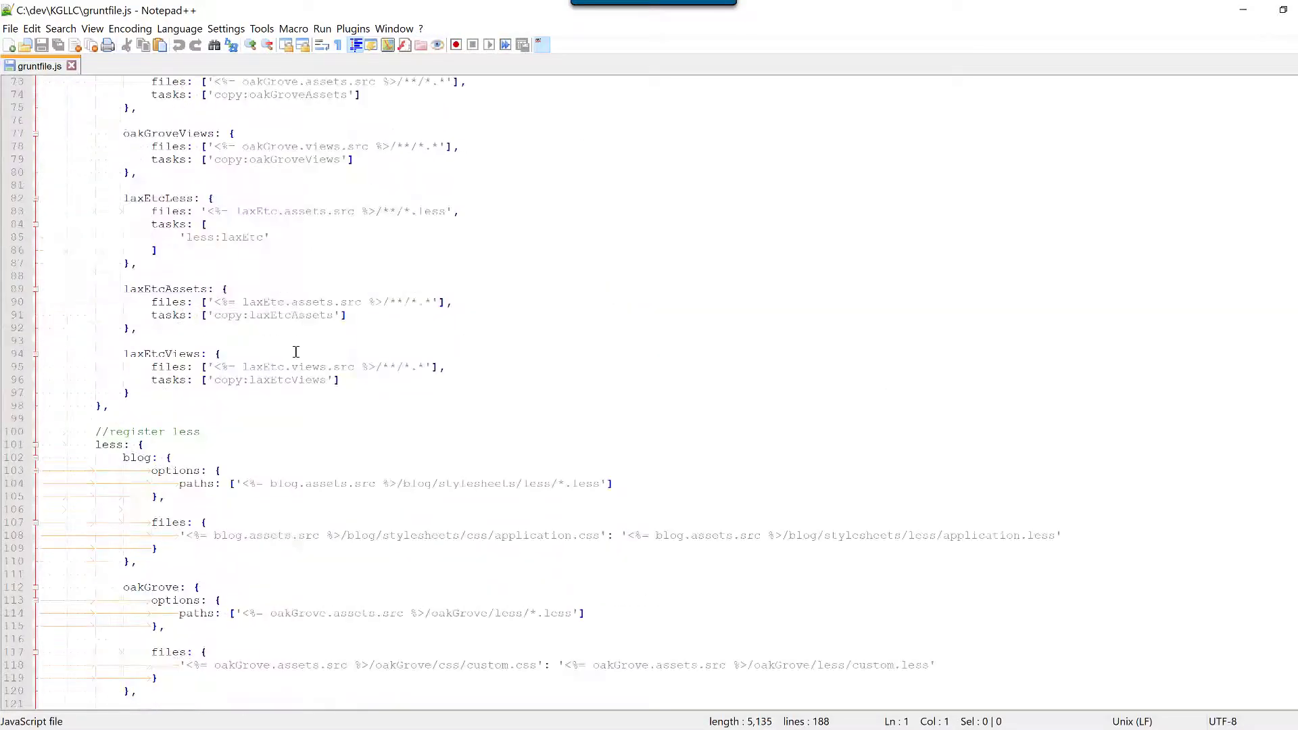
- Scroll gruntfile.js past the watch and less tasks to the copy tasks and registered assets task
scroll("up", 3)
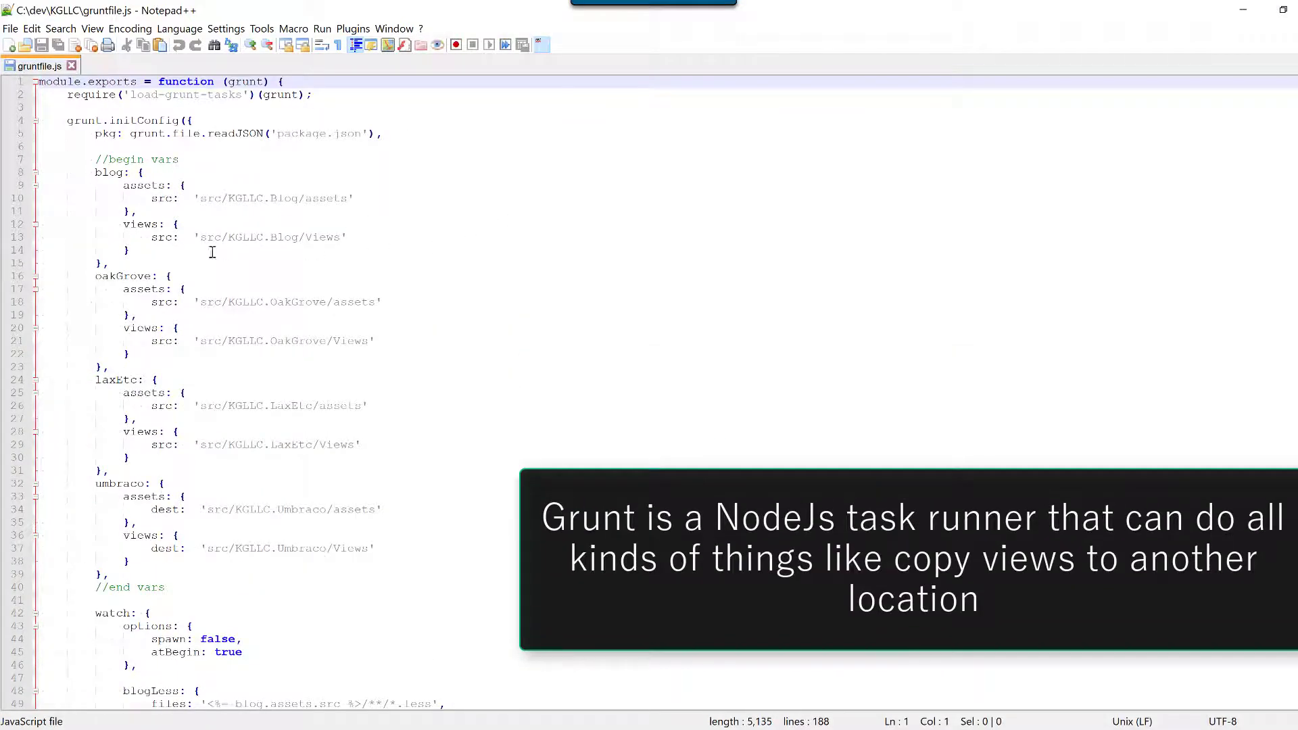
scroll("down", 3)
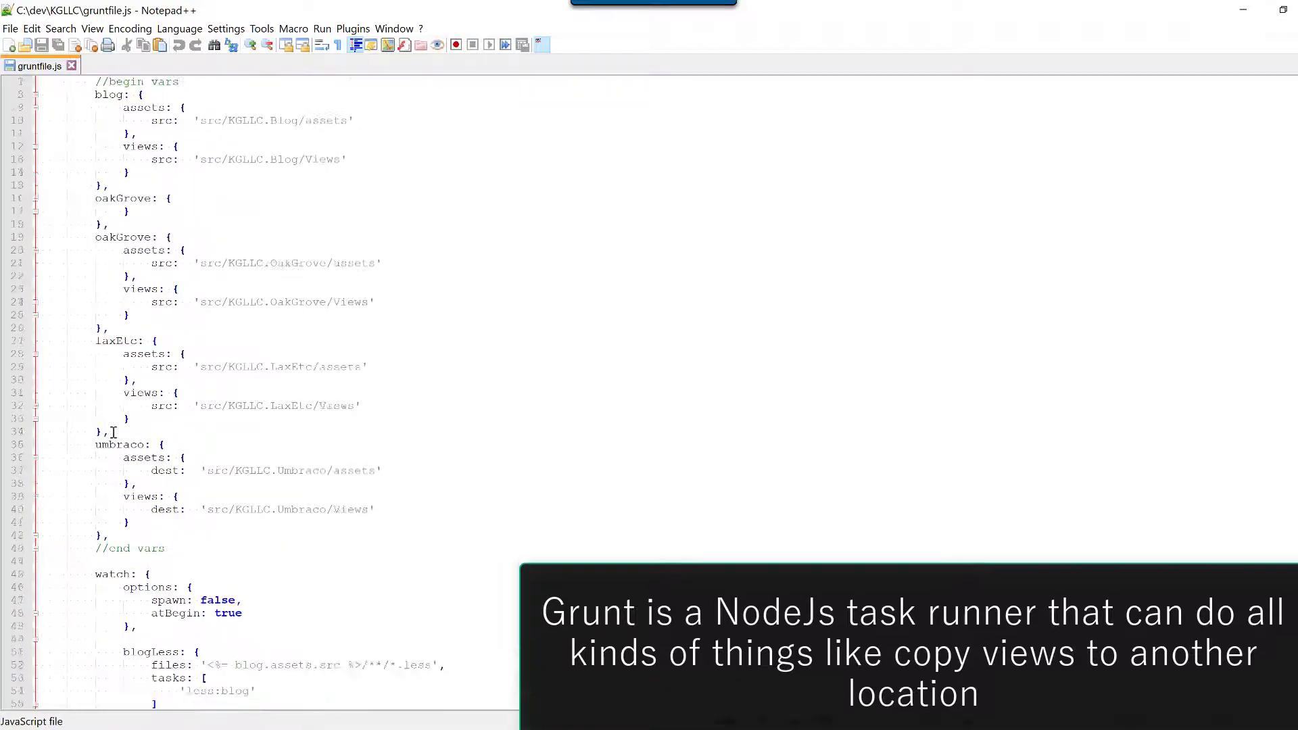
scroll("down", 3)
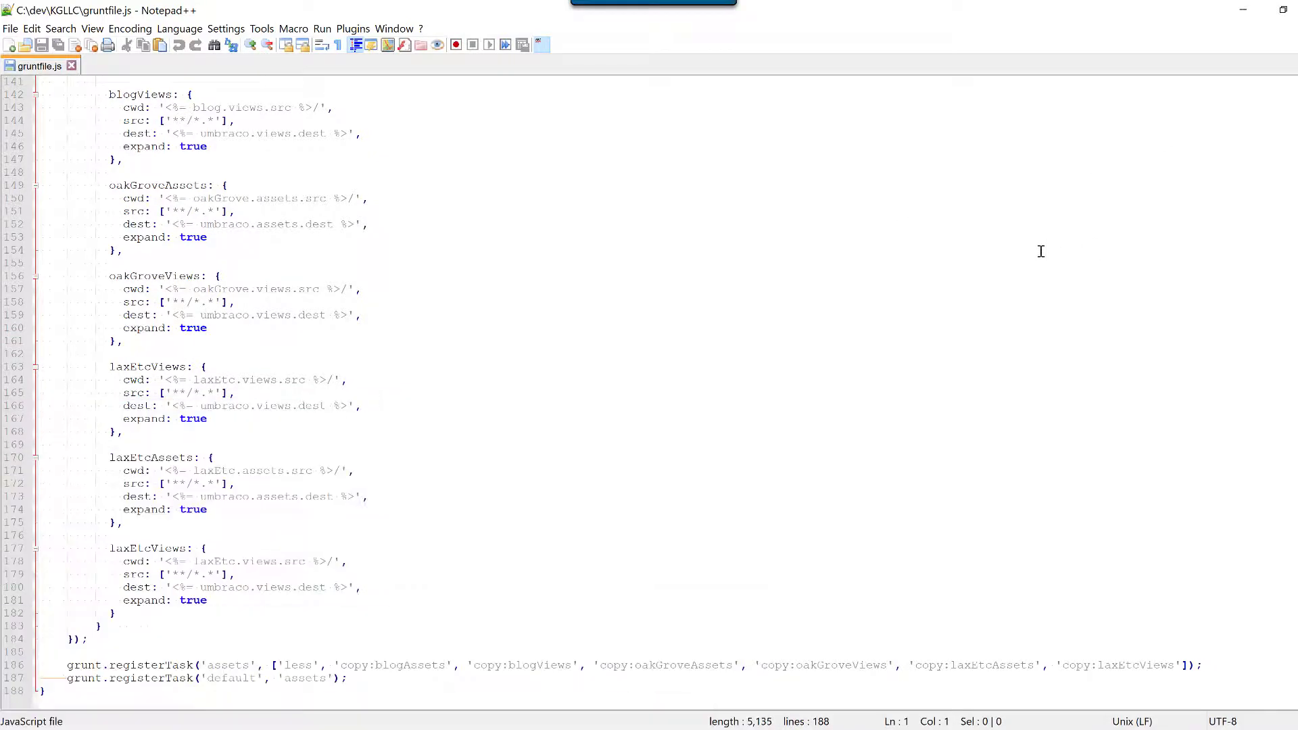
mouse_move(795, 376)
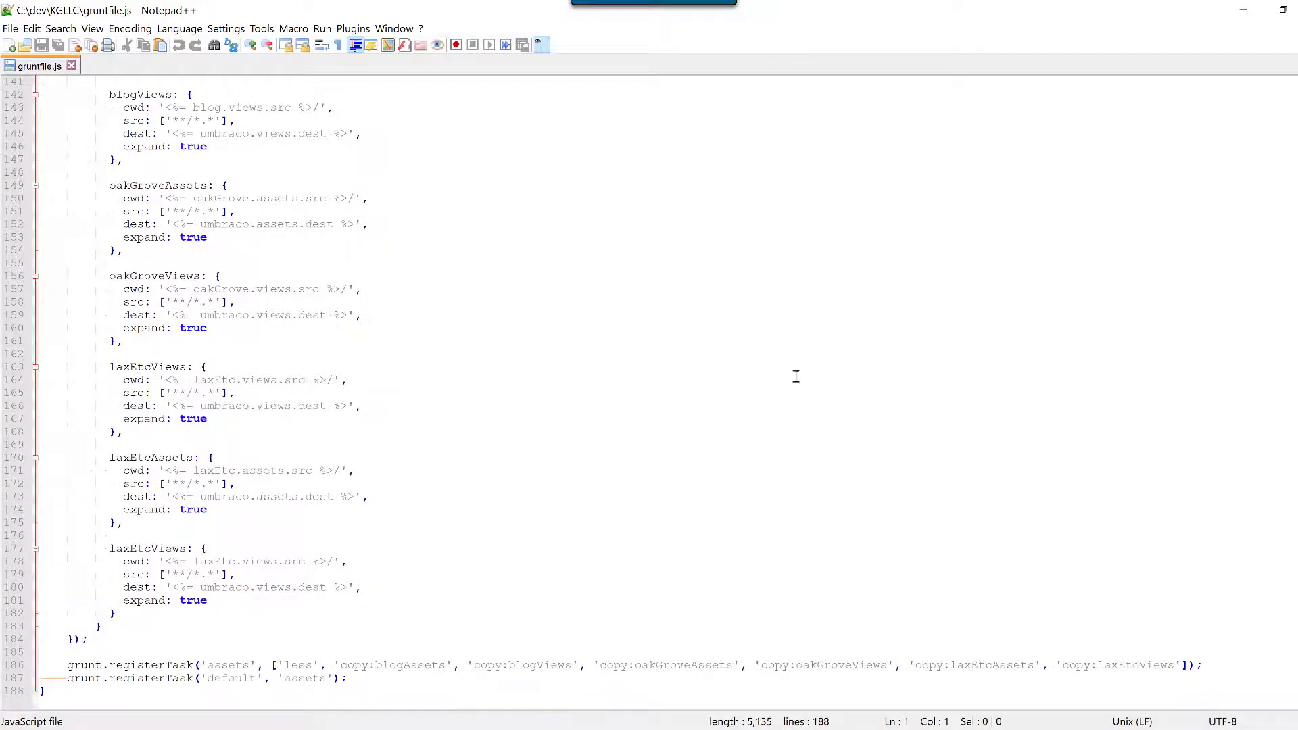
mouse_move(798, 430)
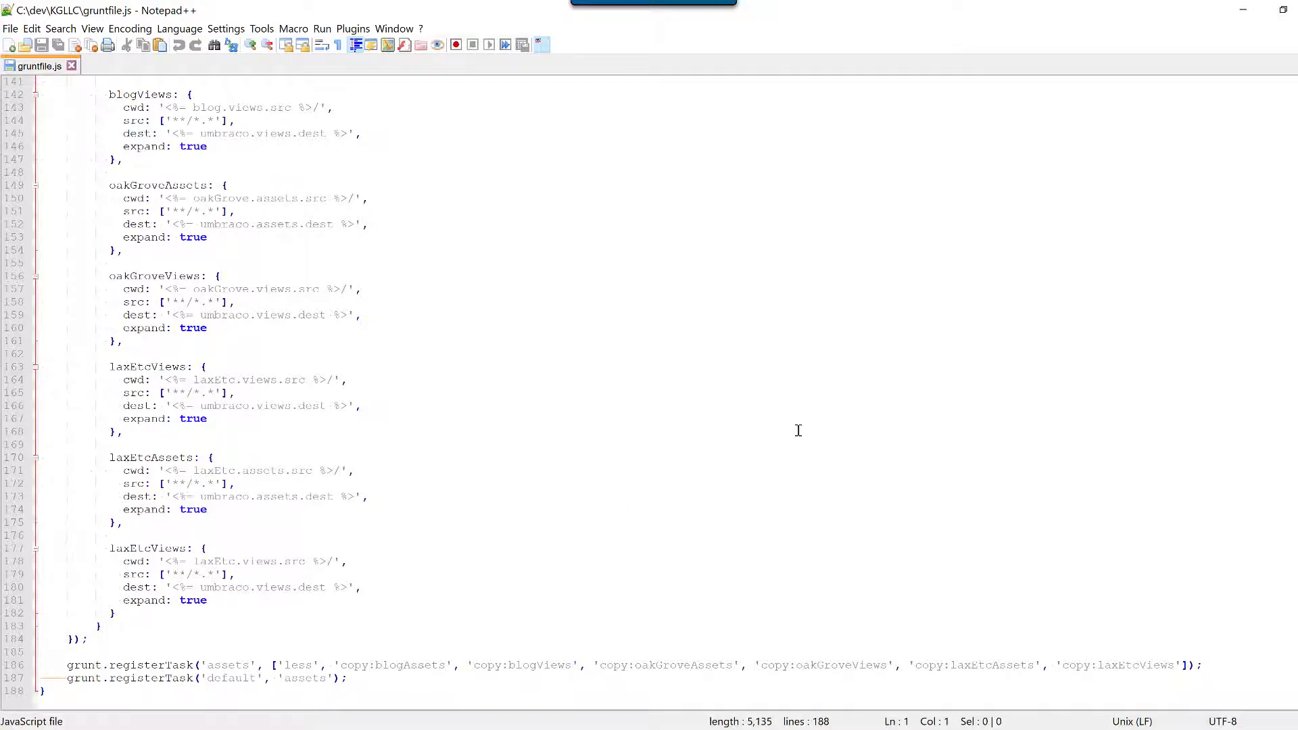
mouse_move(647, 529)
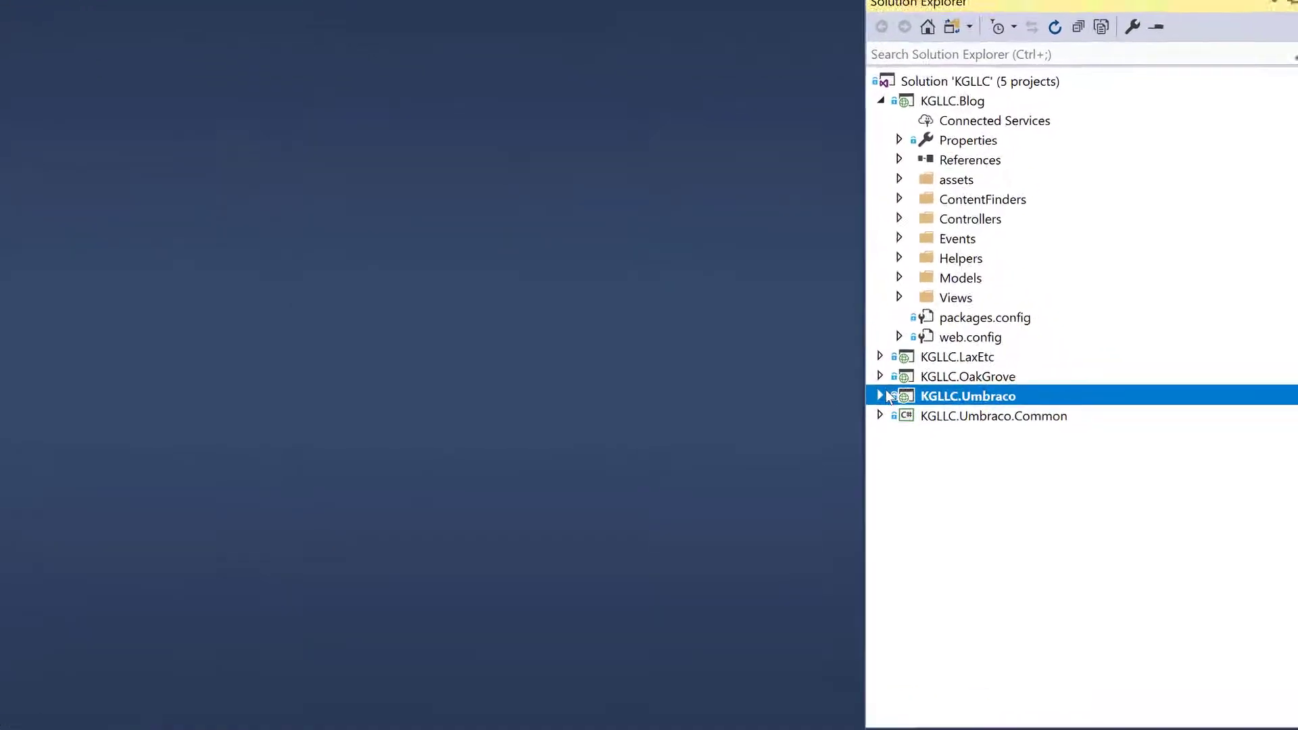
- Open KGLLC.Umbraco's Views folder alongside the Blog project's tree for comparison
left_click(879, 396)
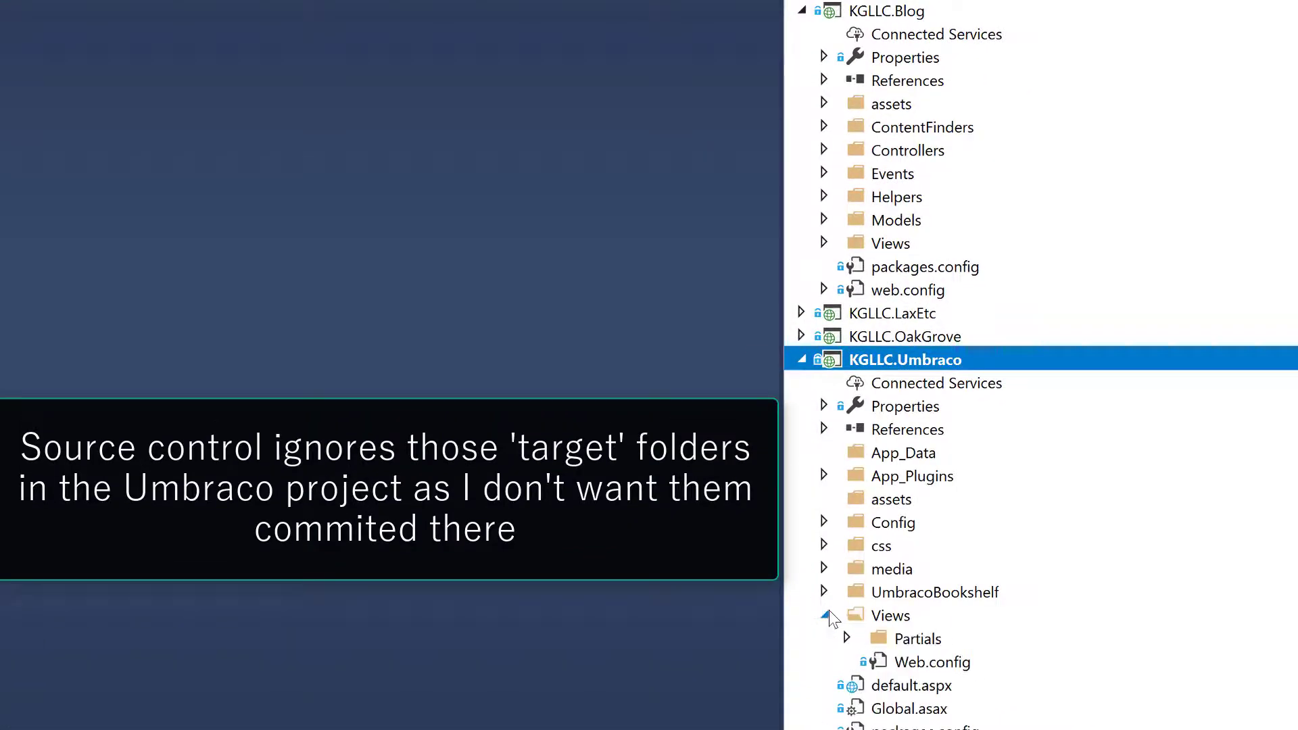
left_click(823, 615)
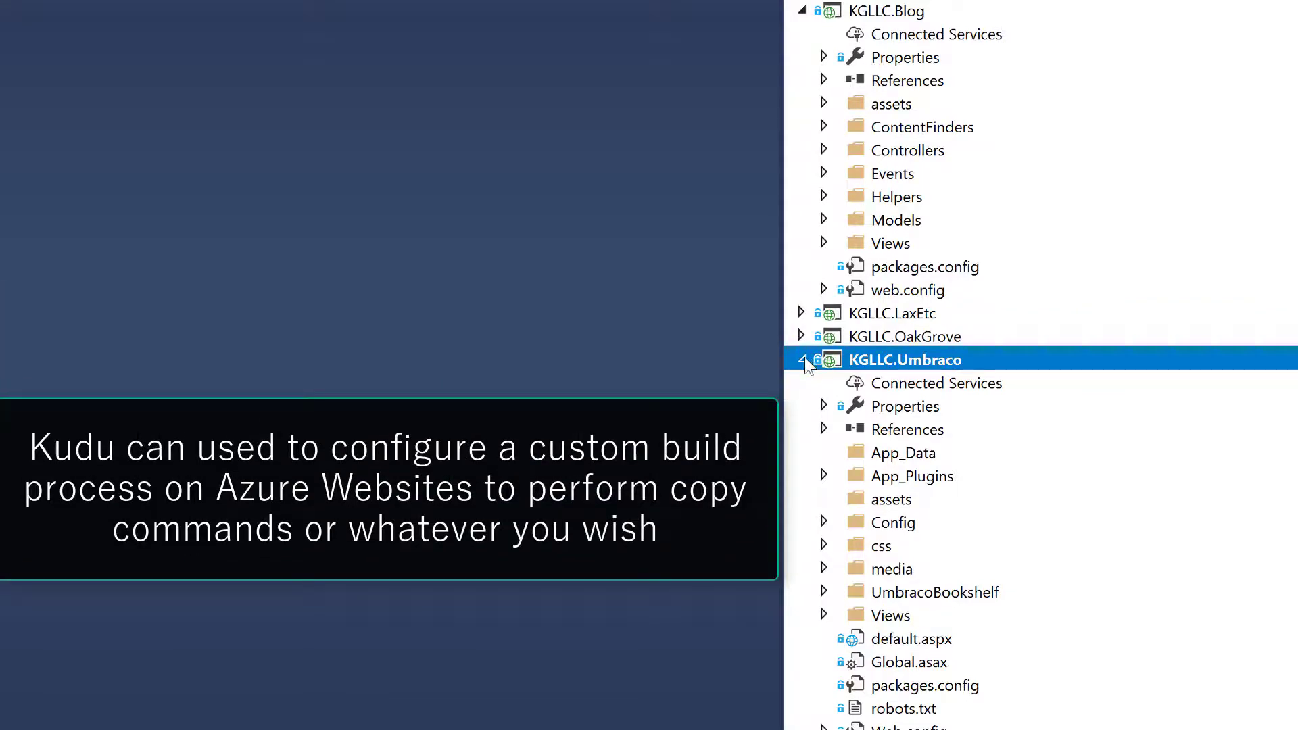
left_click(810, 366)
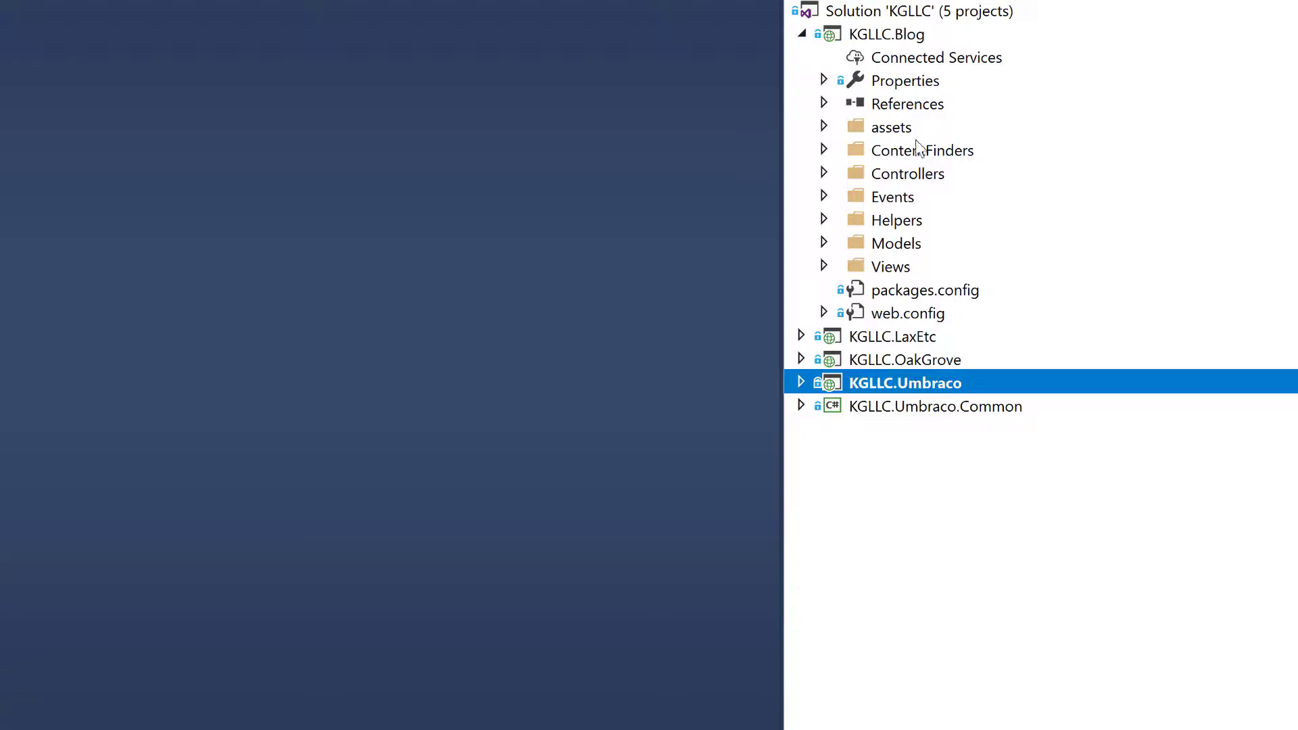
left_click(891, 127)
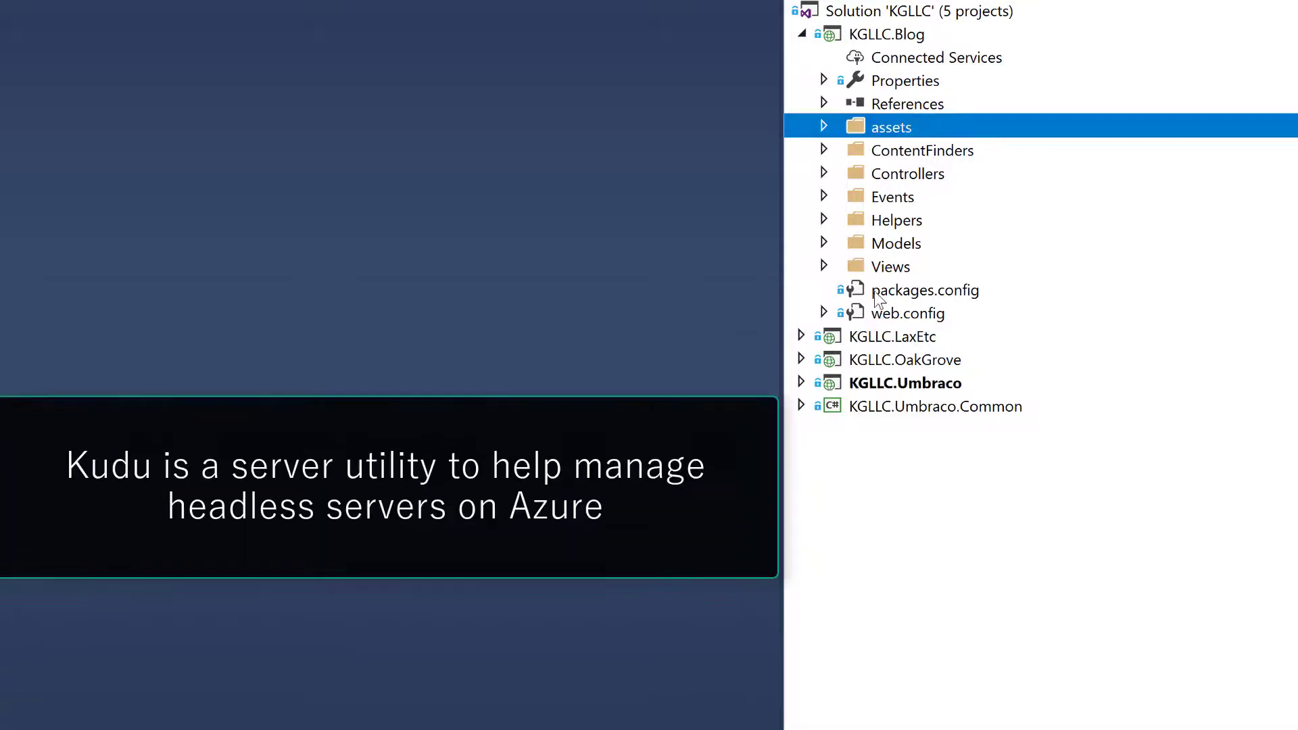
mouse_move(883, 395)
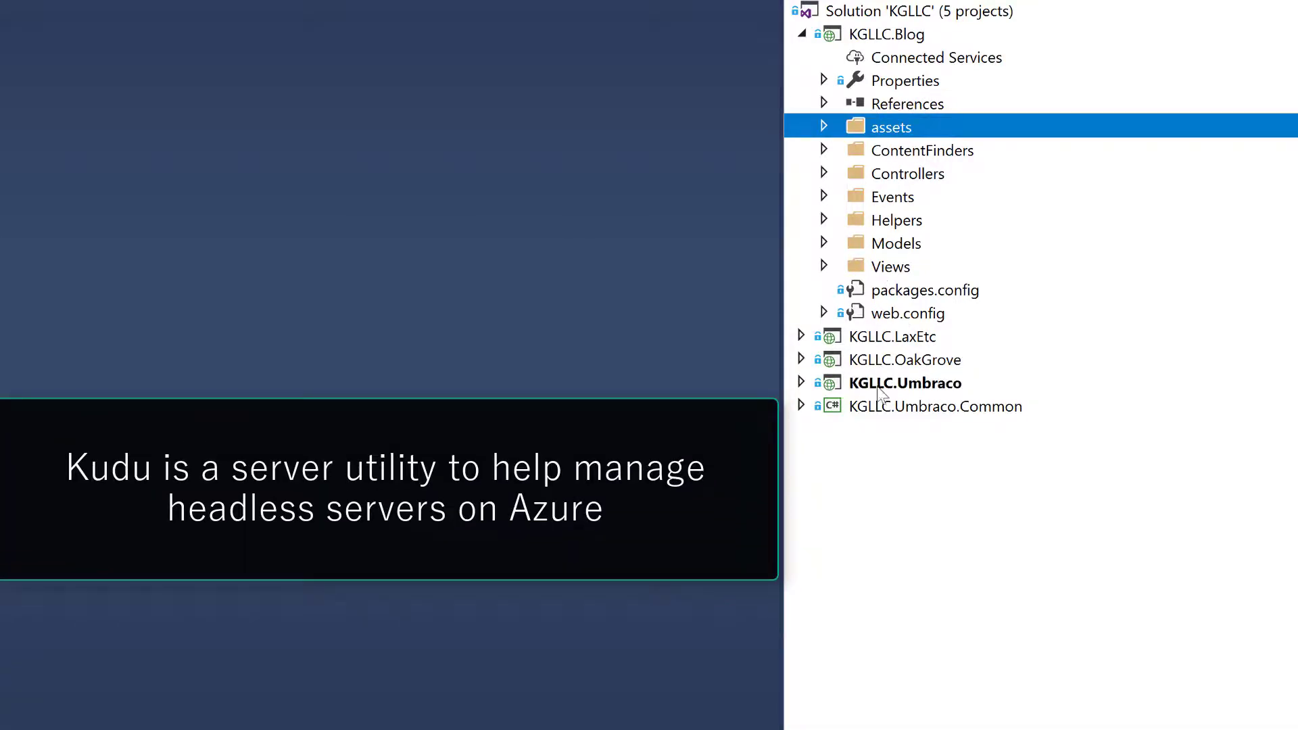
left_click(802, 383)
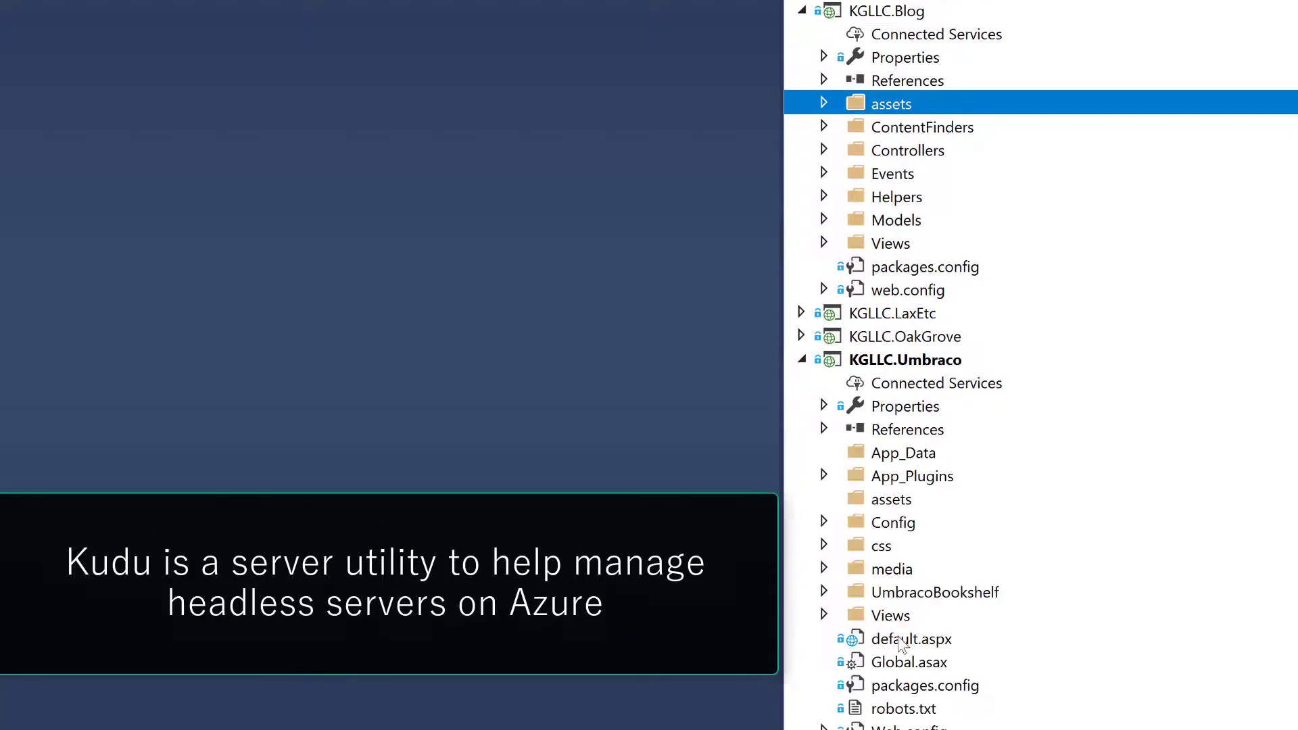
left_click(823, 615)
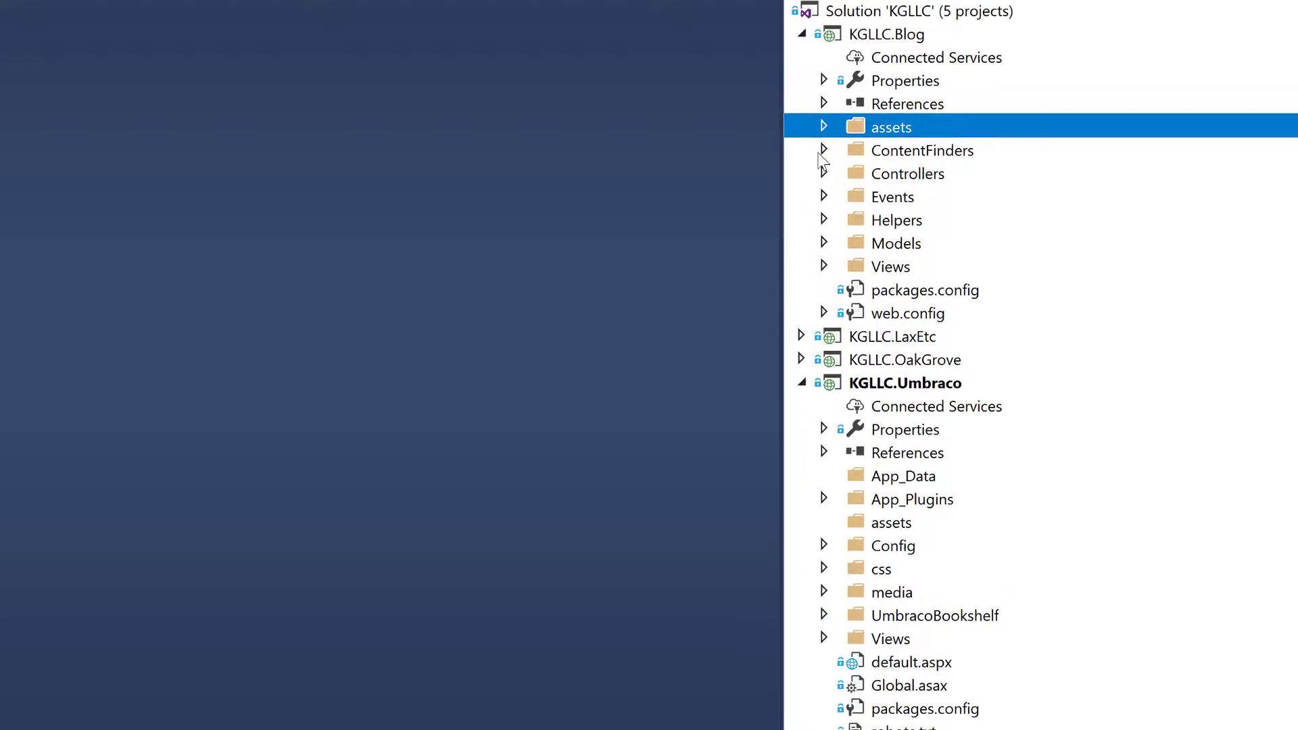
- Compare Blog's Views > Blog pages with Umbraco's Views folder, leaving both collapsed
left_click(823, 266)
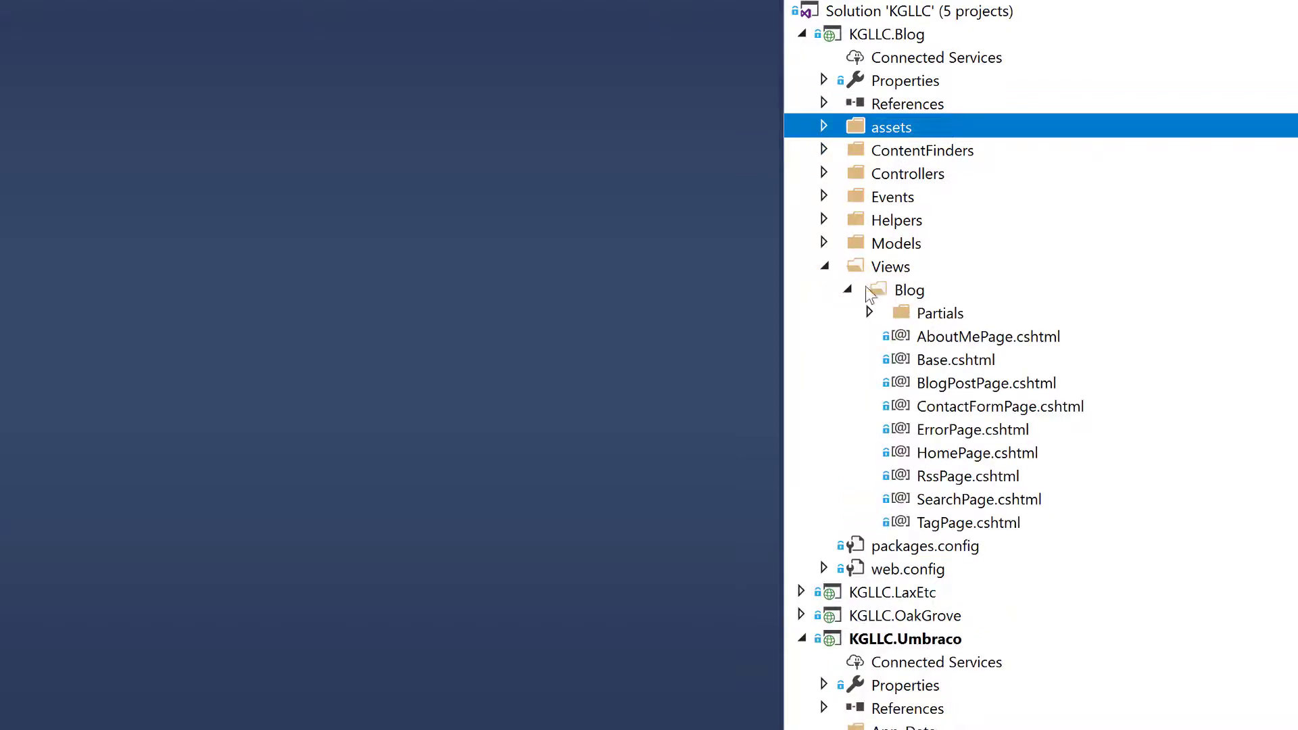
left_click(846, 290)
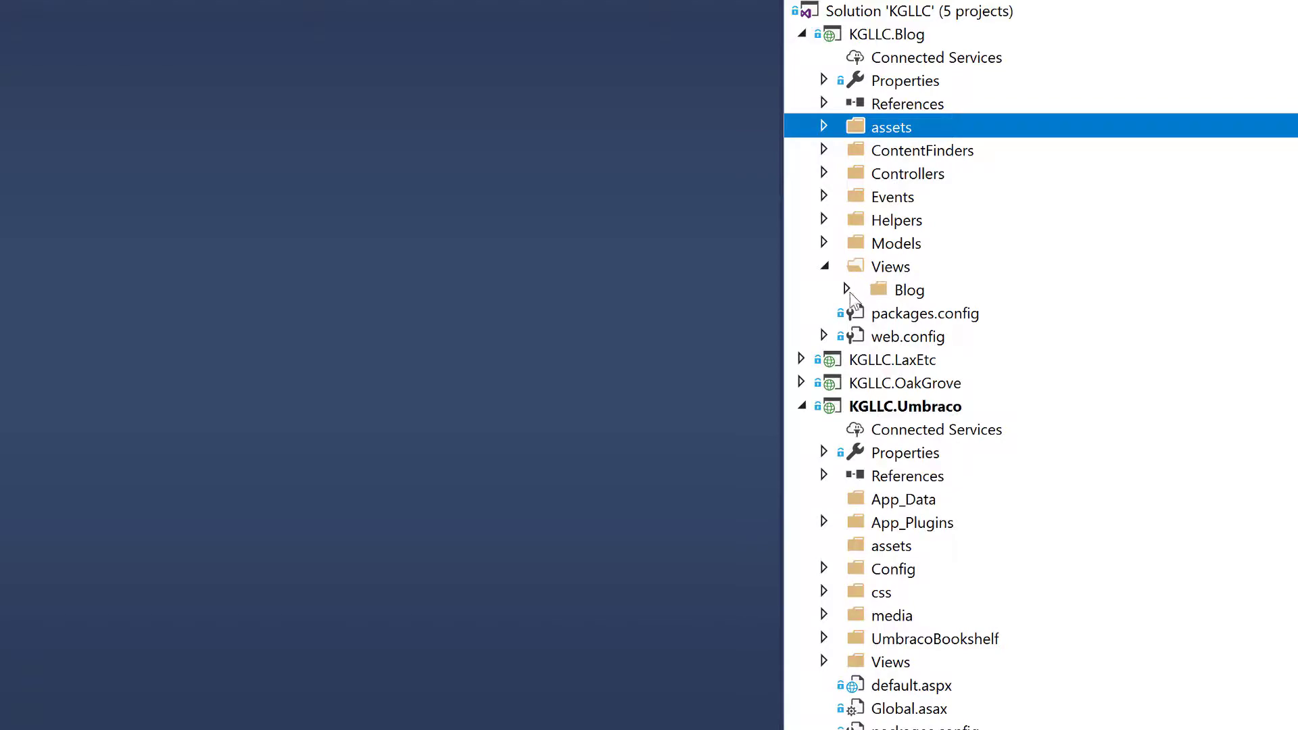
left_click(846, 289)
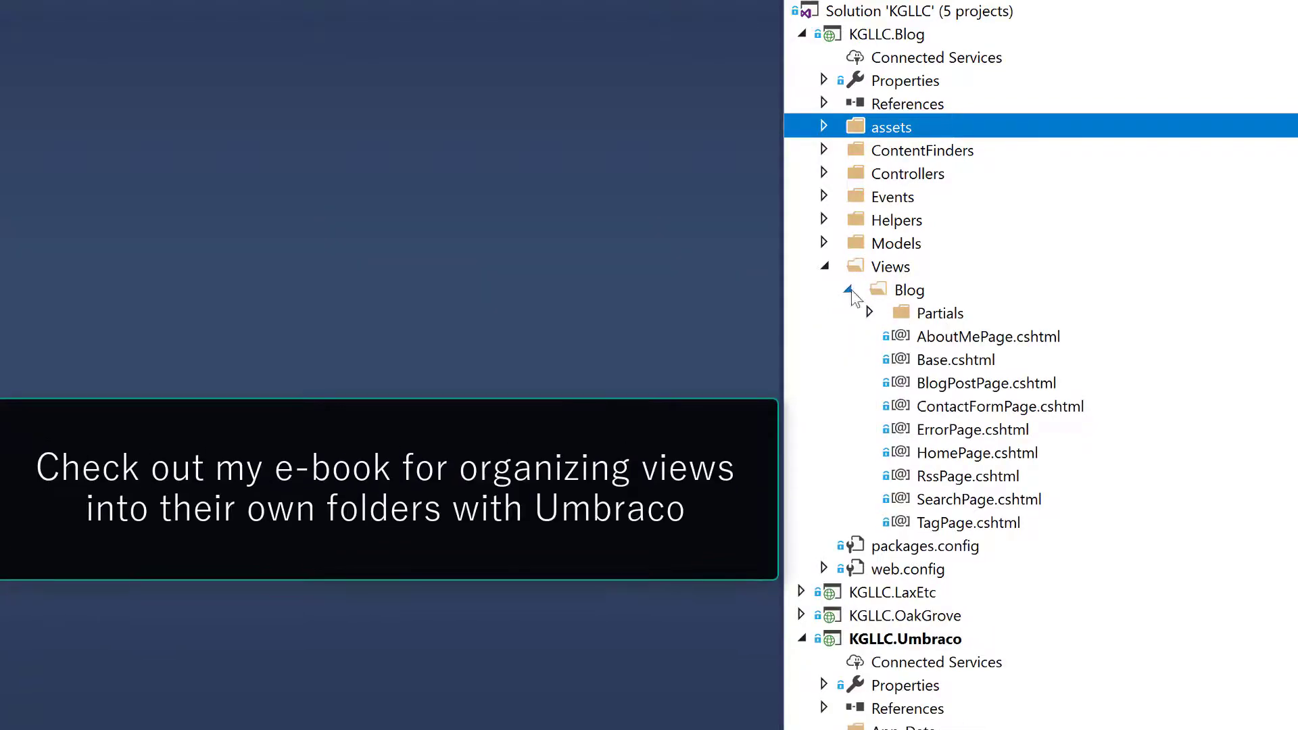
left_click(849, 290)
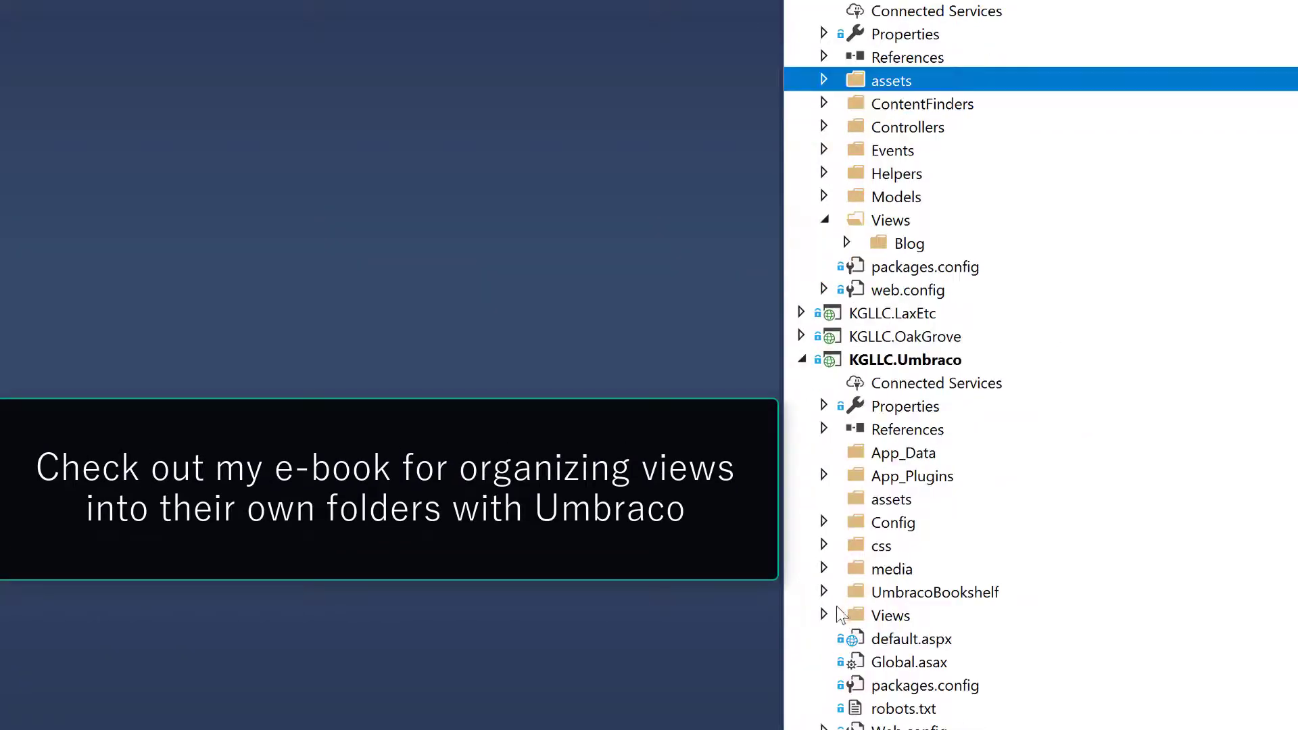
left_click(823, 615)
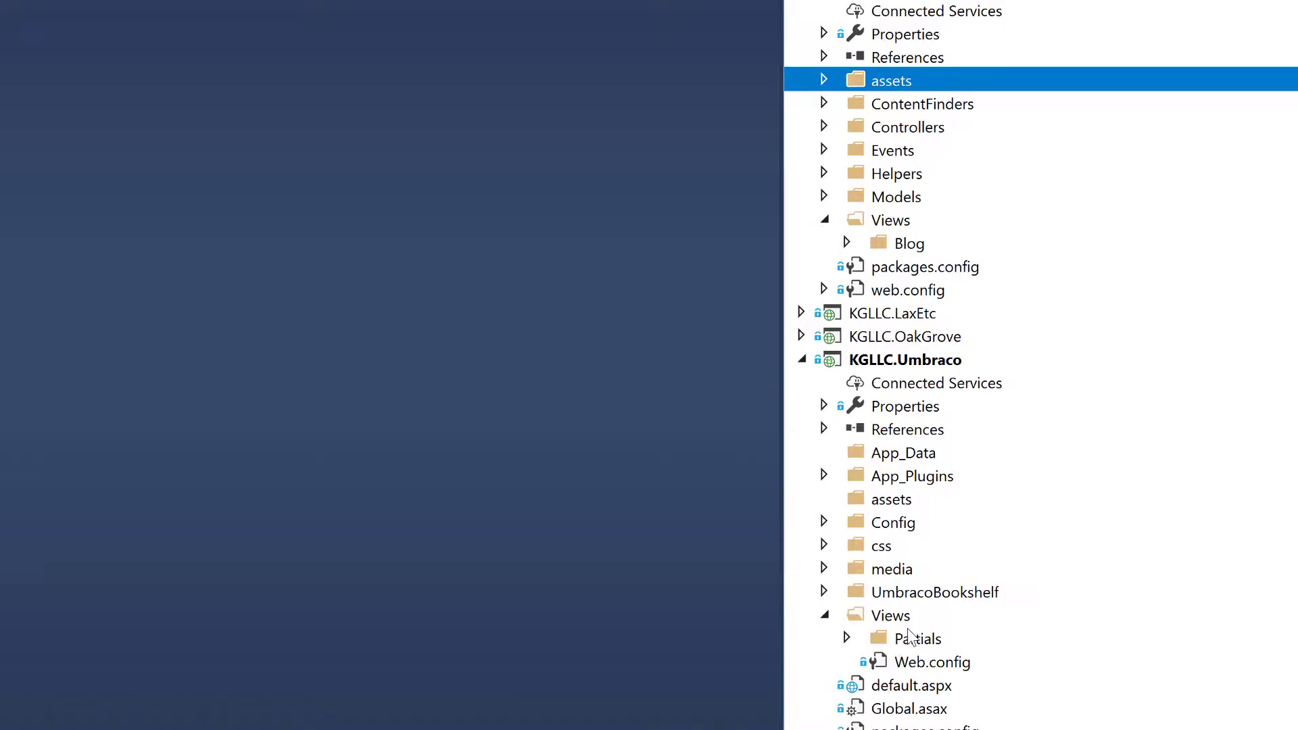
mouse_move(885, 621)
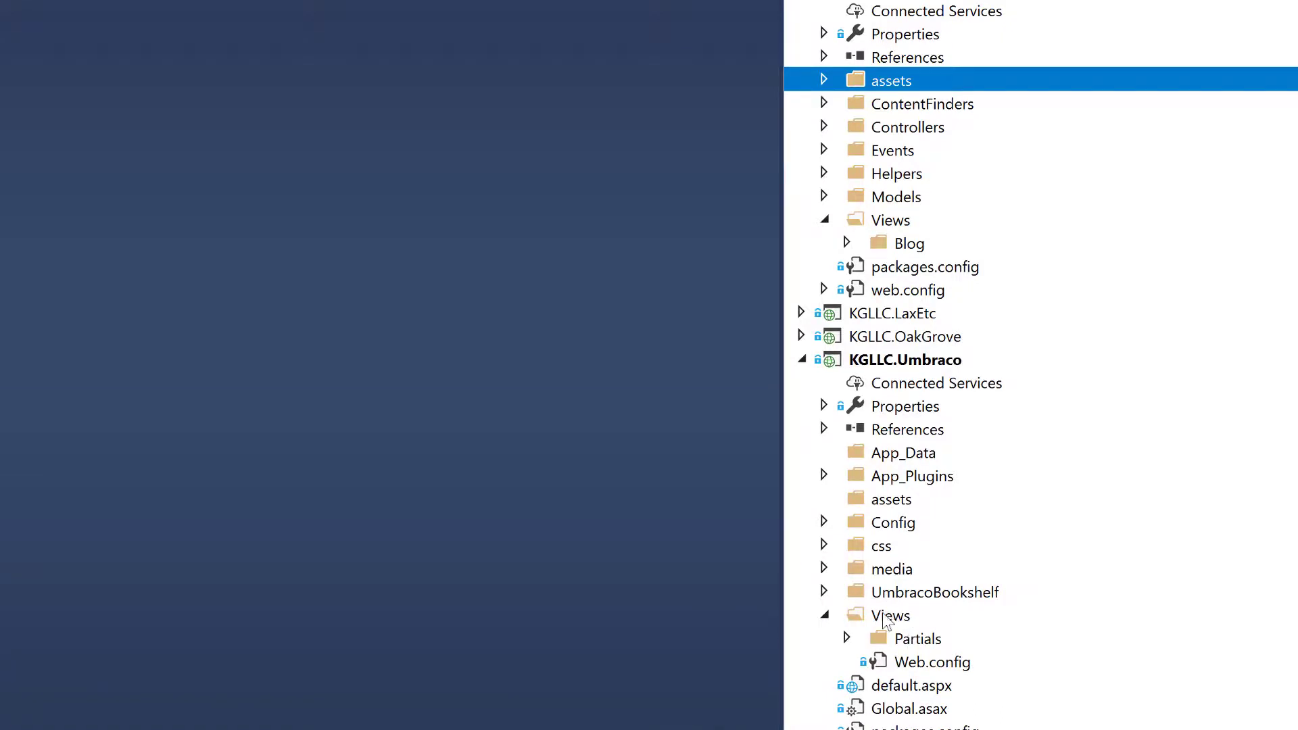
left_click(824, 615)
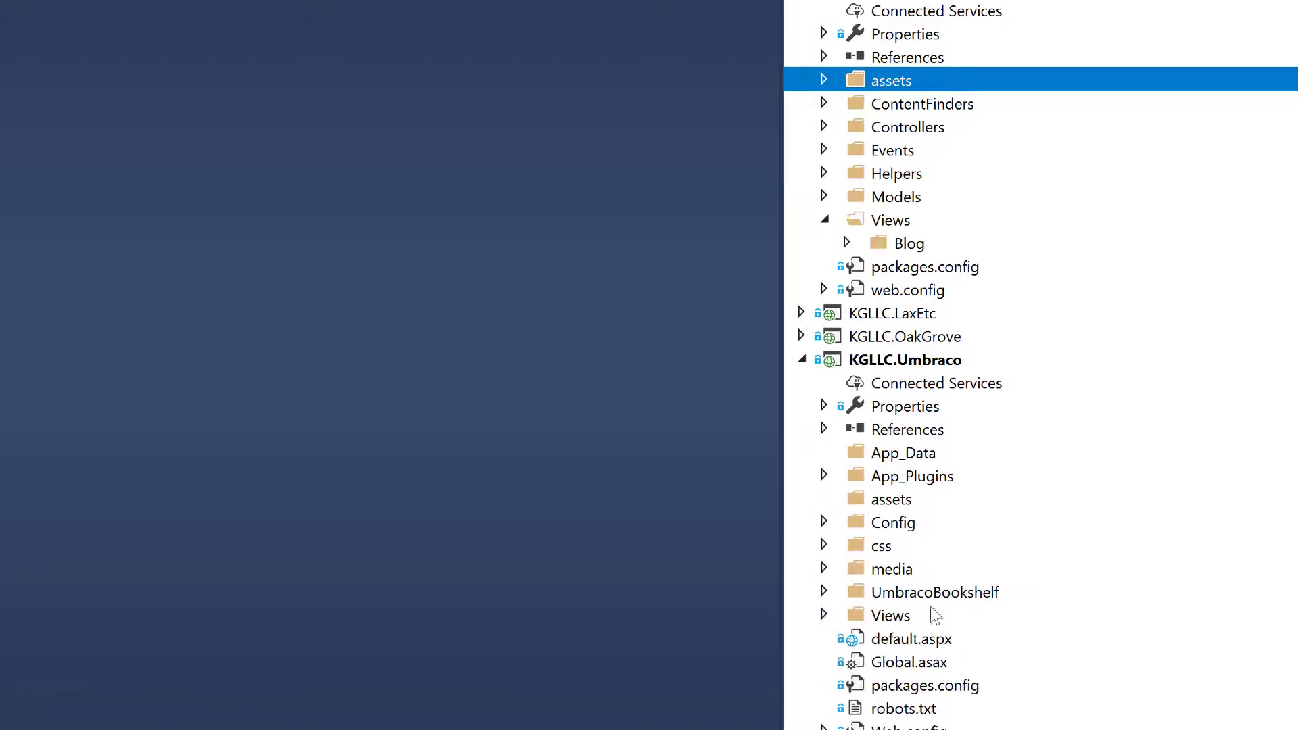
mouse_move(959, 469)
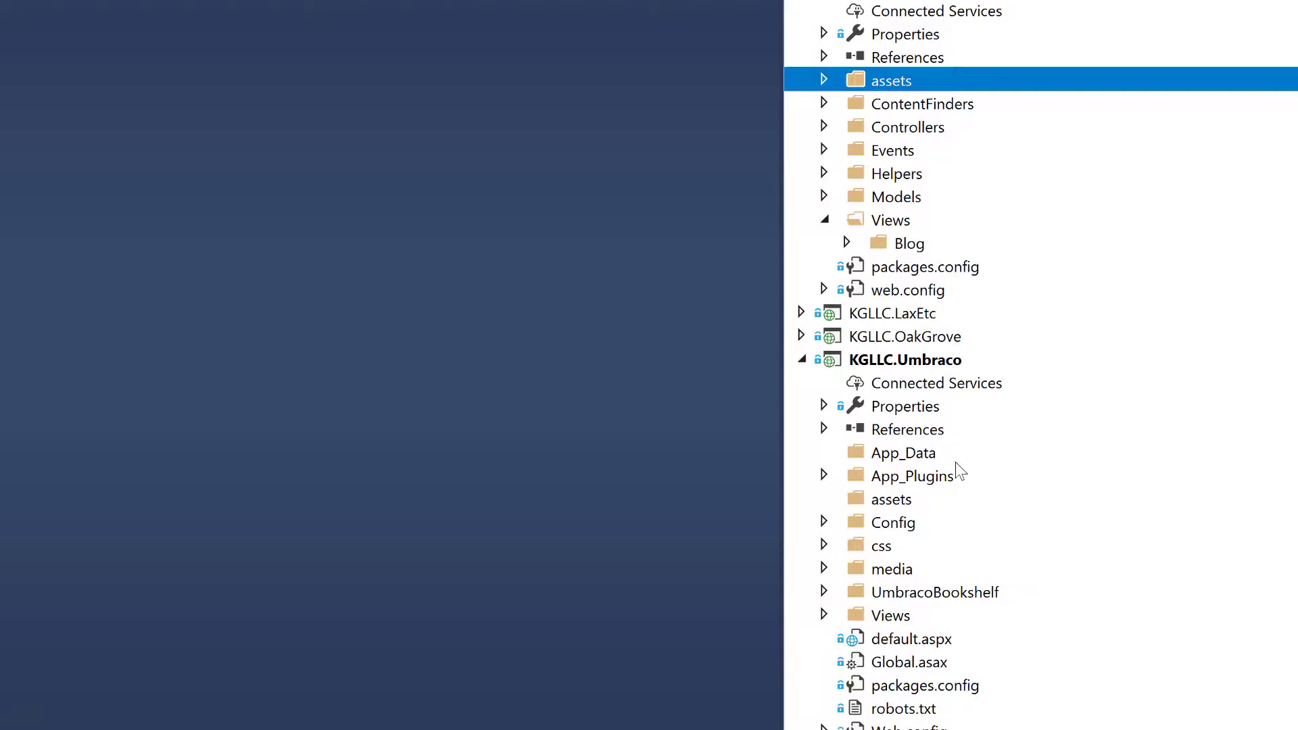
mouse_move(934, 428)
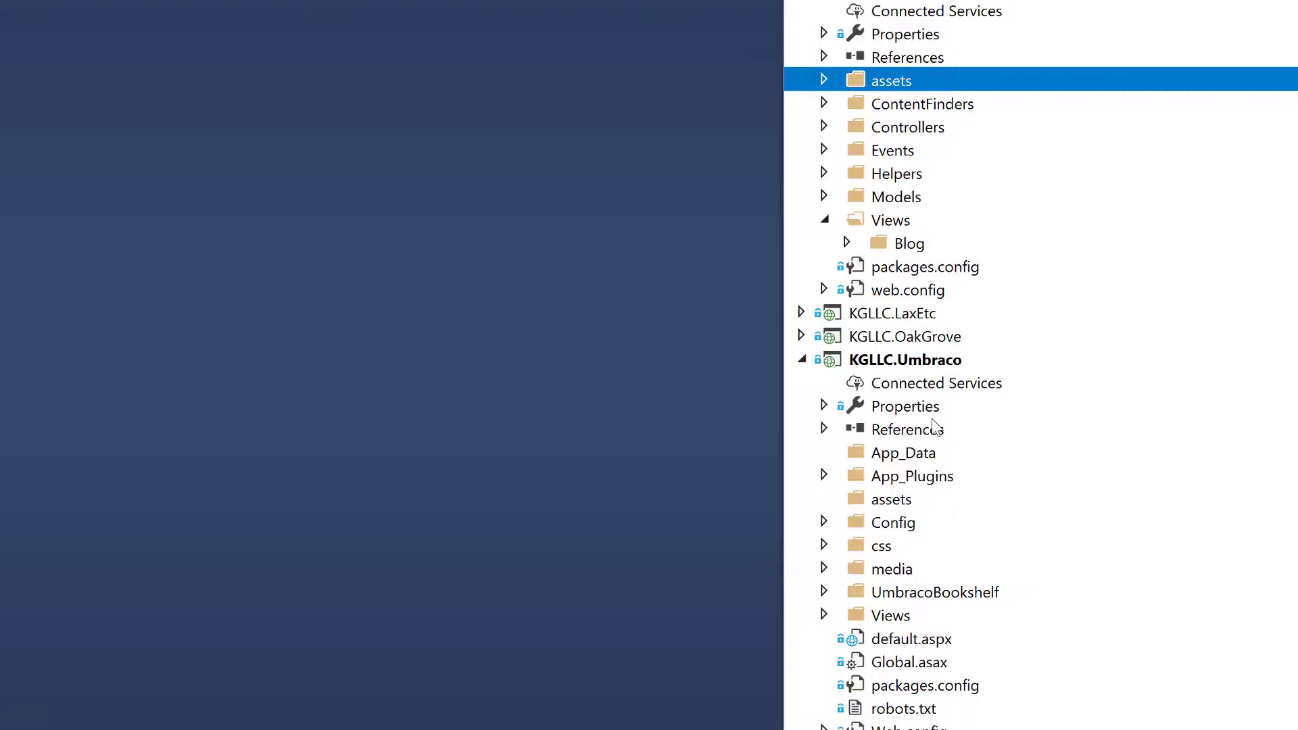
mouse_move(874, 185)
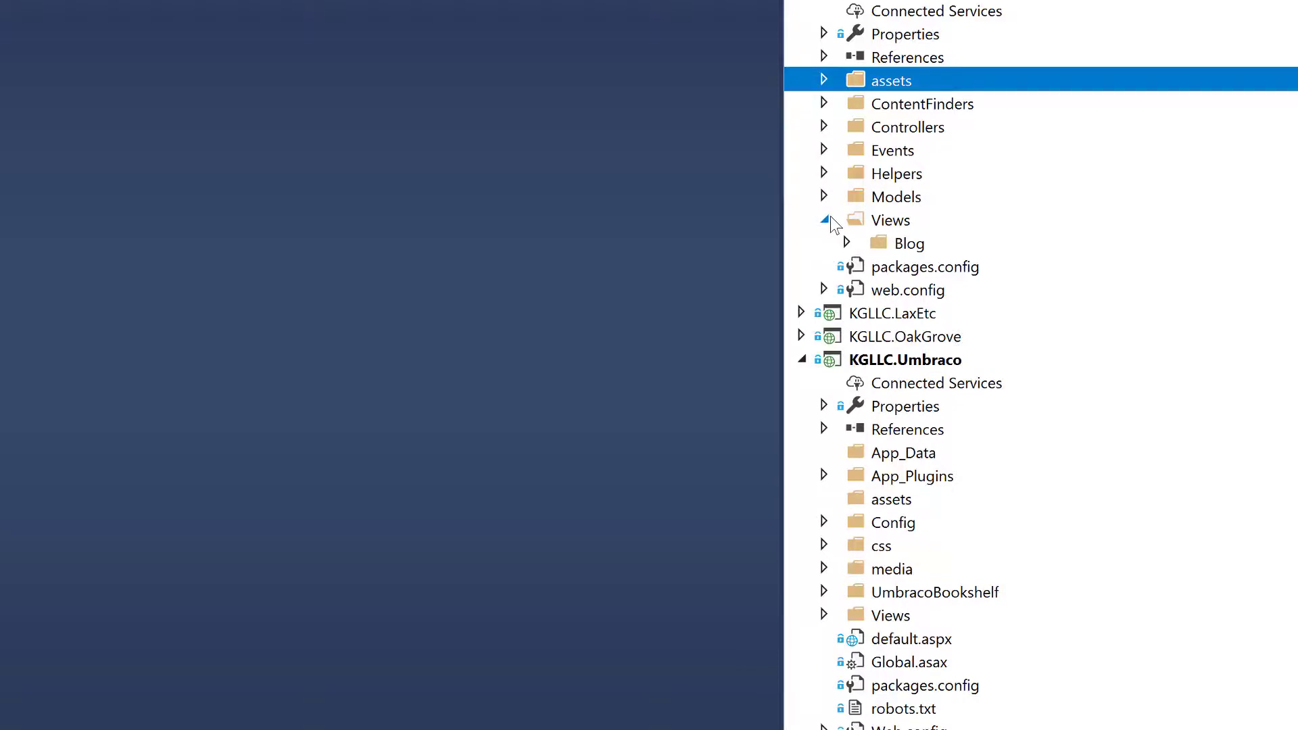
left_click(800, 360)
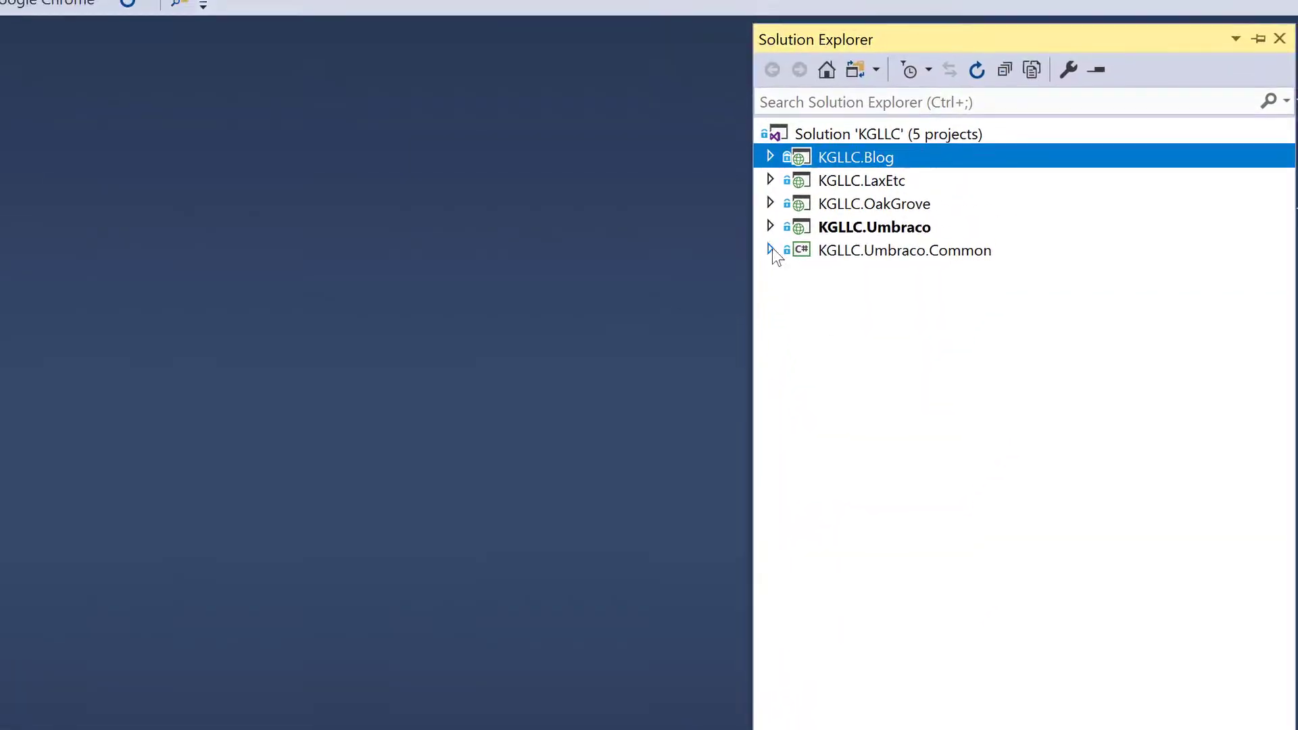
- Open SearchOnlyOwnSiteContentNoMediaStrategy.cs from KGLLC.Umbraco.Common > Extensions > Search
left_click(770, 250)
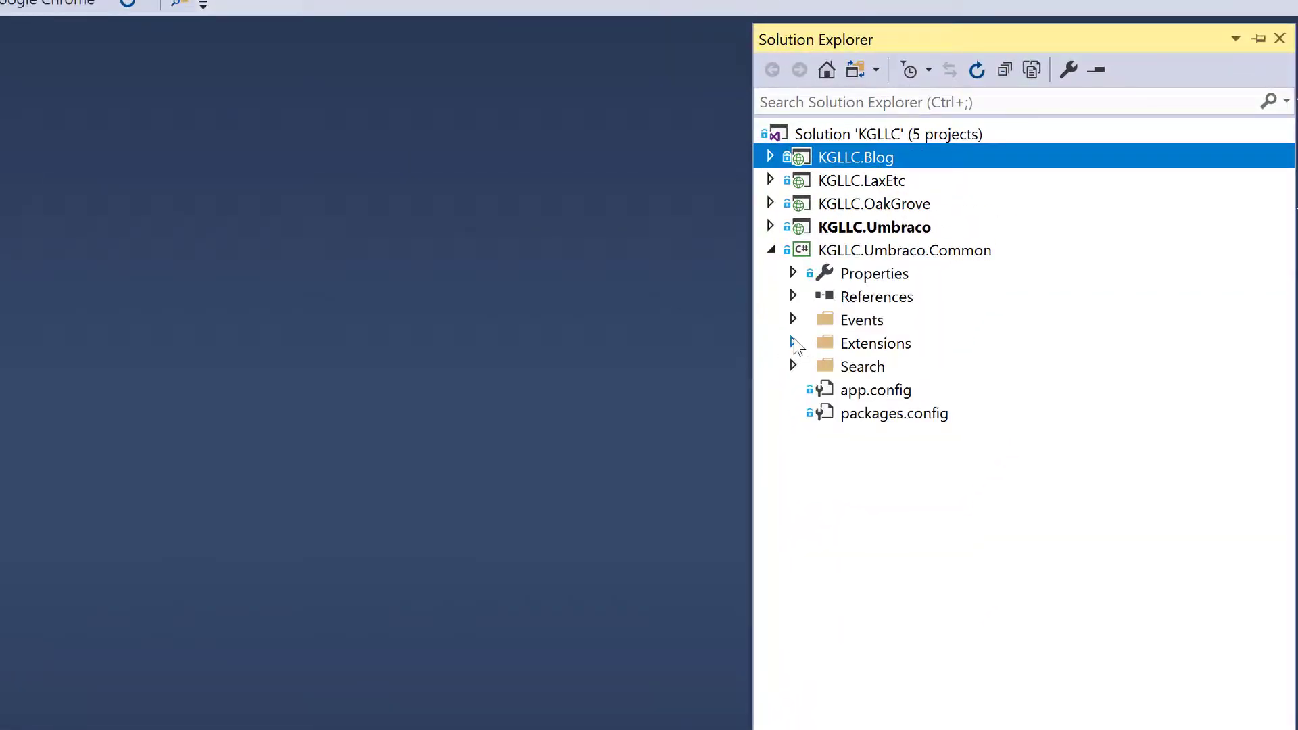
left_click(792, 342)
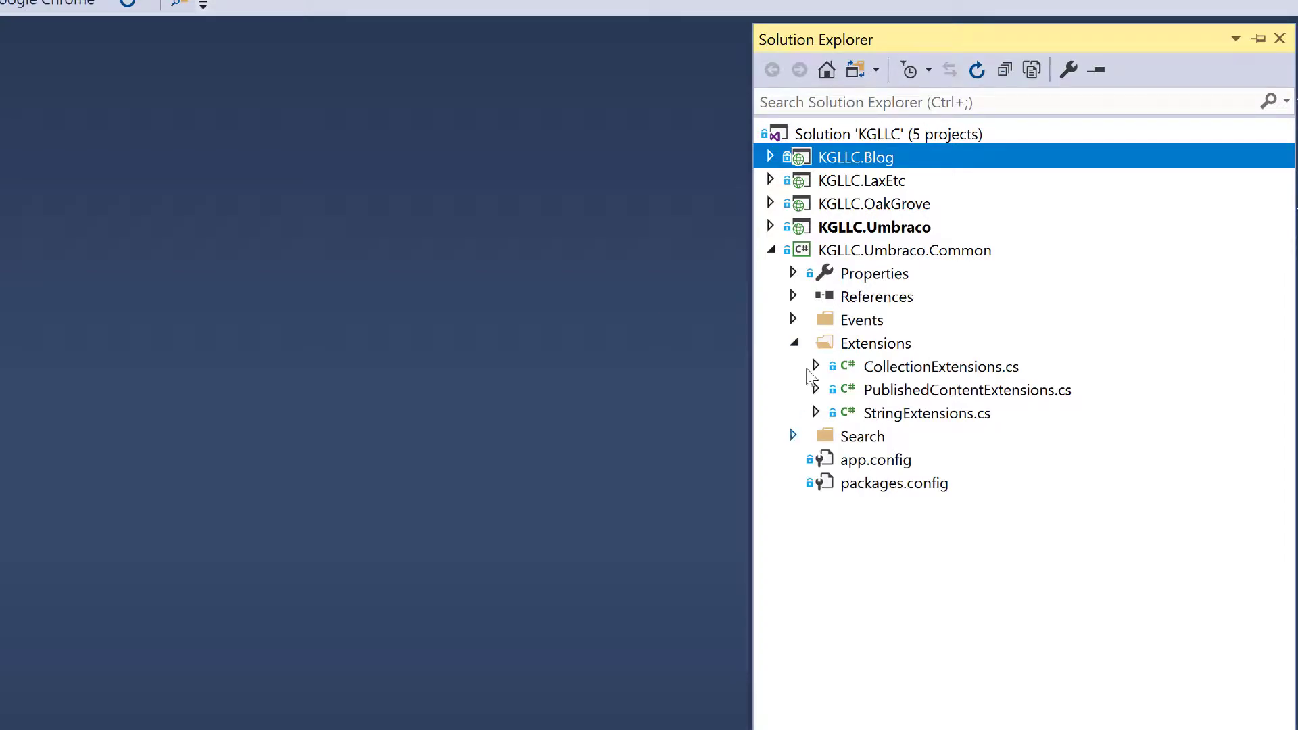
mouse_move(802, 339)
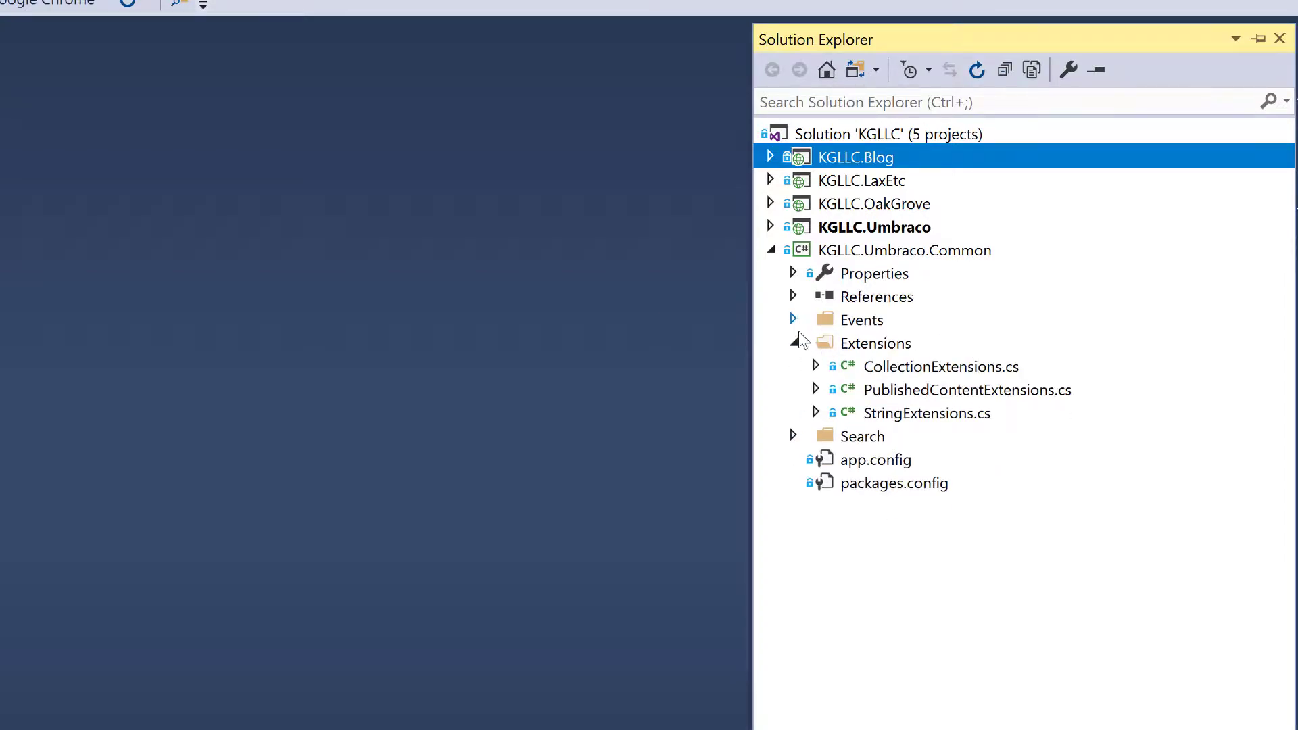
left_click(793, 437)
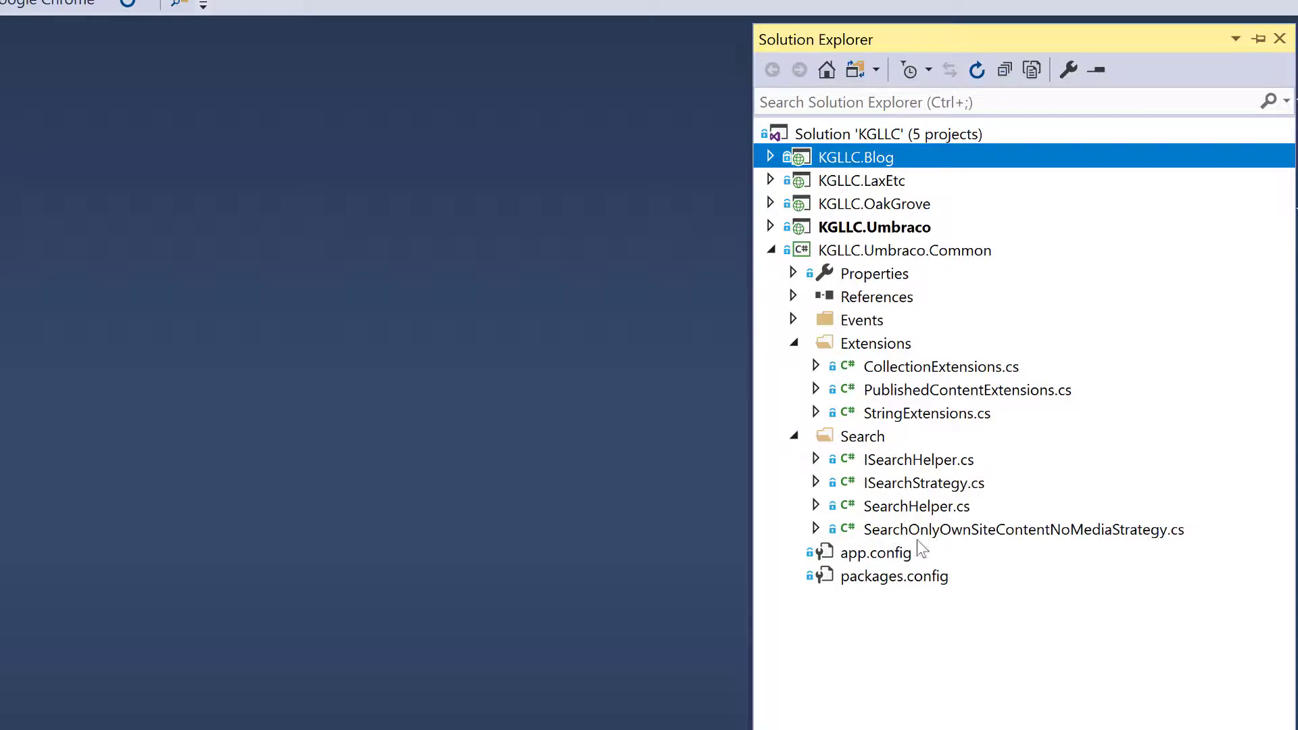
left_click(1022, 529)
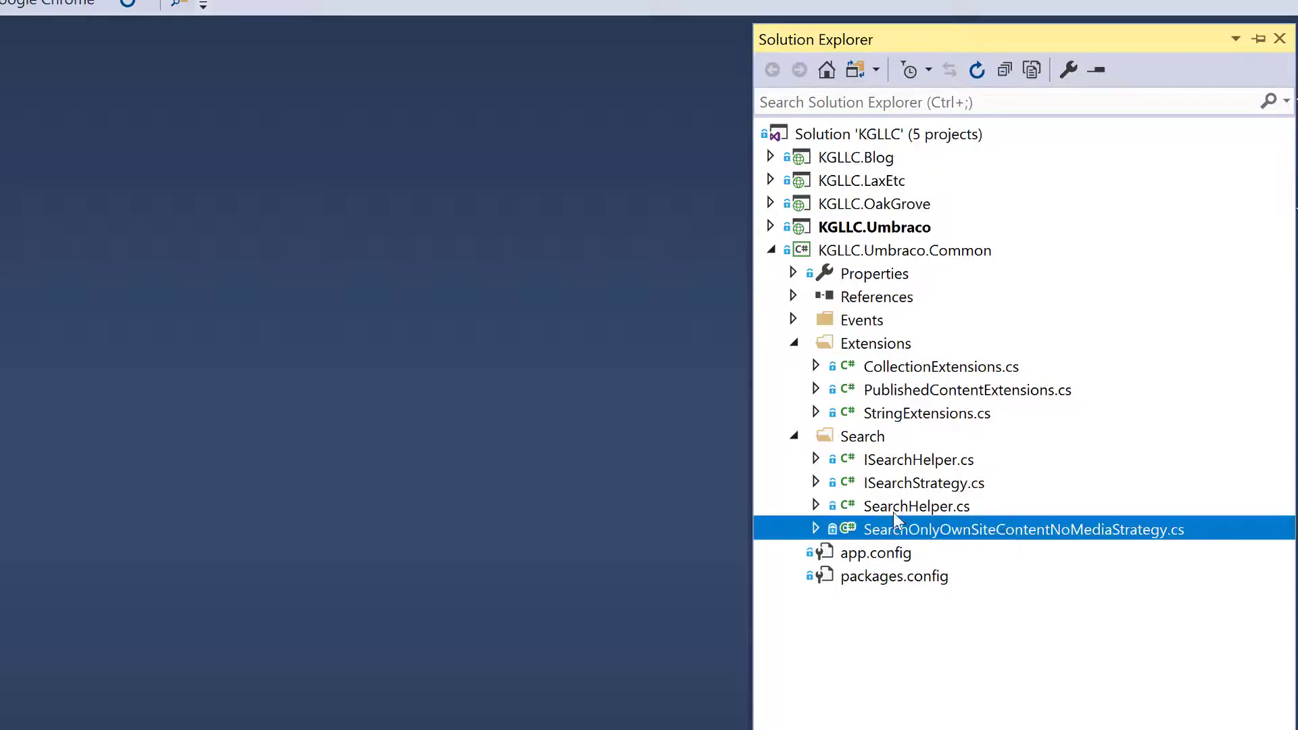
double_click(1022, 529)
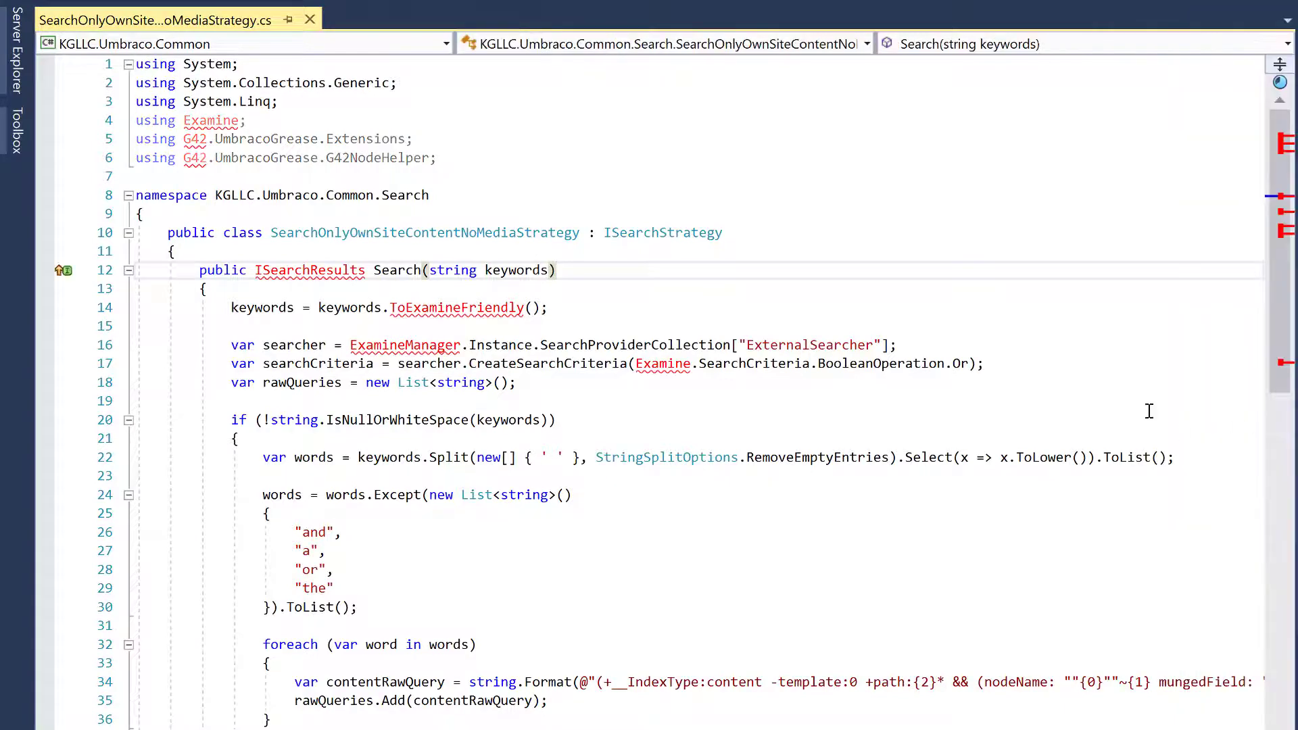
- Review the Search method's query on NodeHelper.Instance.CurrentSite.Home.Path, highlighting Home
scroll("down", 3)
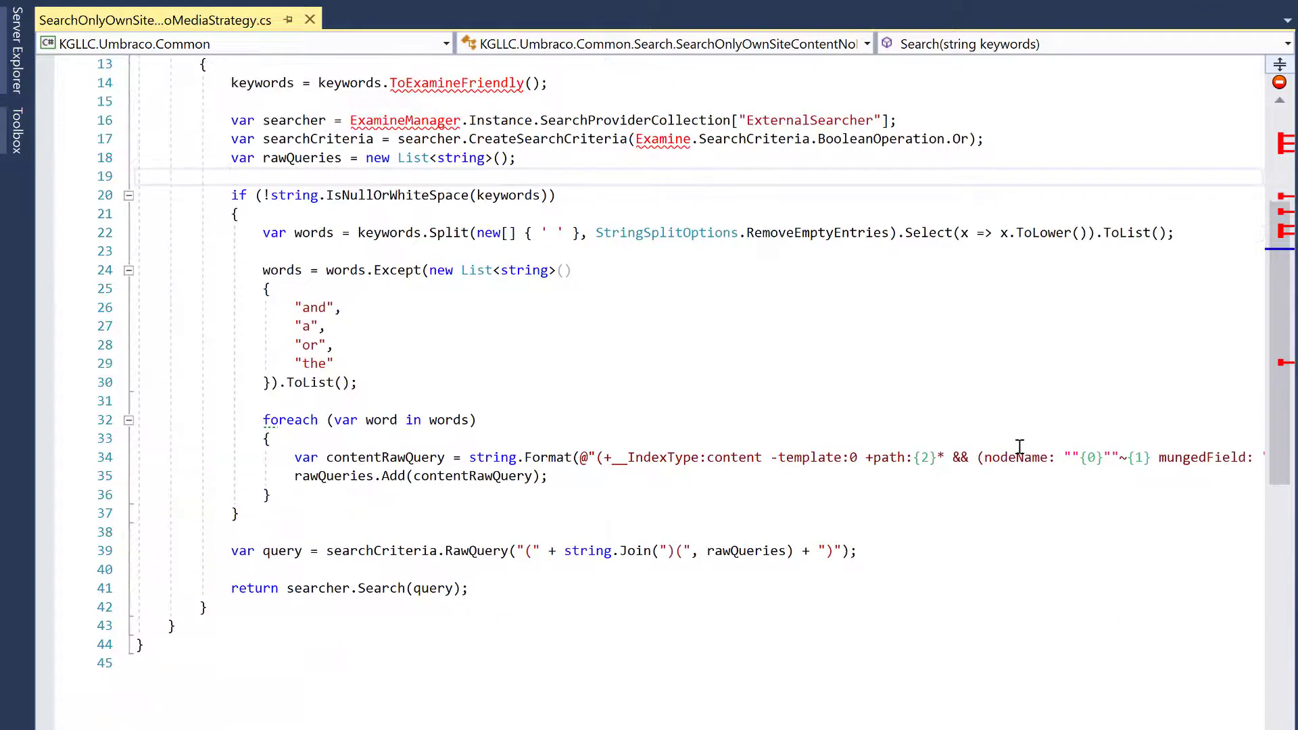
scroll("up", 3)
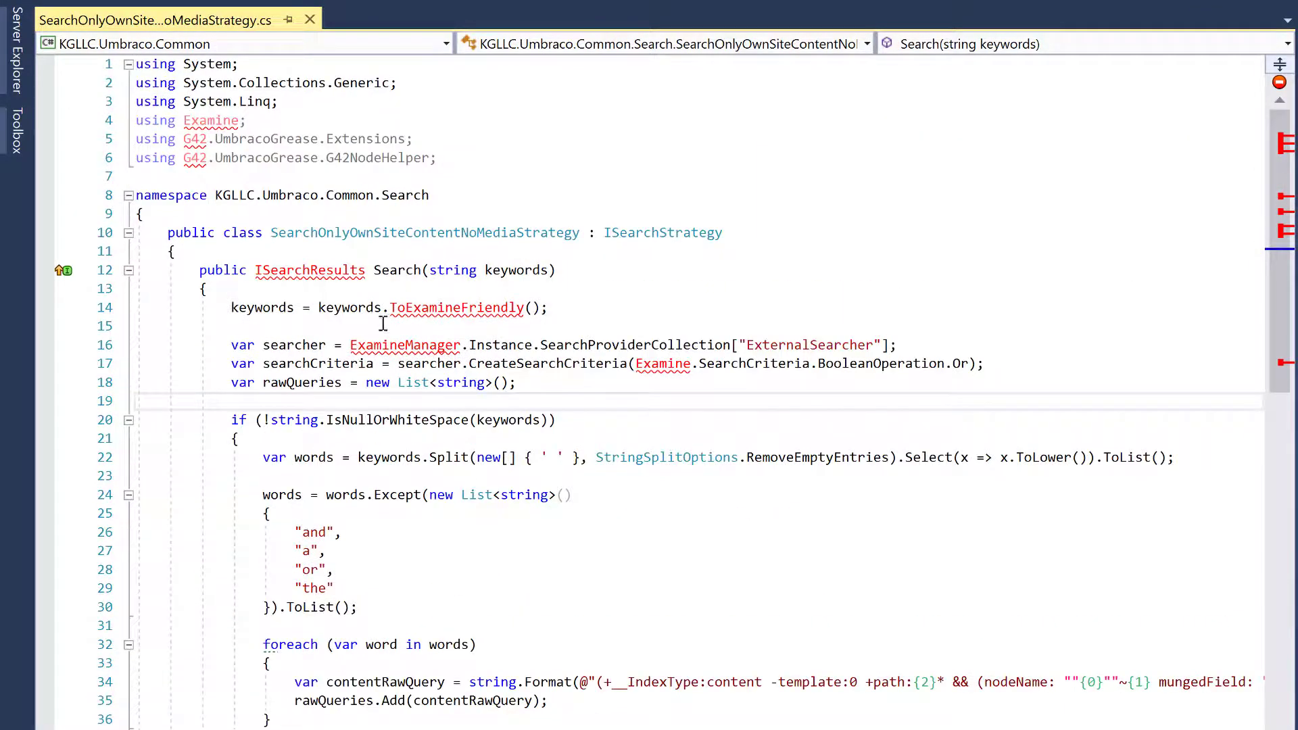
scroll("down", 3)
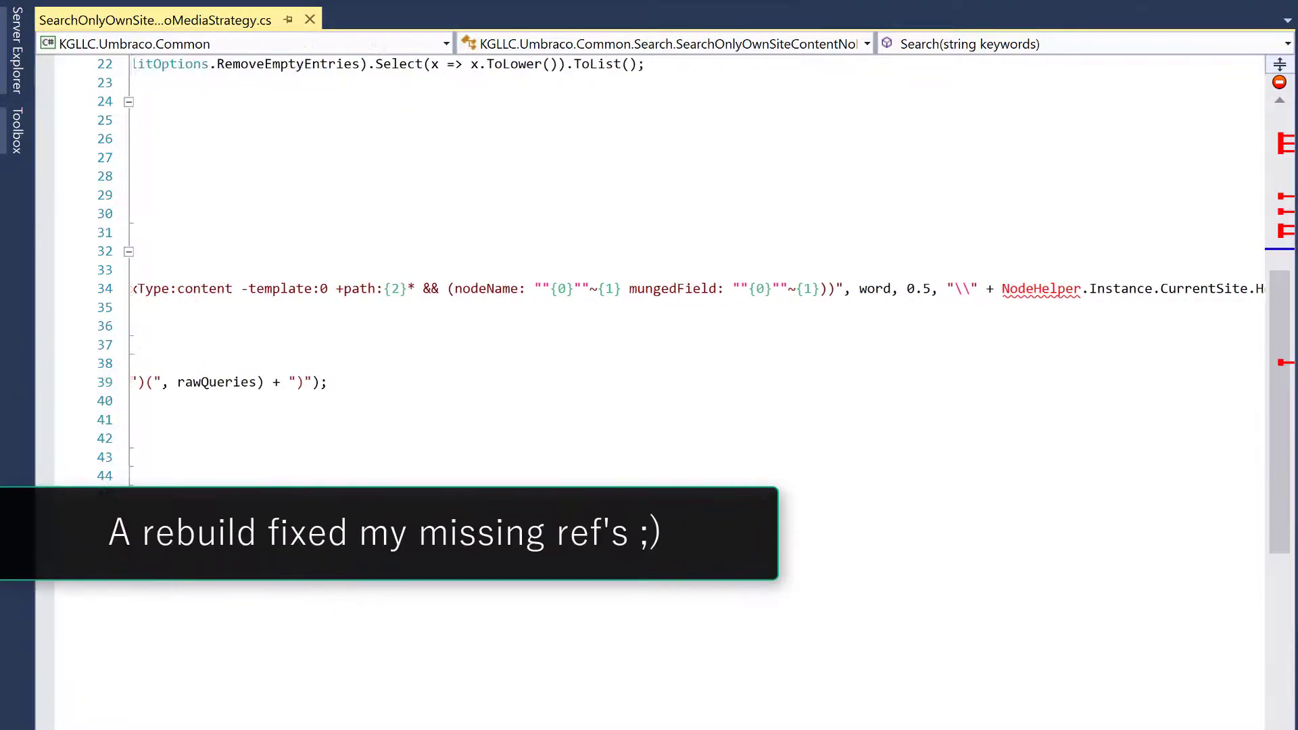
scroll("left", 3)
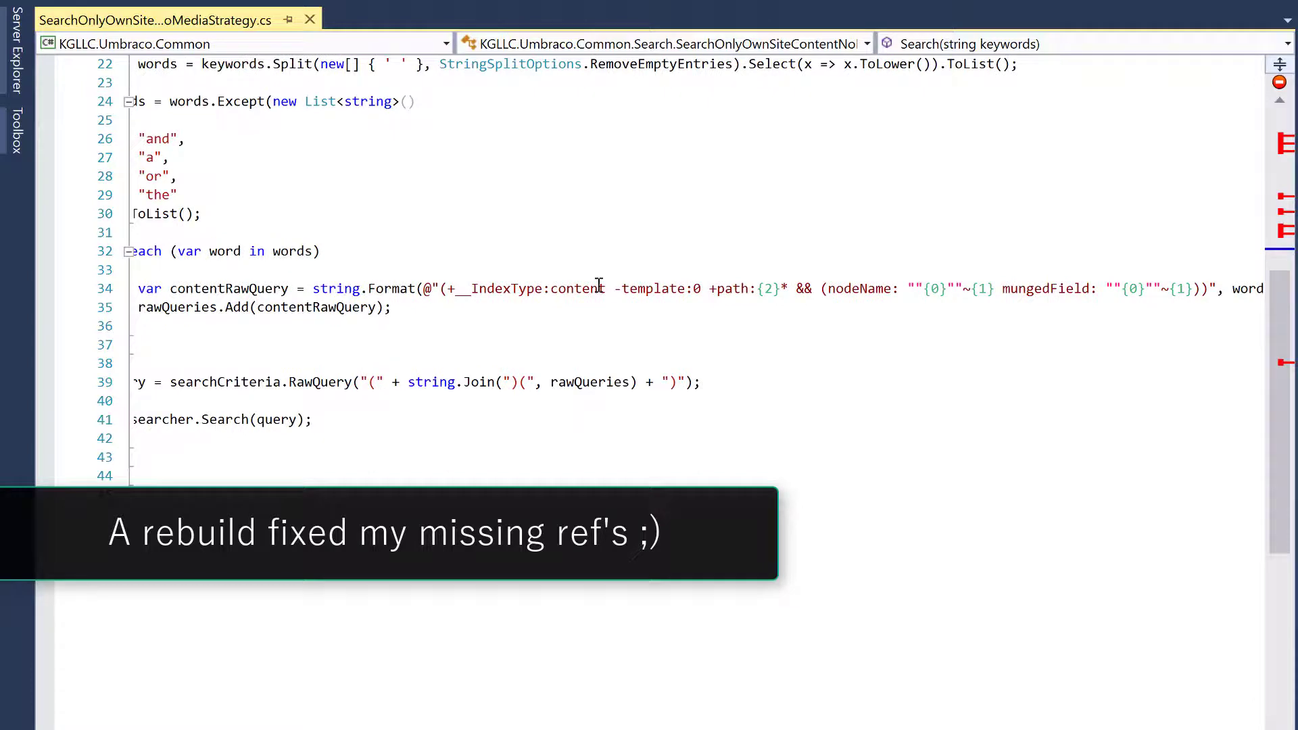
scroll("right", 3)
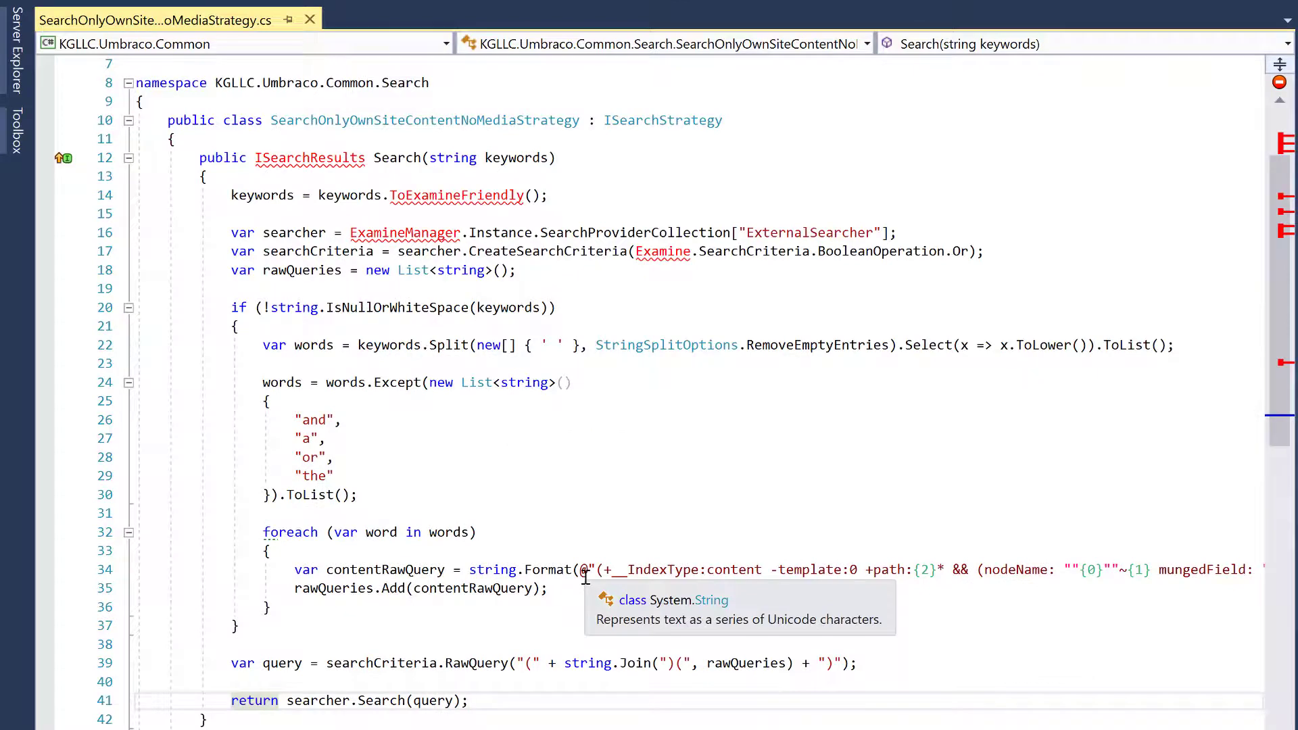
scroll("down", 3)
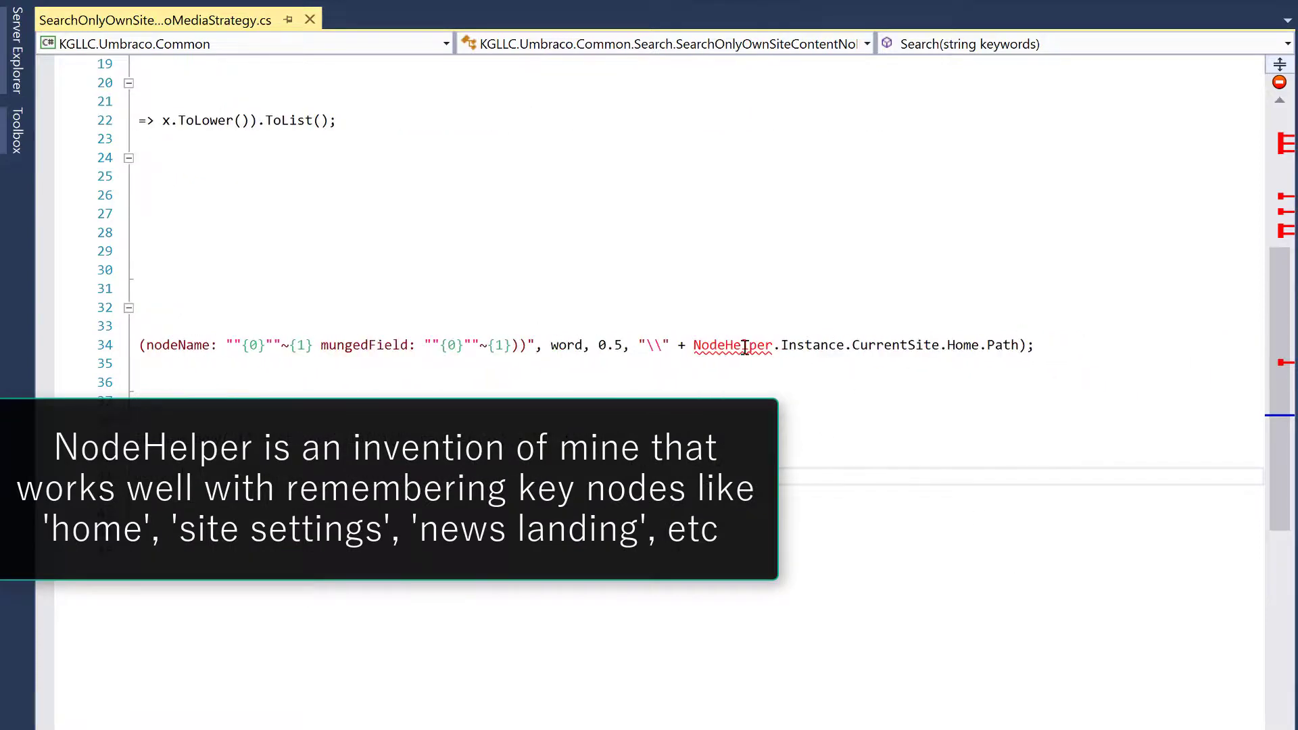
mouse_move(909, 356)
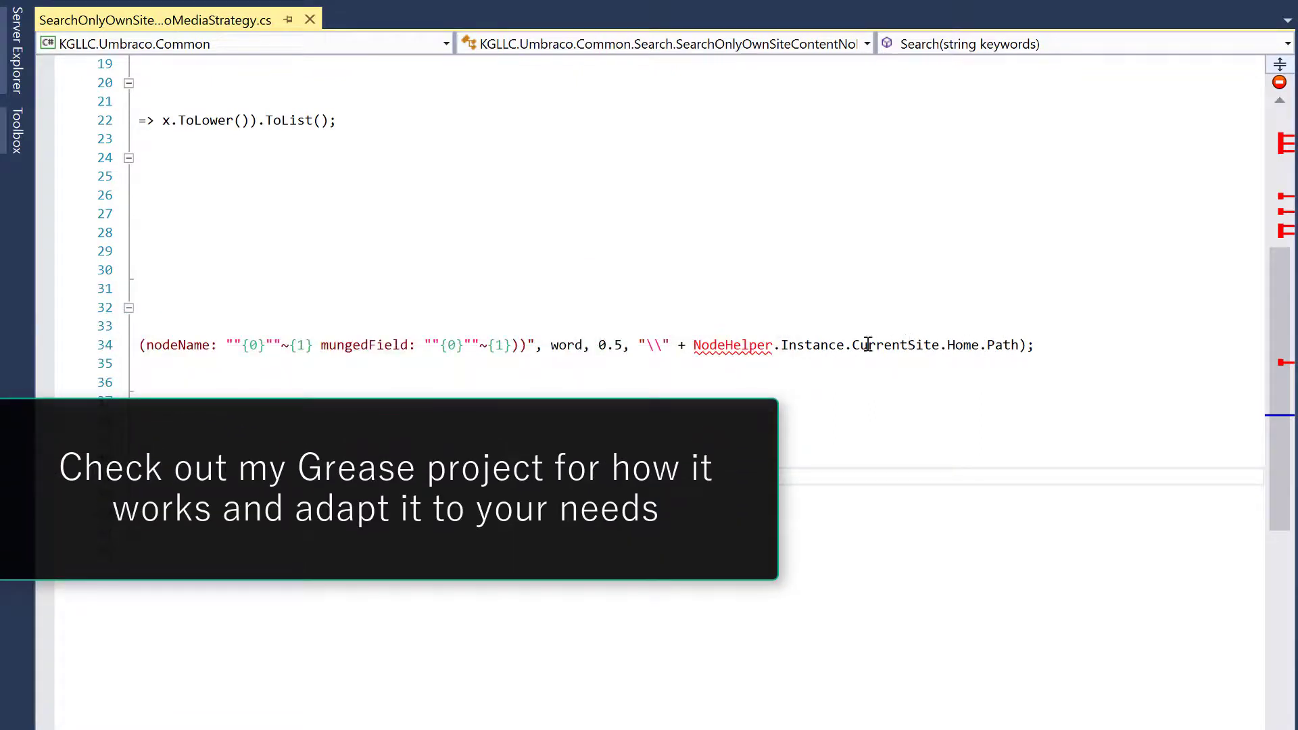
mouse_move(828, 340)
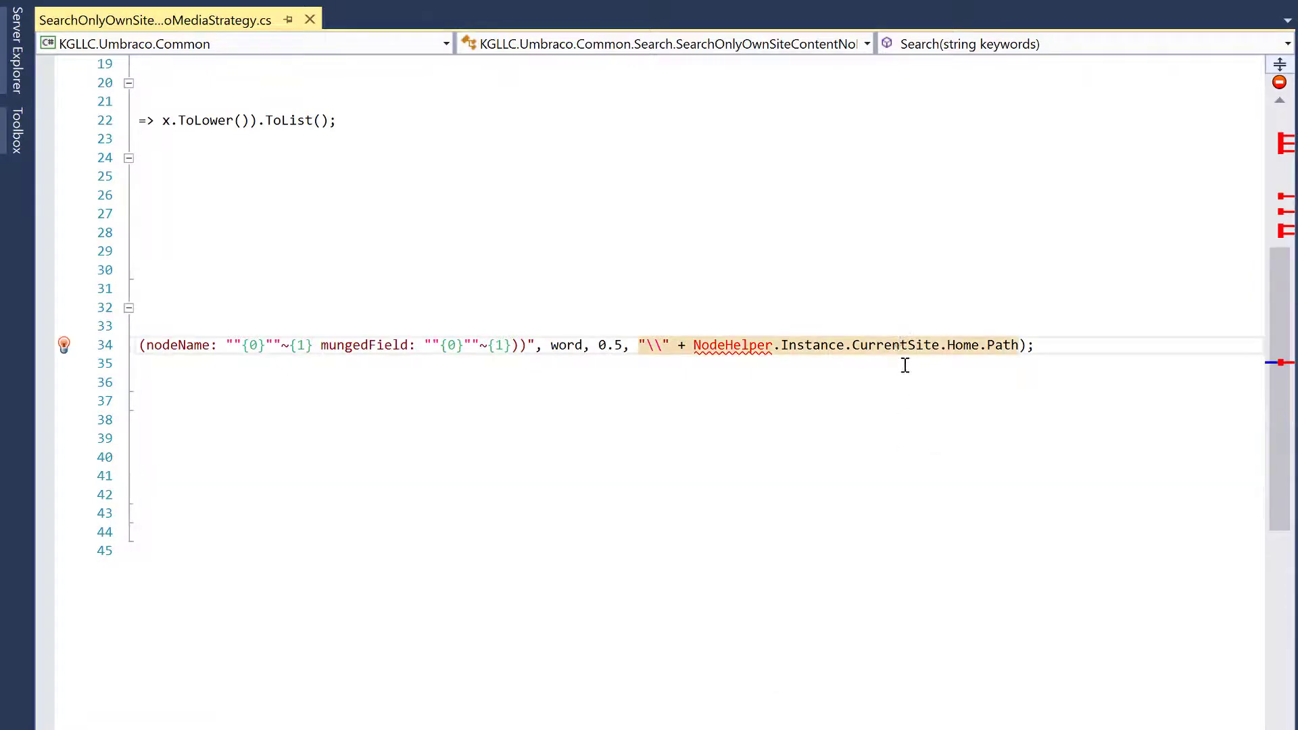
double_click(895, 345)
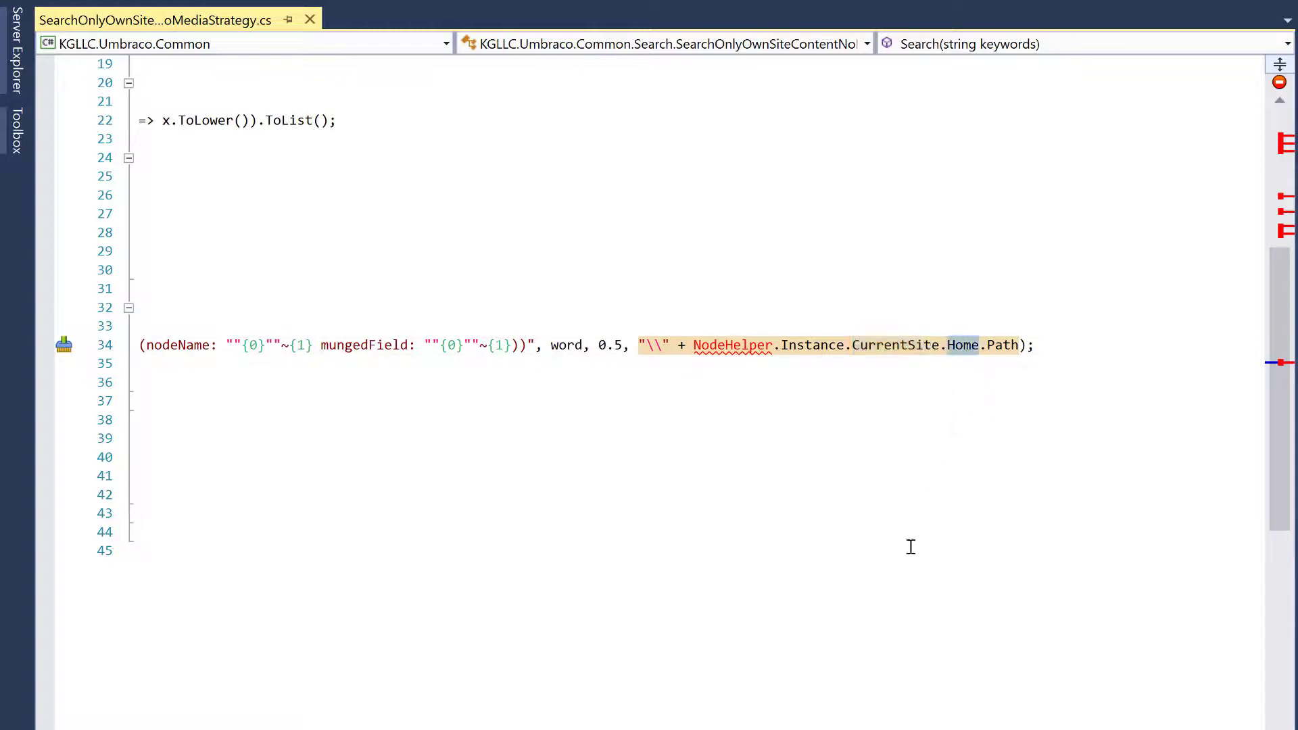
mouse_move(810, 669)
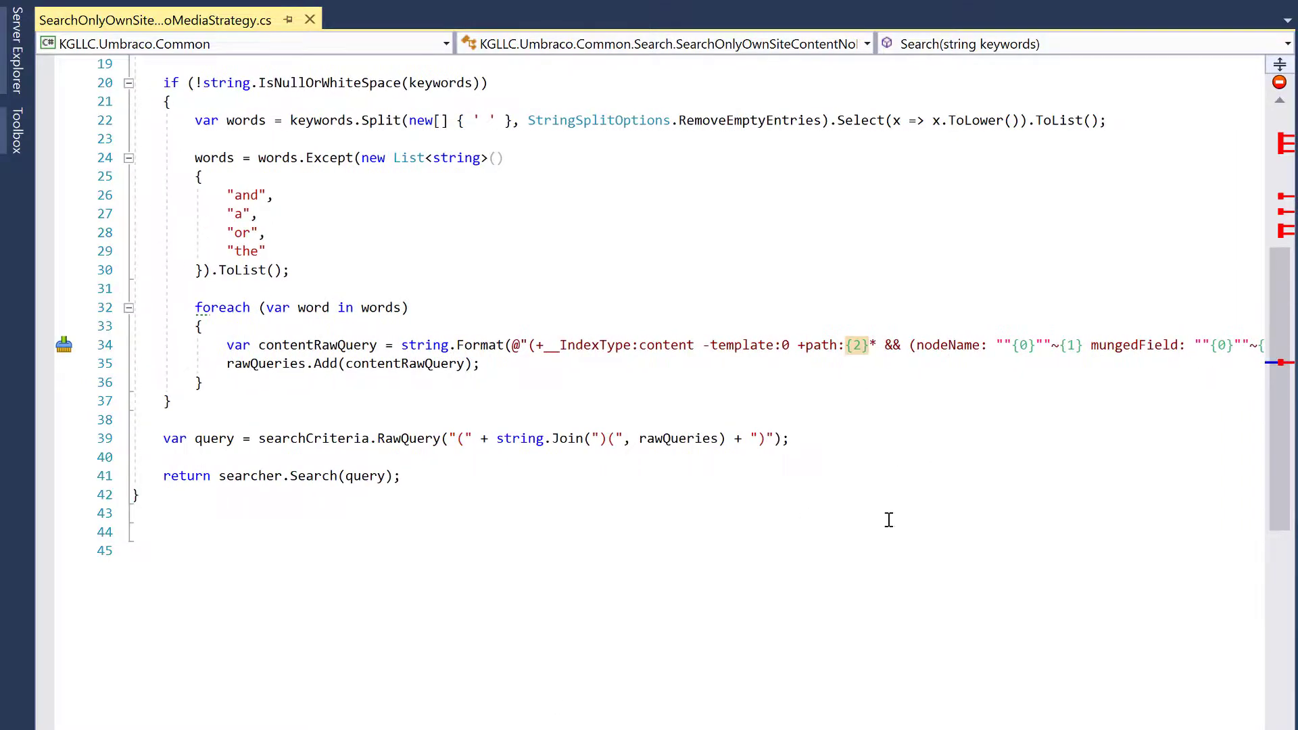
scroll("up", 3)
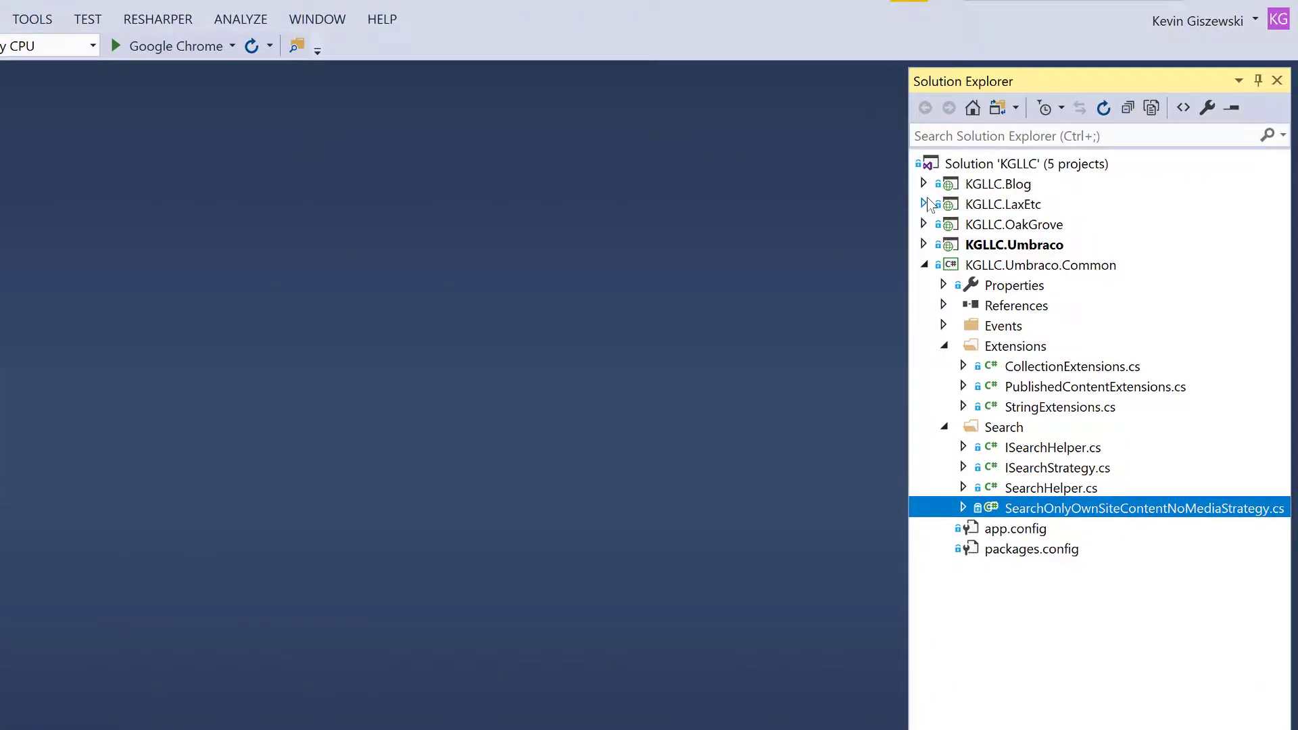
- Drill into KGLLC.Blog > Views > Blog and bring up Base.cshtml, then its footer.cshtml partial
left_click(924, 182)
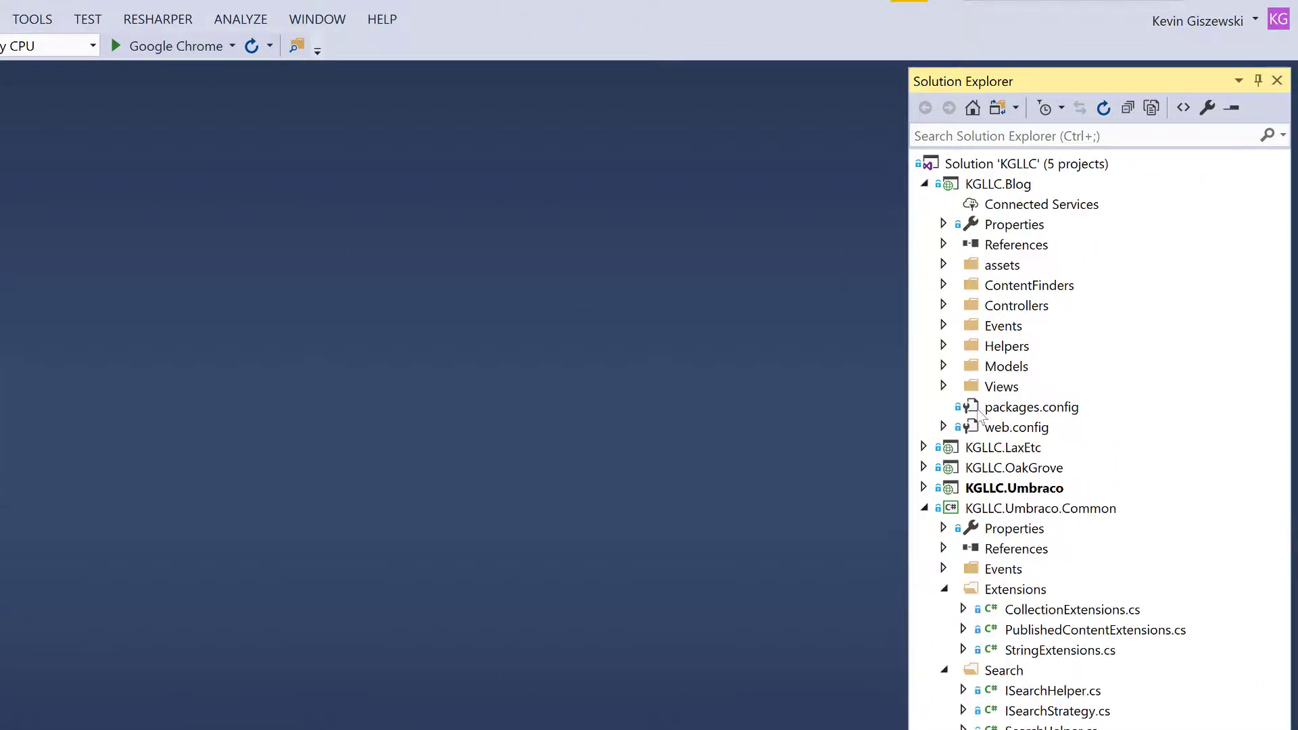
left_click(942, 385)
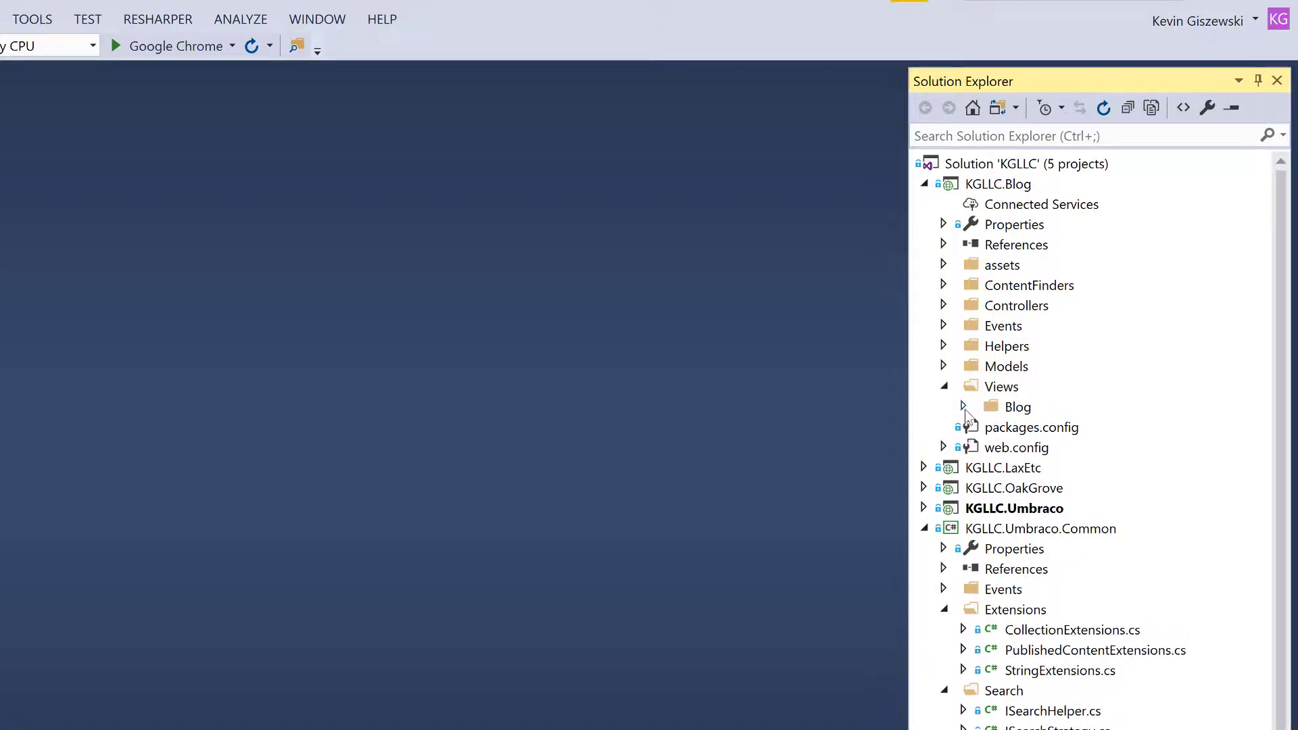
left_click(962, 407)
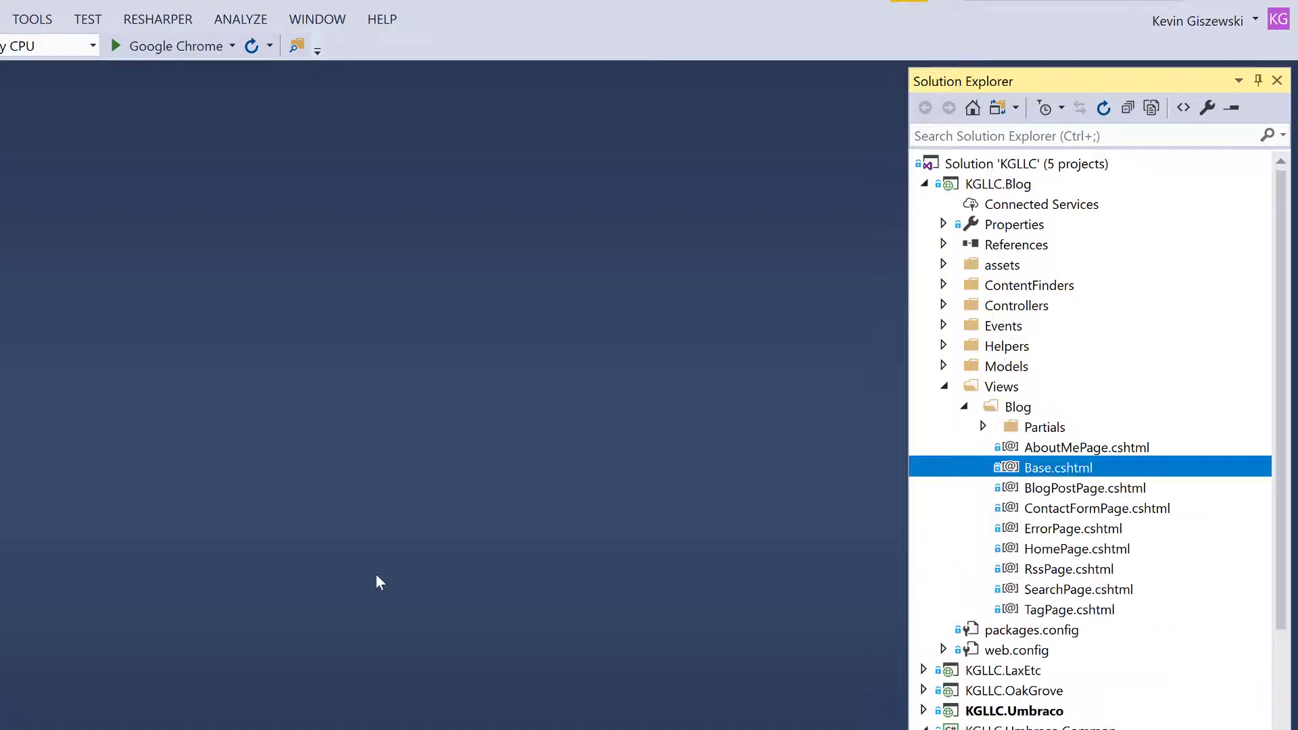
double_click(1057, 467)
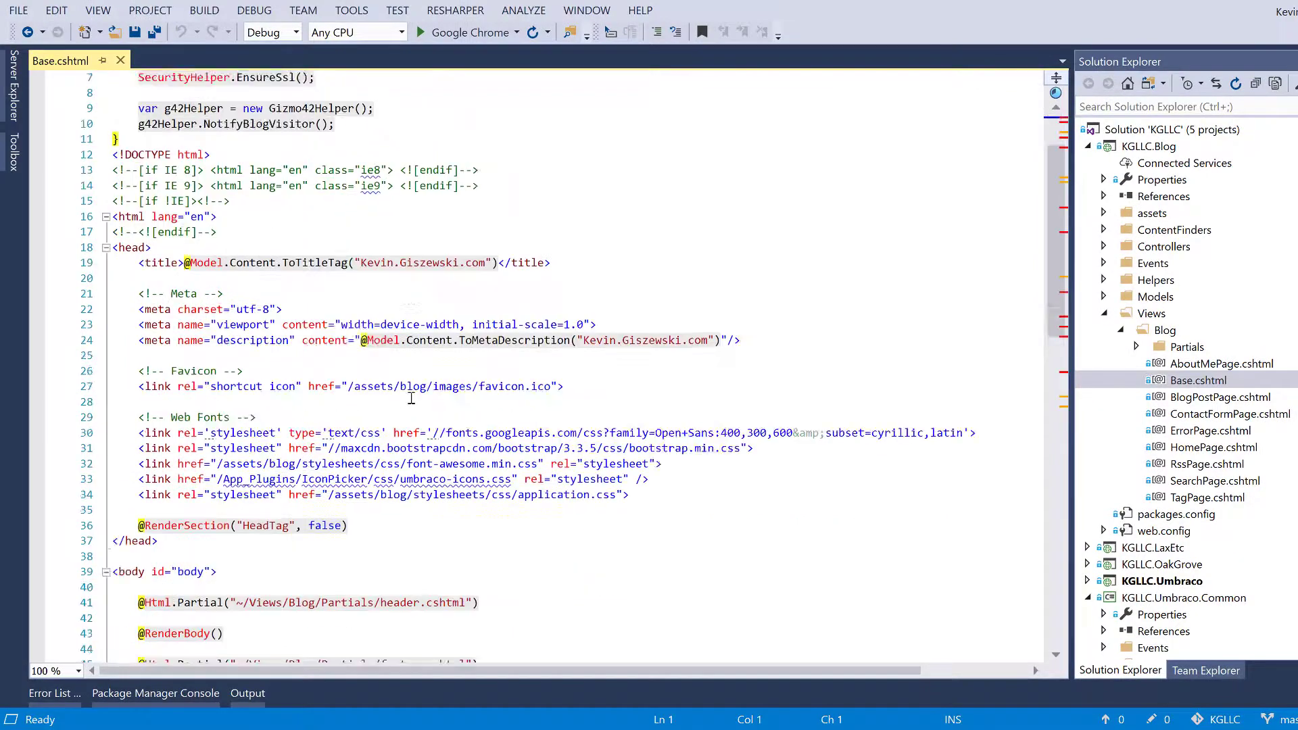
scroll("down", 3)
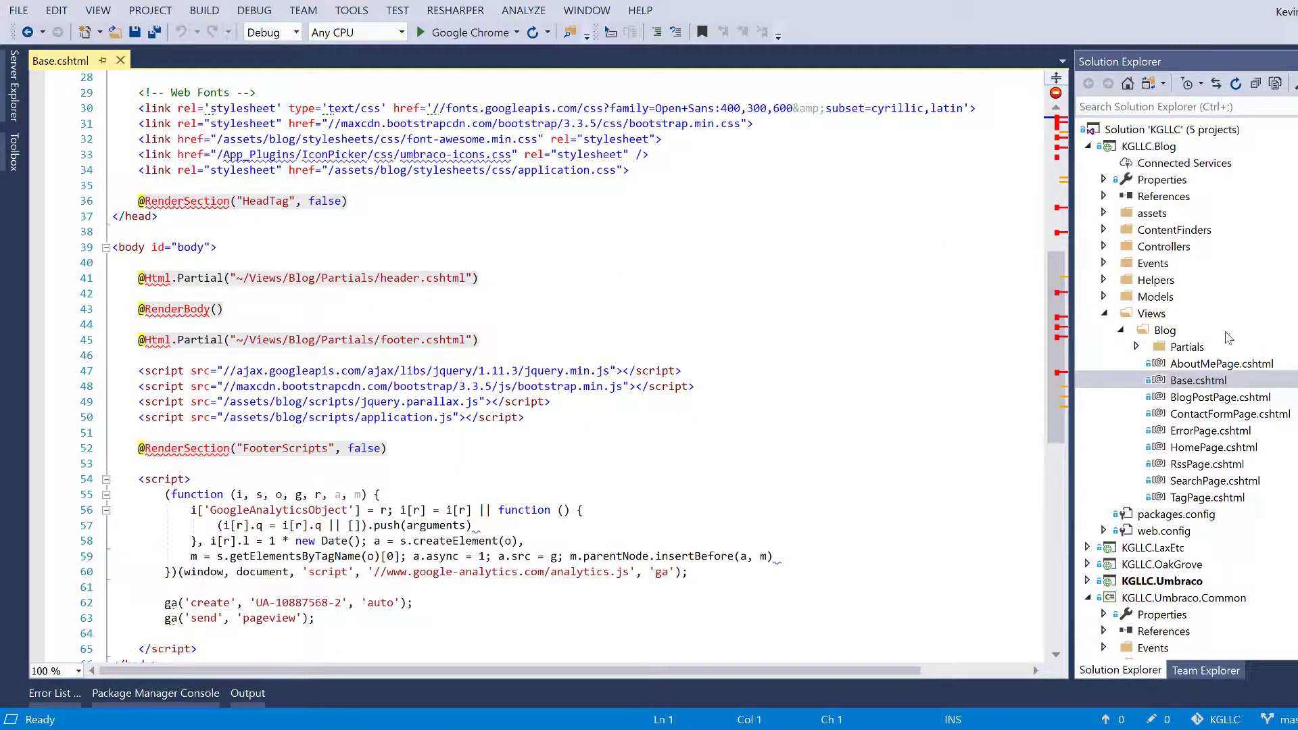
left_click(1152, 346)
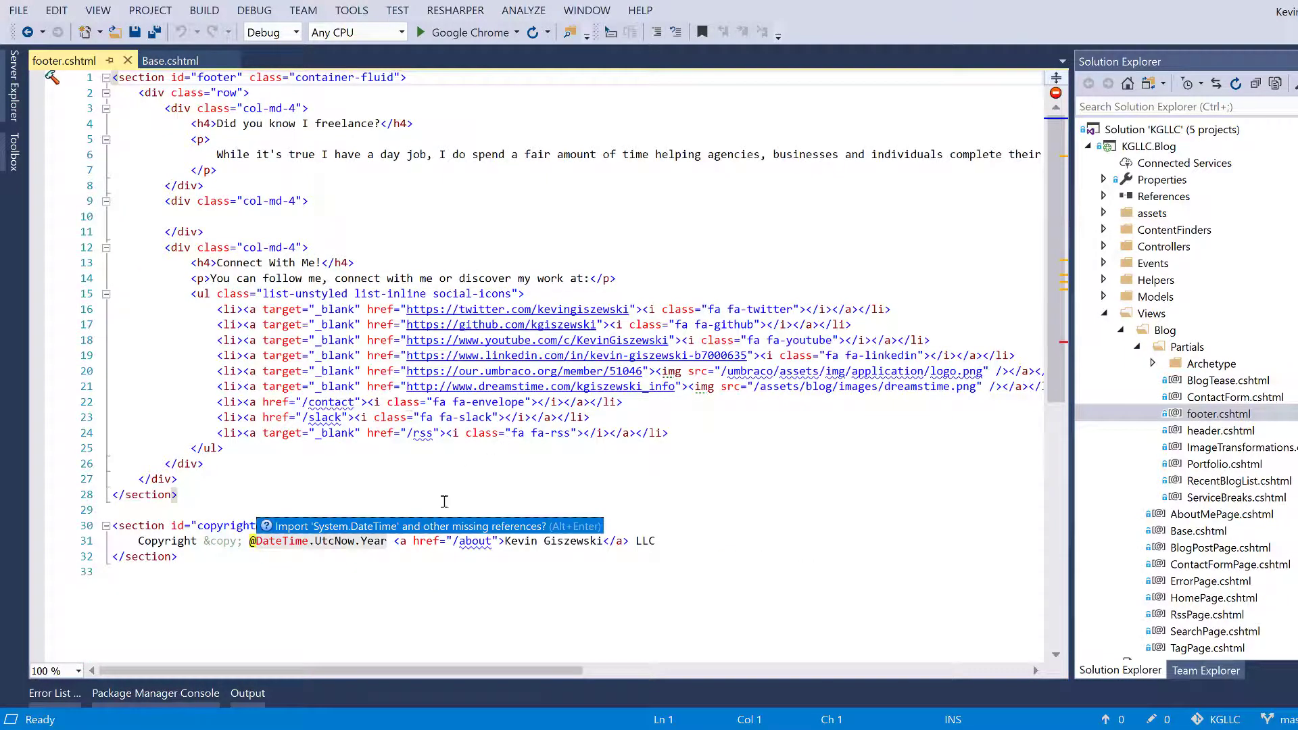
mouse_move(403, 238)
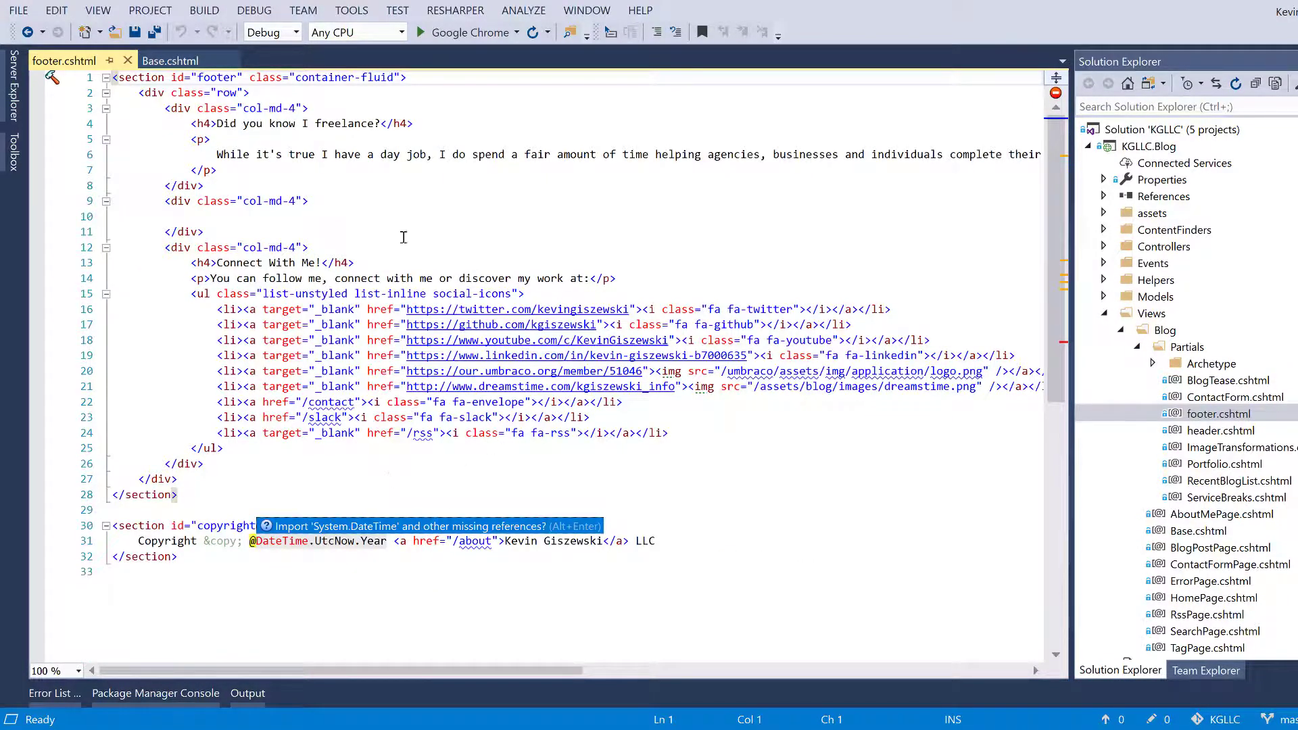
- Accept the 'Import System.DateTime' fix in footer.cshtml and collapse the Blog Views folder
left_click(157, 495)
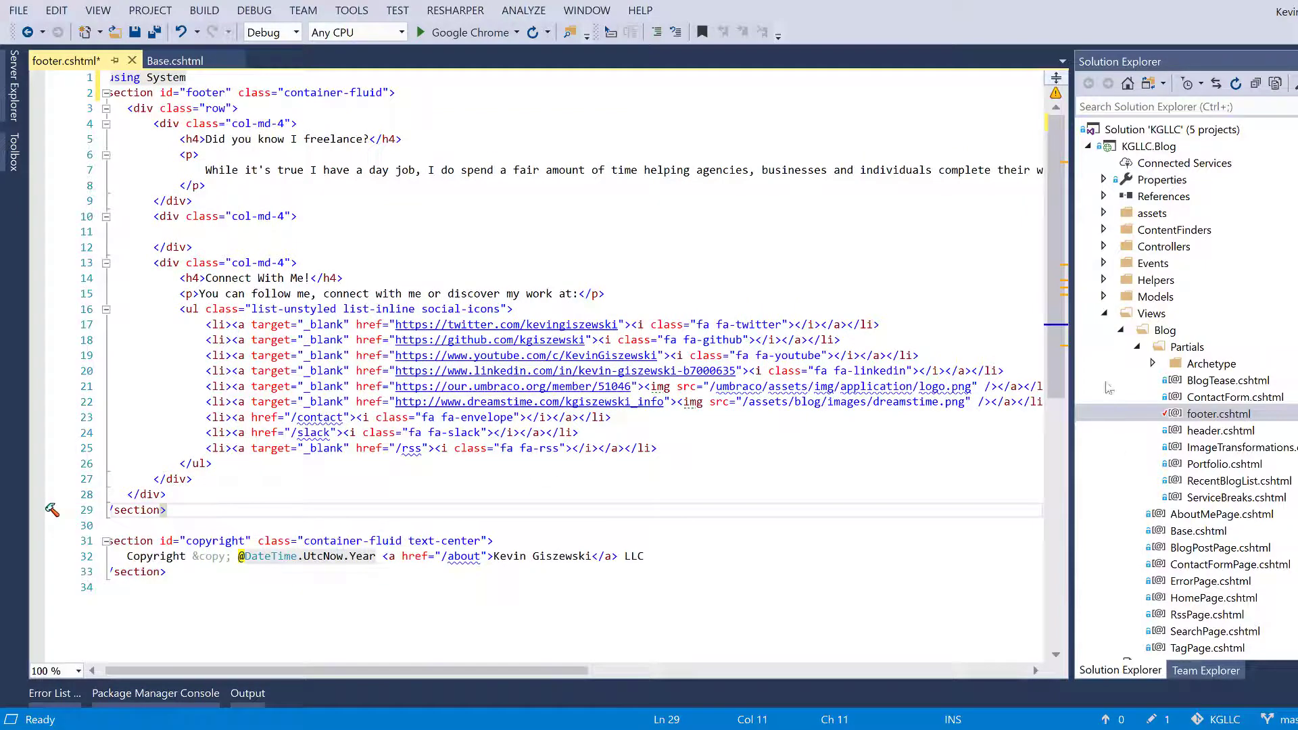
mouse_move(1103, 321)
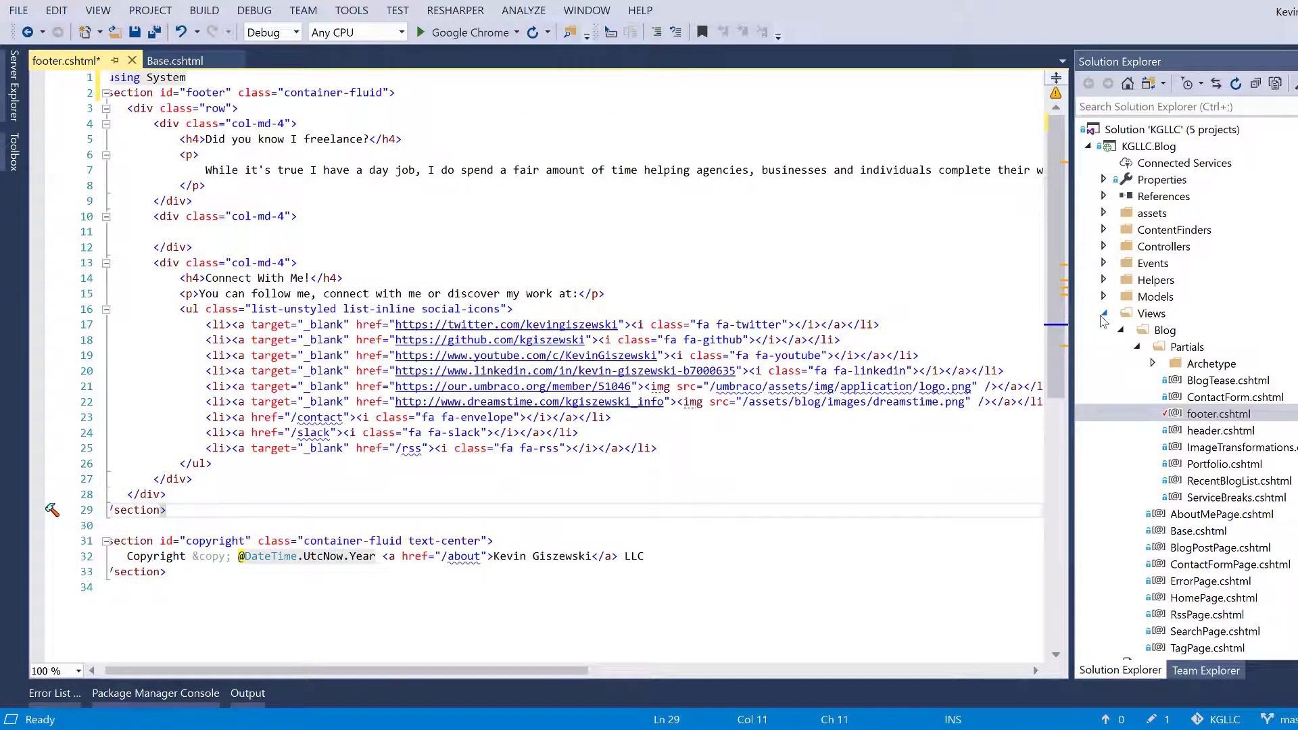
left_click(1126, 313)
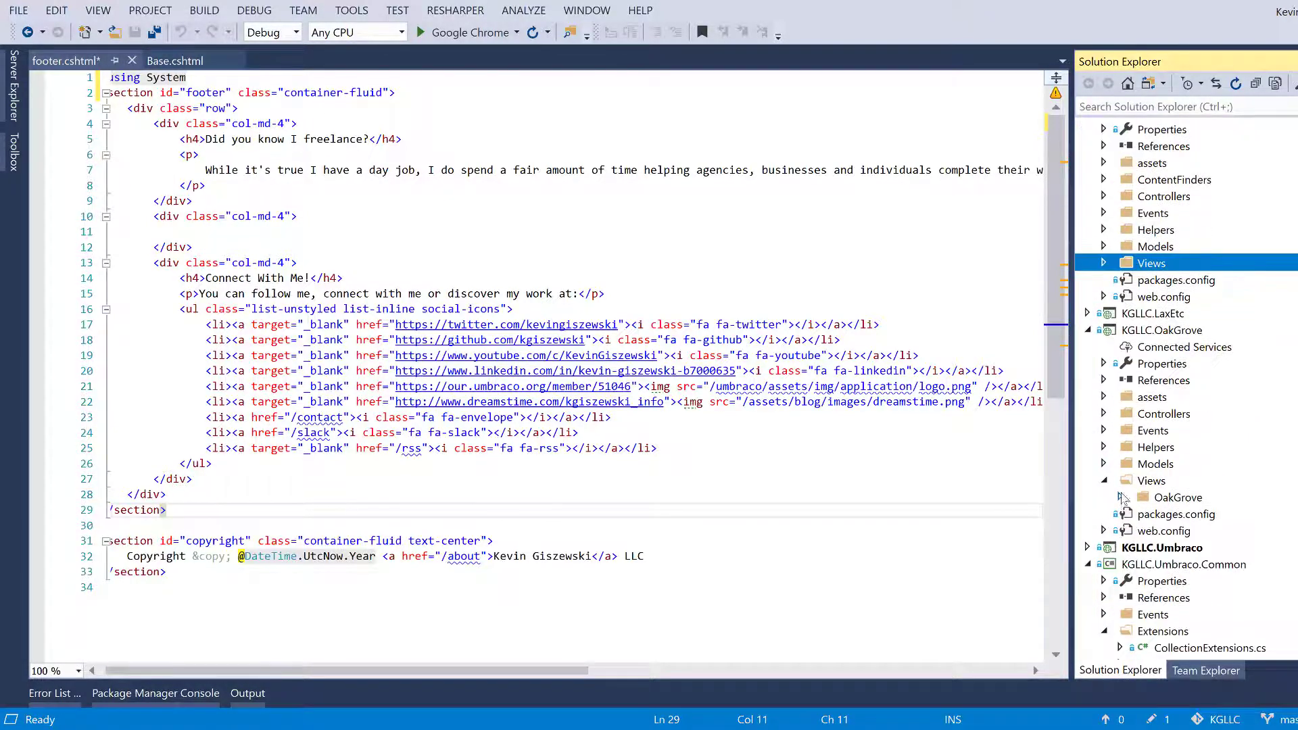
- Show OakGrove's Navbar.cshtml at the foreach over NodeHelper.Instance.CurrentSite.SiteSettings primaryNavigation
left_click(1103, 480)
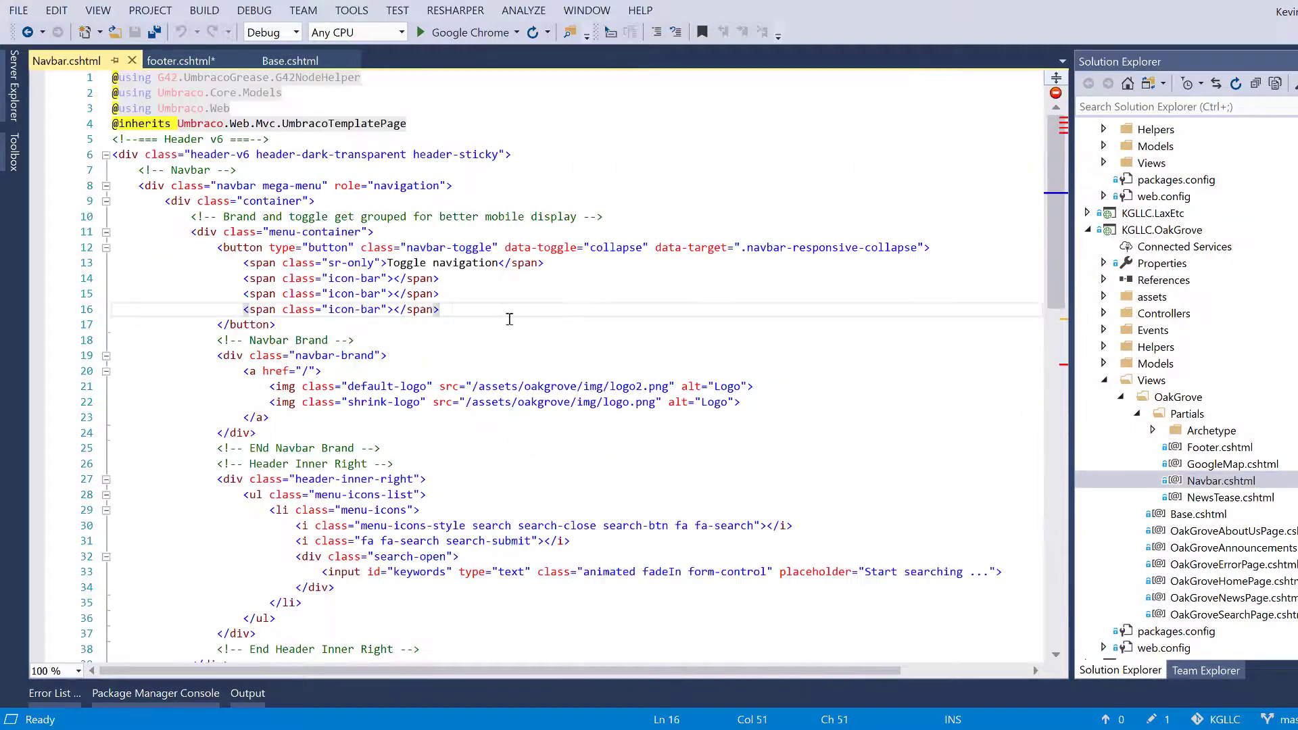
scroll("down", 3)
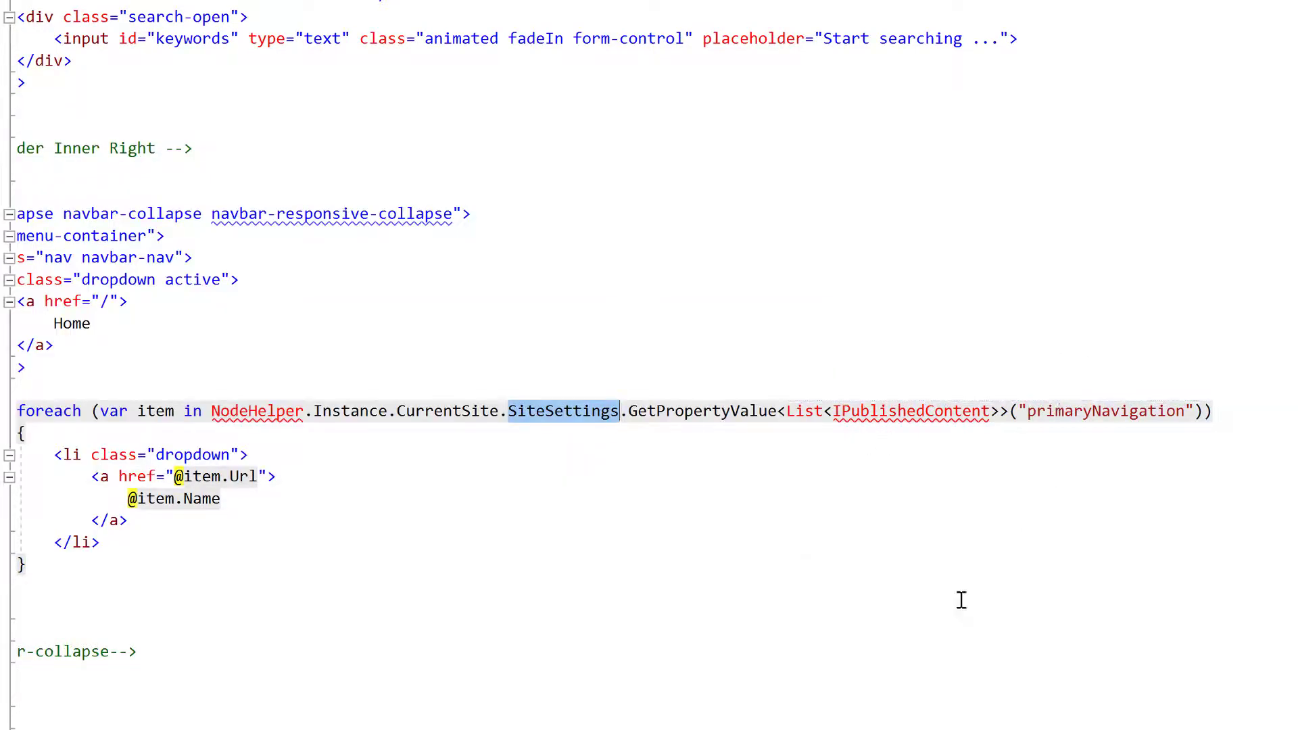
left_click(125, 300)
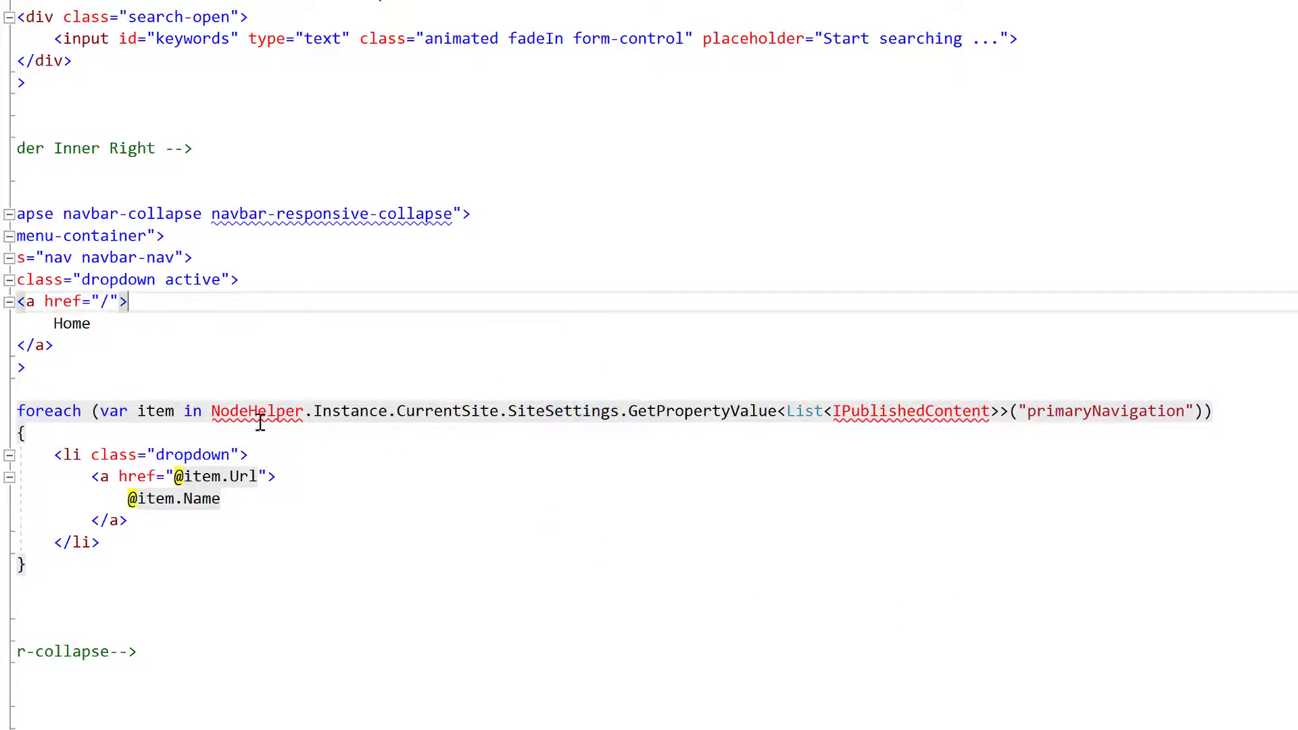
mouse_move(476, 452)
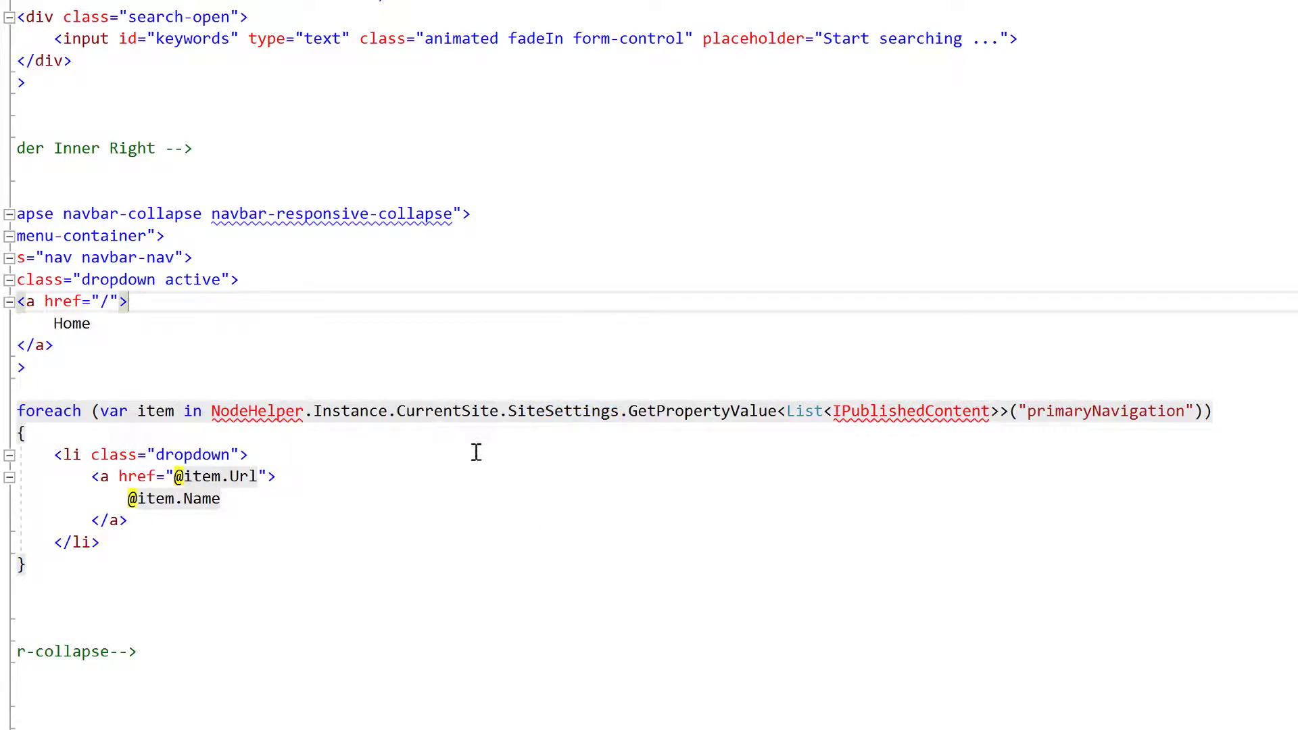
mouse_move(257, 411)
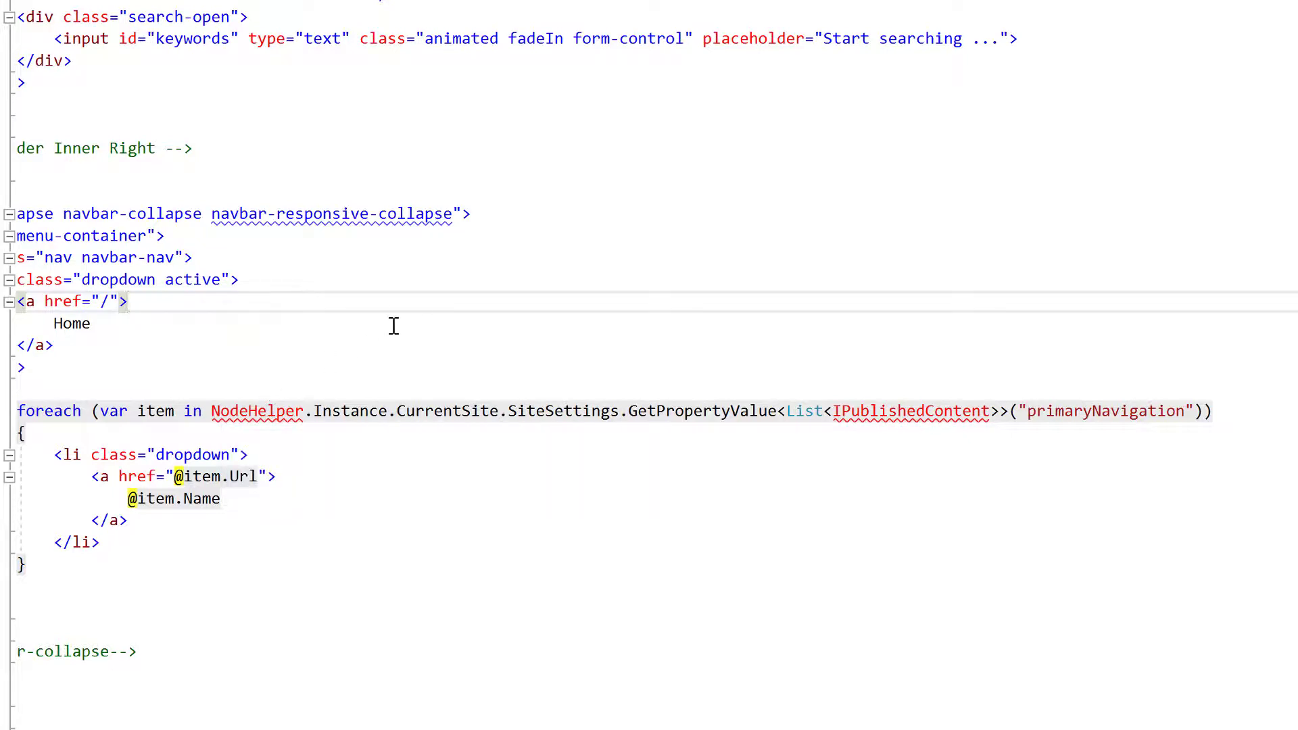
mouse_move(537, 411)
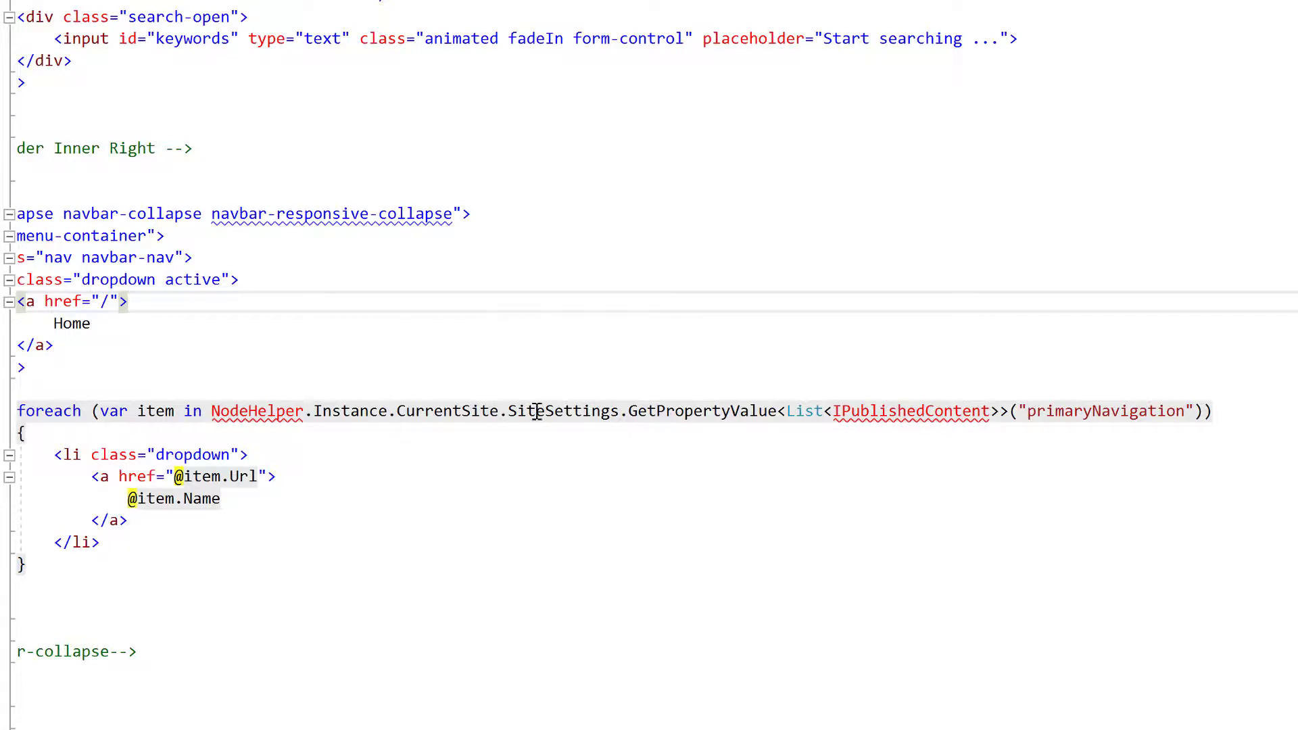
mouse_move(534, 411)
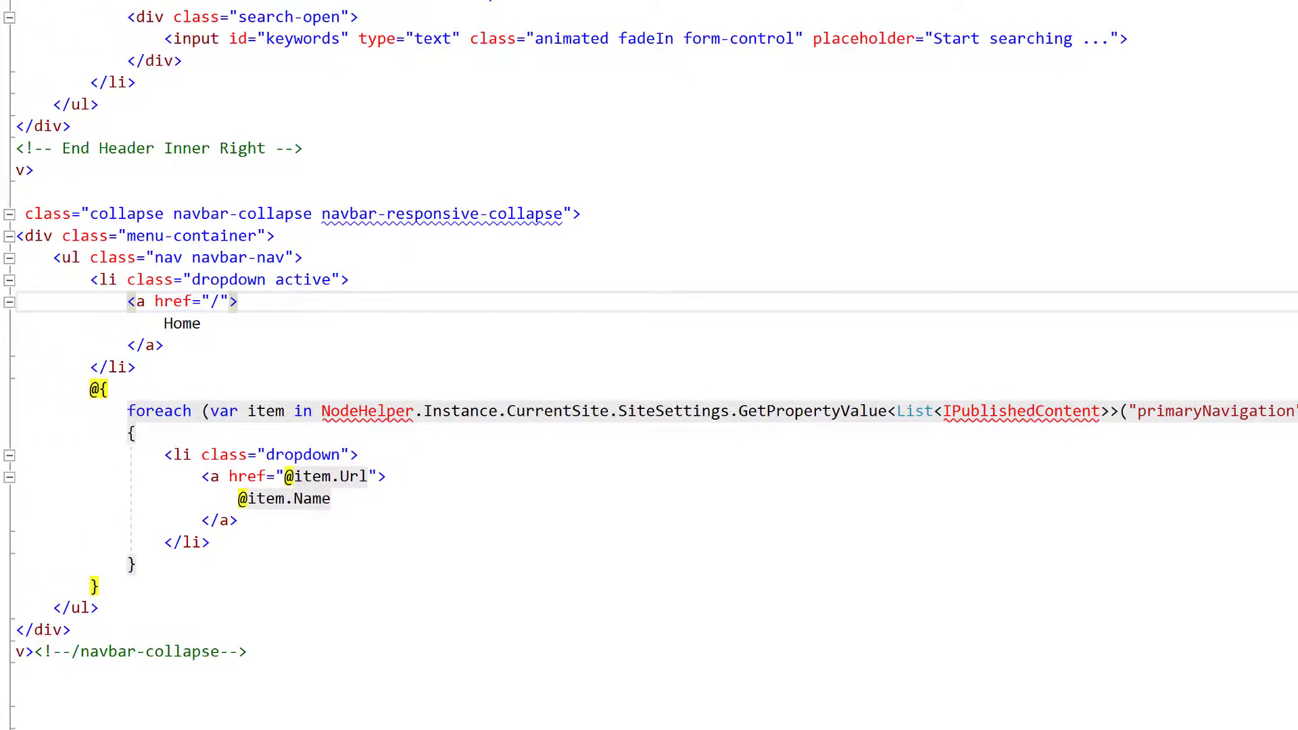
mouse_move(847, 478)
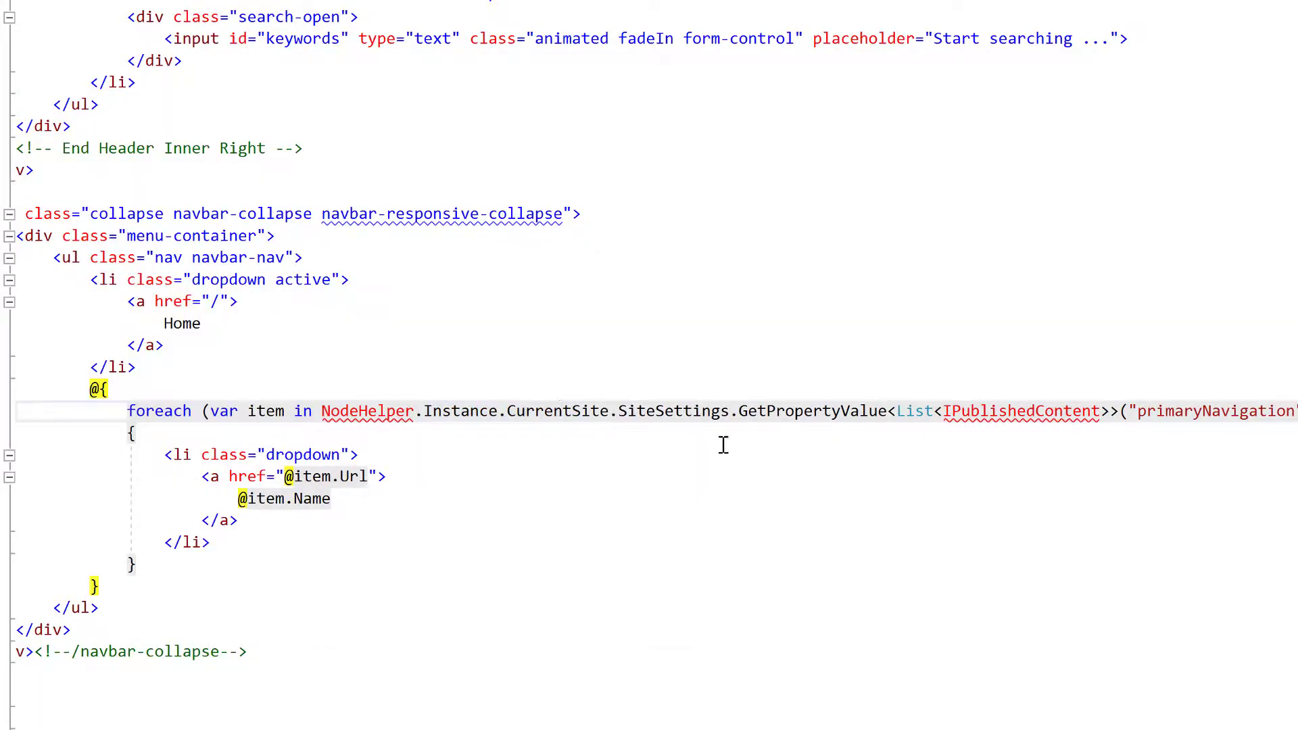
mouse_move(649, 423)
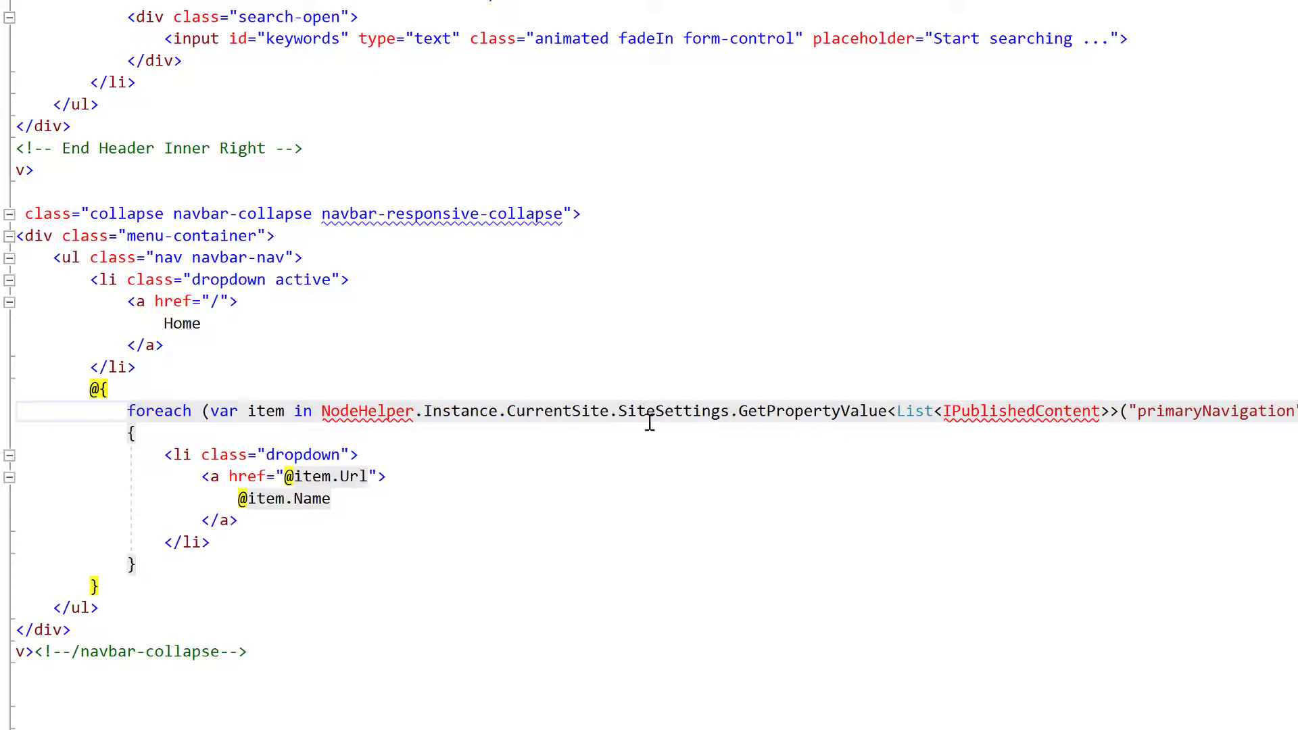
mouse_move(663, 444)
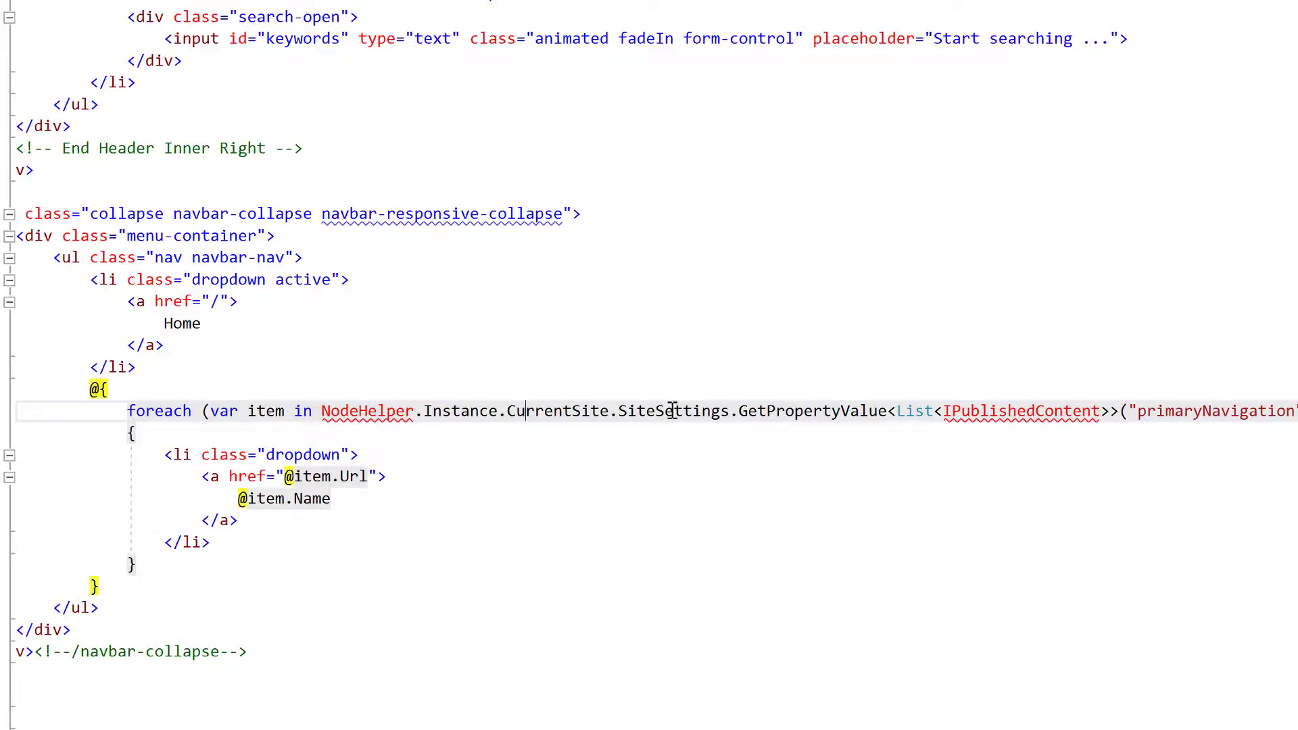
mouse_move(672, 449)
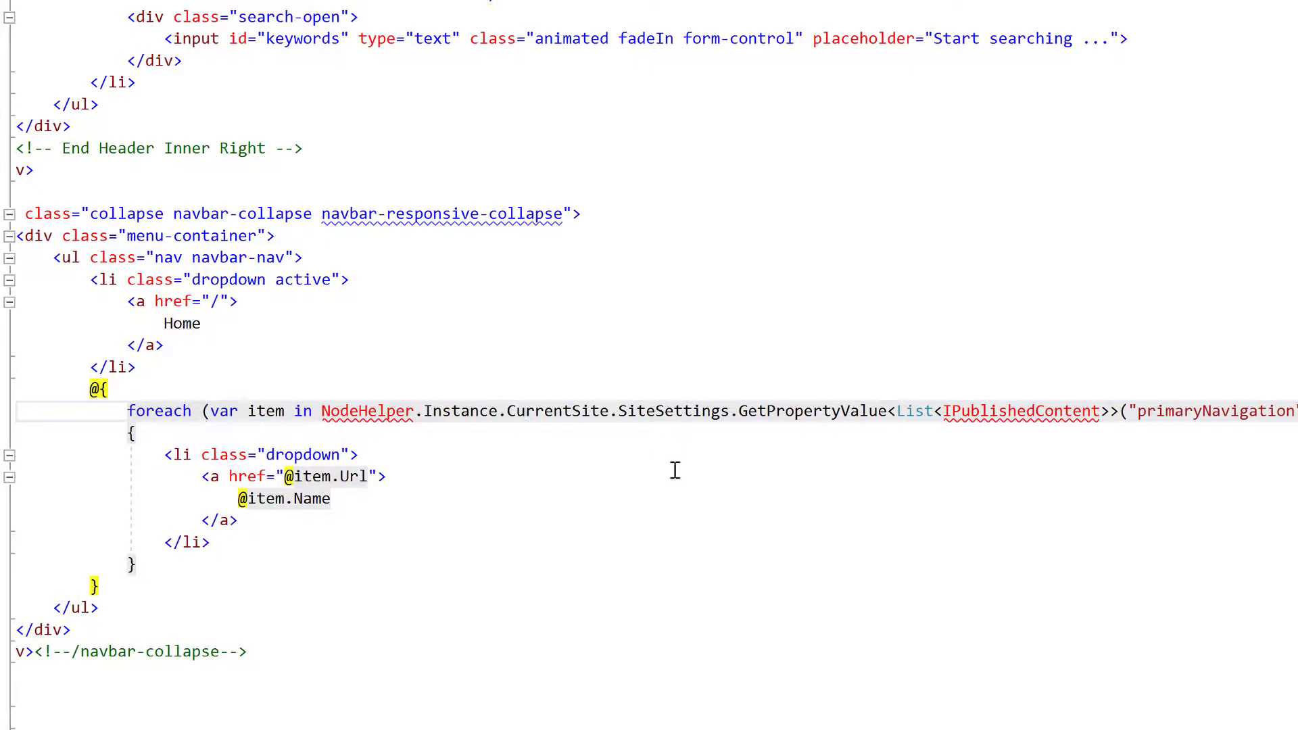
mouse_move(662, 503)
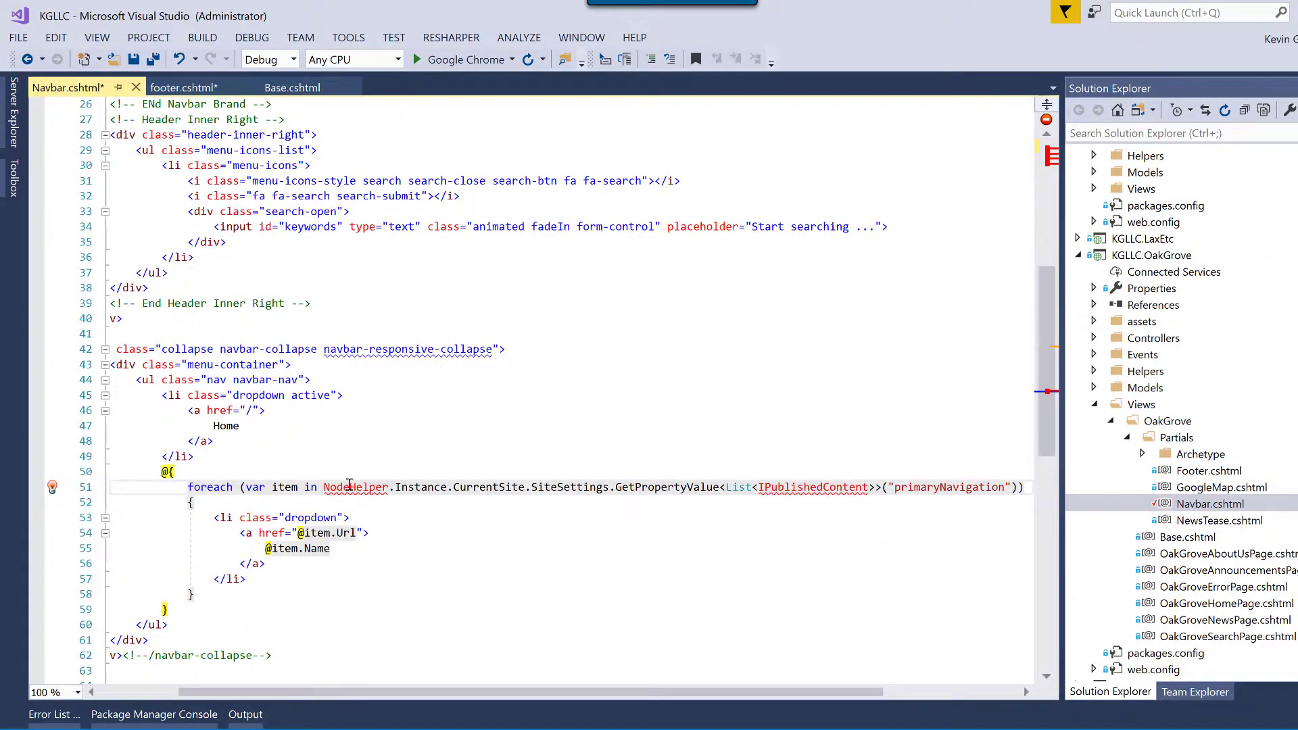
mouse_move(478, 487)
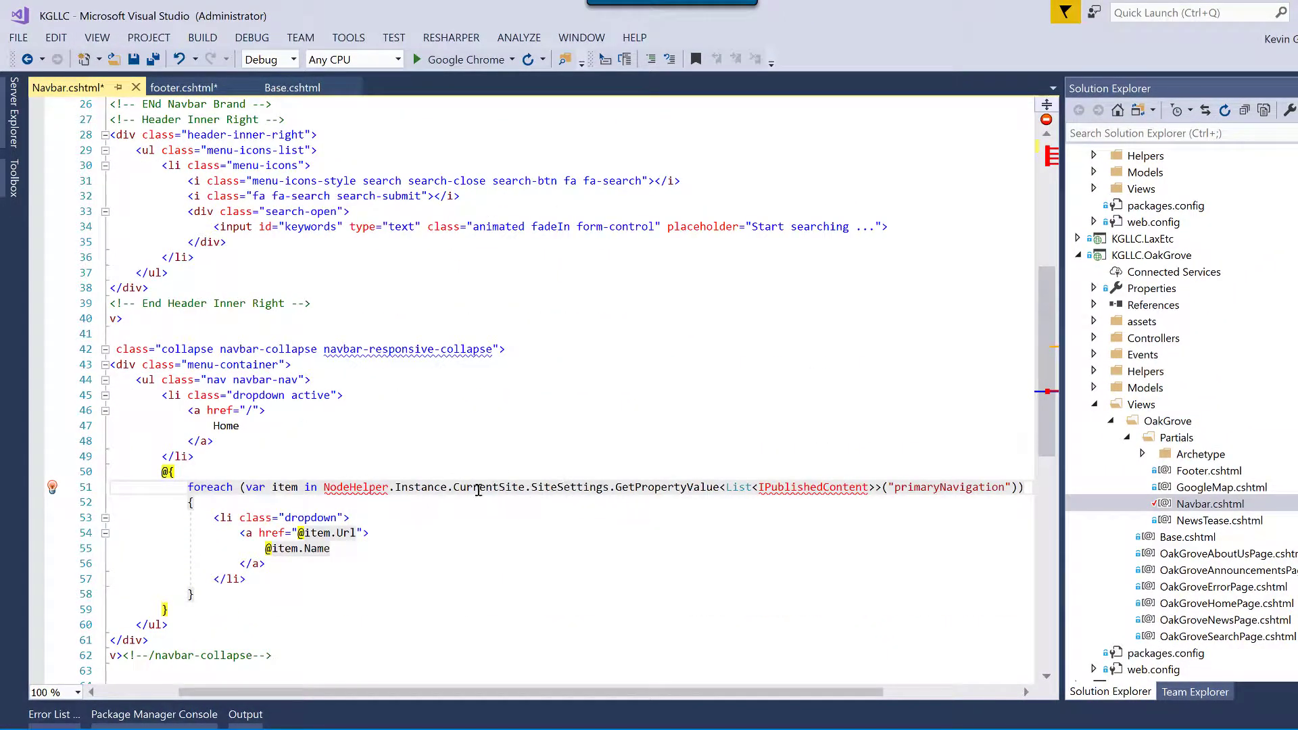
mouse_move(501, 484)
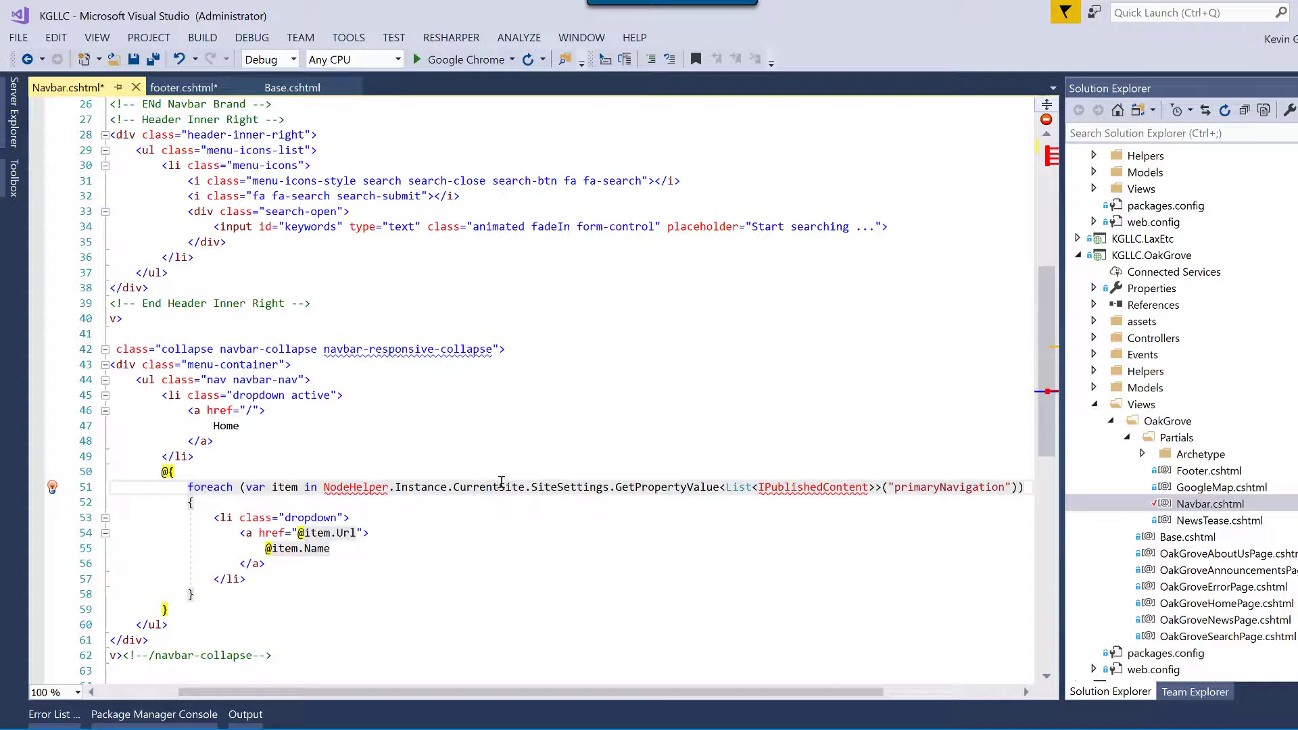
mouse_move(617, 465)
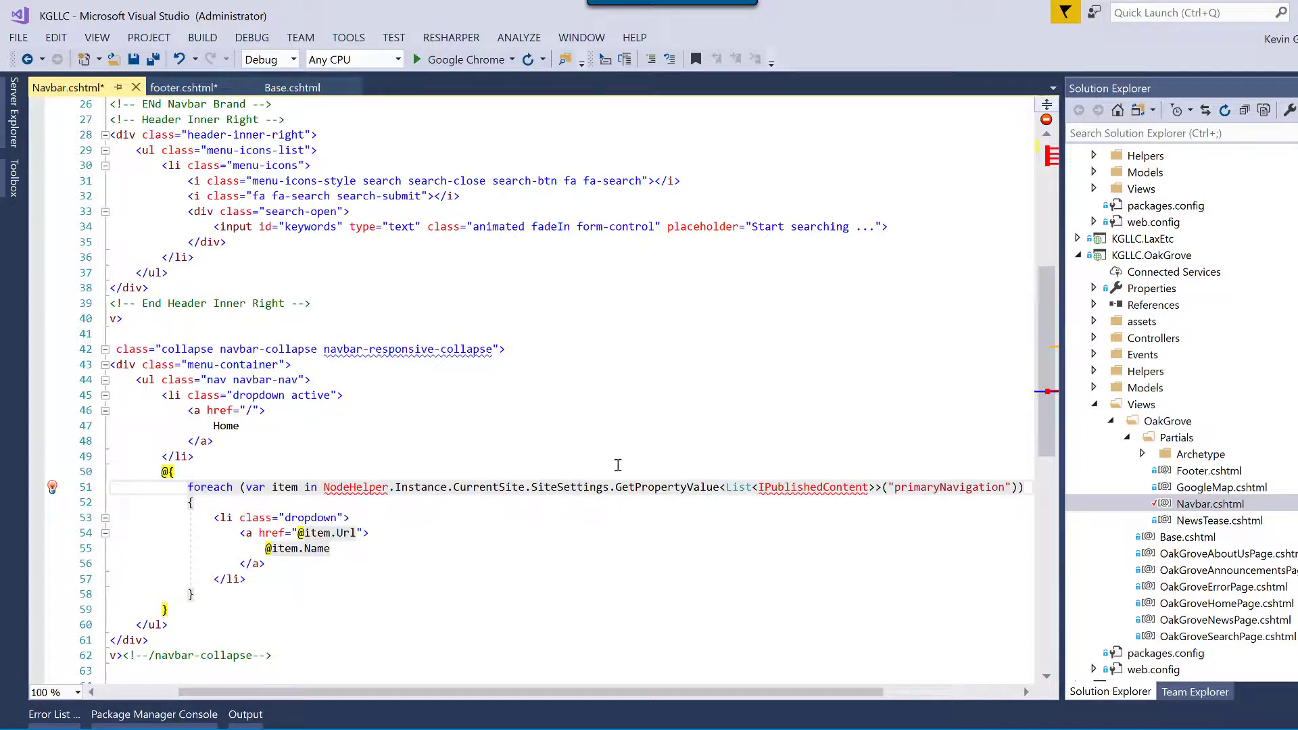
mouse_move(1033, 438)
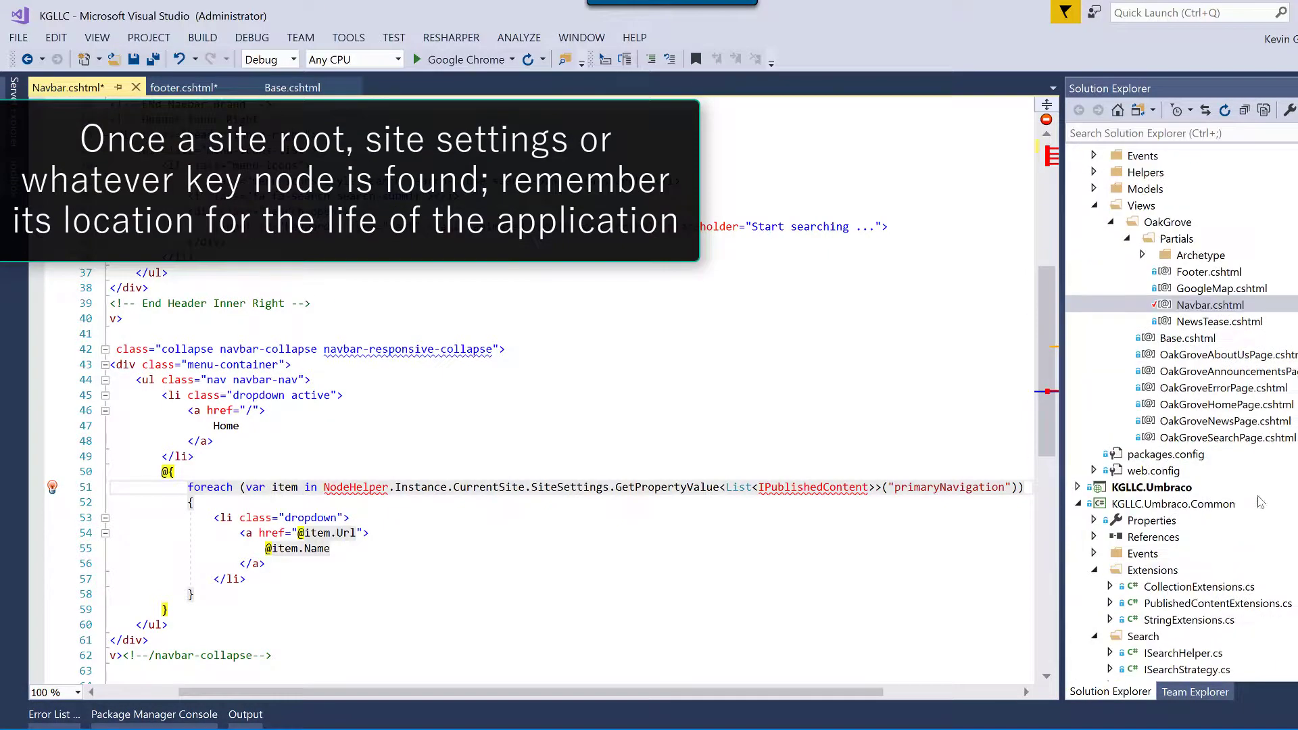
scroll("down", 3)
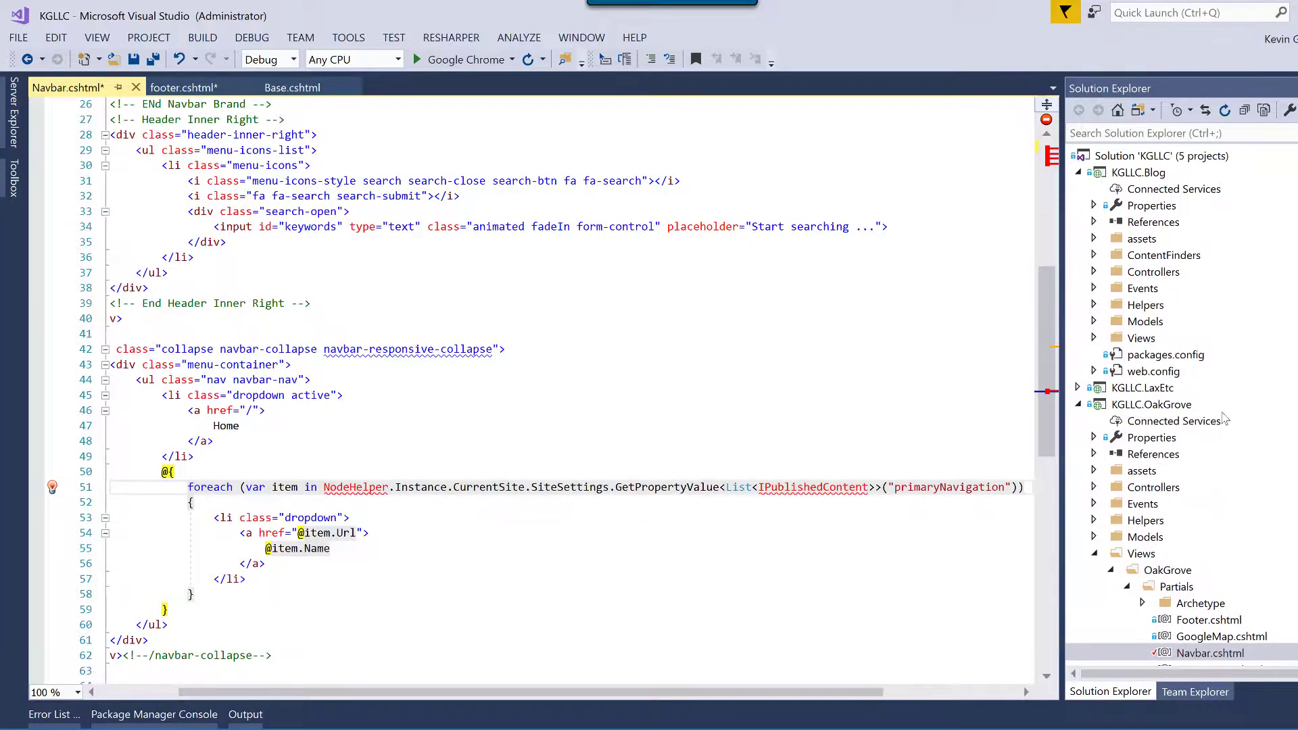
mouse_move(618, 326)
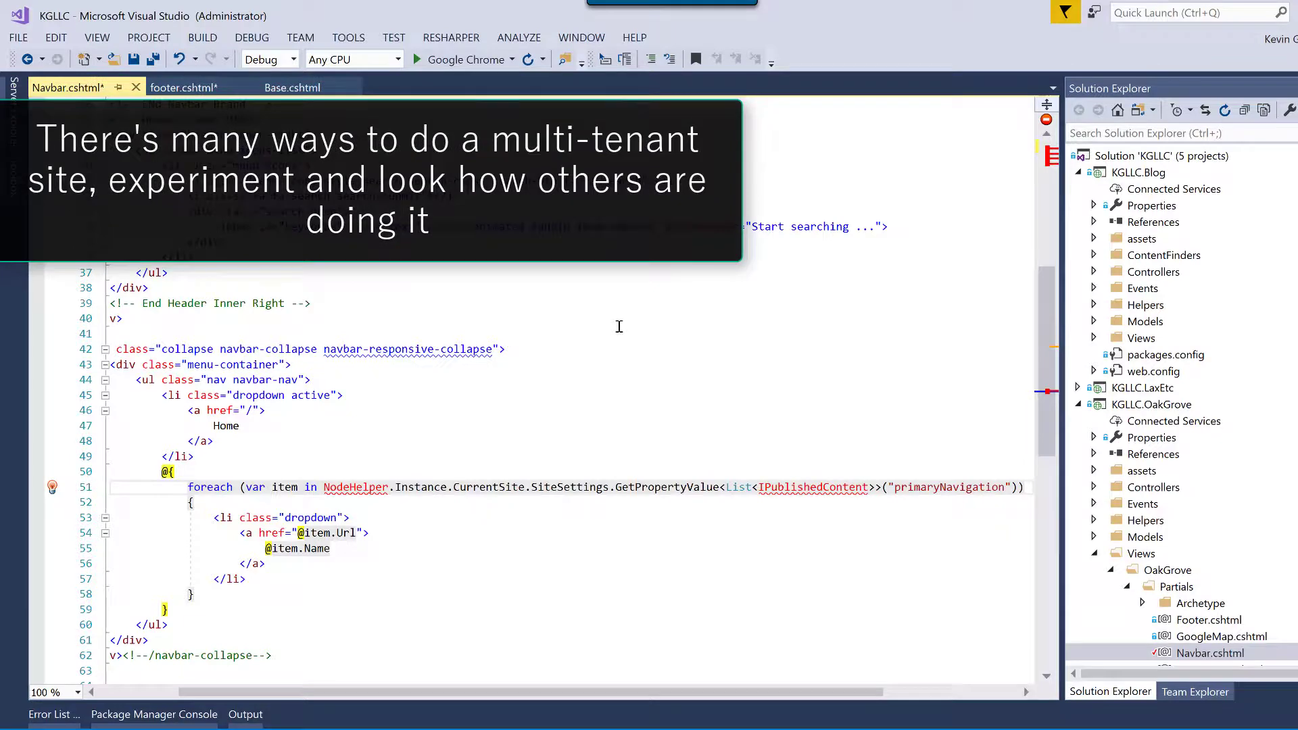
mouse_move(424, 375)
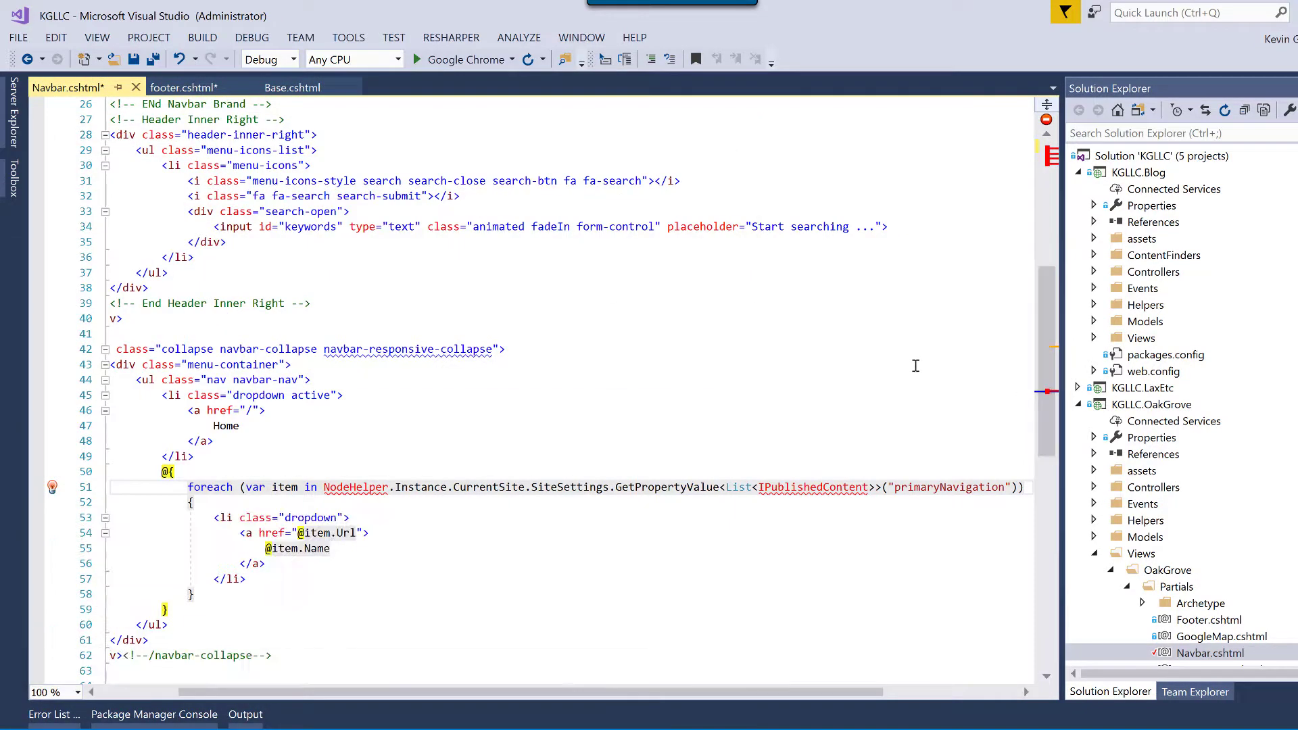
mouse_move(765, 376)
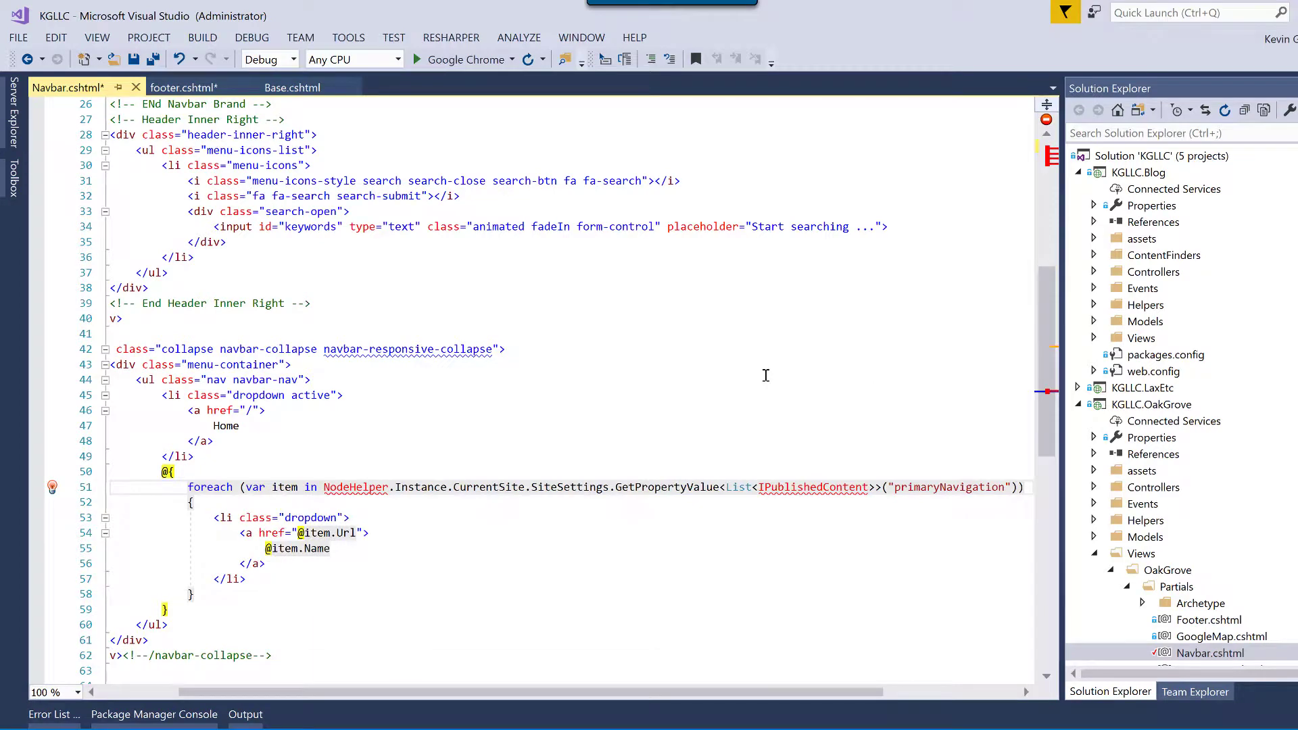